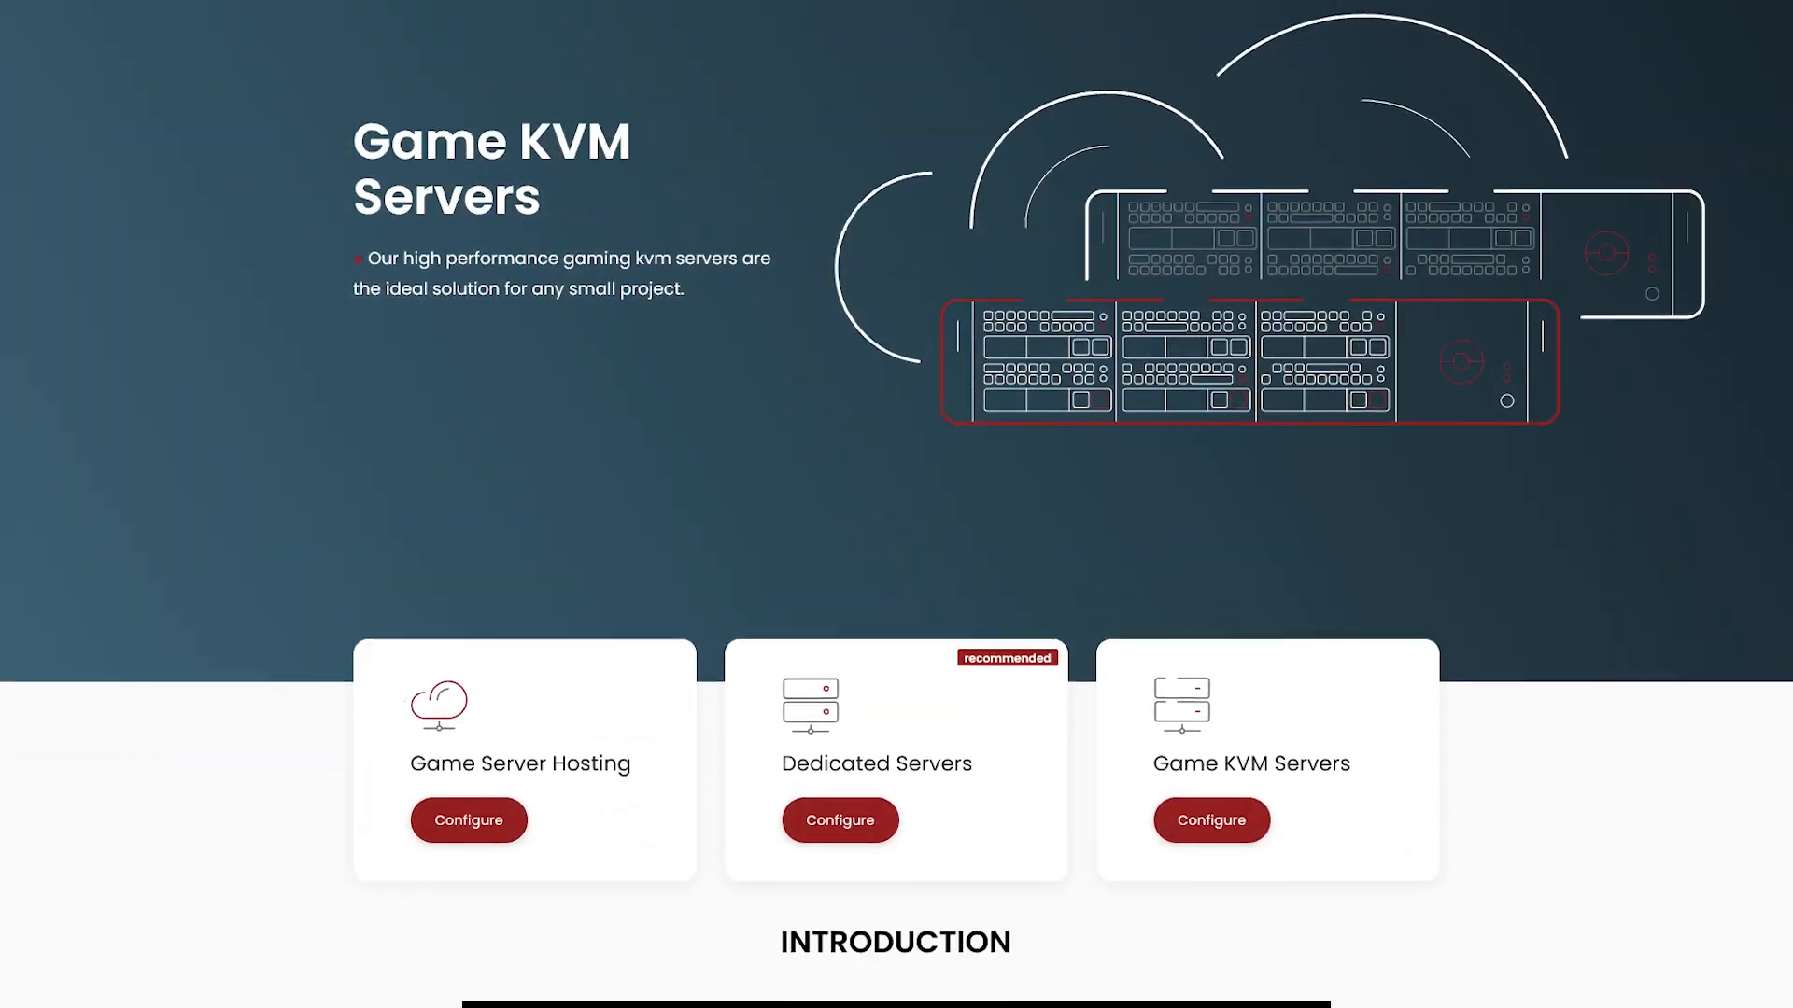
# - Browse the Caliber Servers homepage and show the Game KVM server plans with monthly prices
pyautogui.scroll(-3)
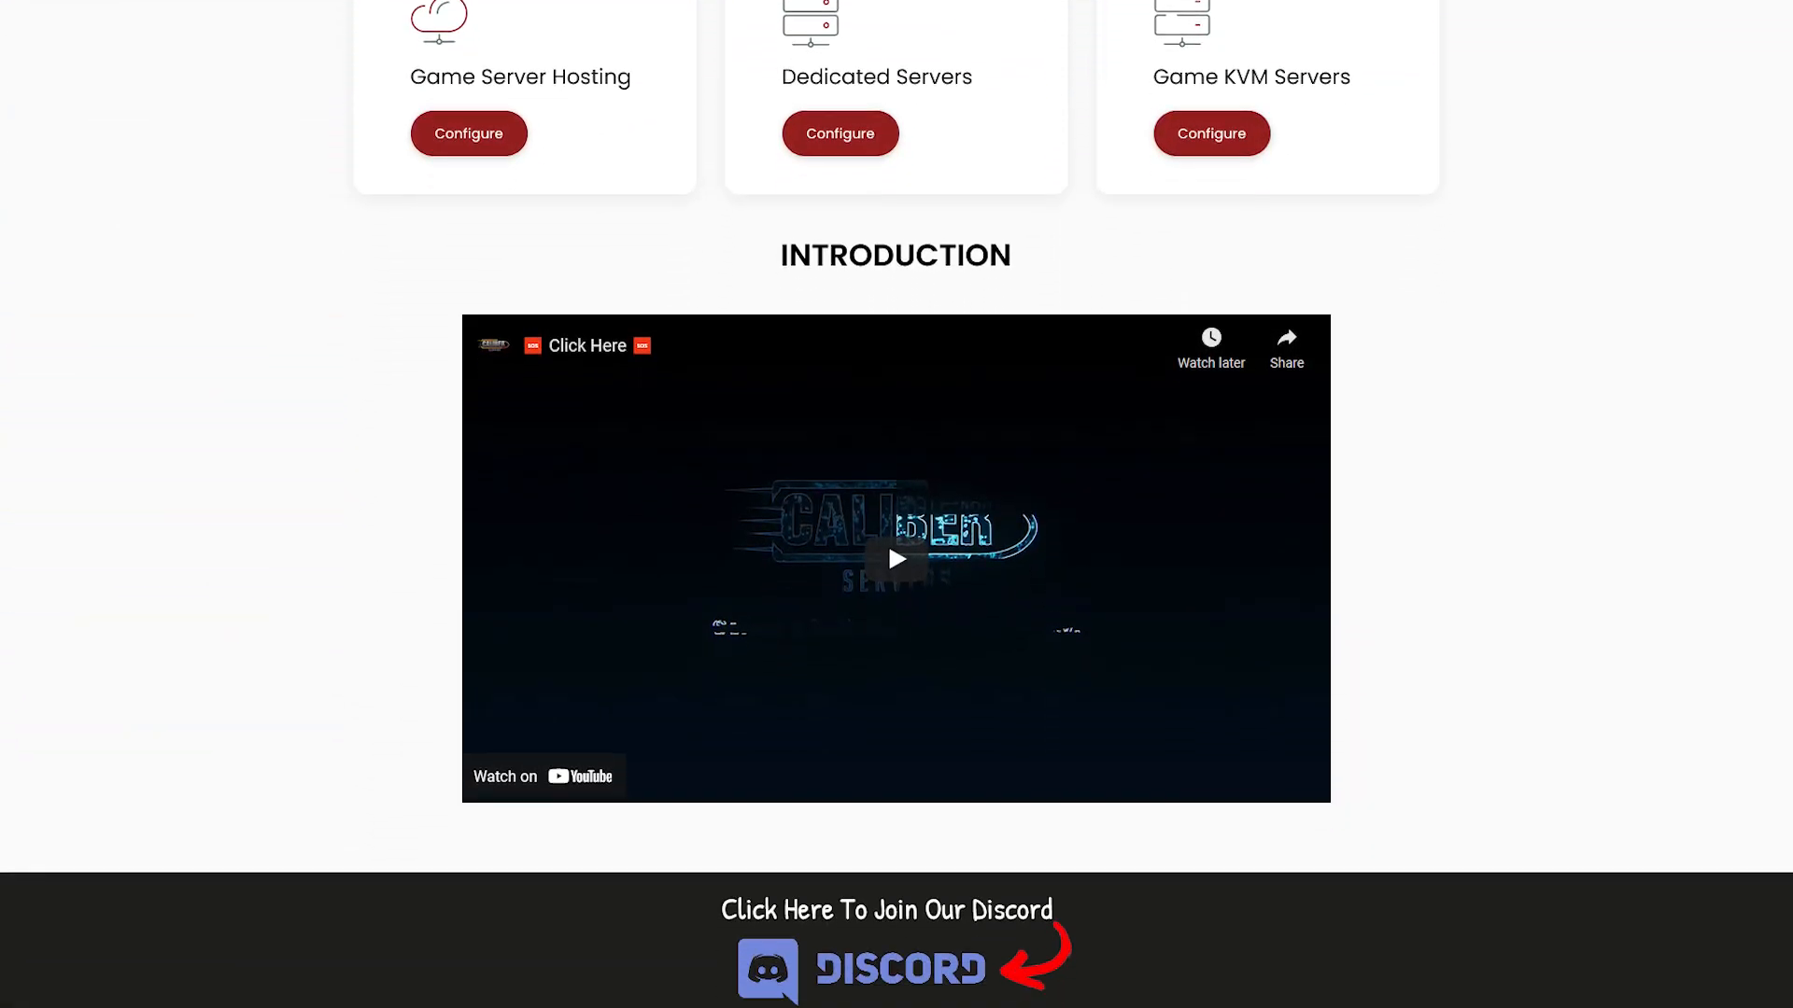
pyautogui.scroll(-3)
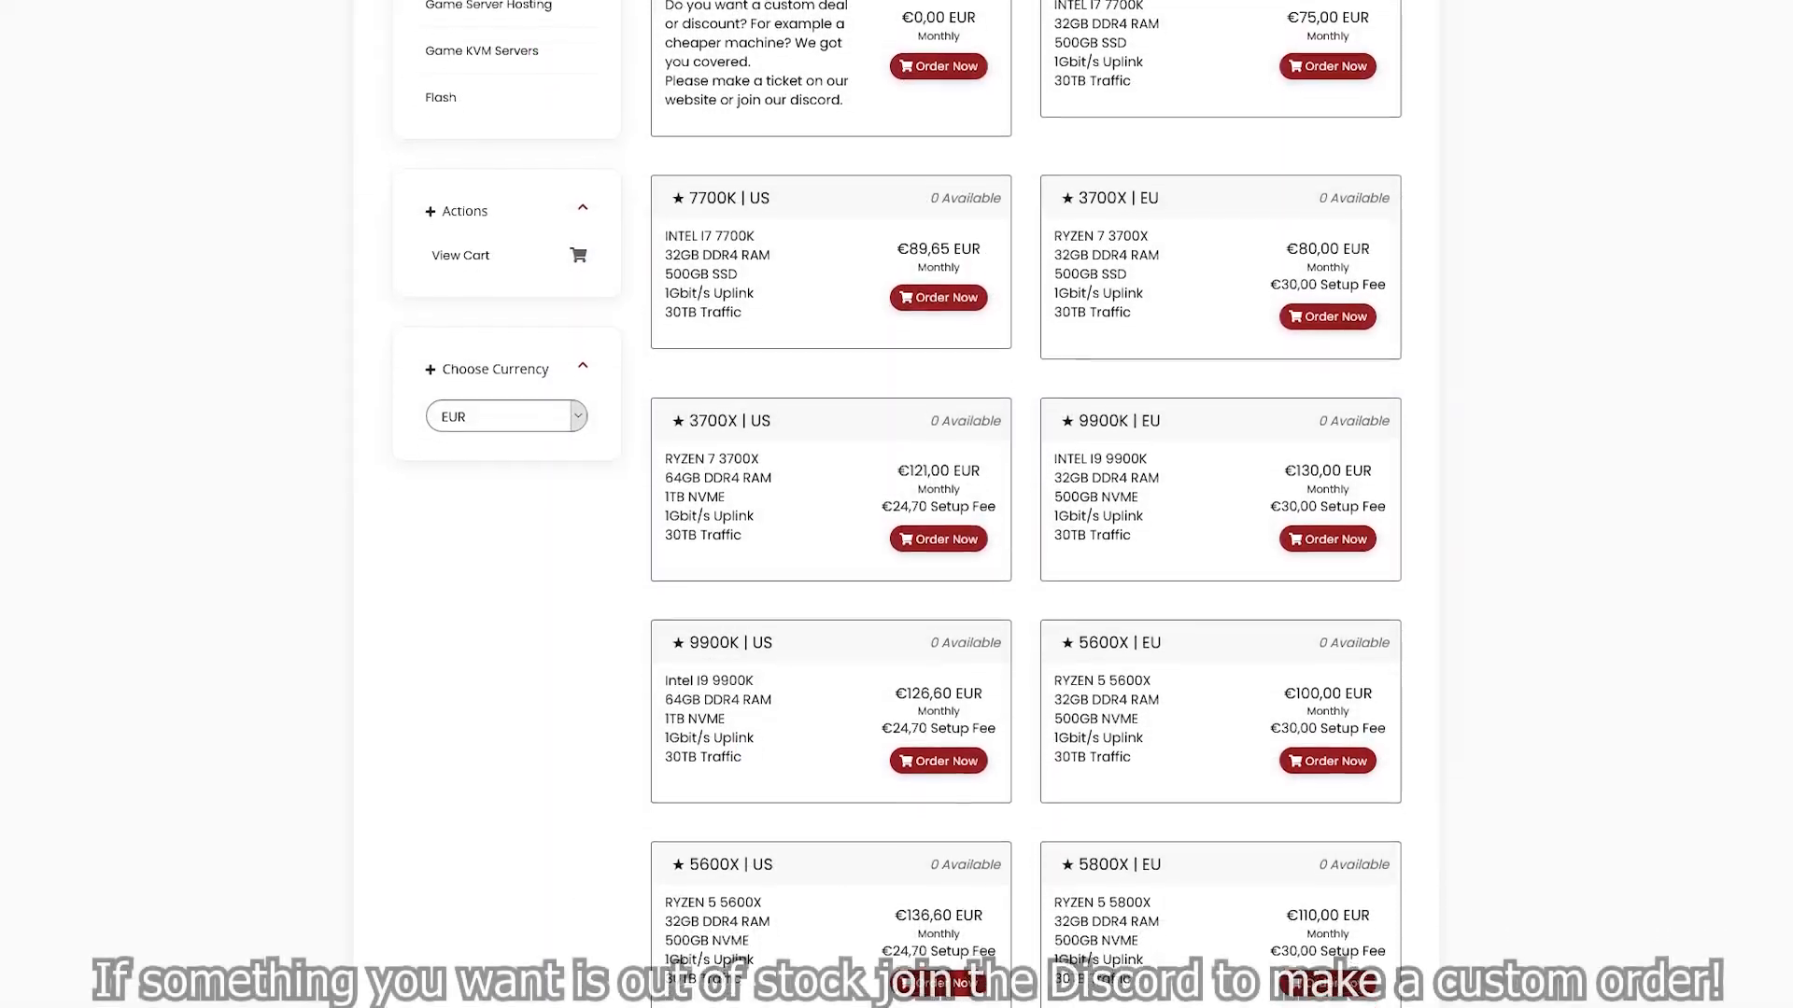
pyautogui.scroll(-3)
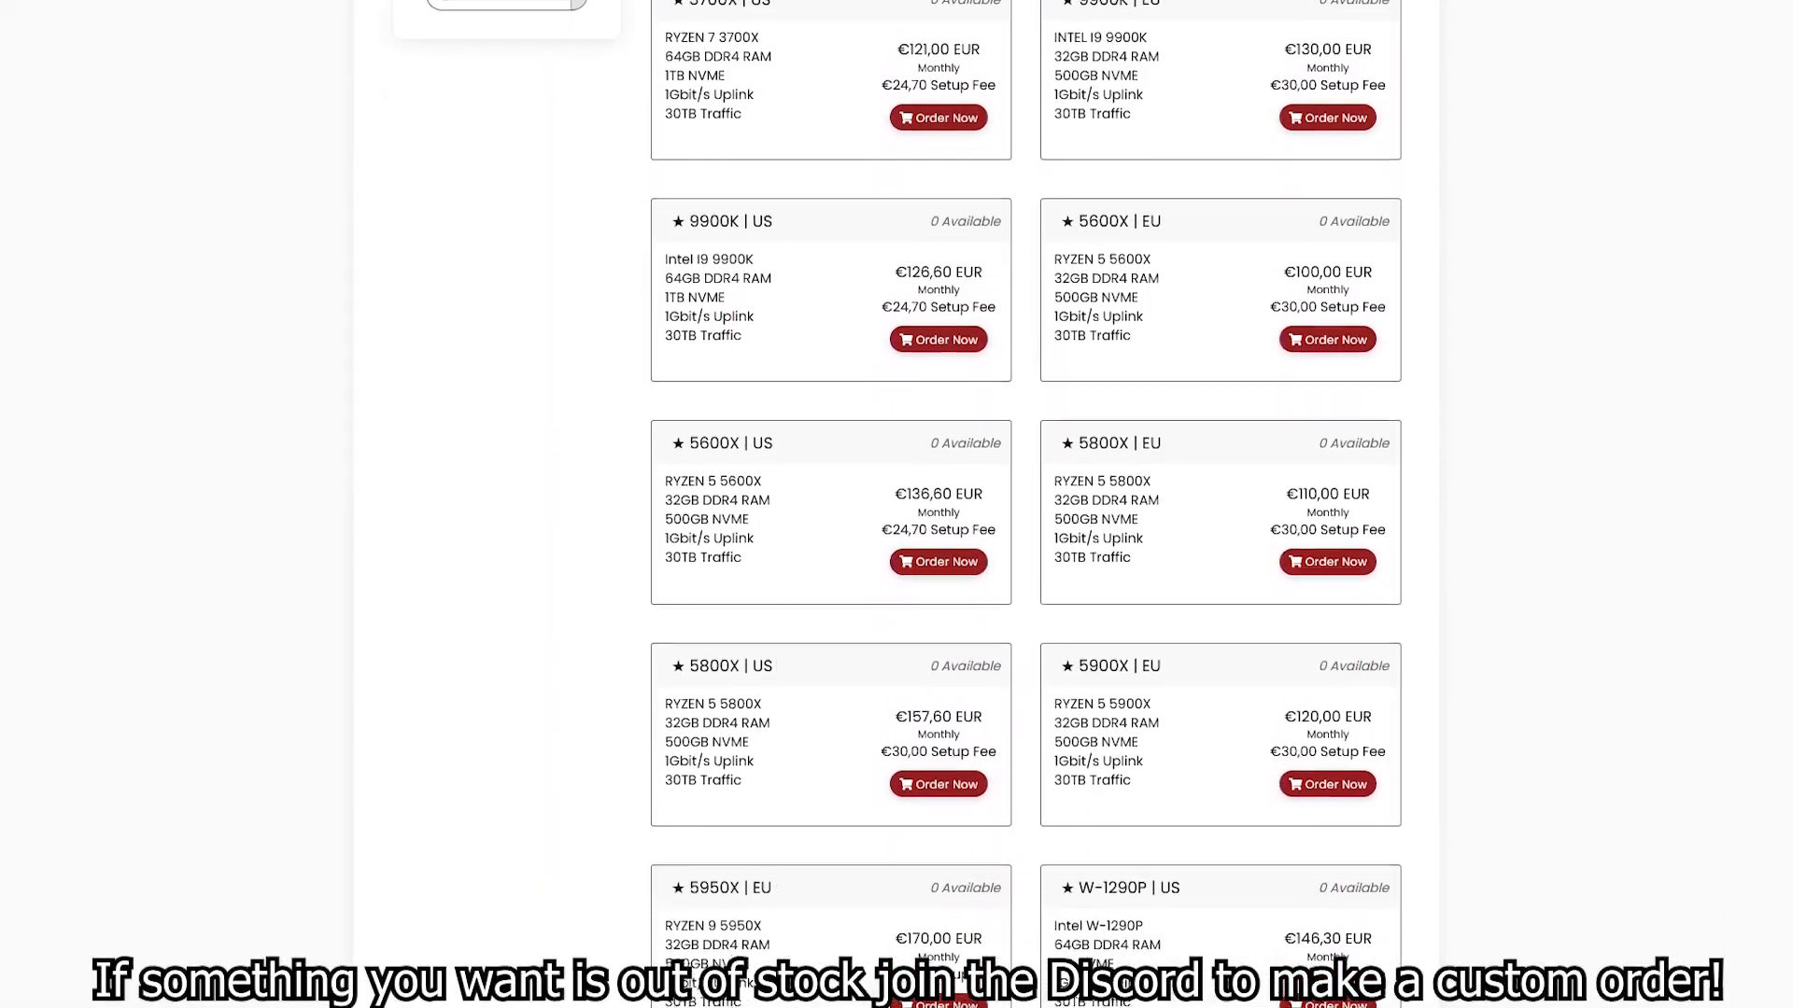
pyautogui.scroll(-3)
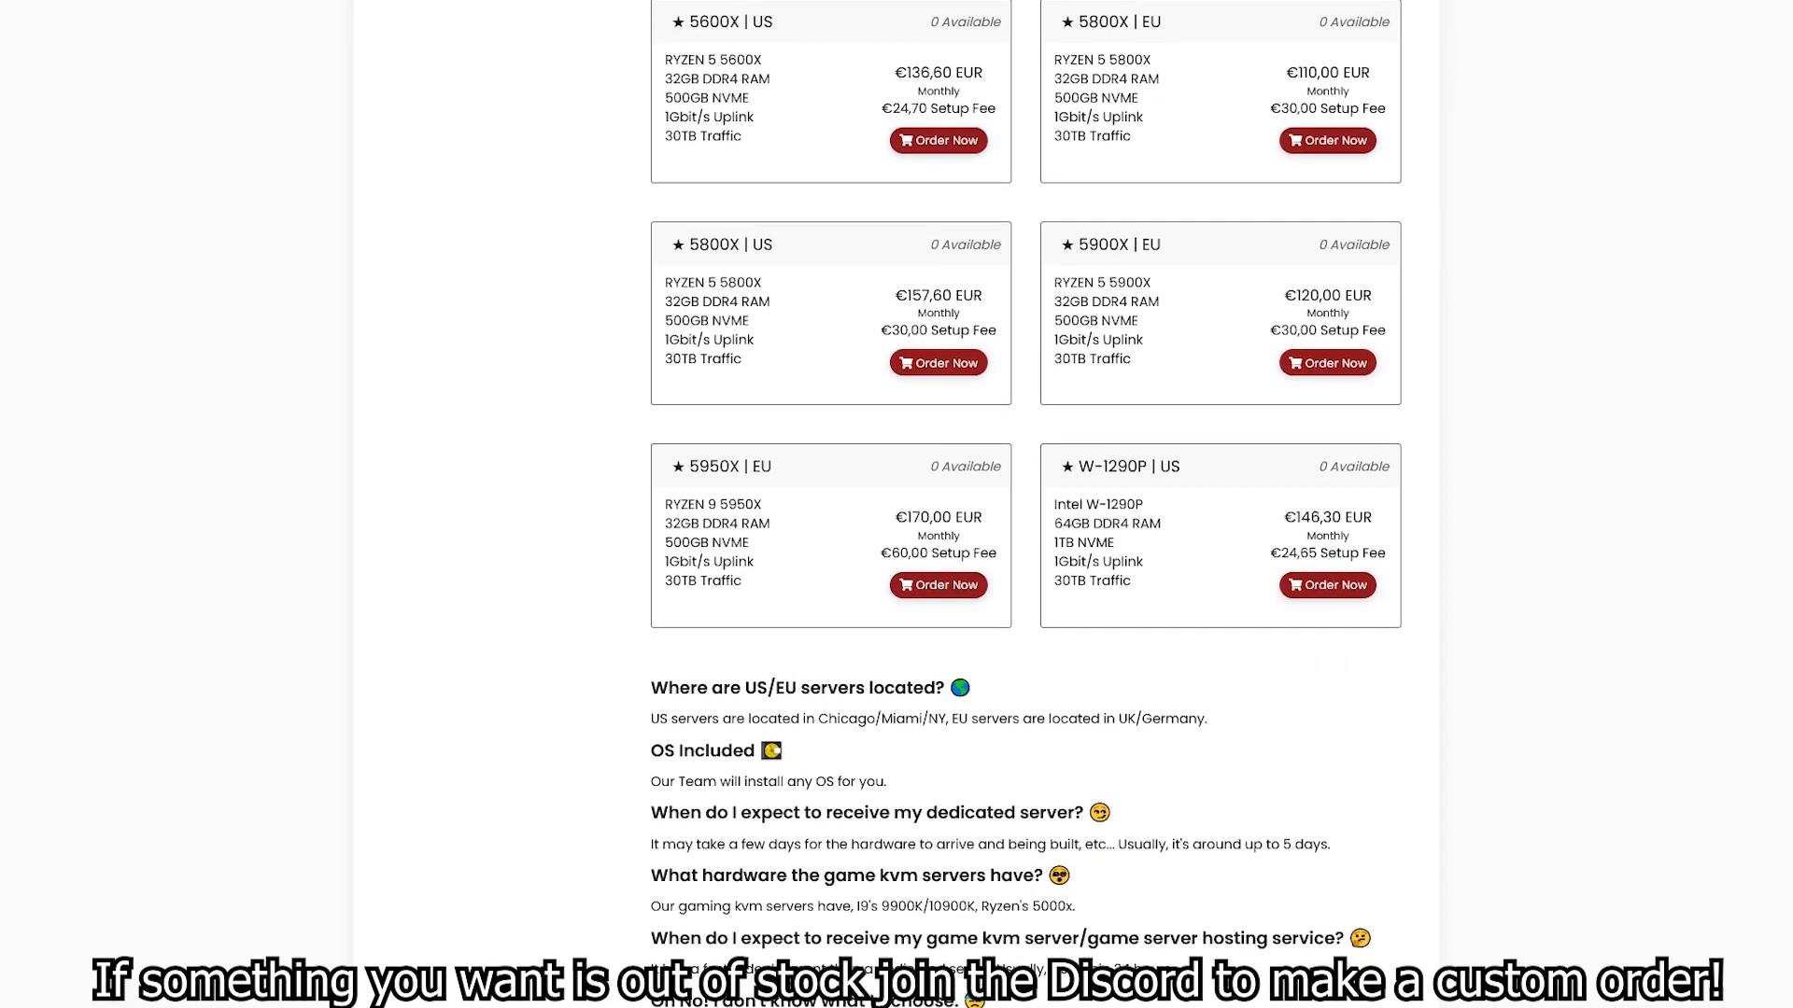
pyautogui.click(316, 274)
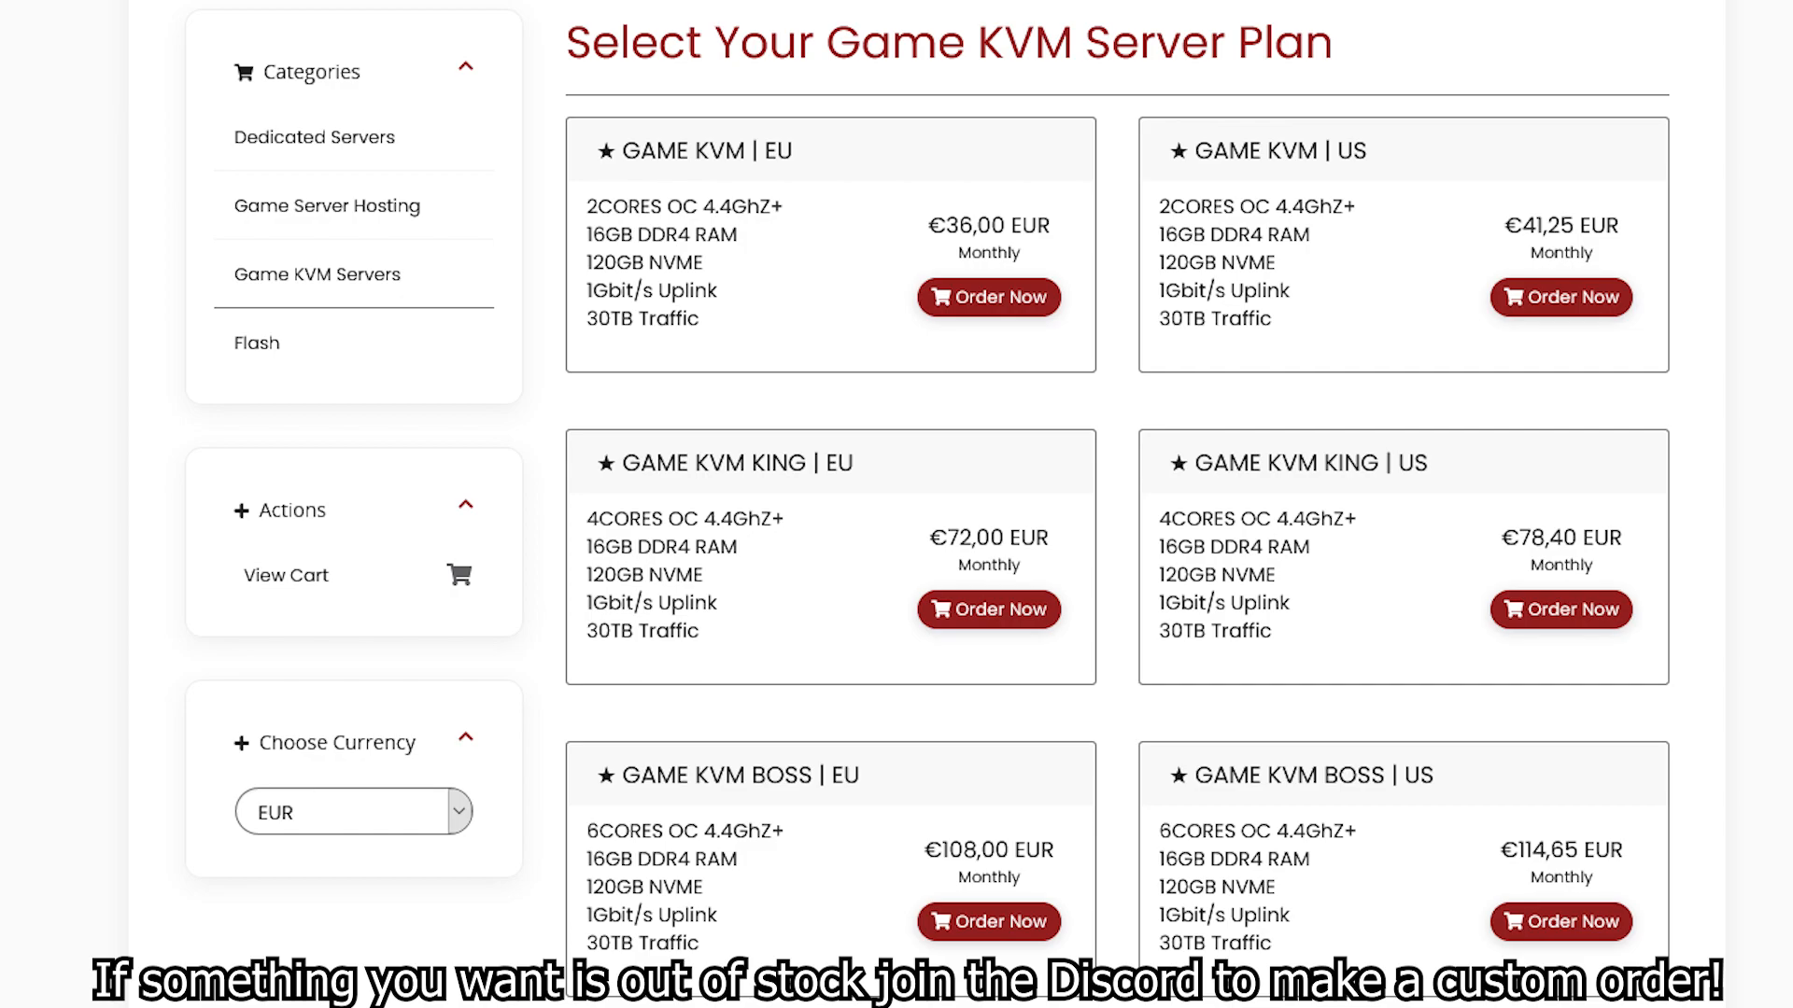
pyautogui.click(327, 207)
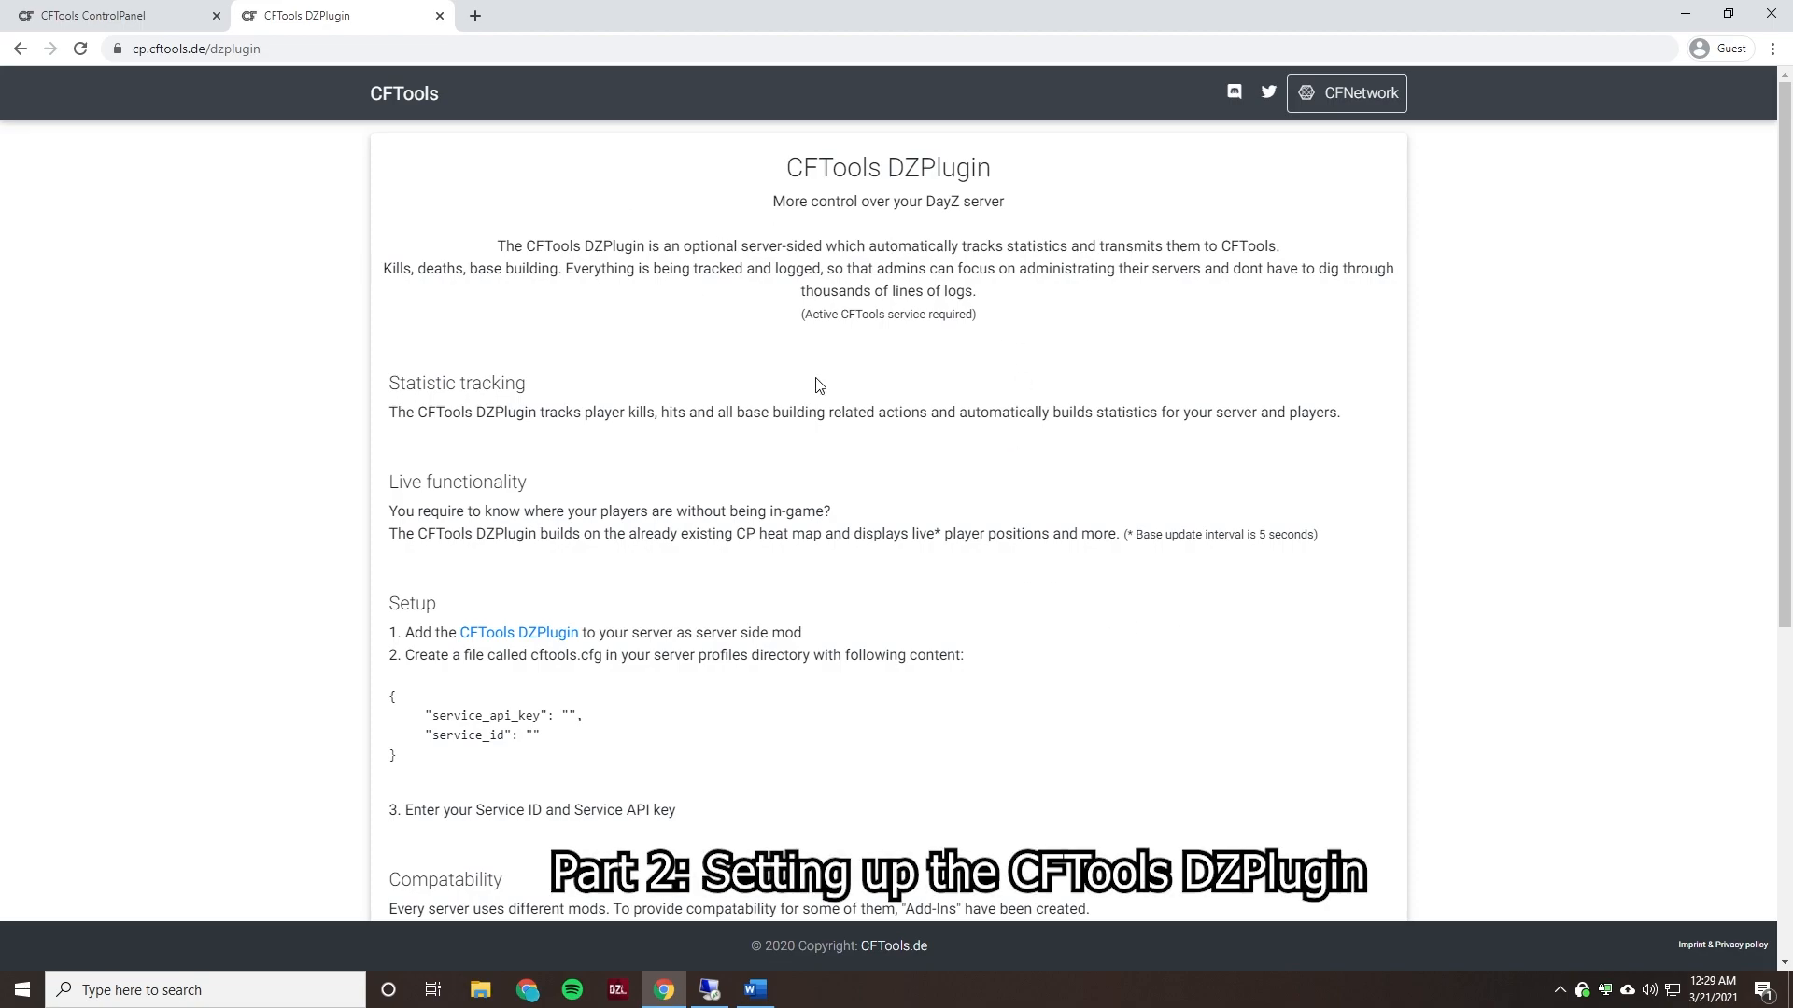
# - Open the CFDZPlugin Steam Workshop page from the DZPlugin instructions, then switch to OmegaManager
pyautogui.scroll(-3)
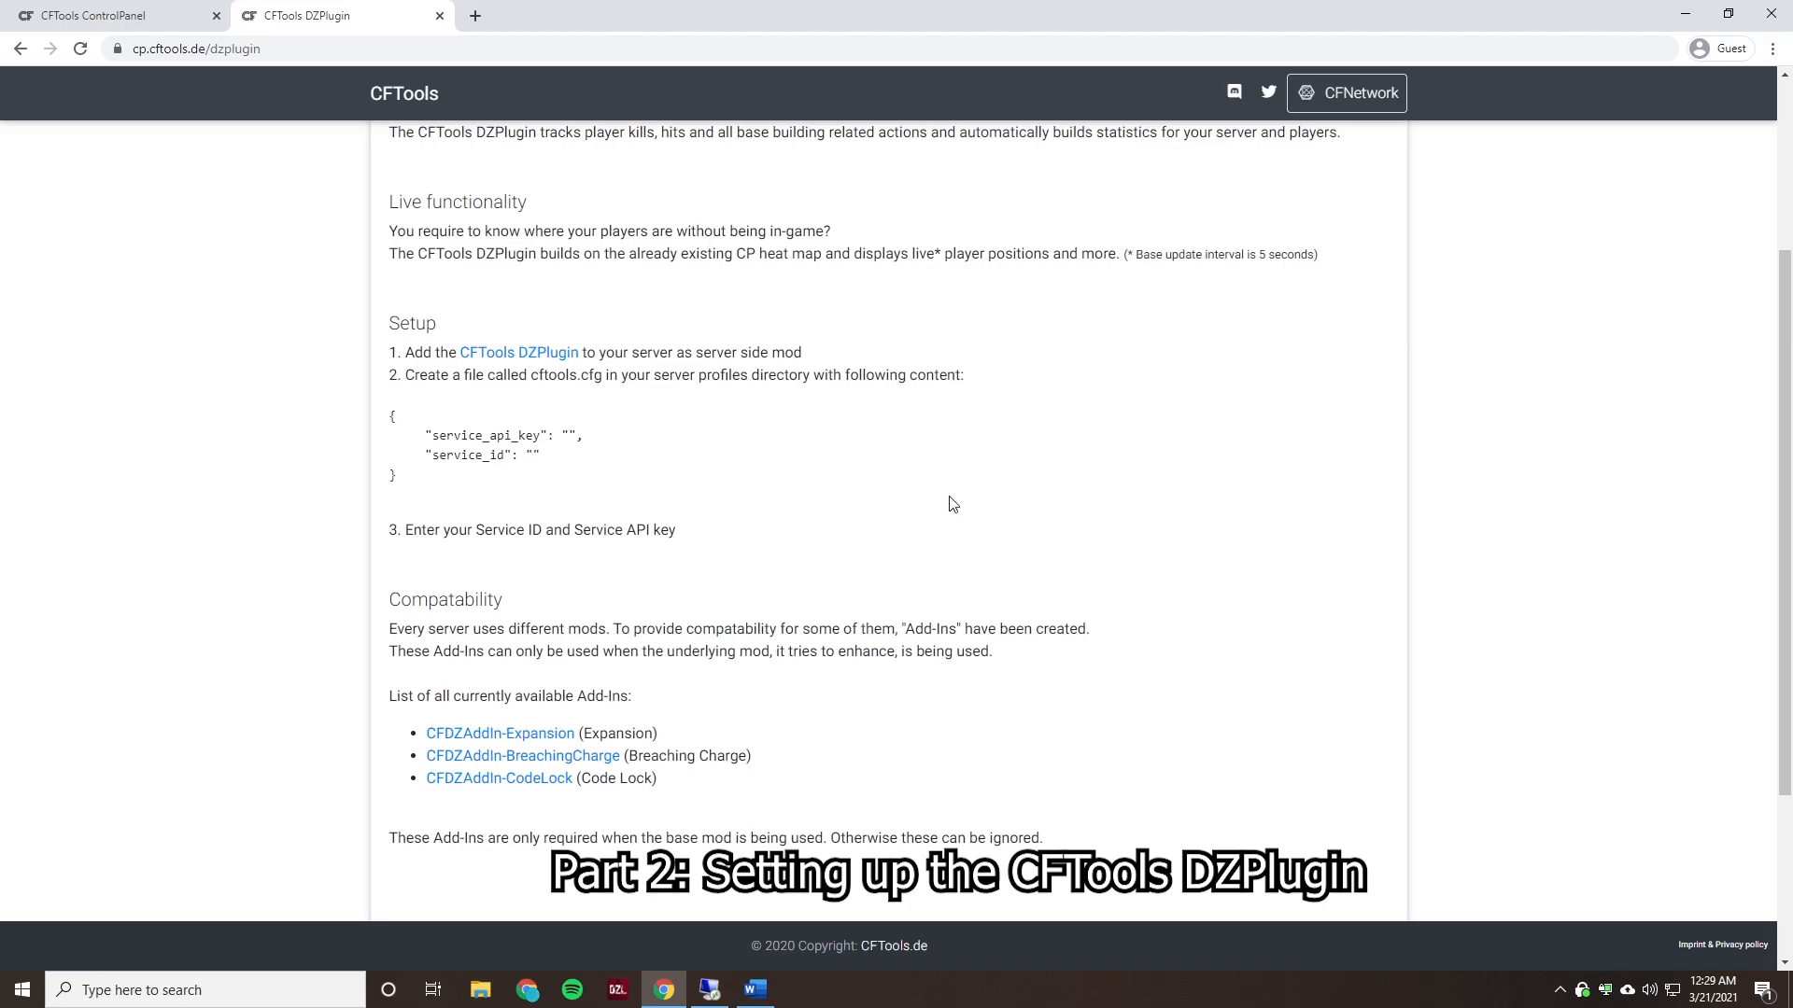
pyautogui.scroll(-3)
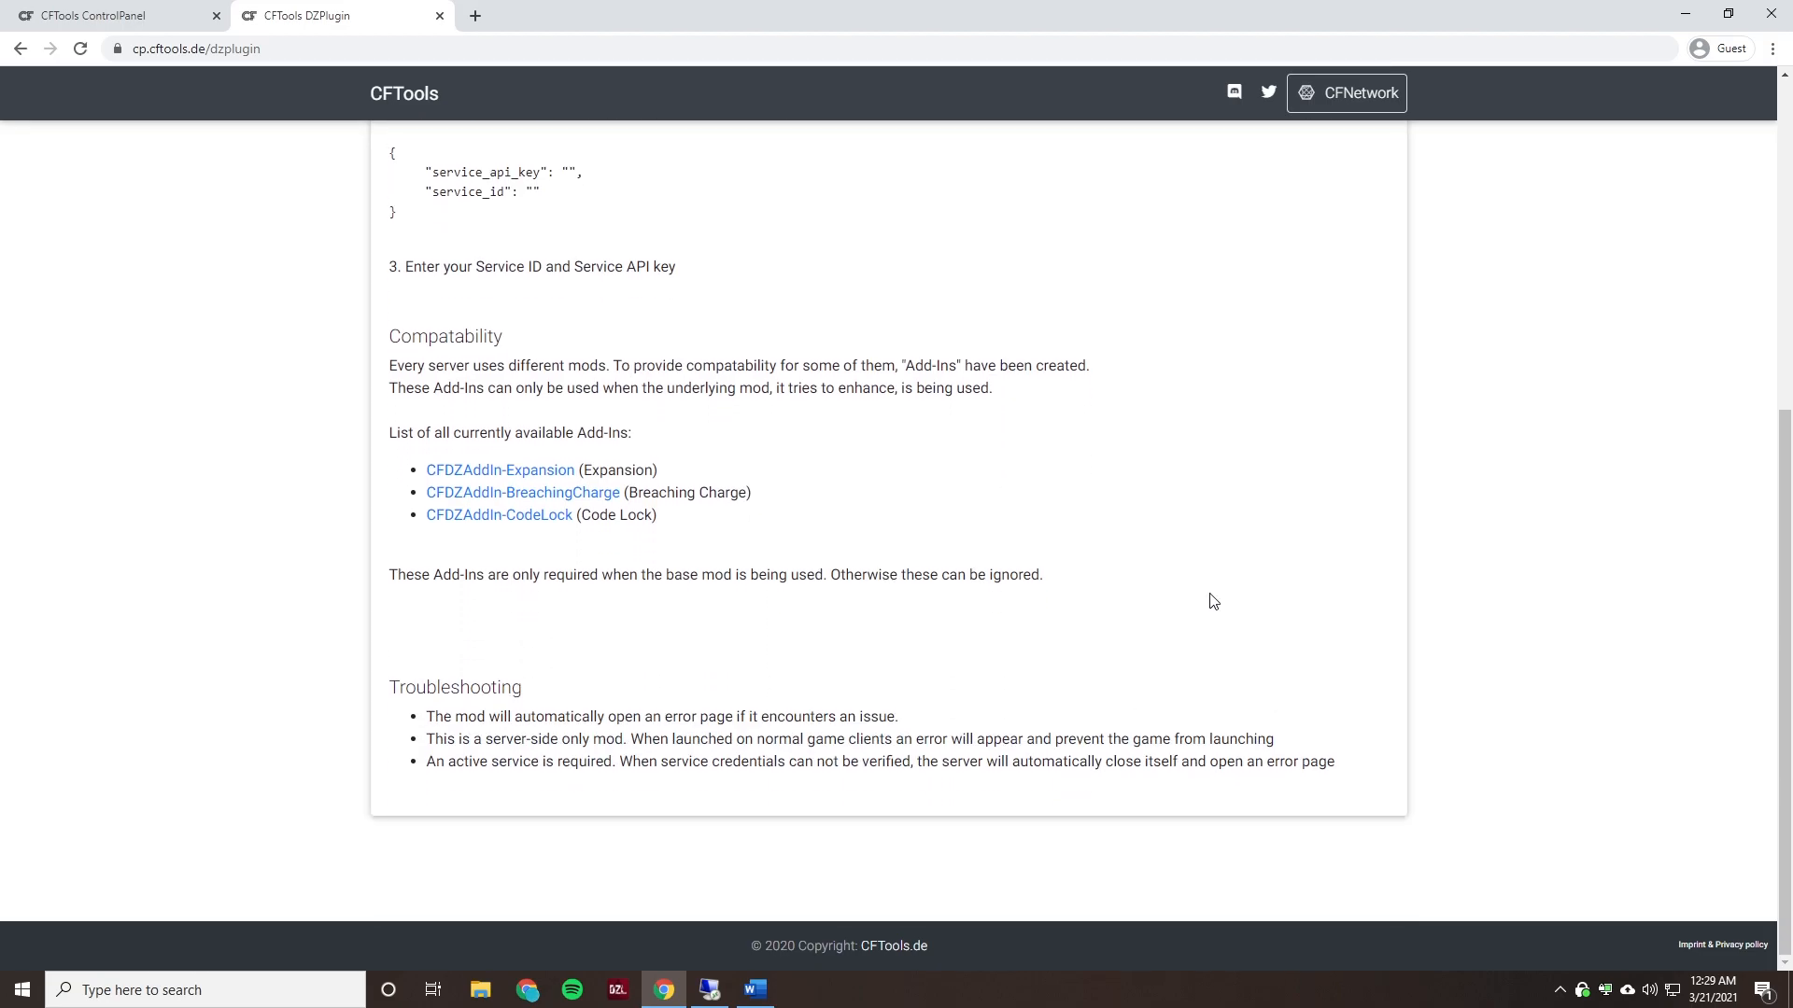
pyautogui.scroll(3)
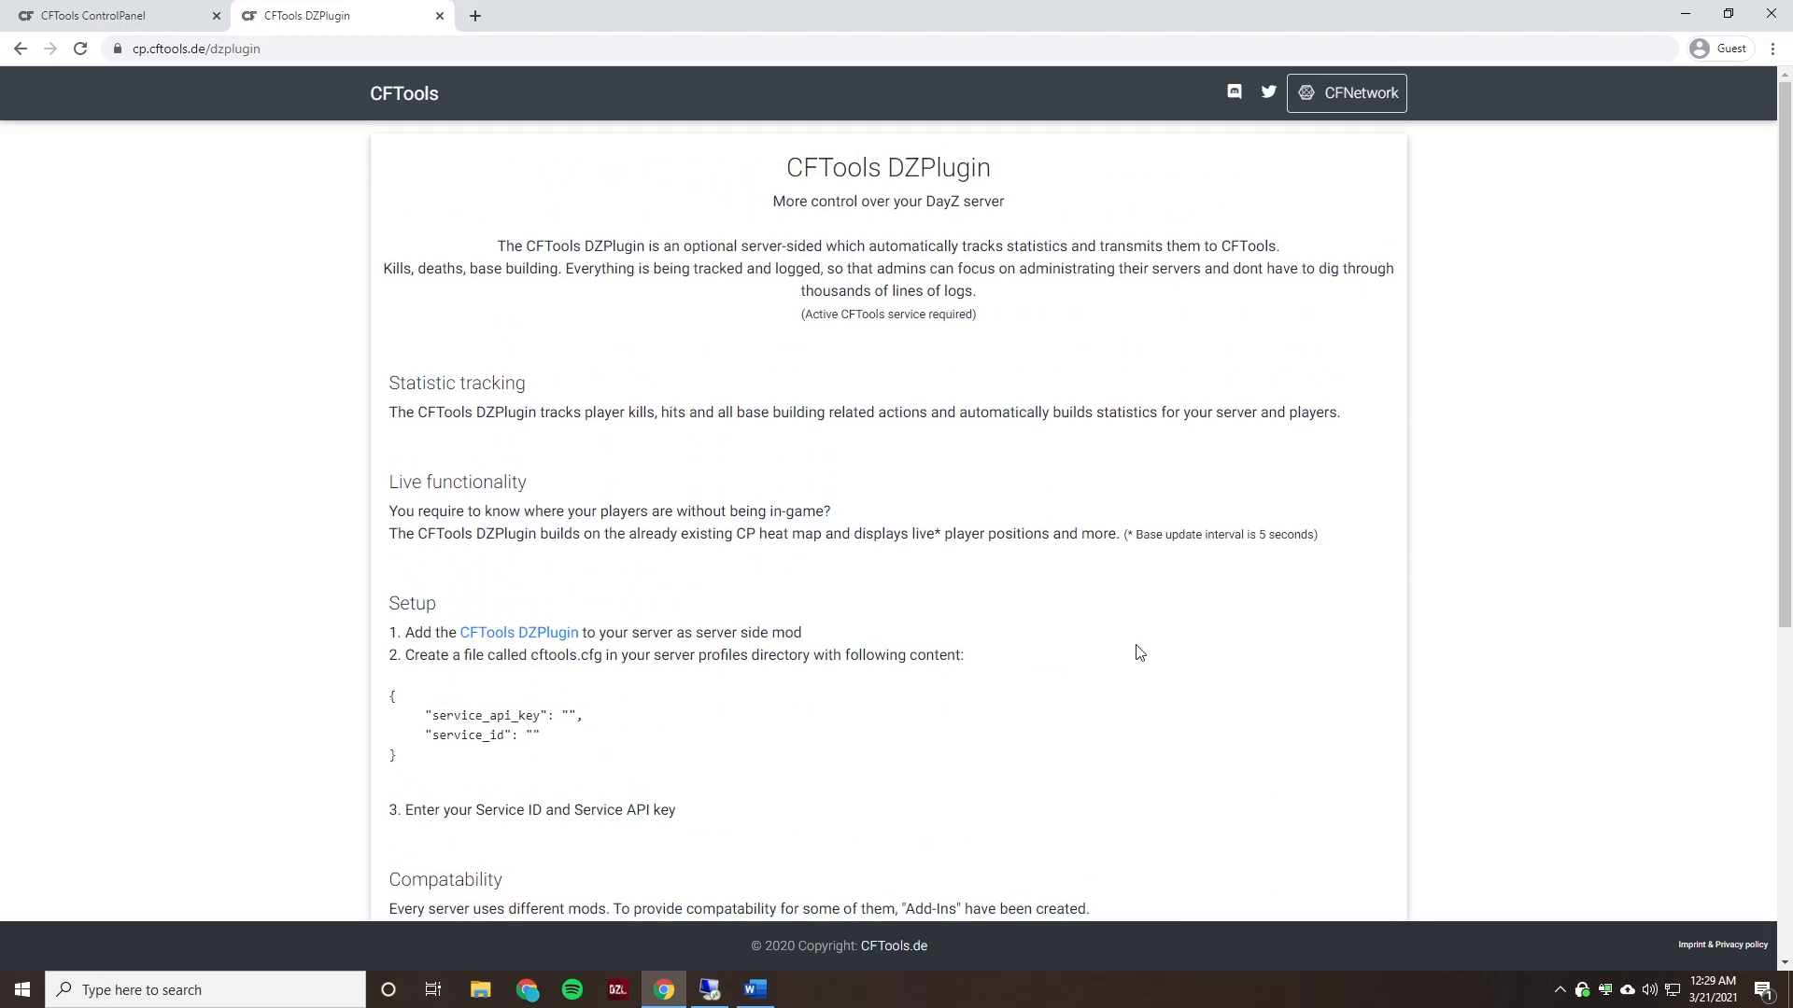
pyautogui.moveTo(818, 619)
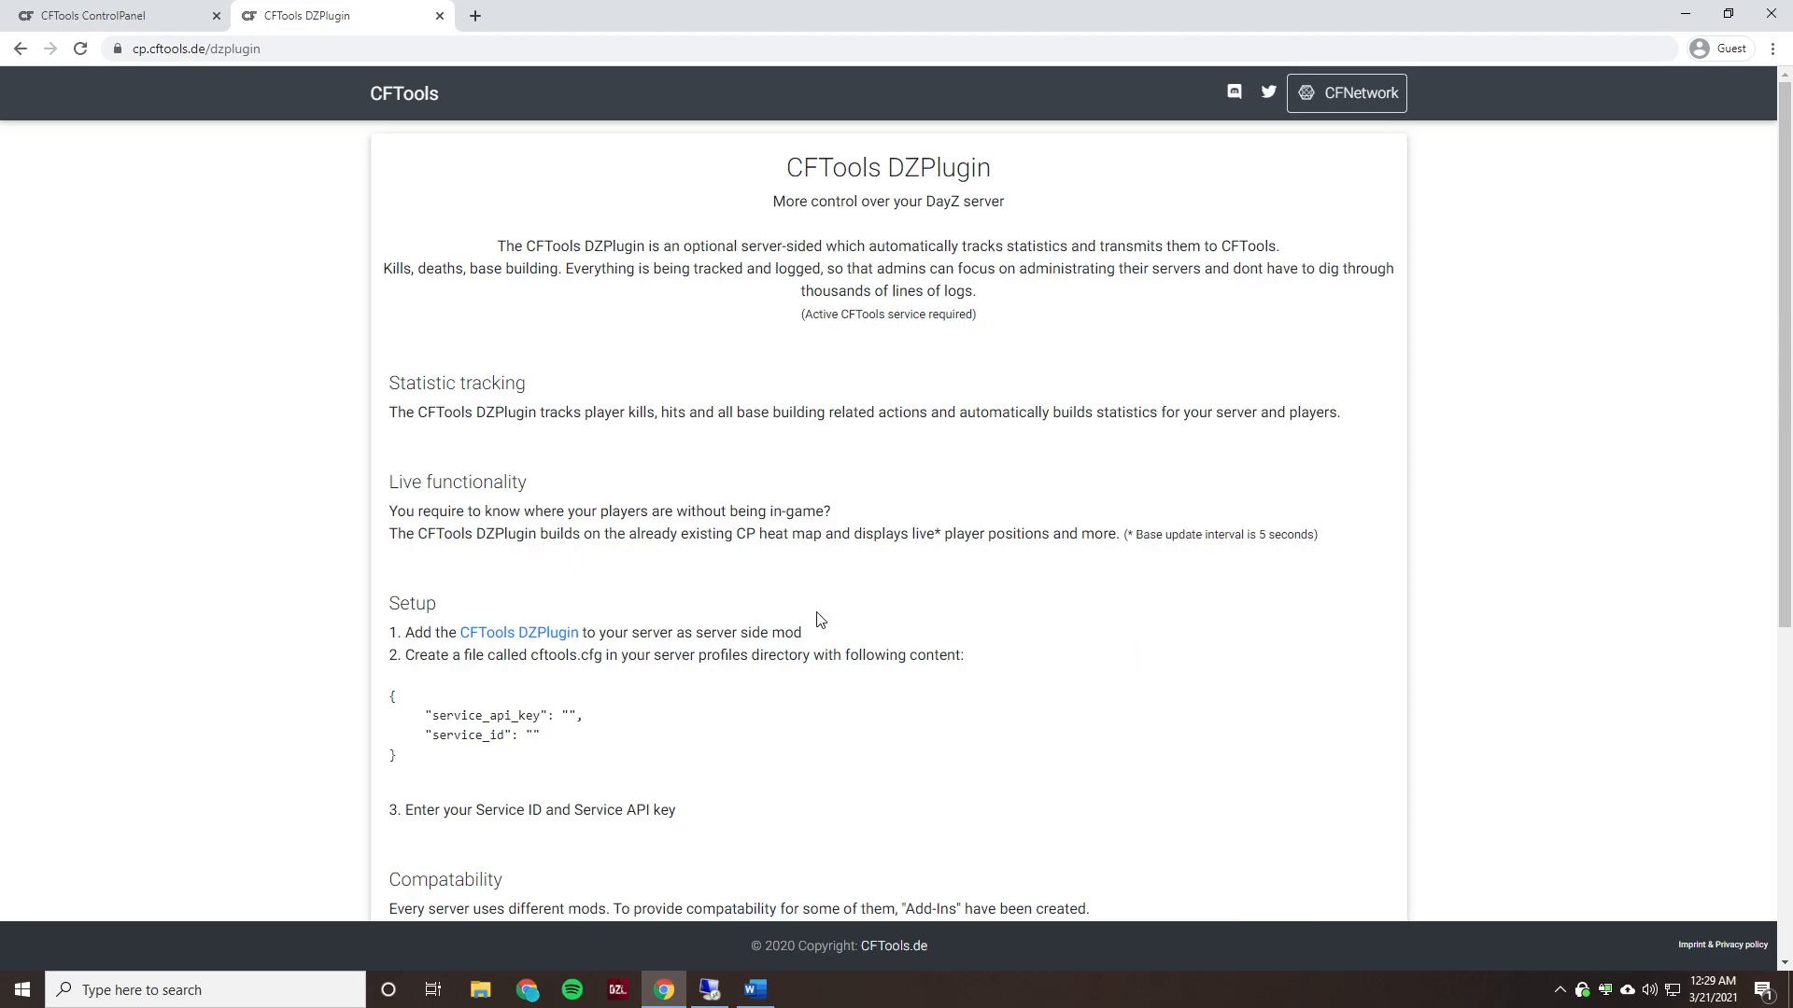
pyautogui.moveTo(988, 660)
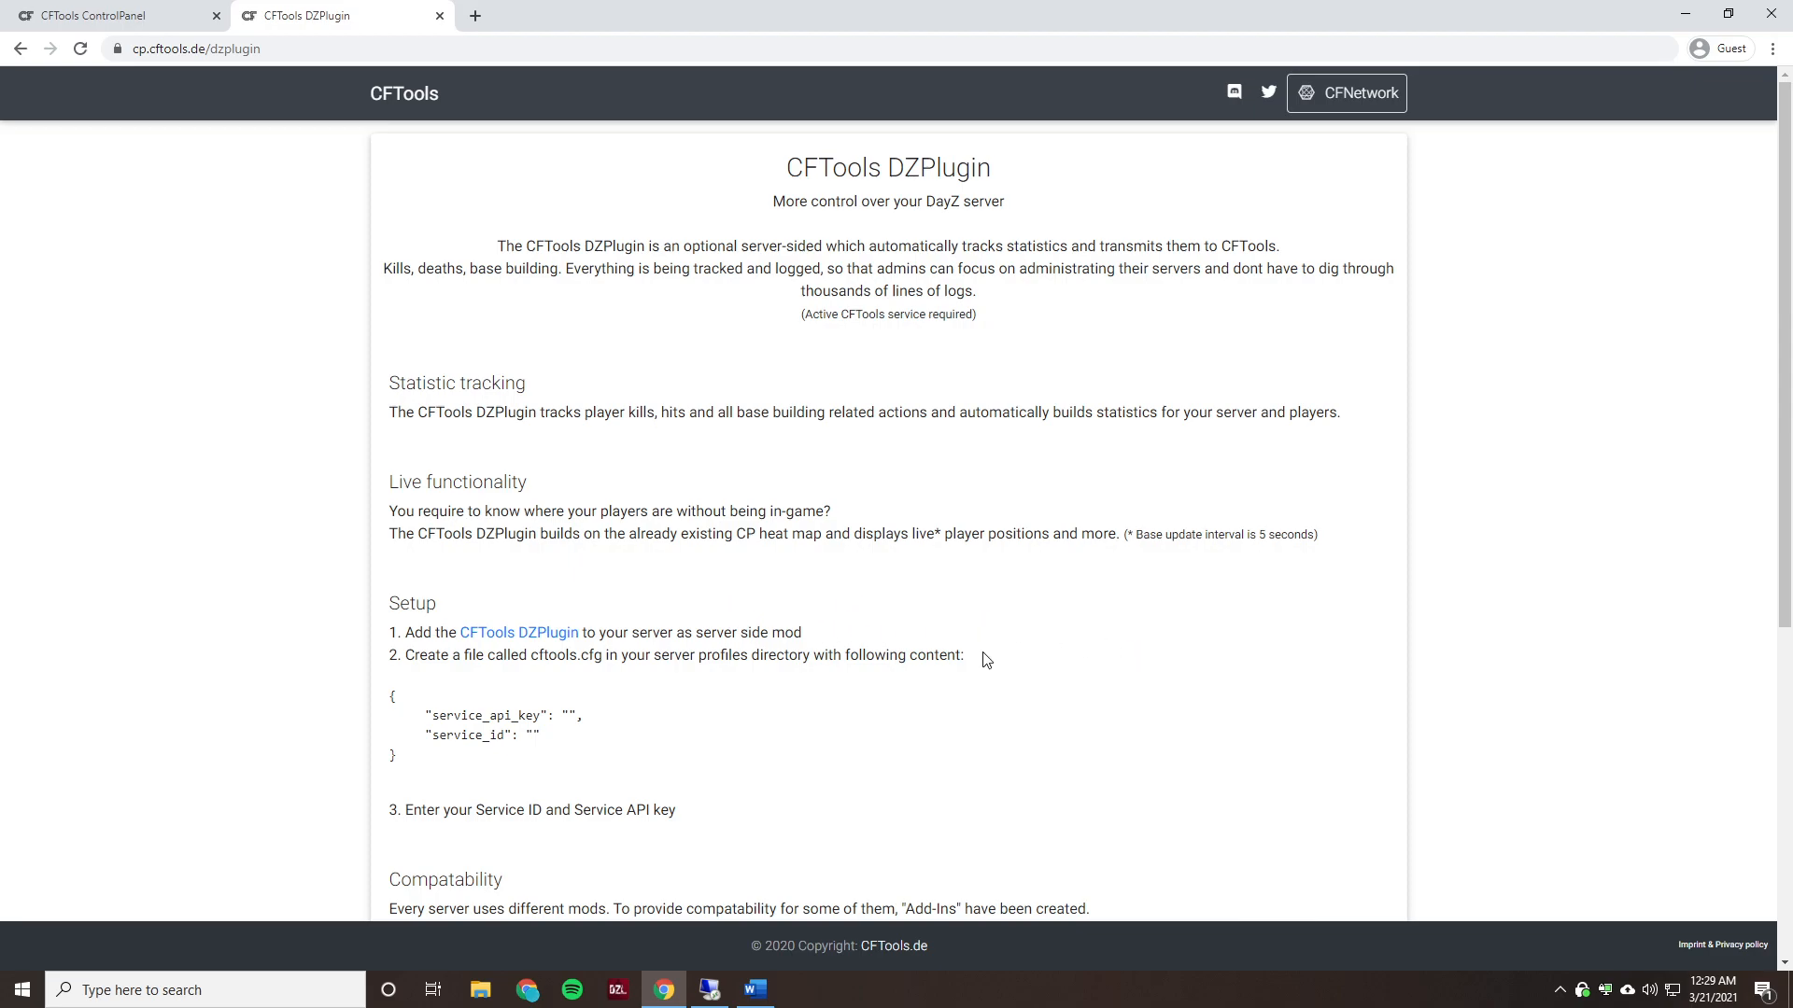
pyautogui.moveTo(867, 486)
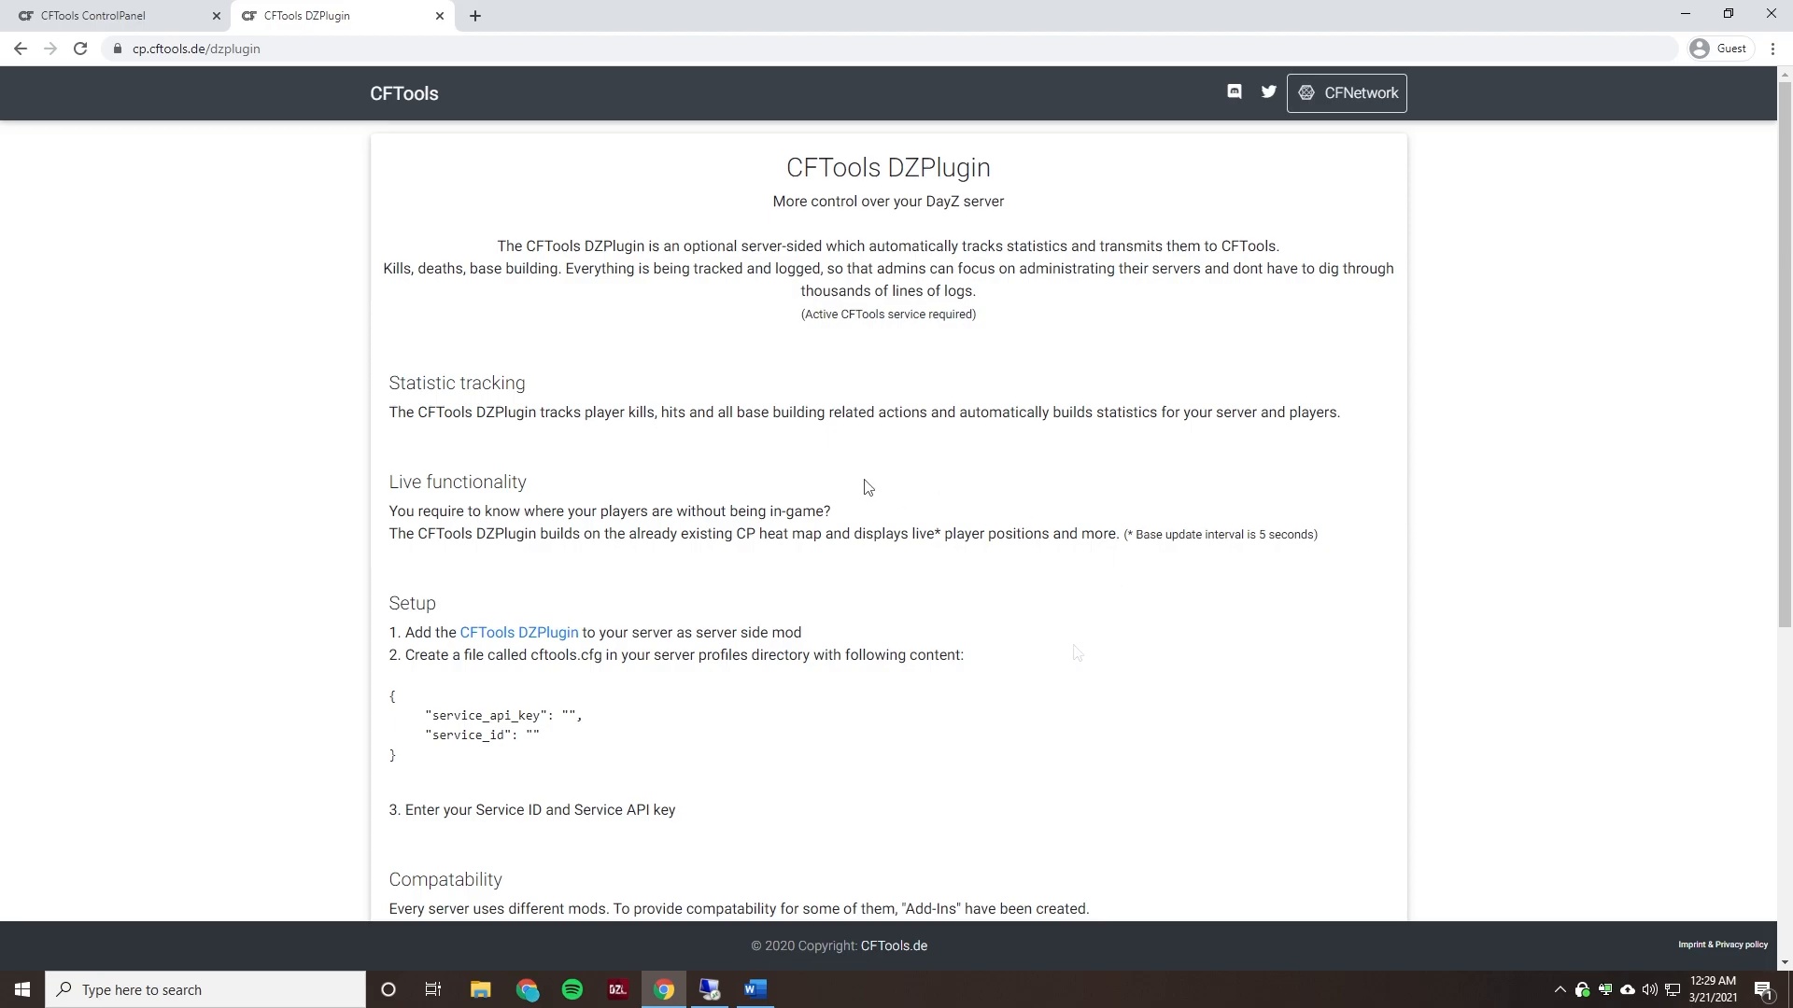
pyautogui.scroll(-3)
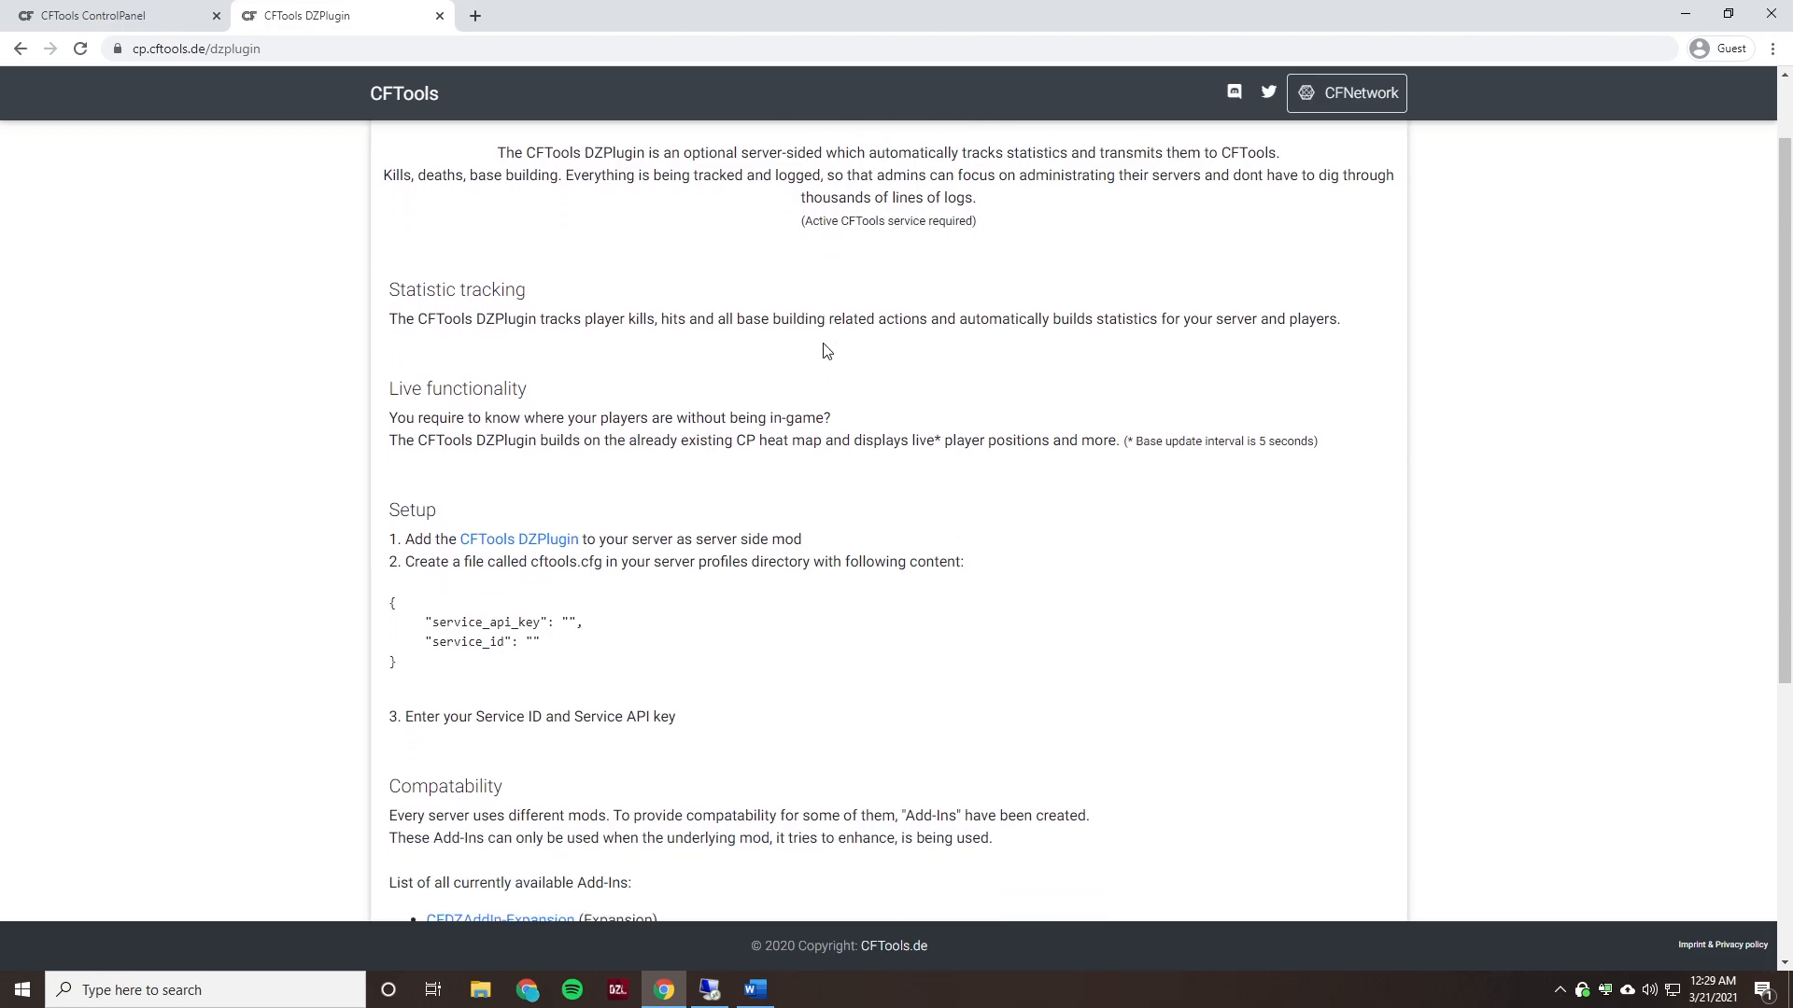
pyautogui.scroll(-3)
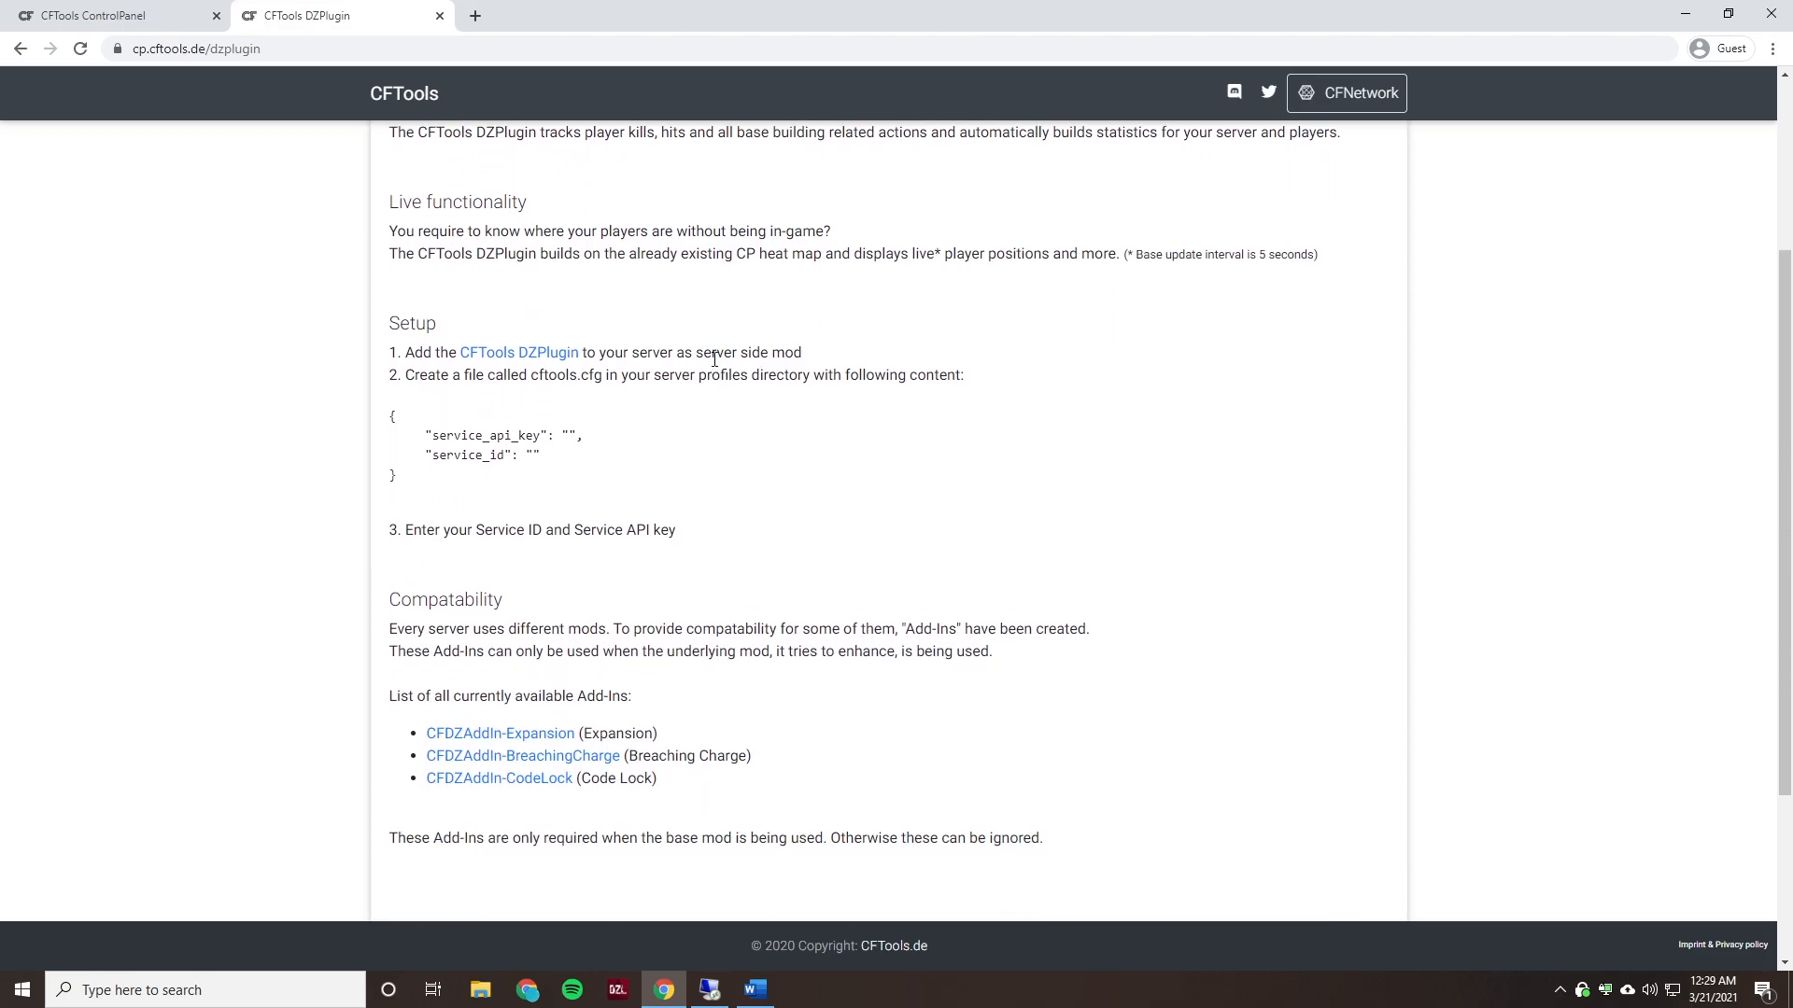
pyautogui.click(518, 352)
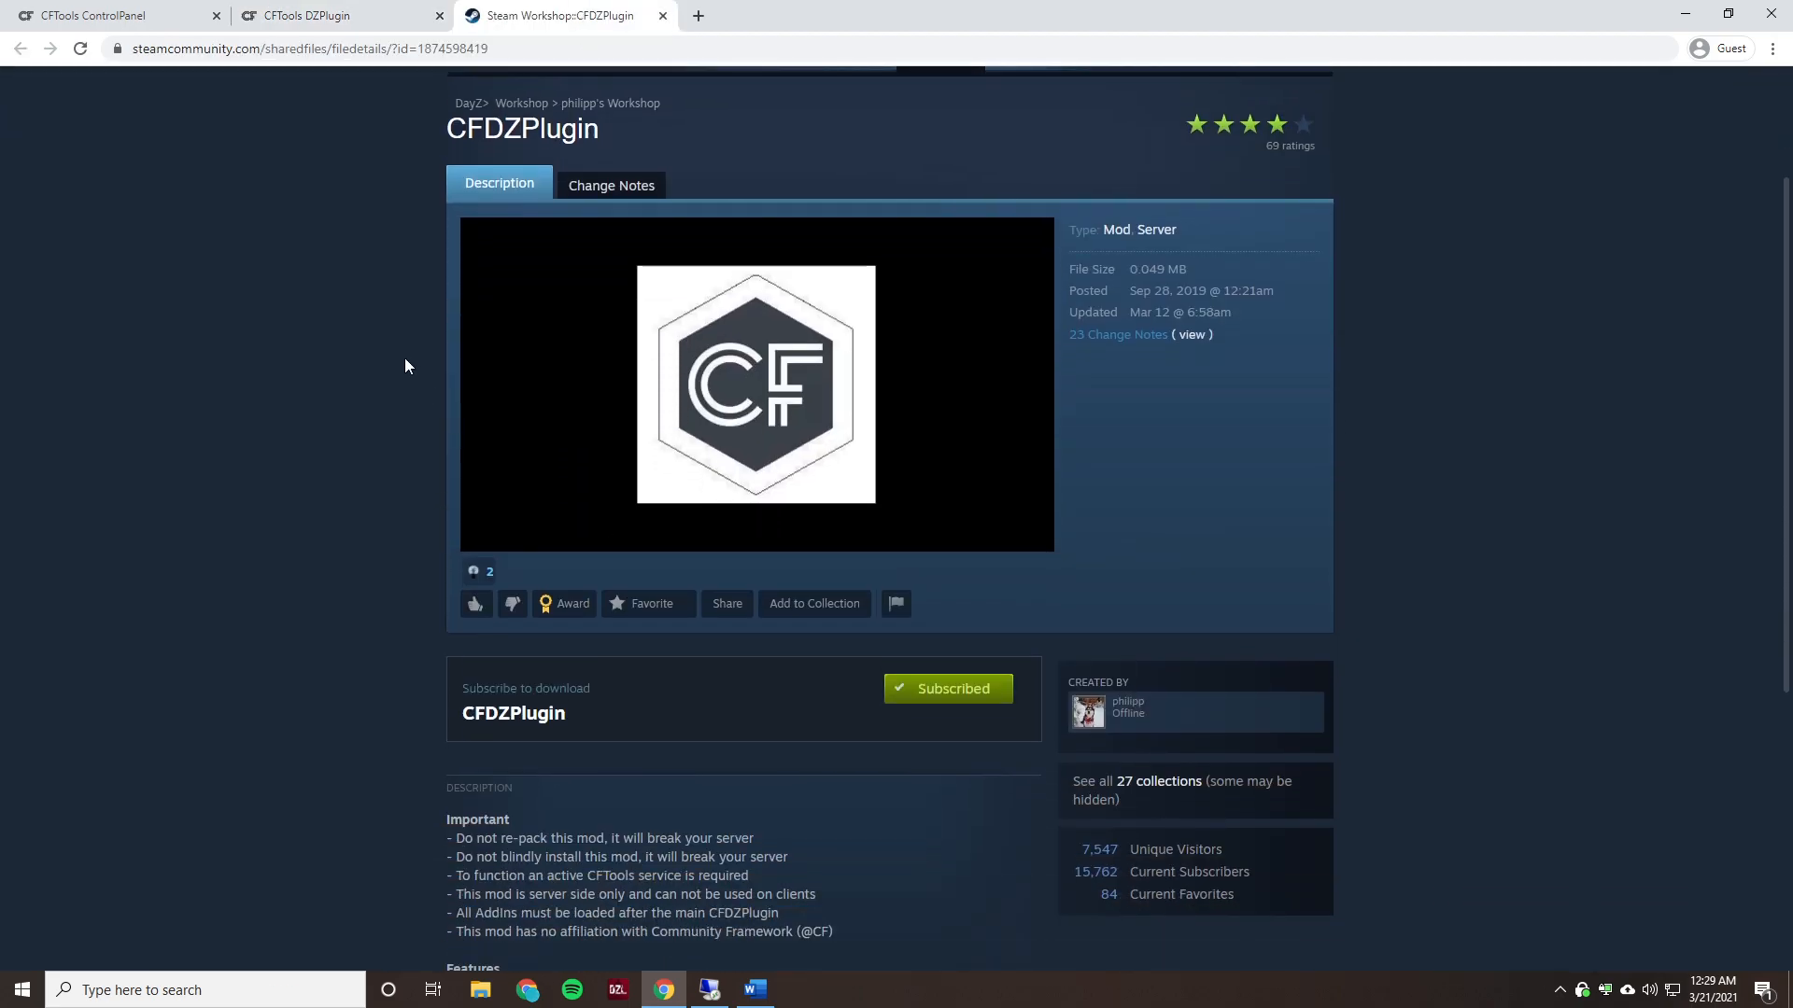
pyautogui.click(337, 17)
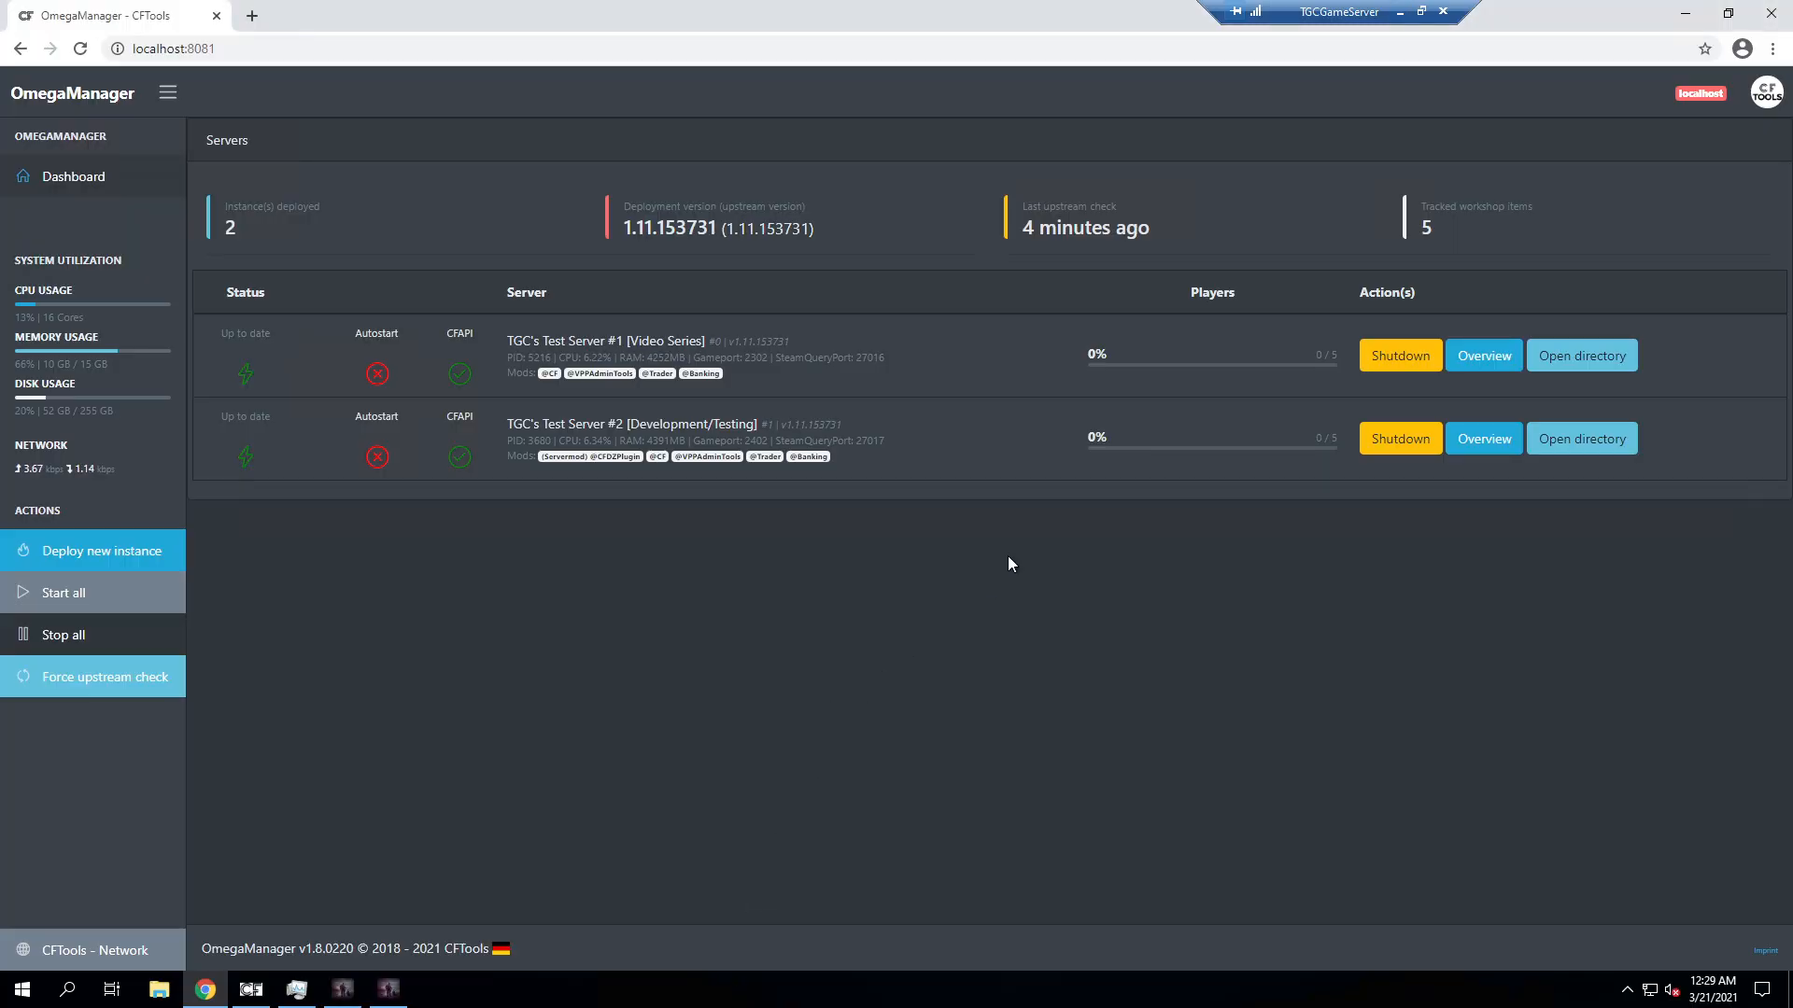
# - Open Test Server #1's overview and its mod configuration
pyautogui.click(1484, 356)
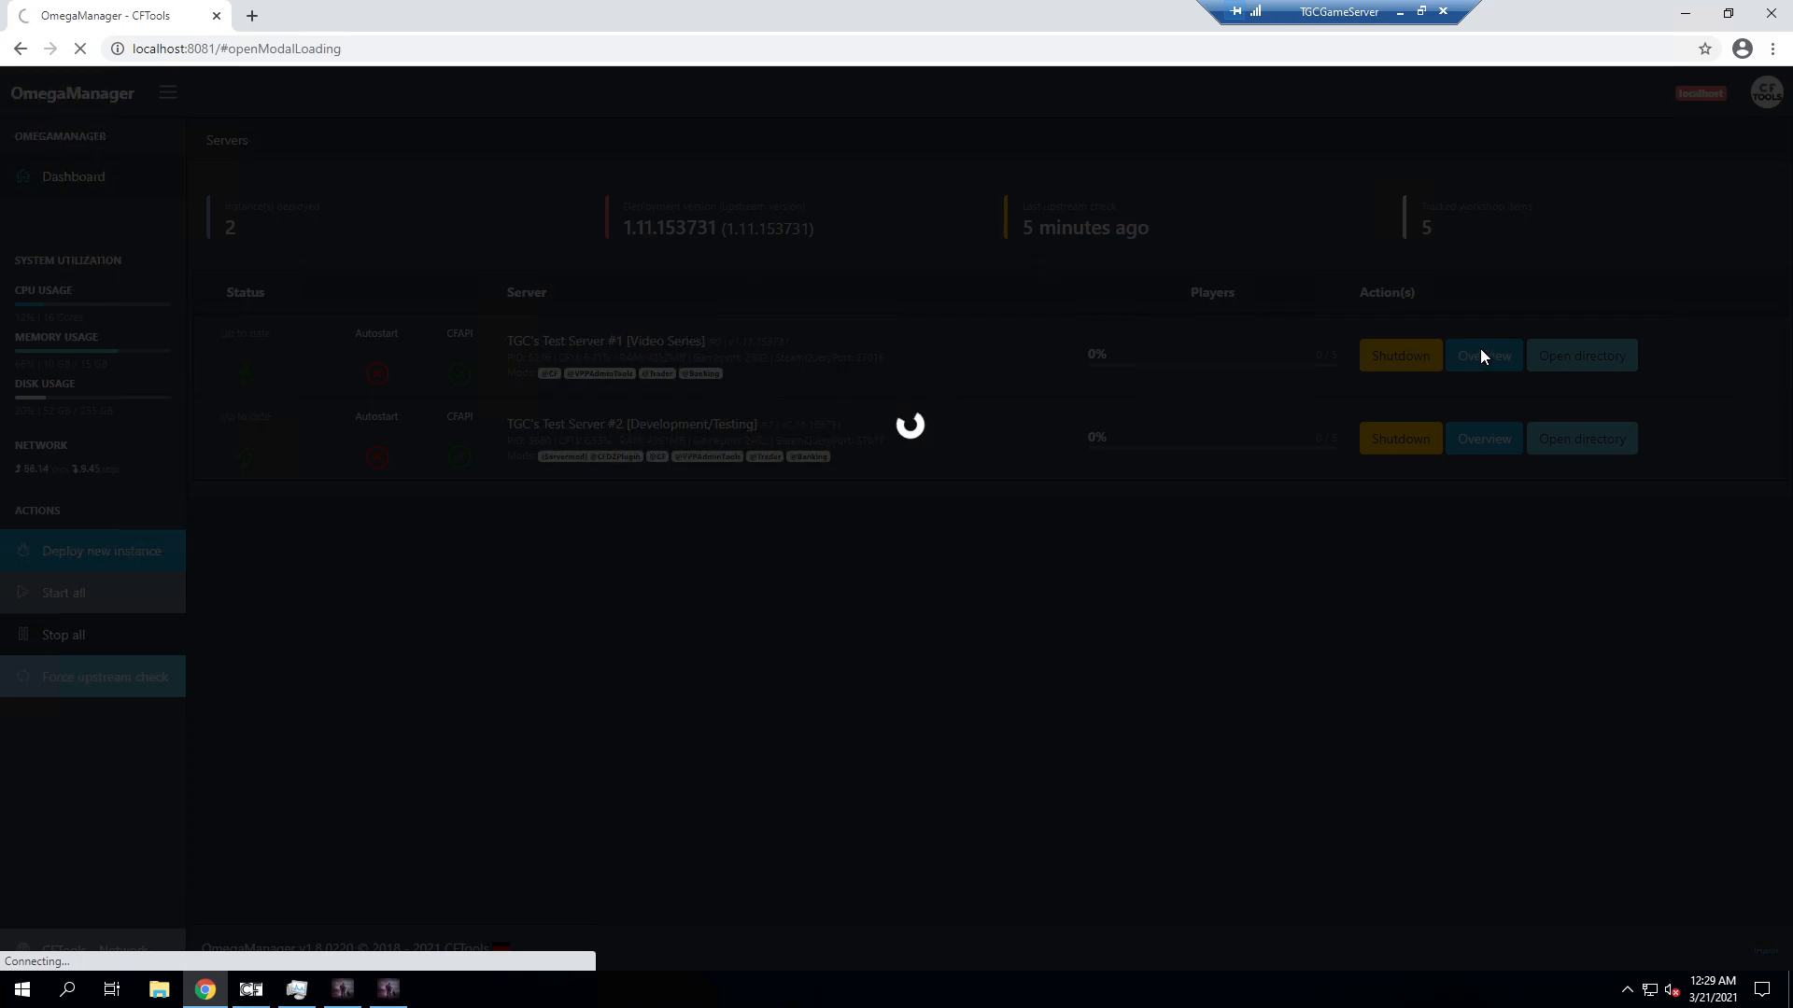
pyautogui.click(1483, 355)
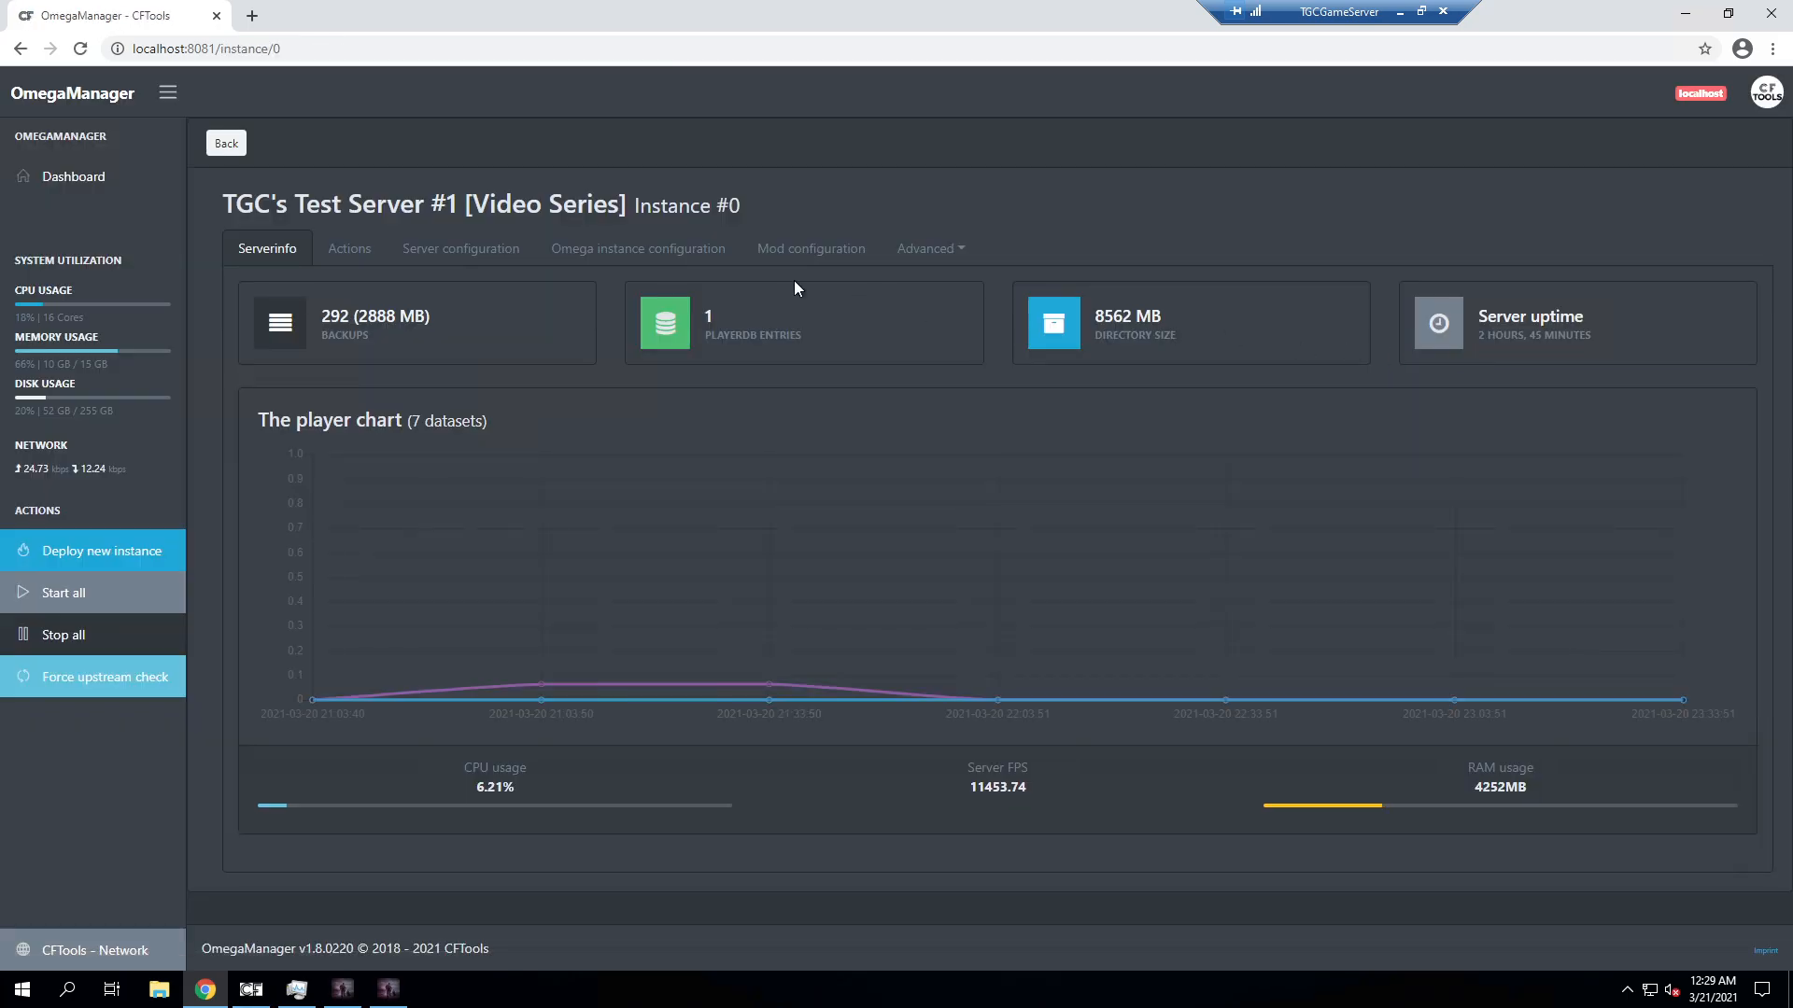
pyautogui.click(811, 248)
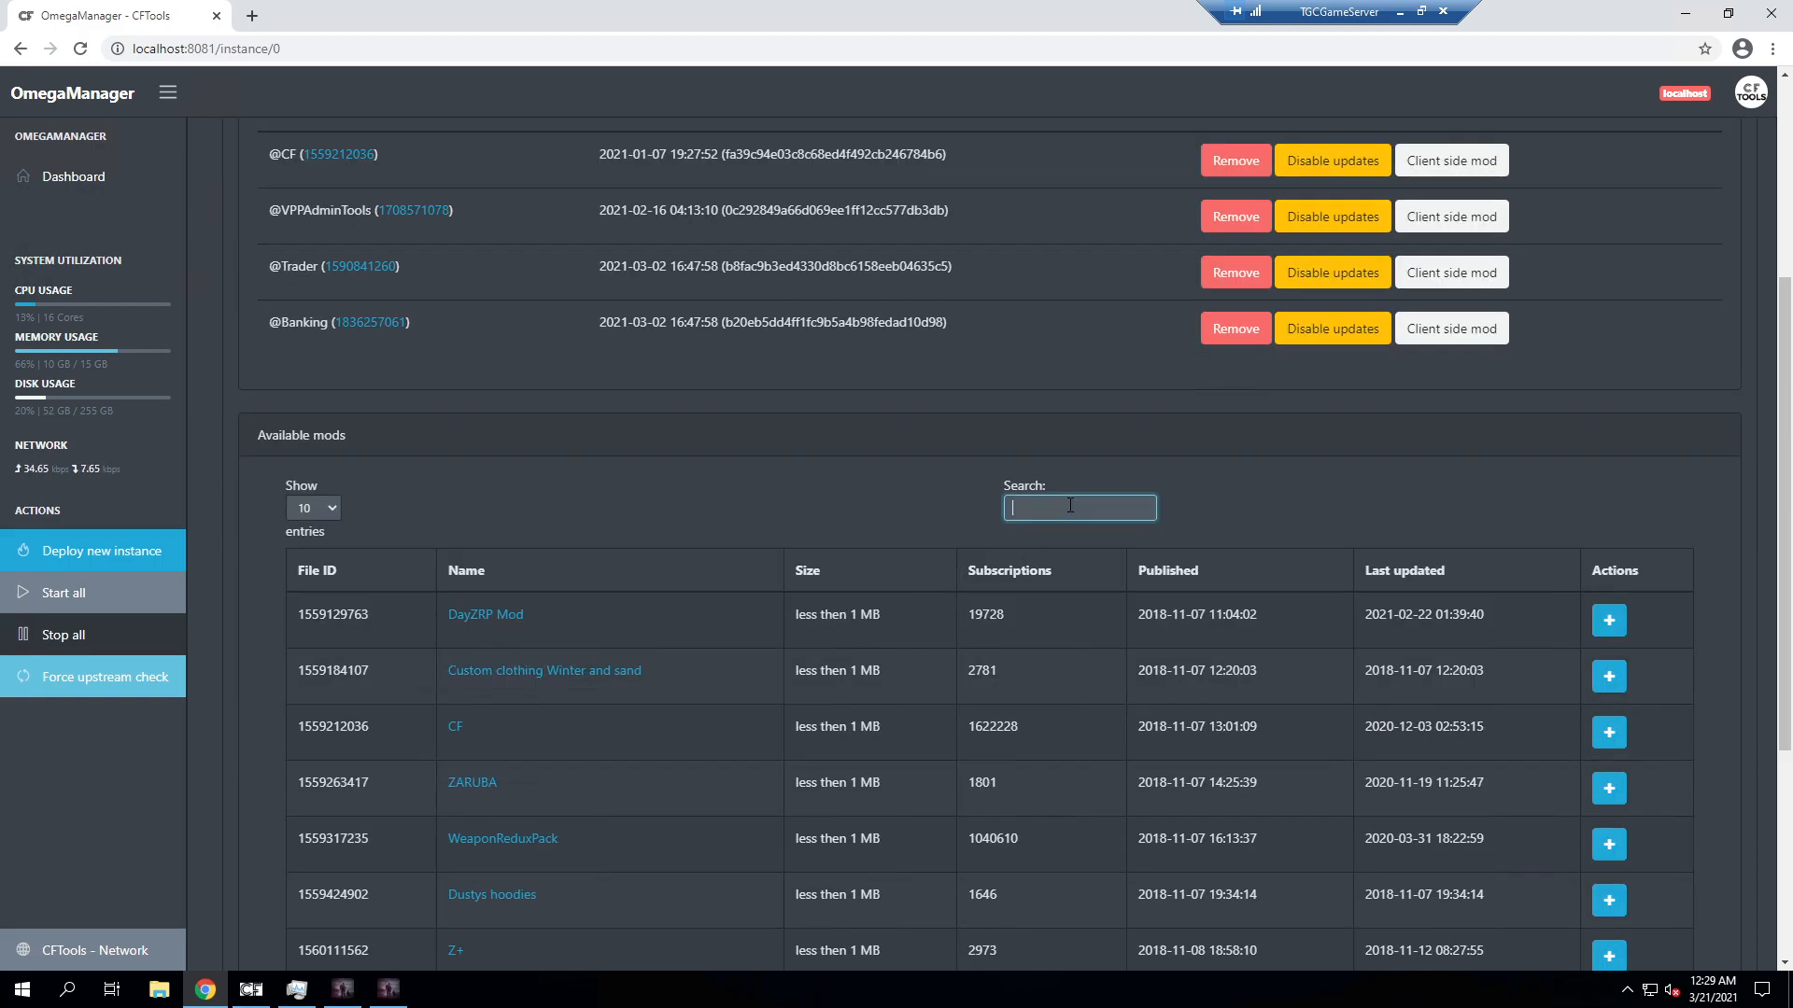
# - Search 'CFDZ', add CFDZPlugin to the active mods and mark it server-side
pyautogui.write('CFDZ')
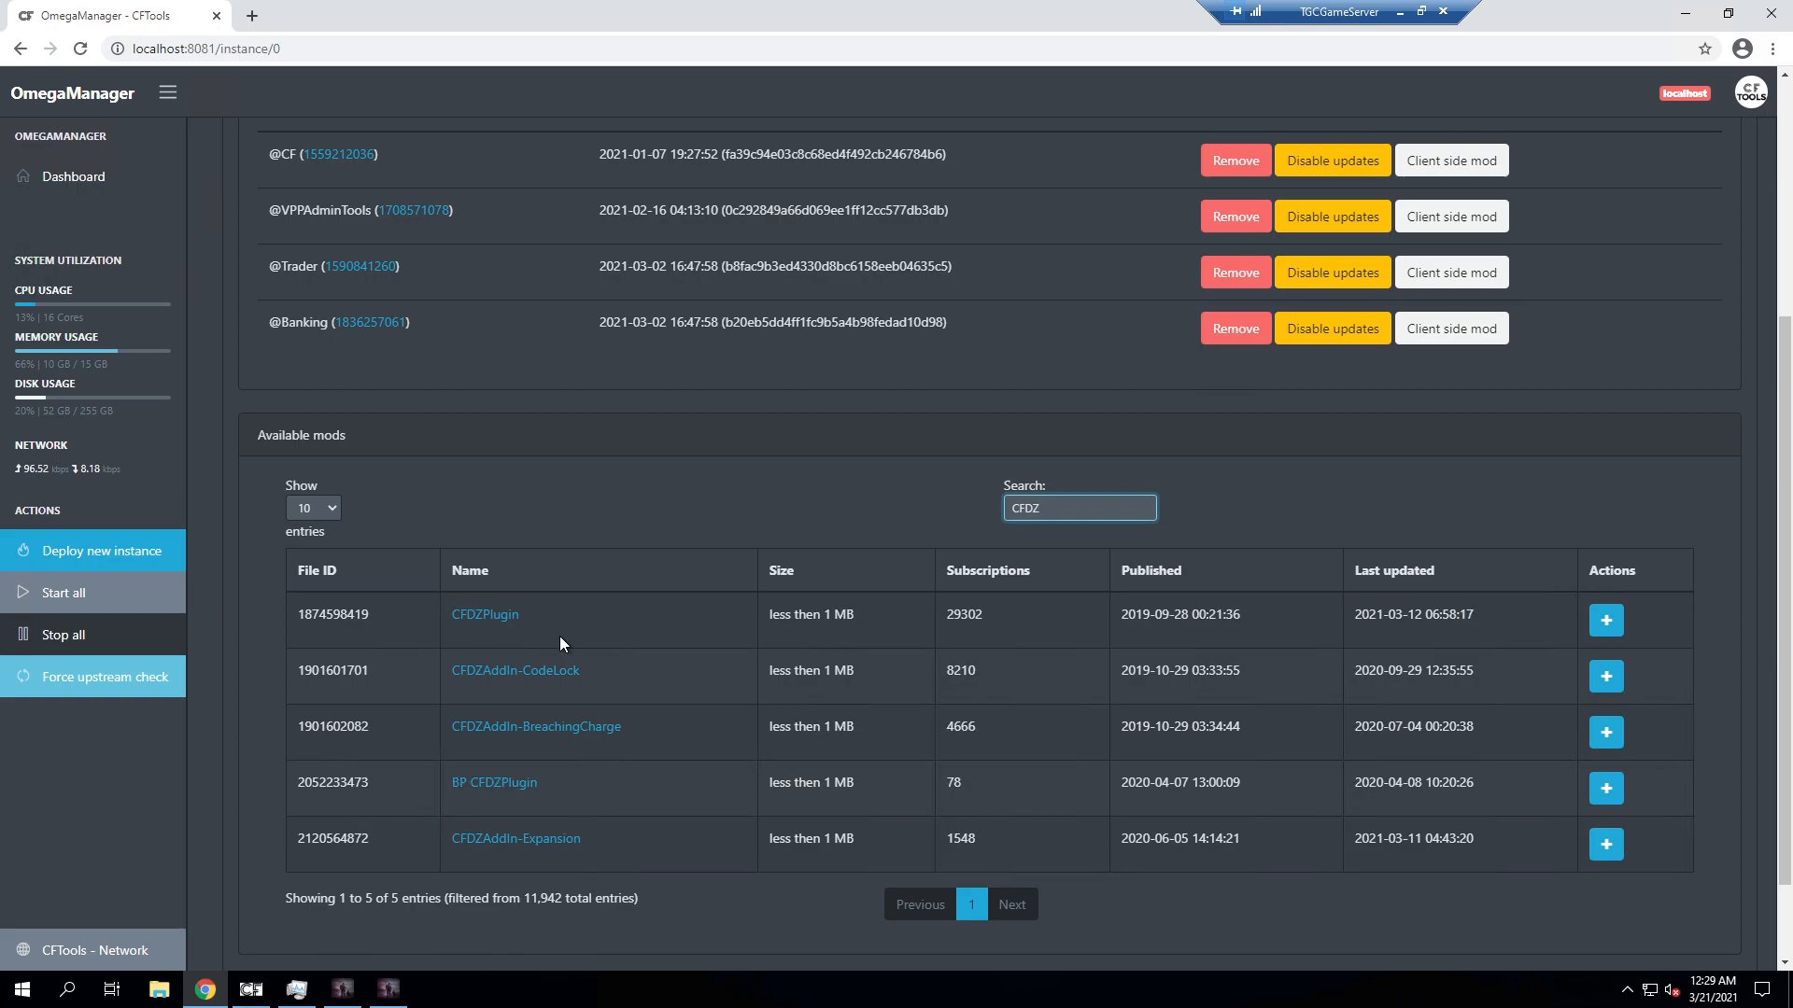
pyautogui.click(1606, 620)
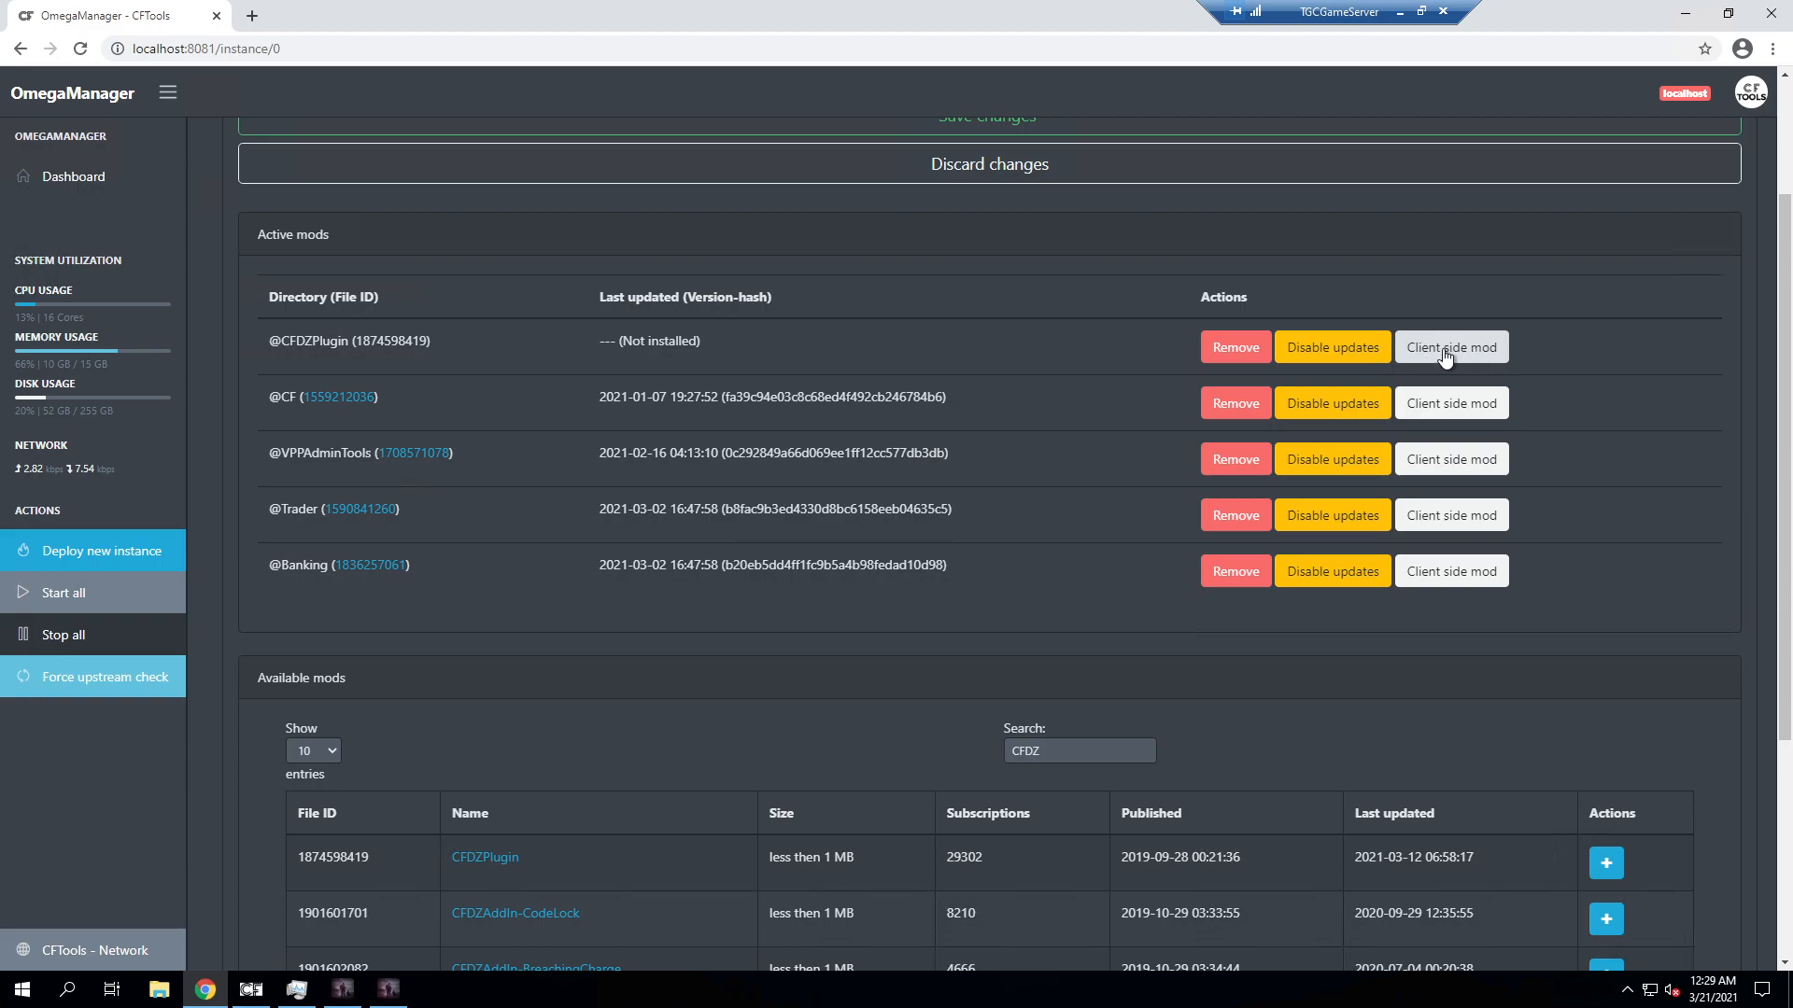
pyautogui.click(1449, 347)
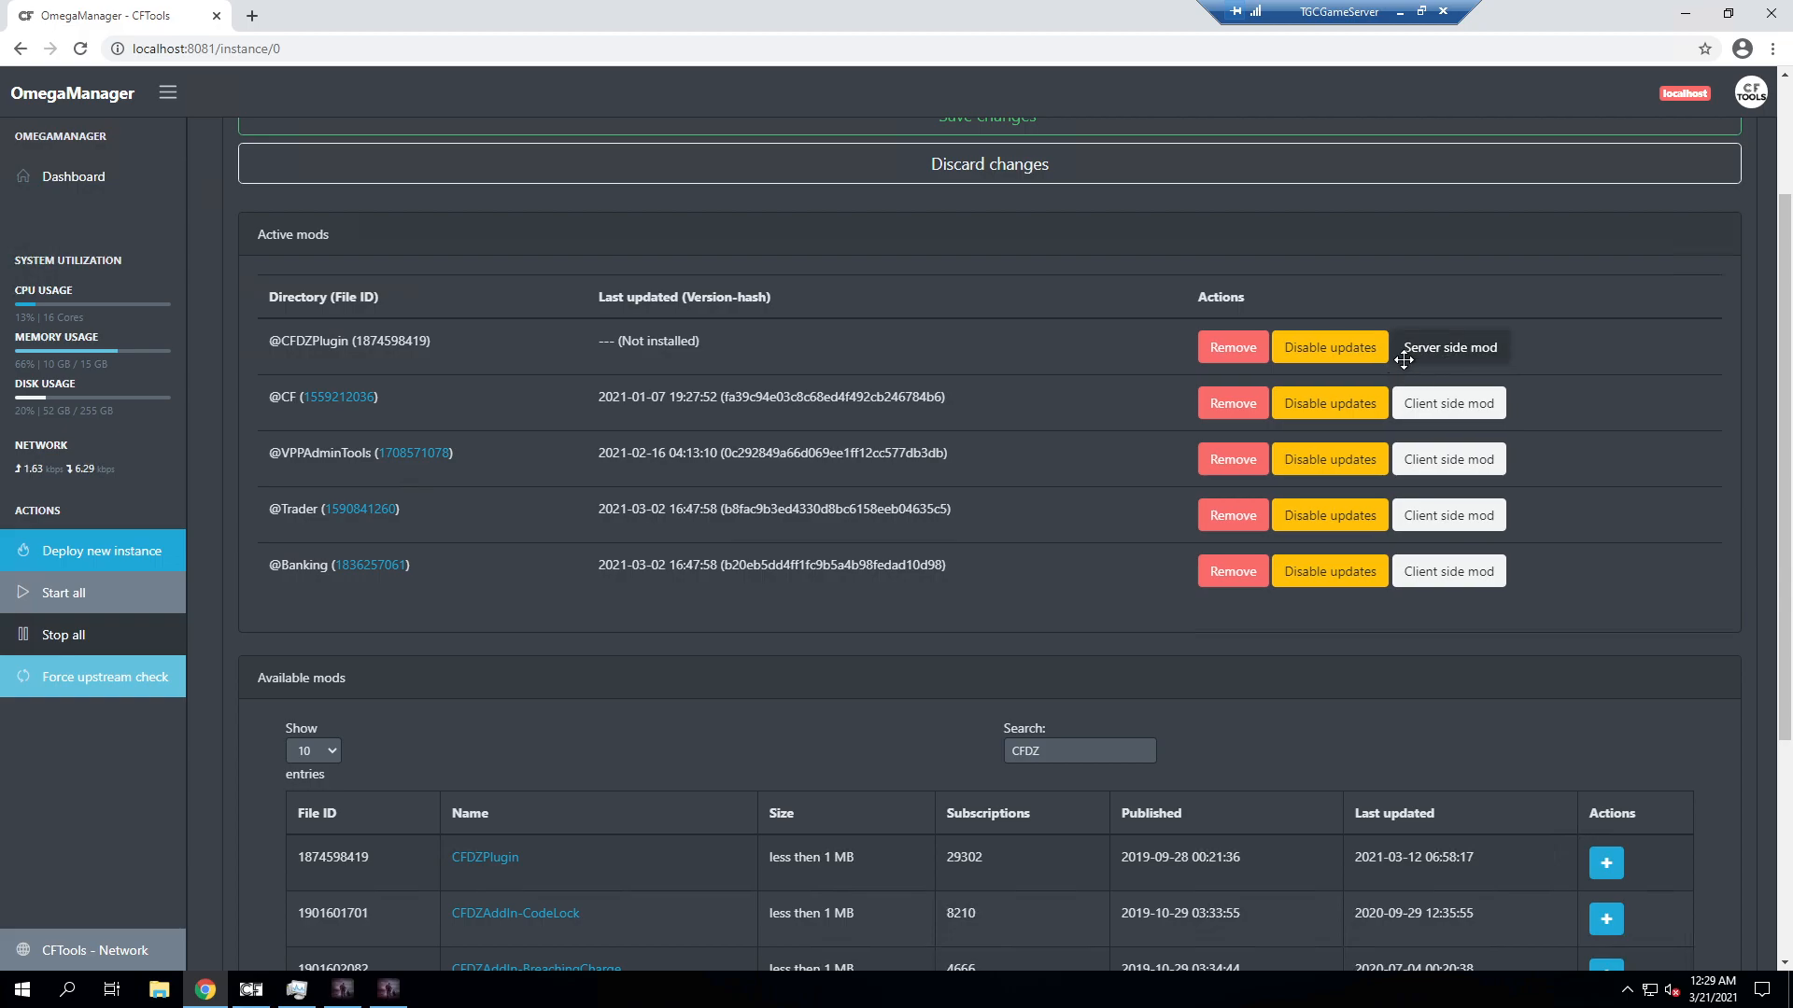
pyautogui.moveTo(1485, 362)
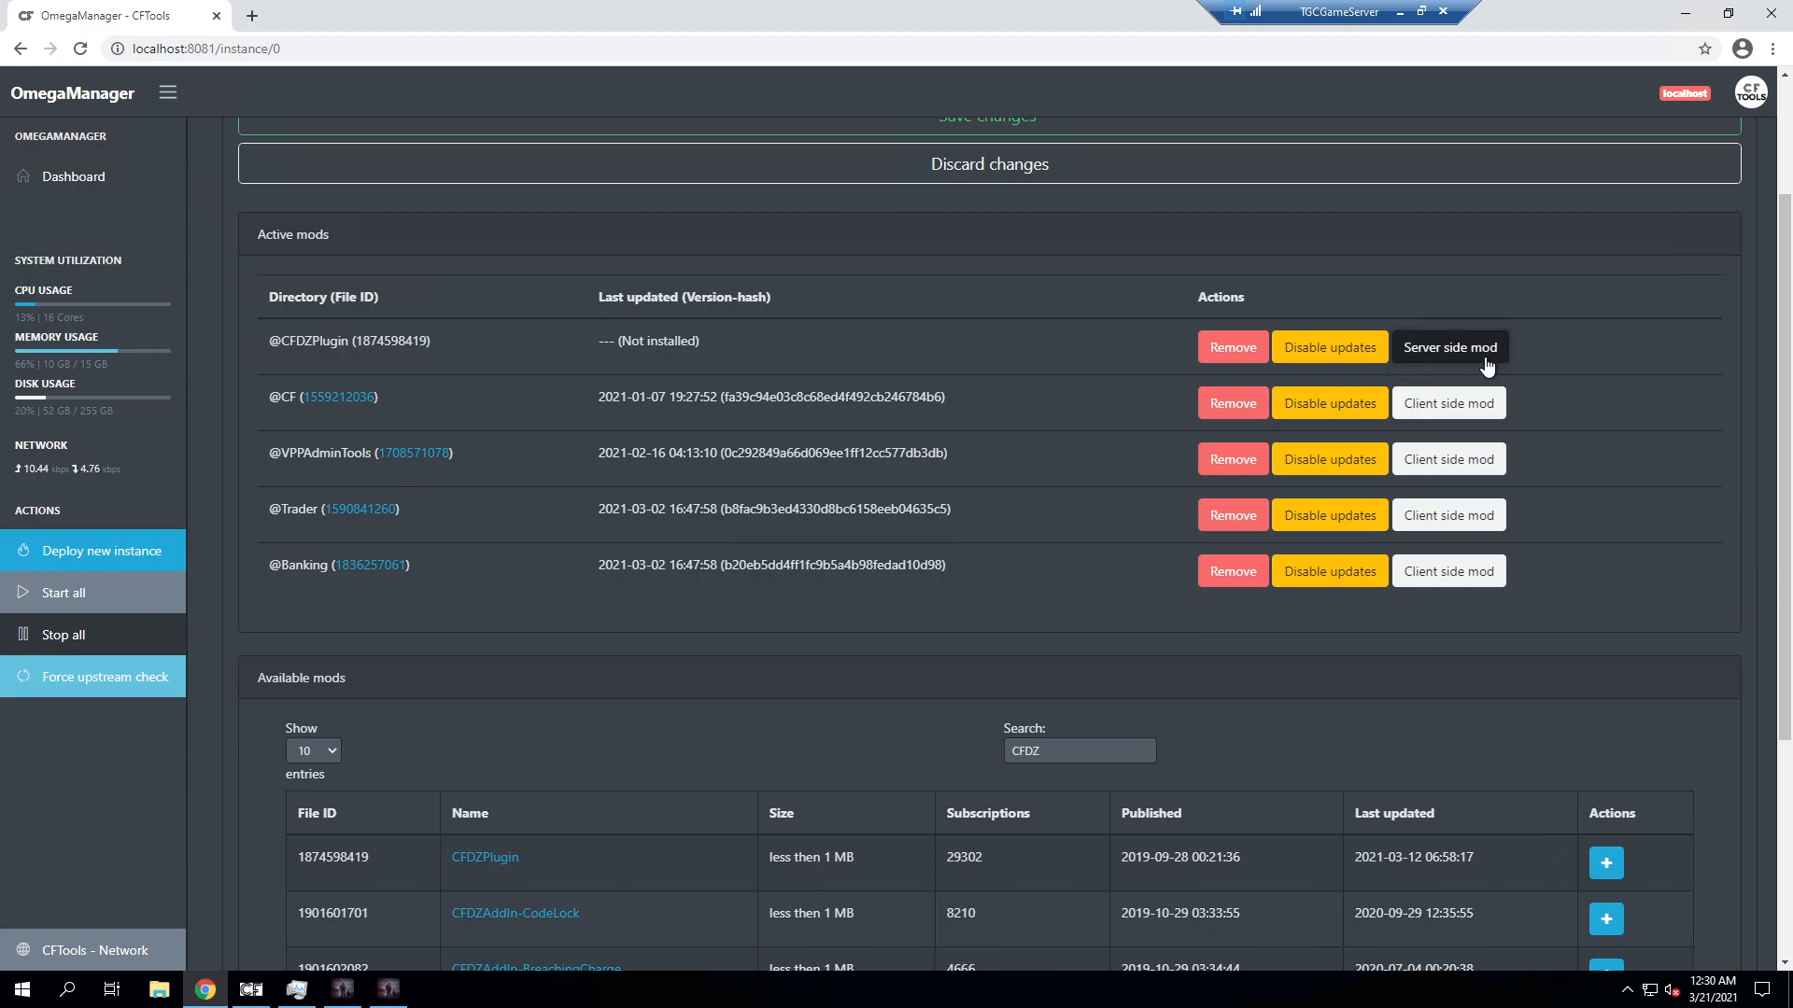
pyautogui.moveTo(1426, 354)
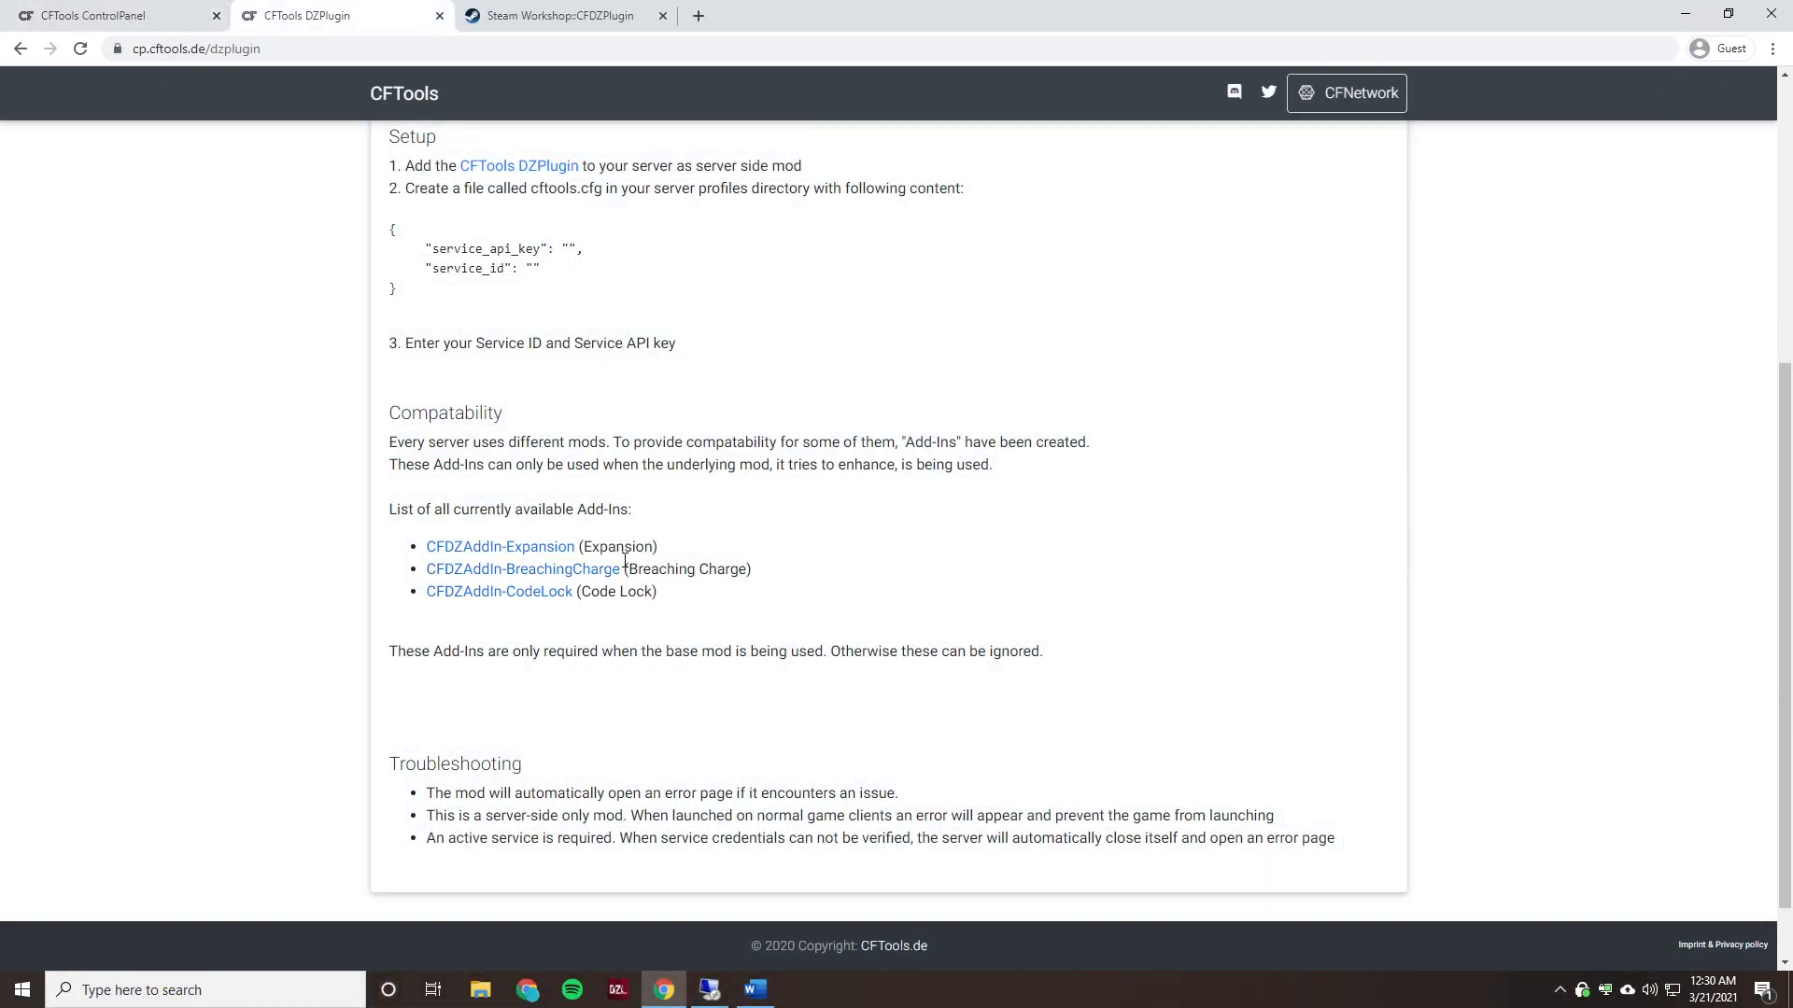
pyautogui.moveTo(512, 560)
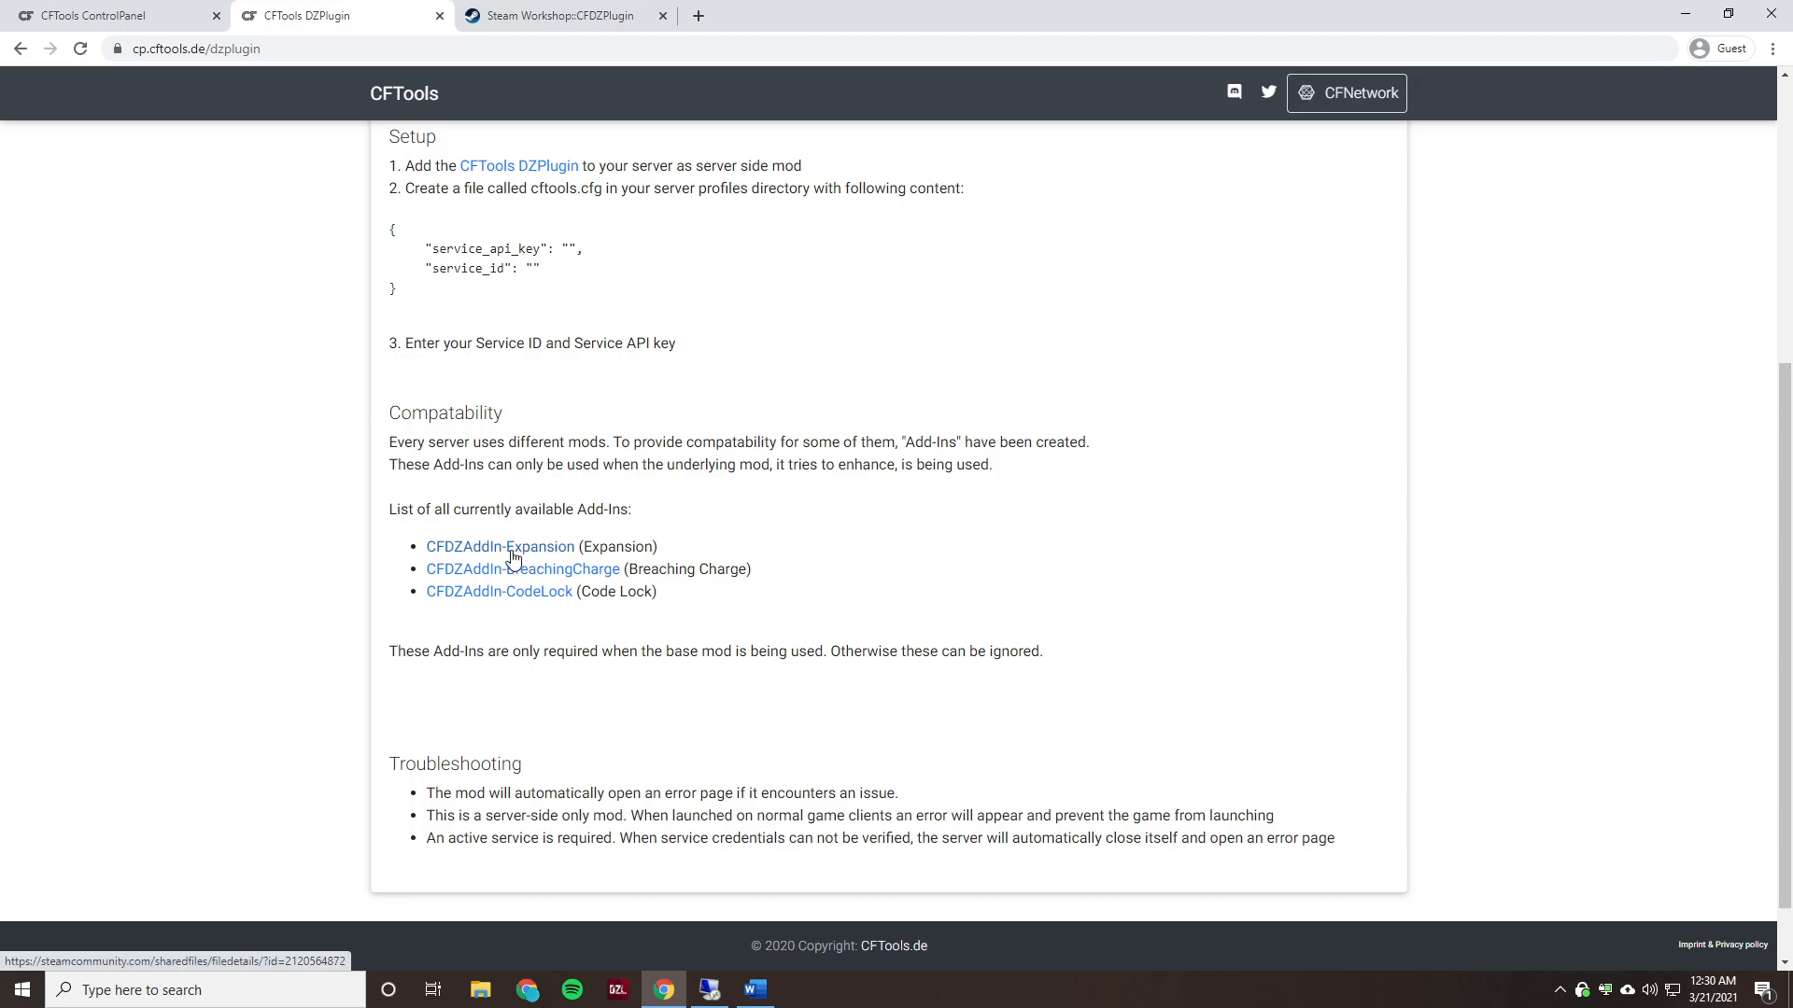
pyautogui.moveTo(621, 625)
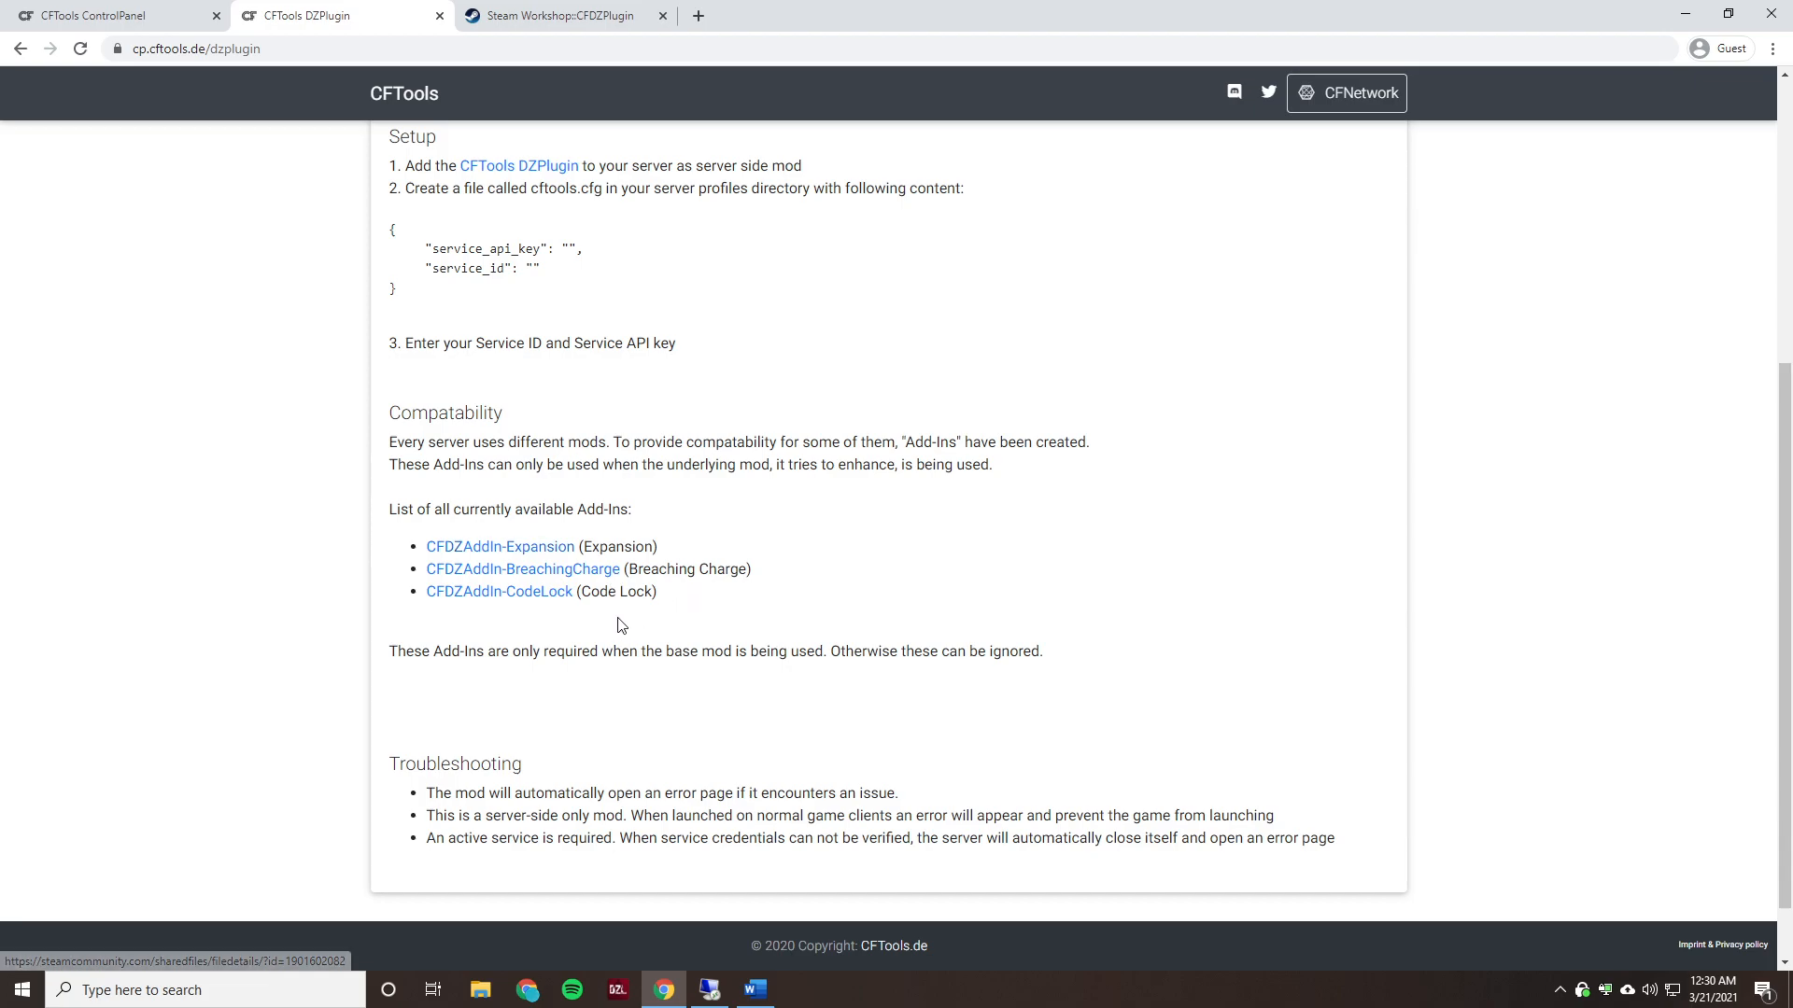
pyautogui.moveTo(583, 591)
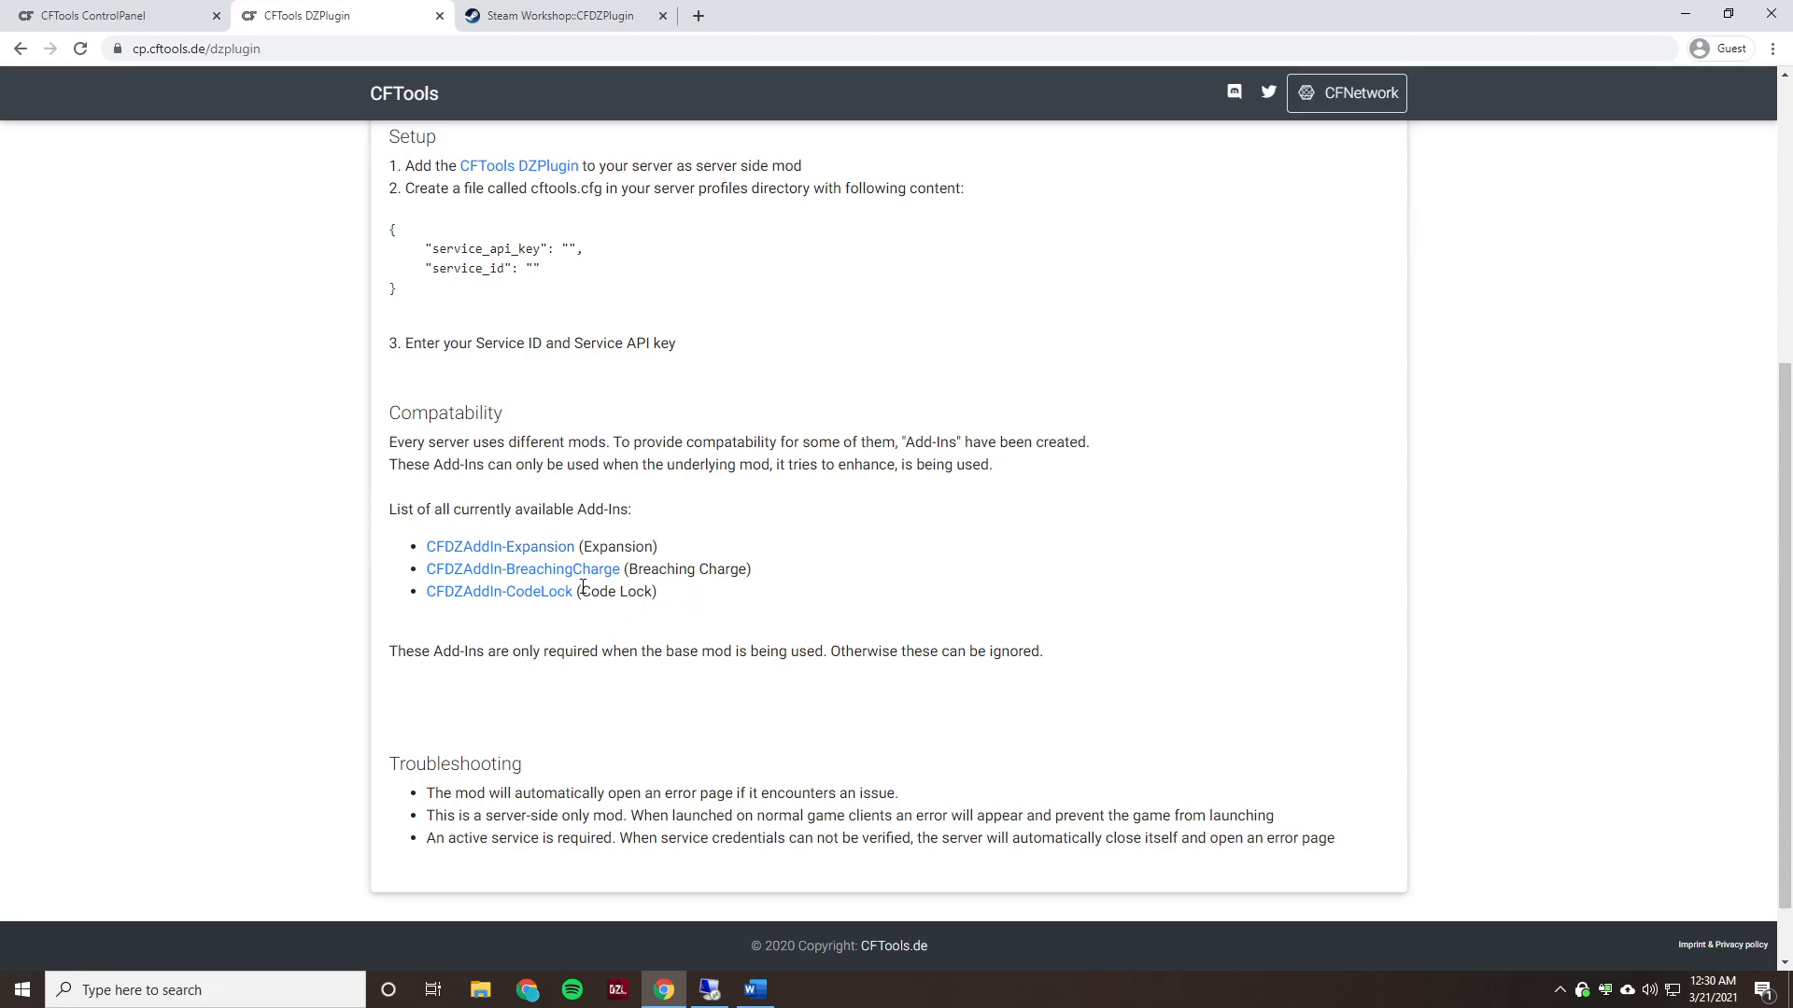
pyautogui.moveTo(631, 549)
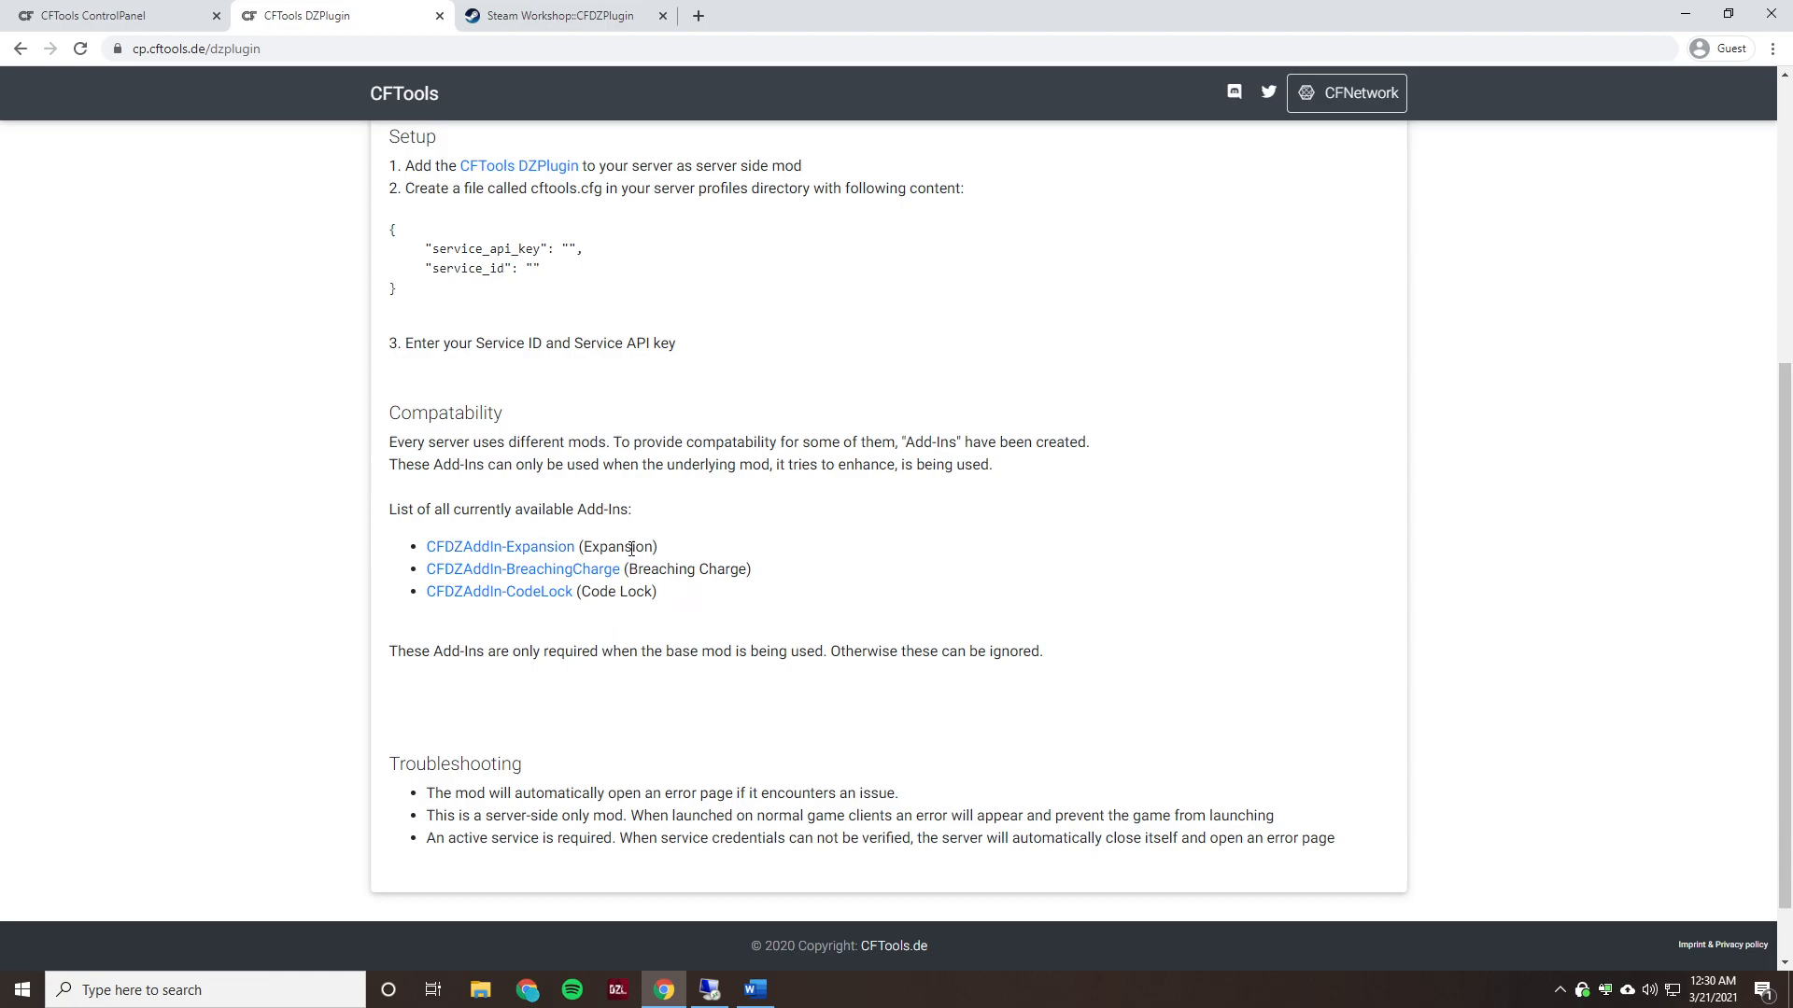
pyautogui.moveTo(769, 696)
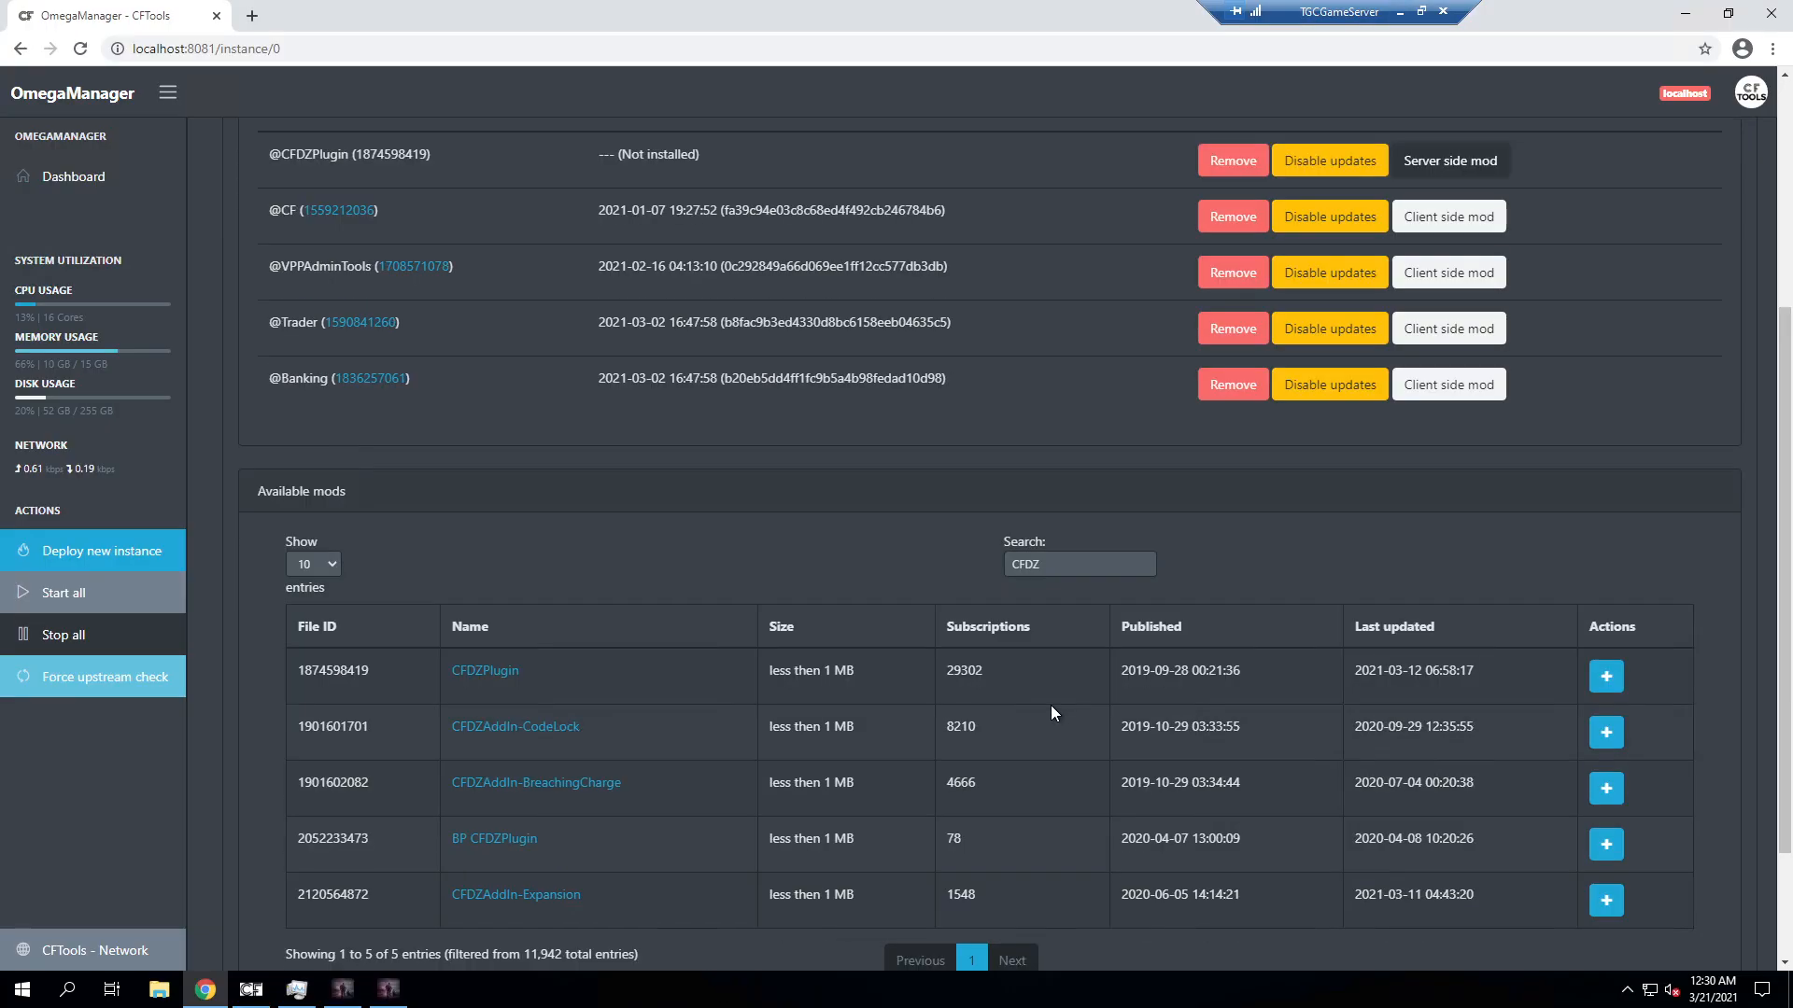
pyautogui.scroll(-3)
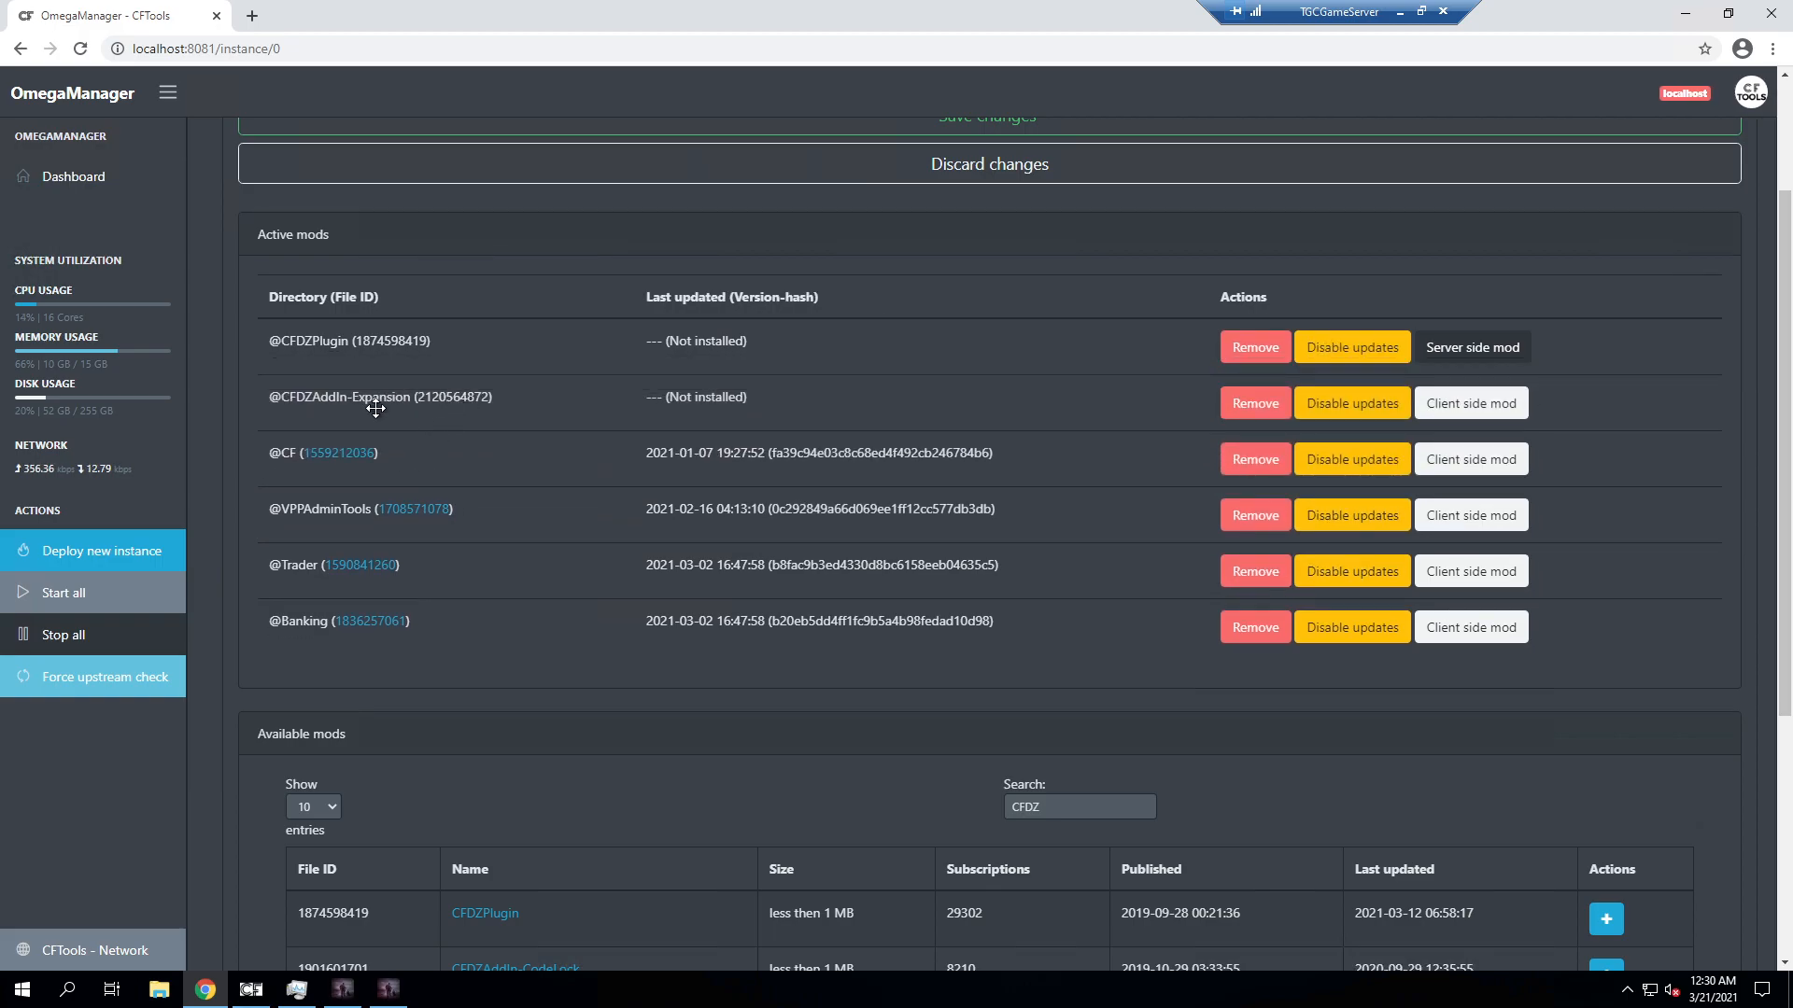
pyautogui.moveTo(347, 394)
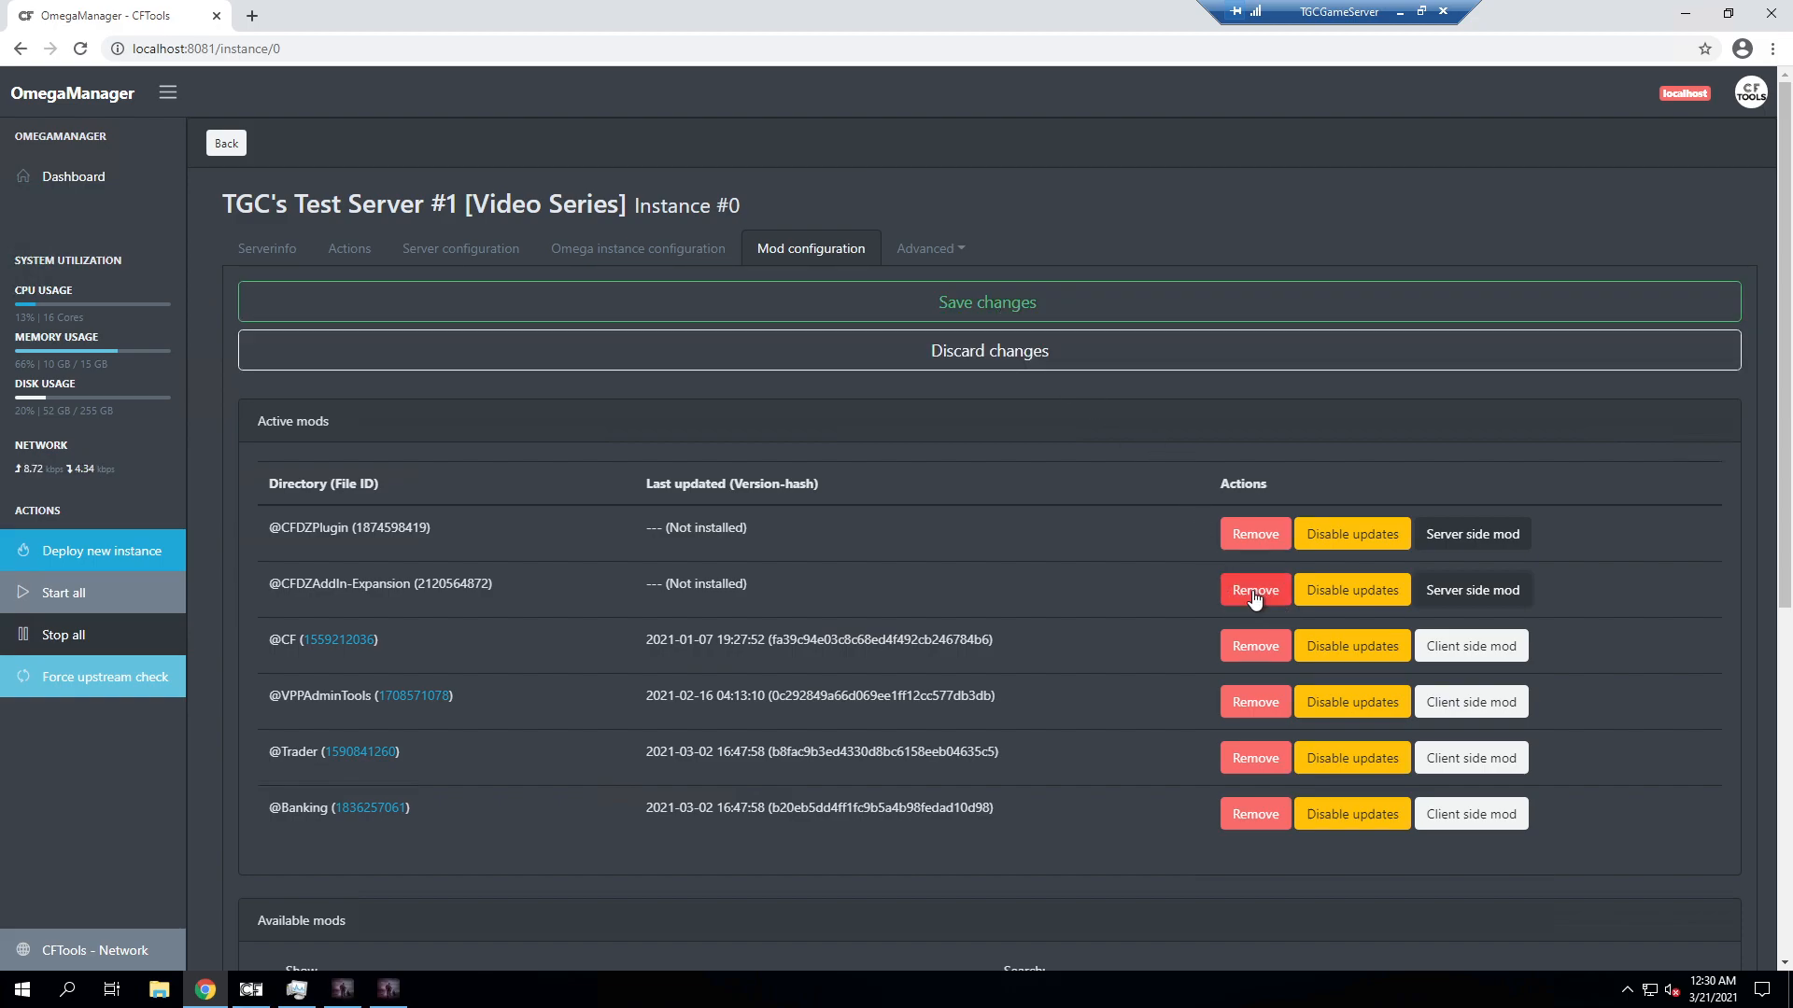
pyautogui.click(1254, 590)
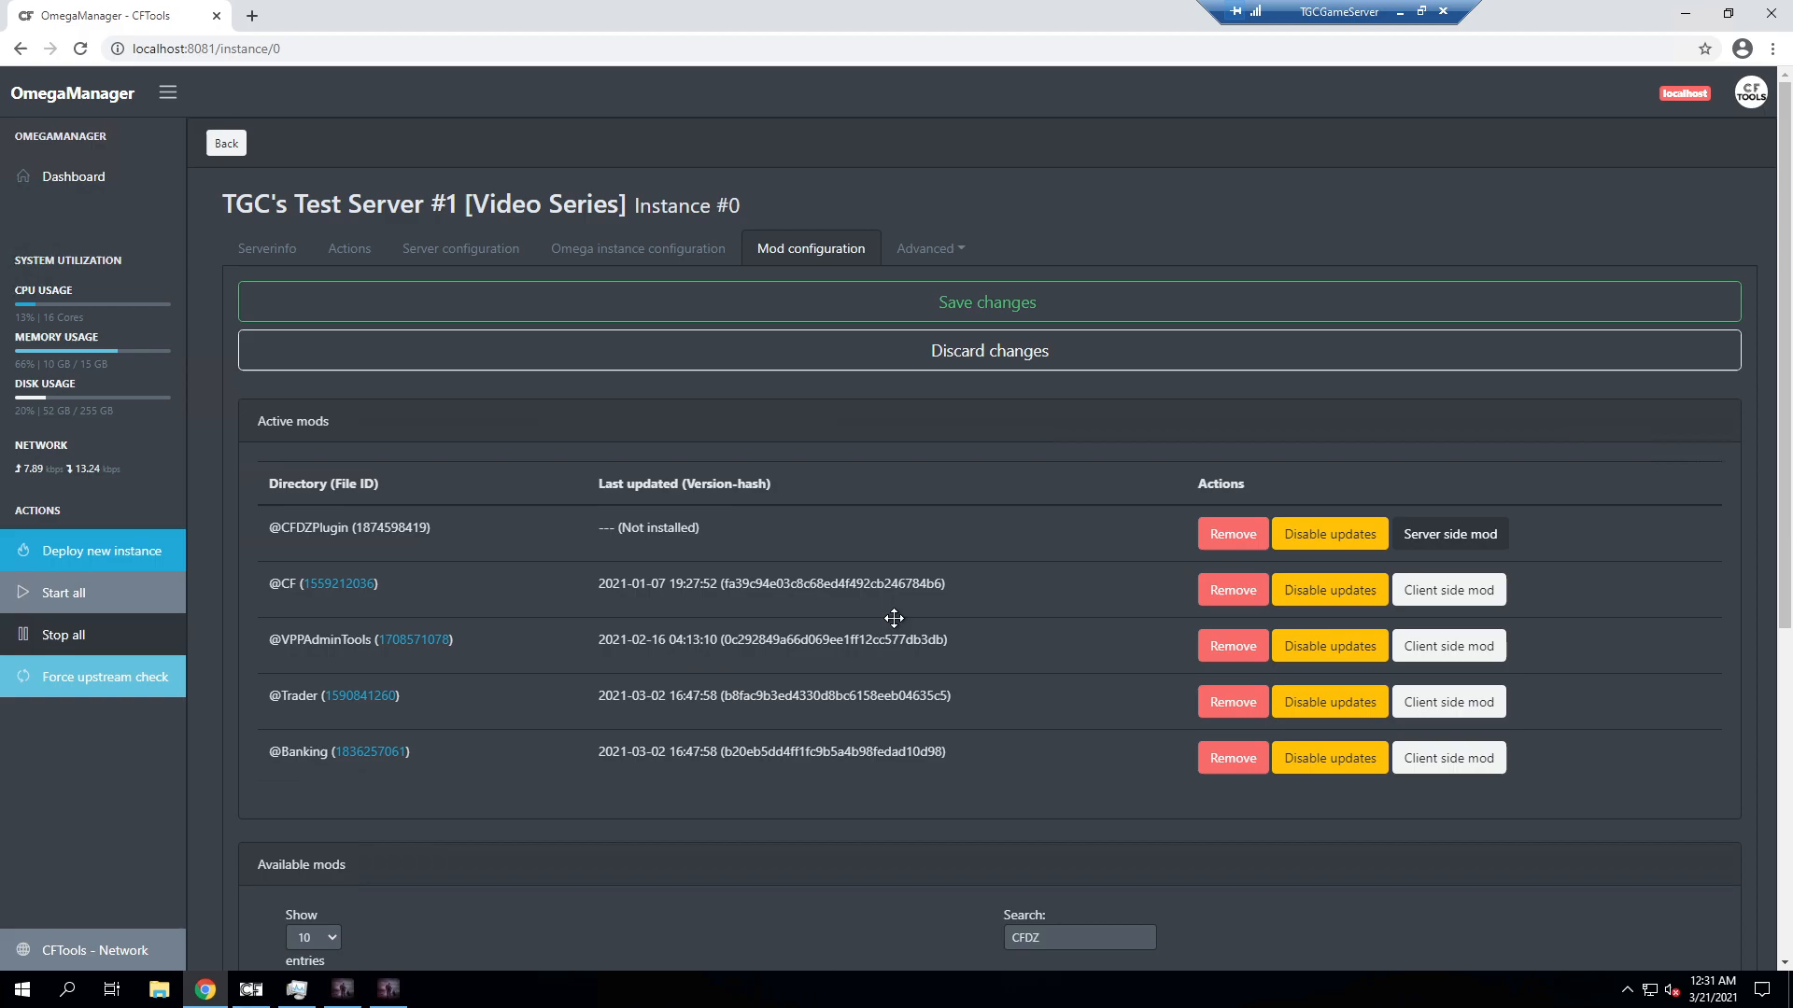
pyautogui.click(987, 302)
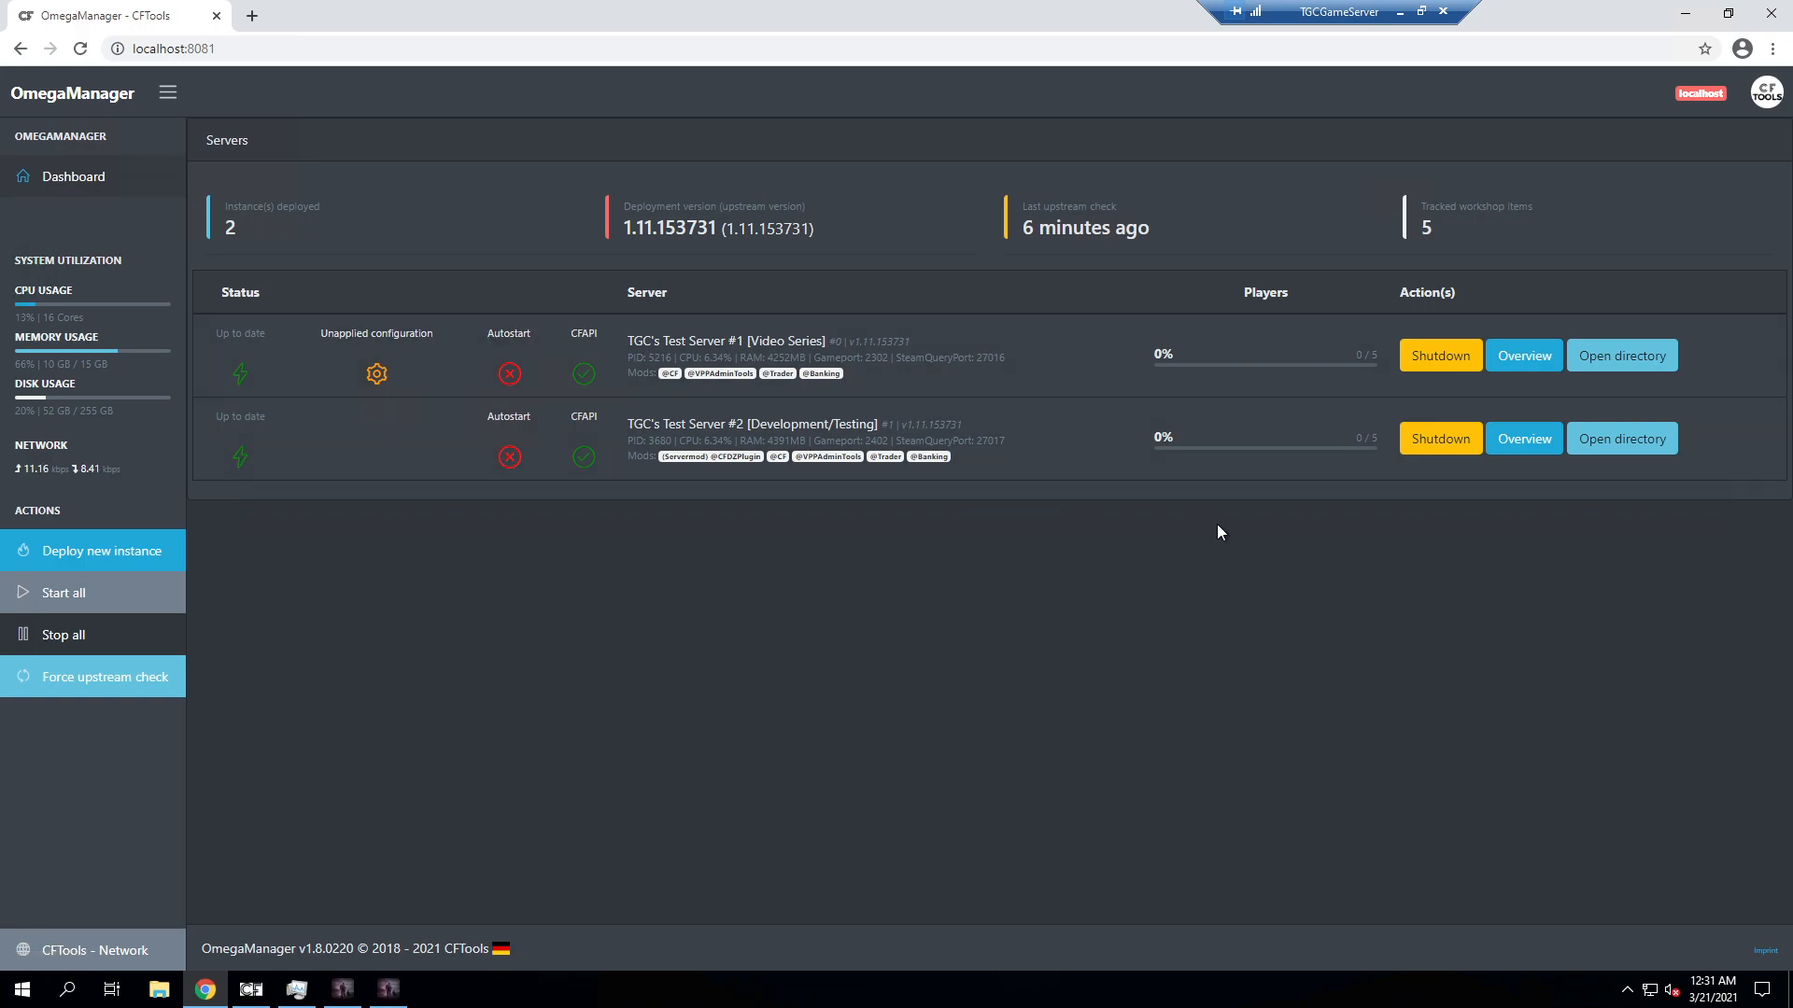
pyautogui.moveTo(1459, 273)
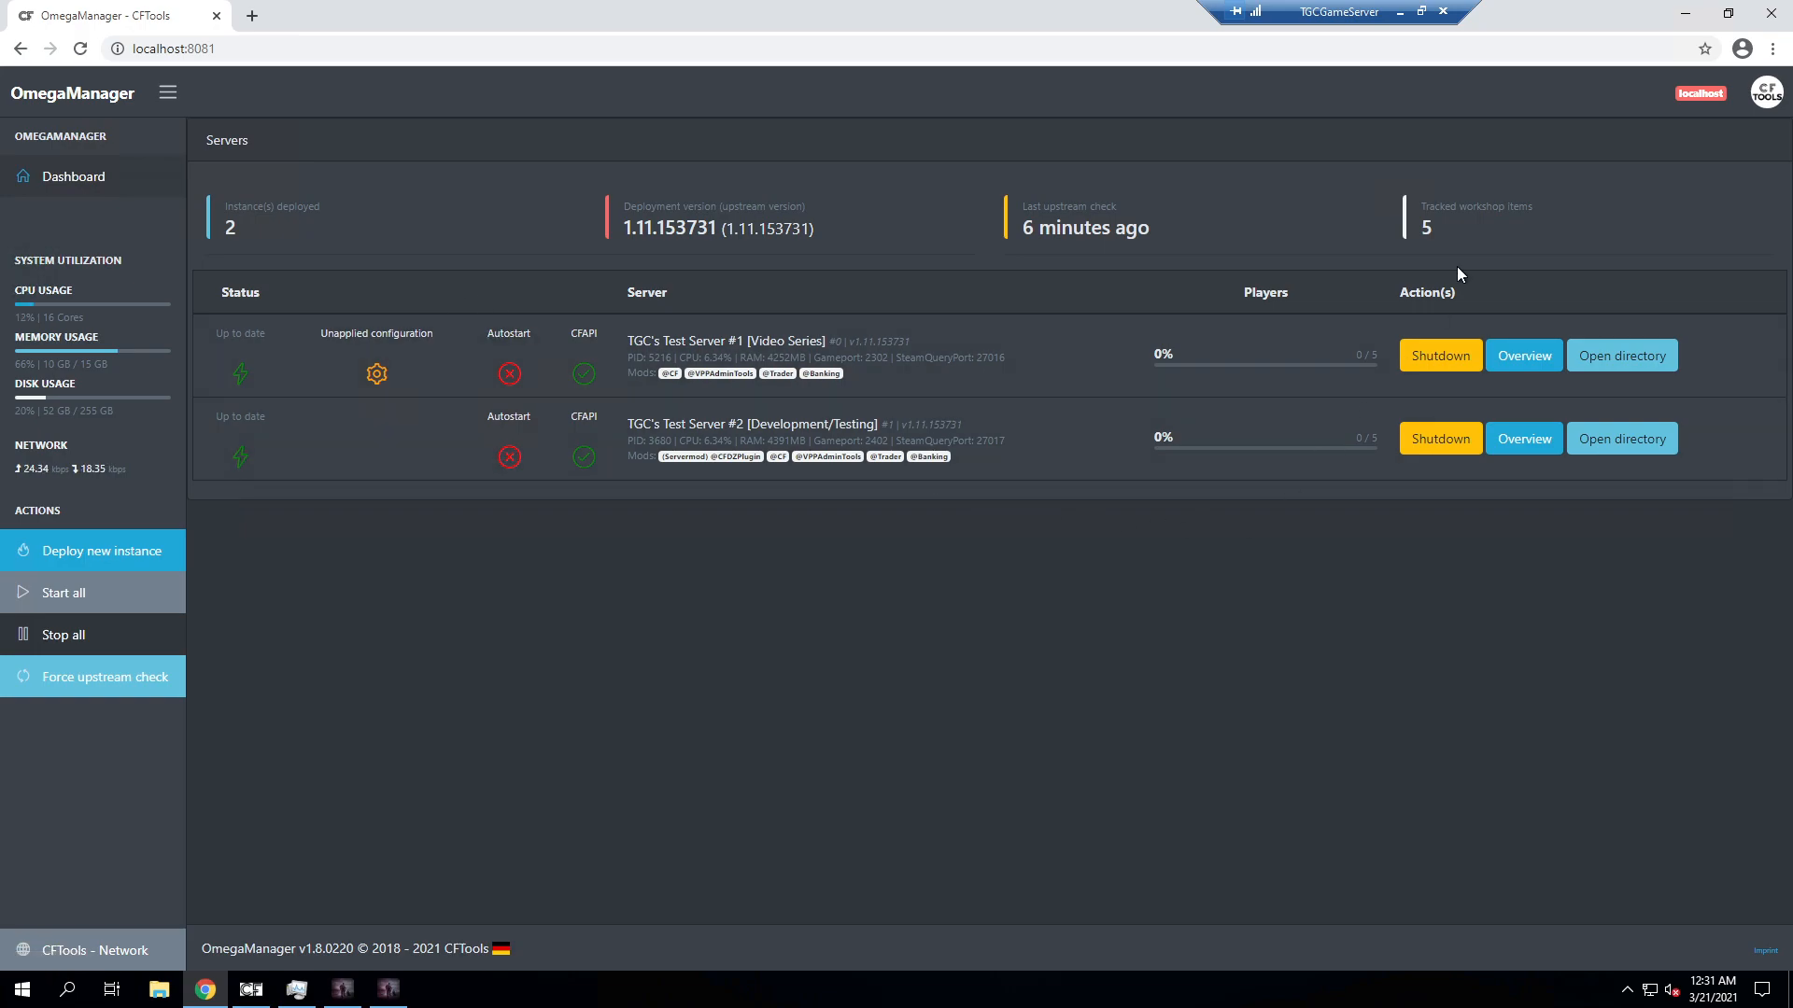
pyautogui.moveTo(1515, 226)
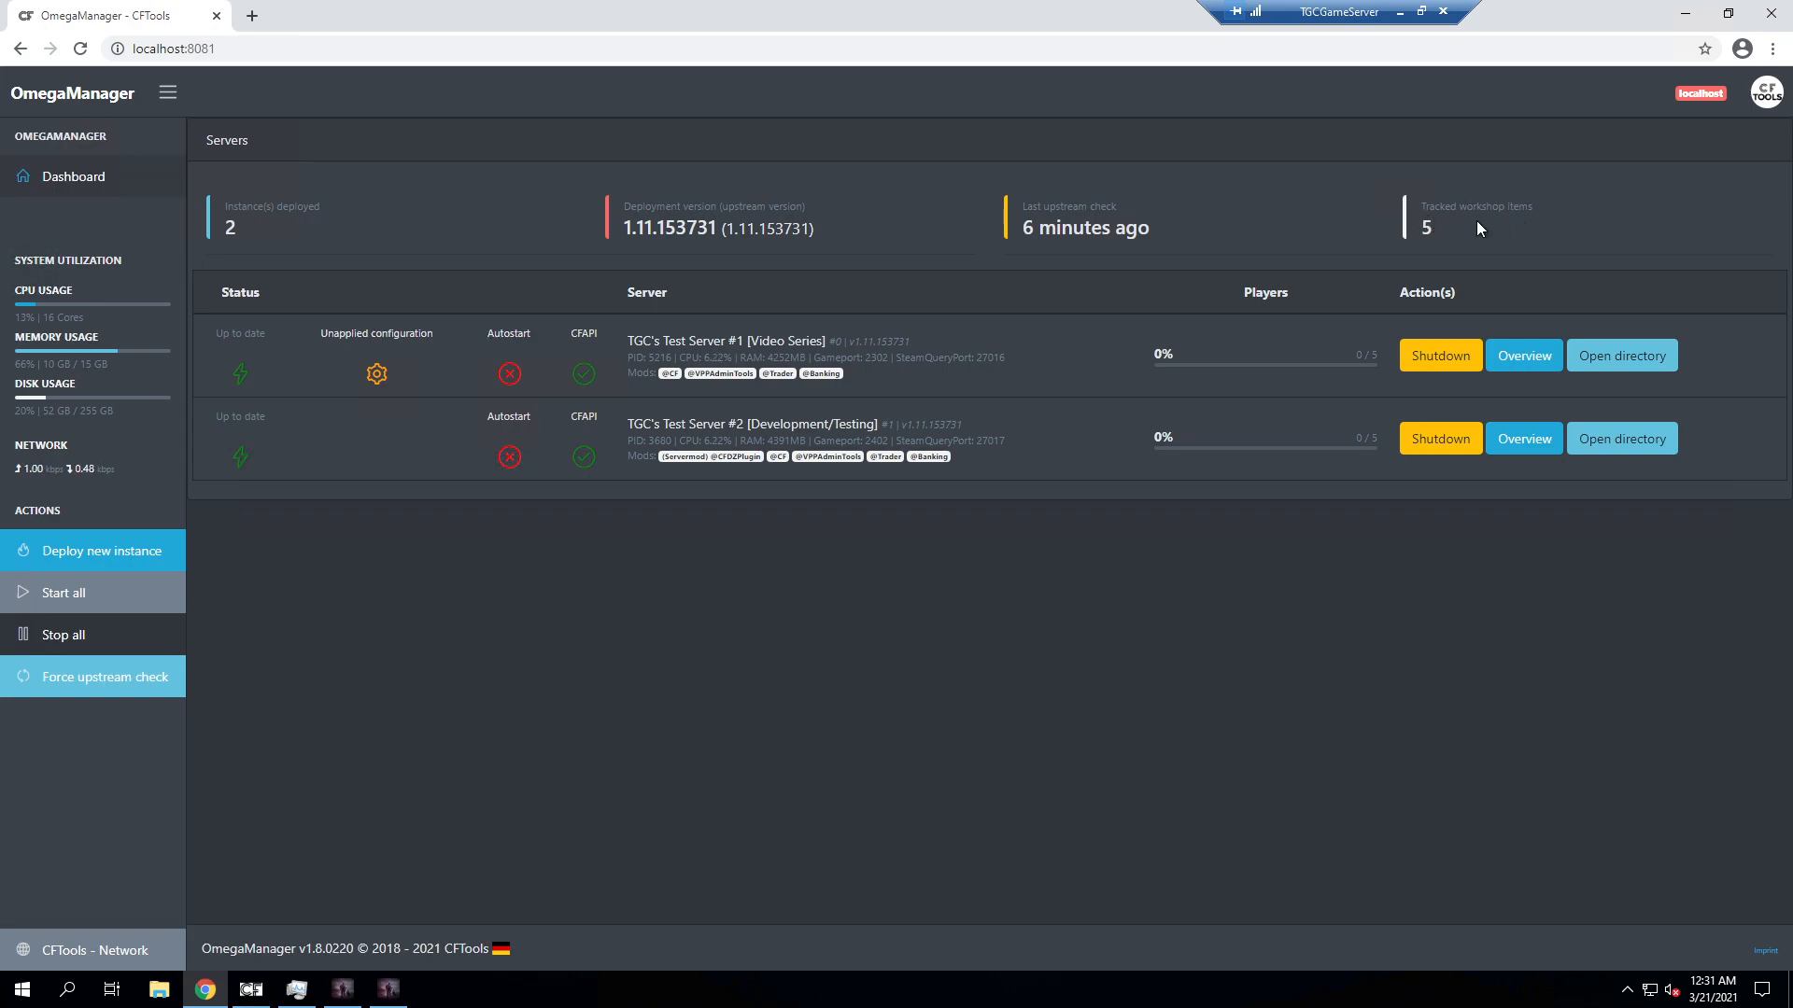
pyautogui.moveTo(1473, 222)
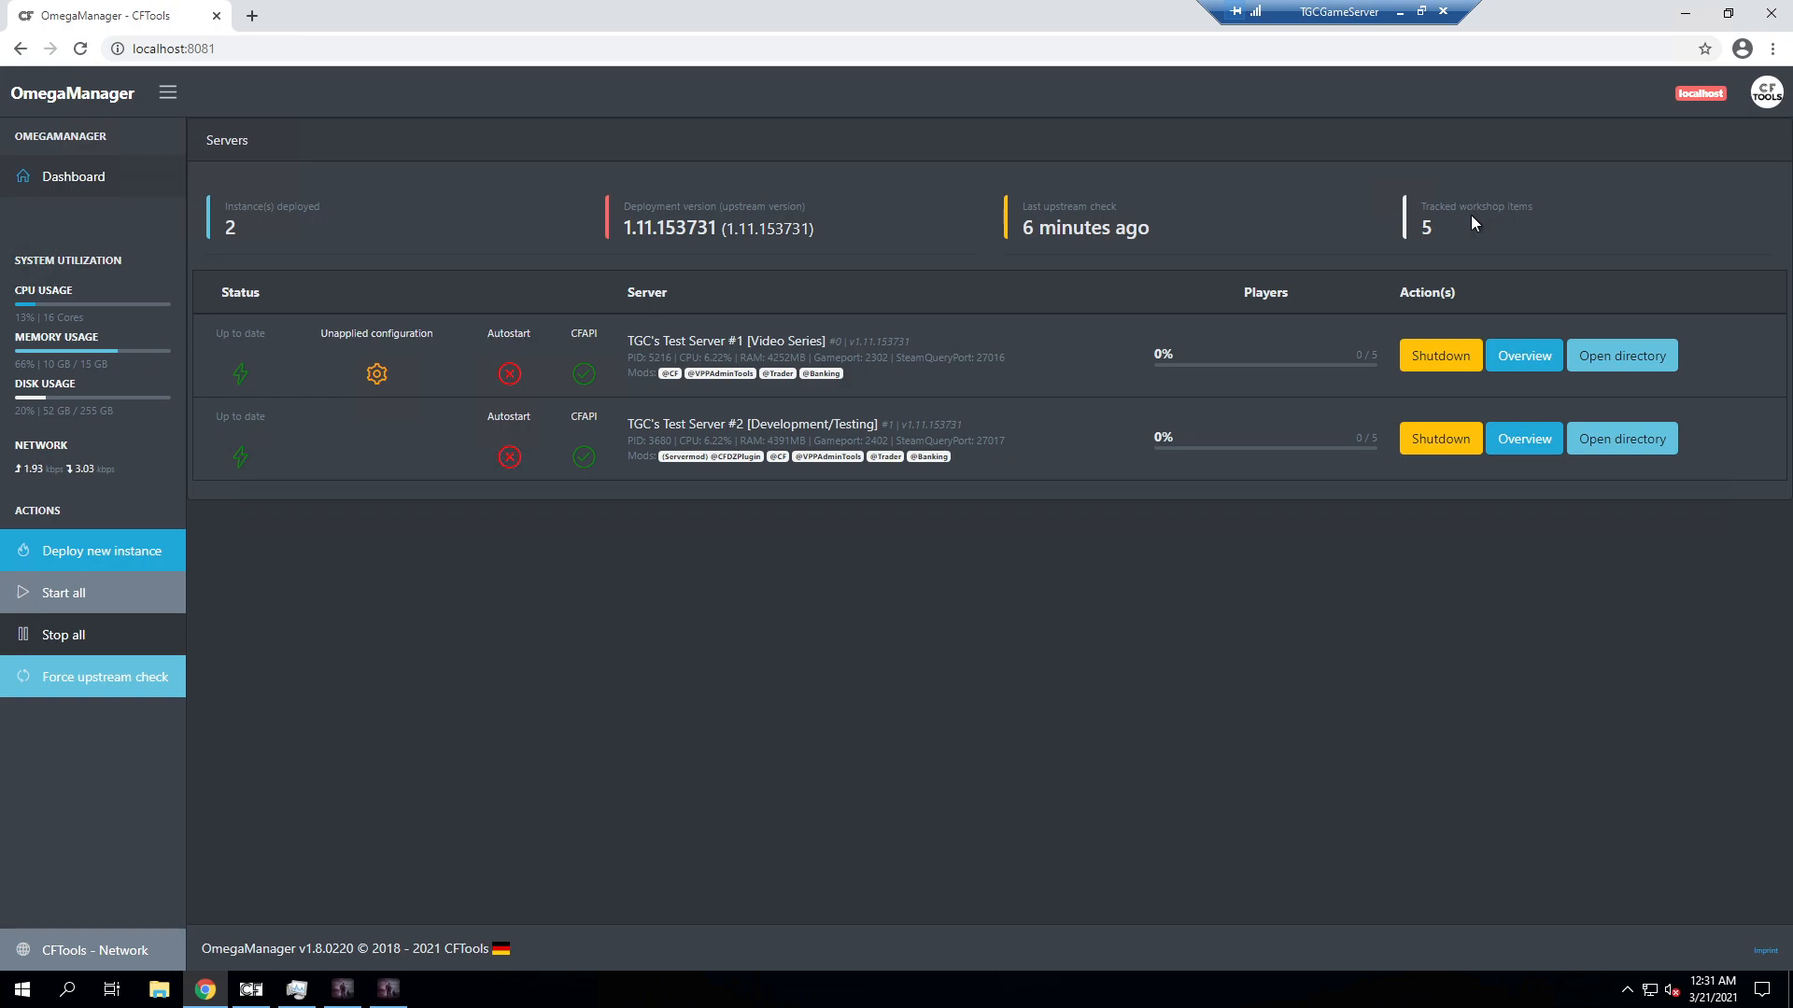
pyautogui.moveTo(367, 381)
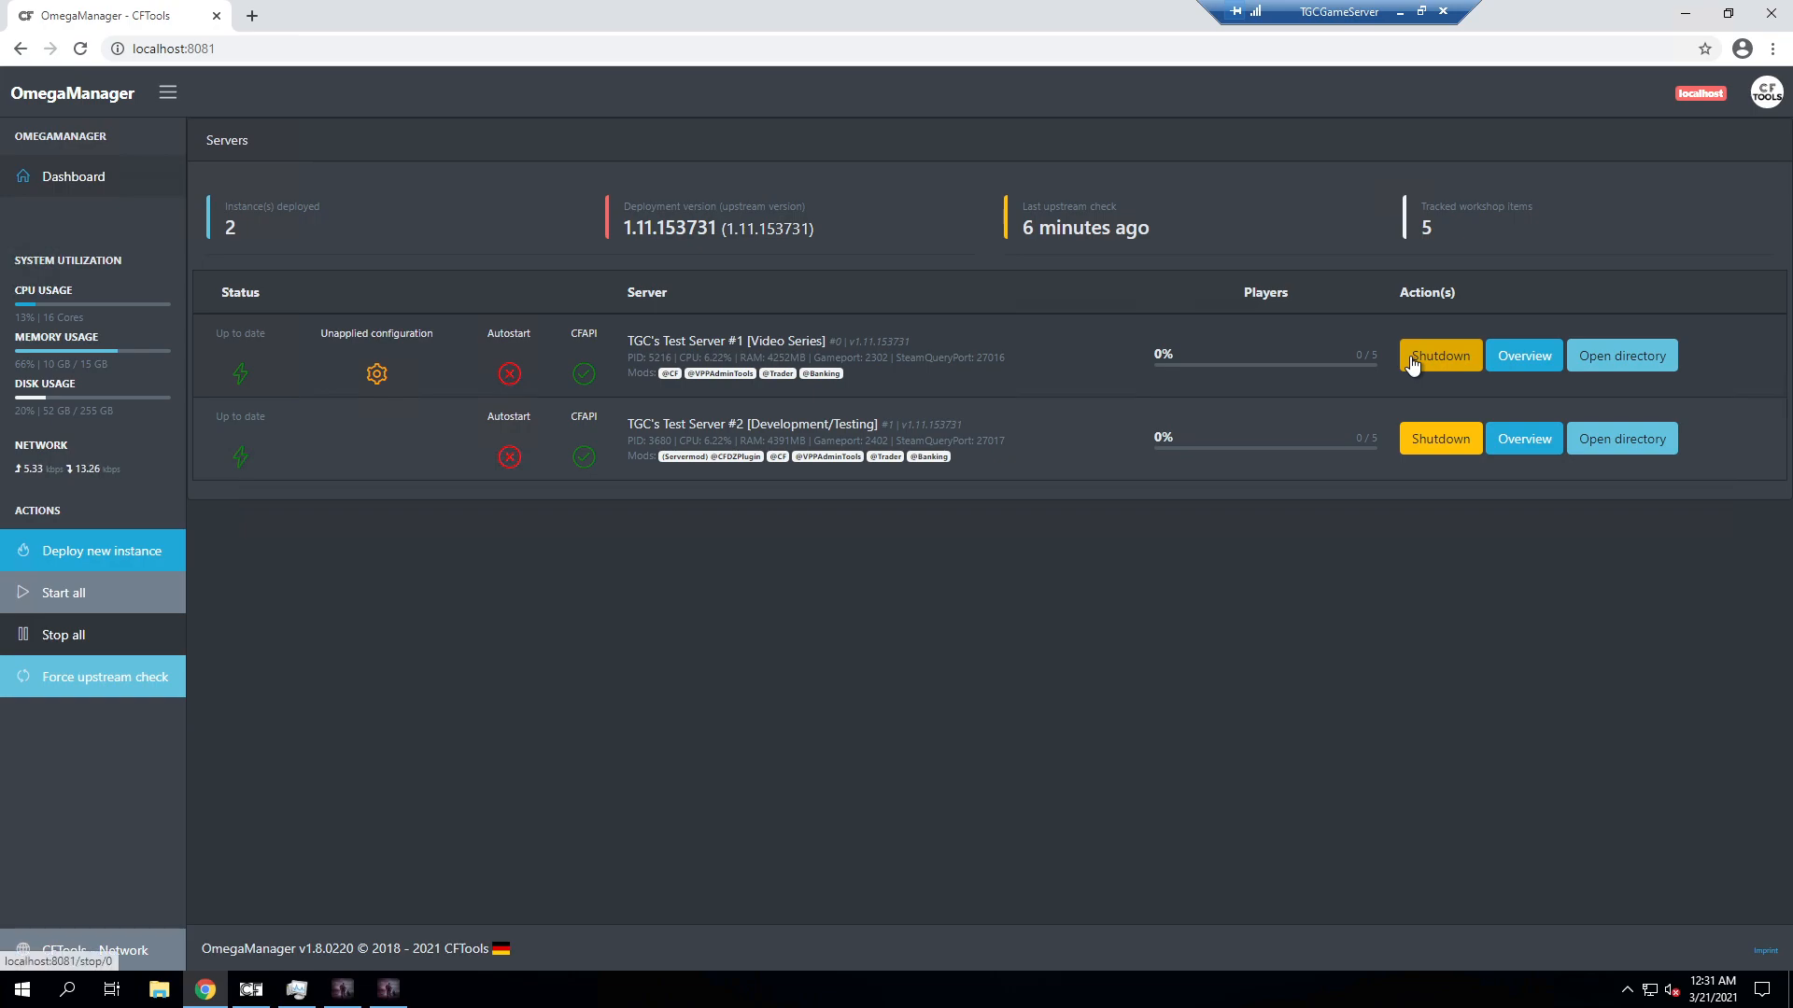
# - Shut down Test Server #1 [Video Series] and confirm so it shows offline
pyautogui.click(1440, 355)
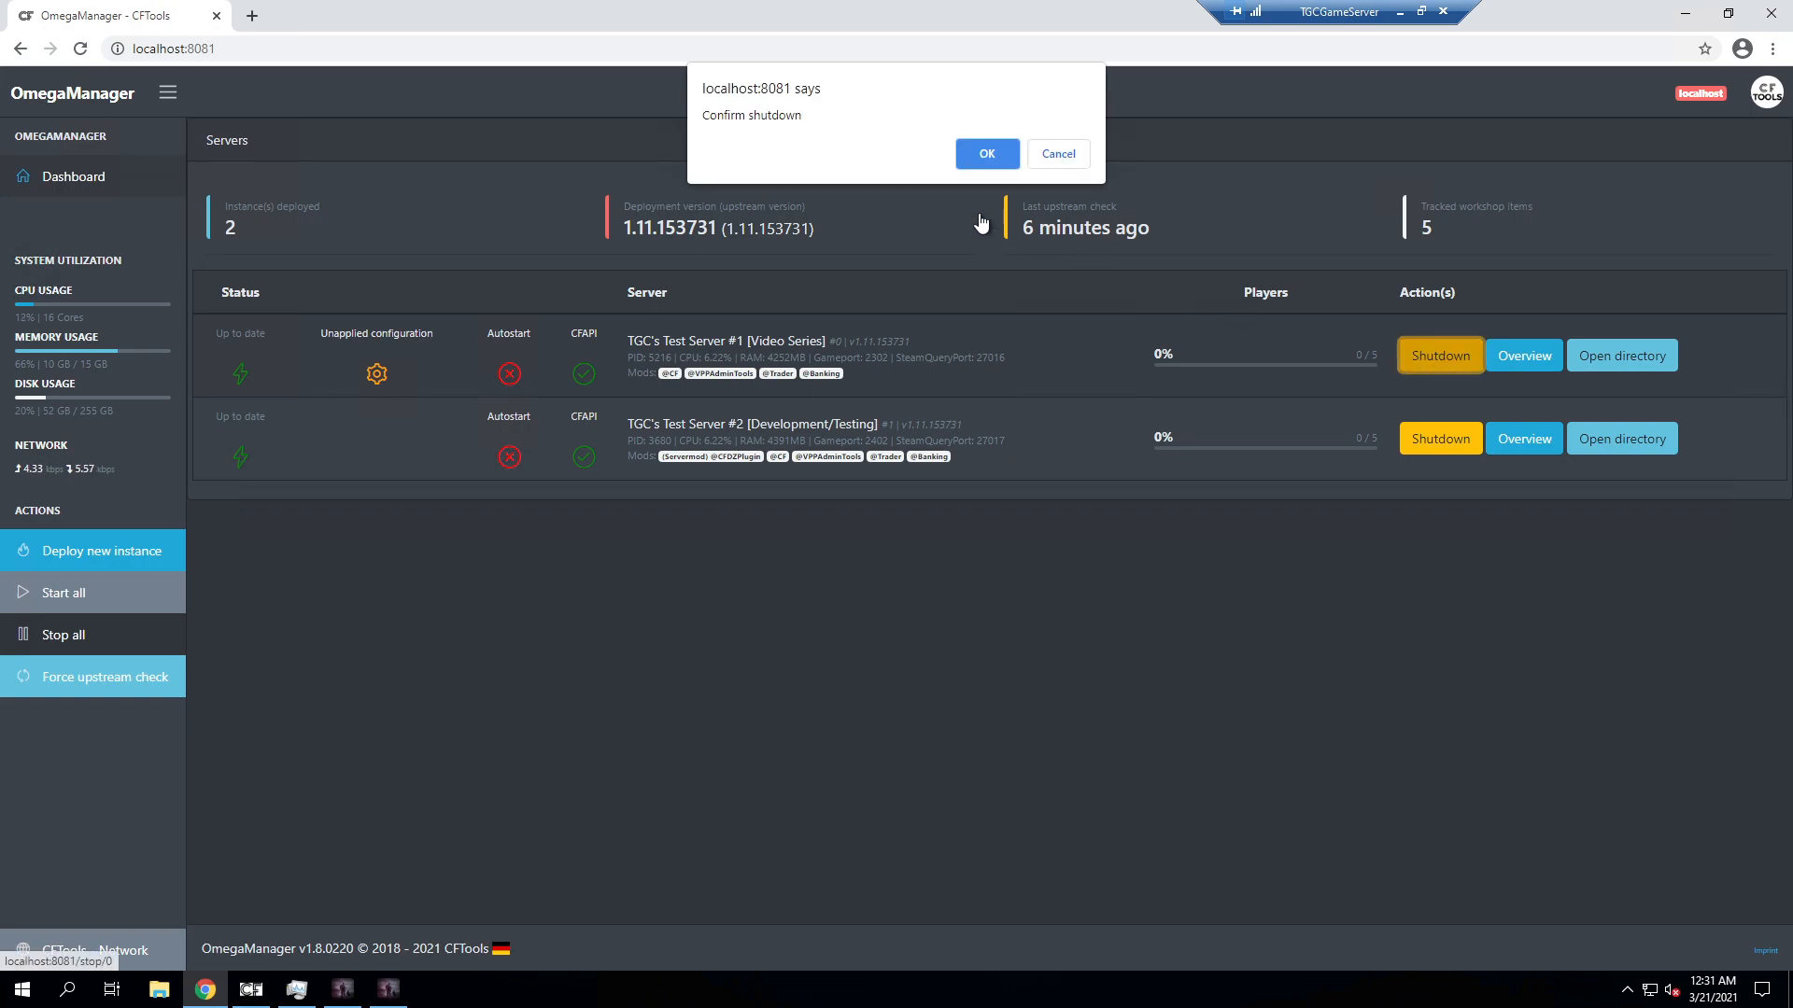
pyautogui.click(987, 153)
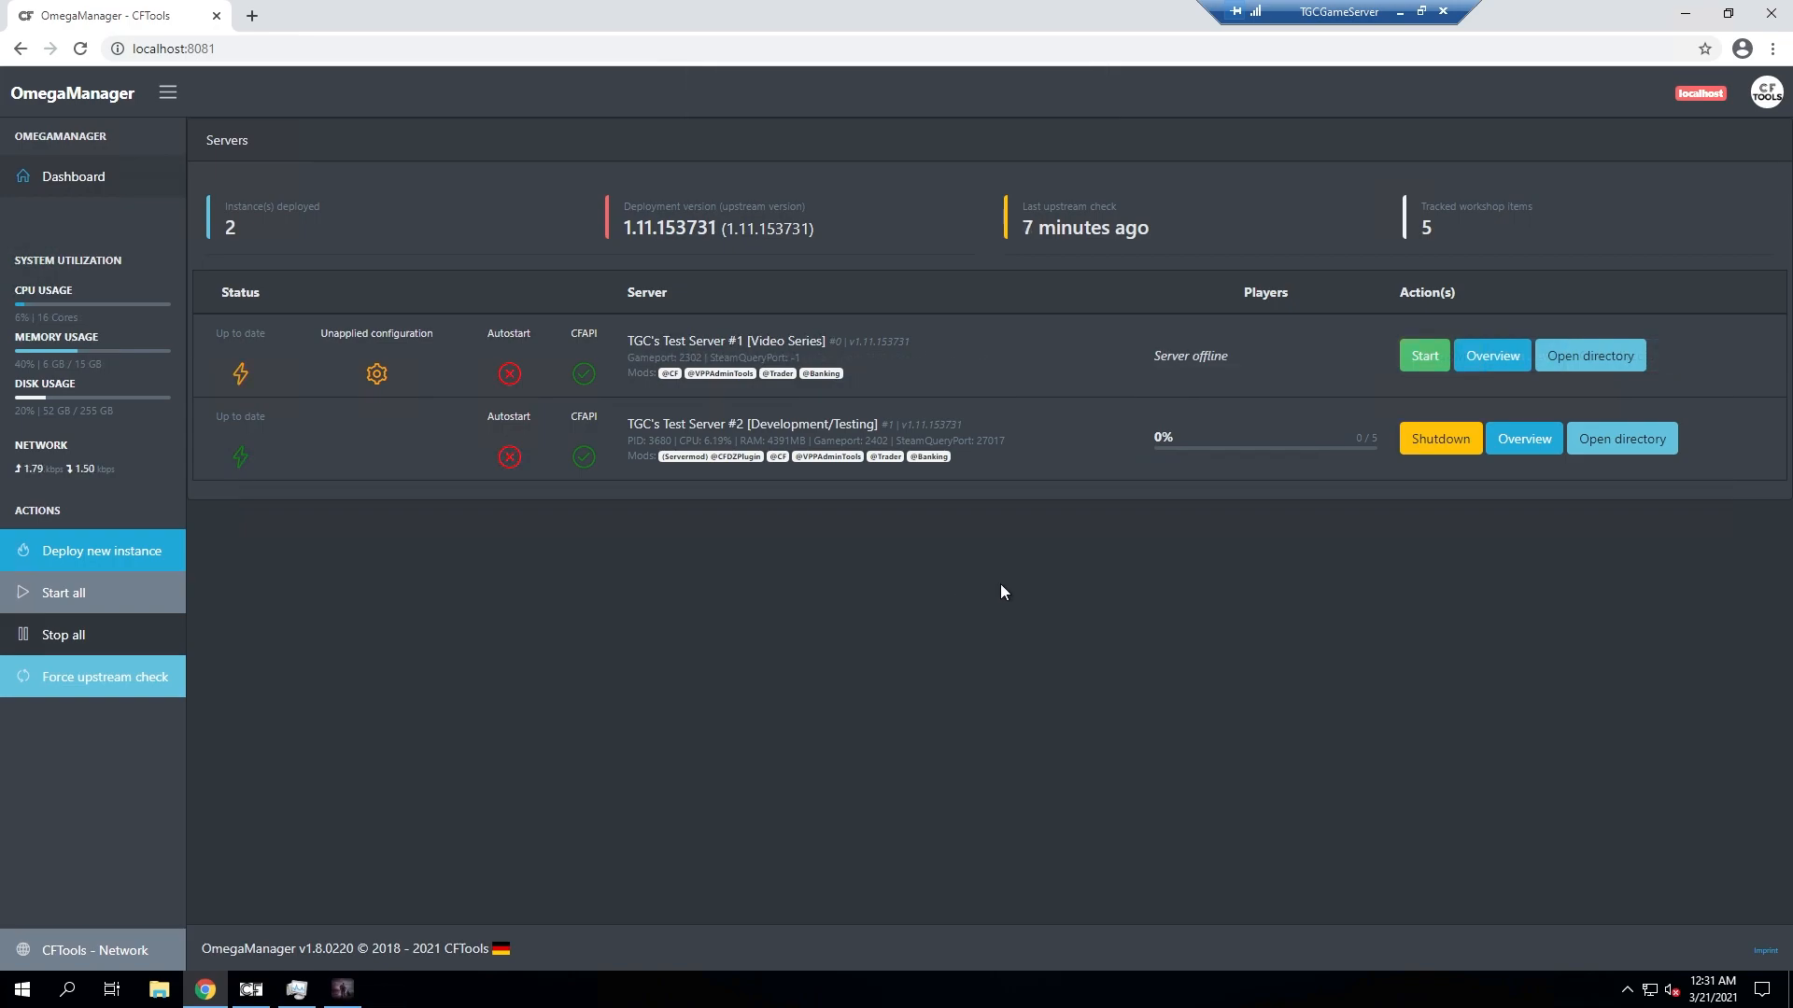
pyautogui.moveTo(1059, 688)
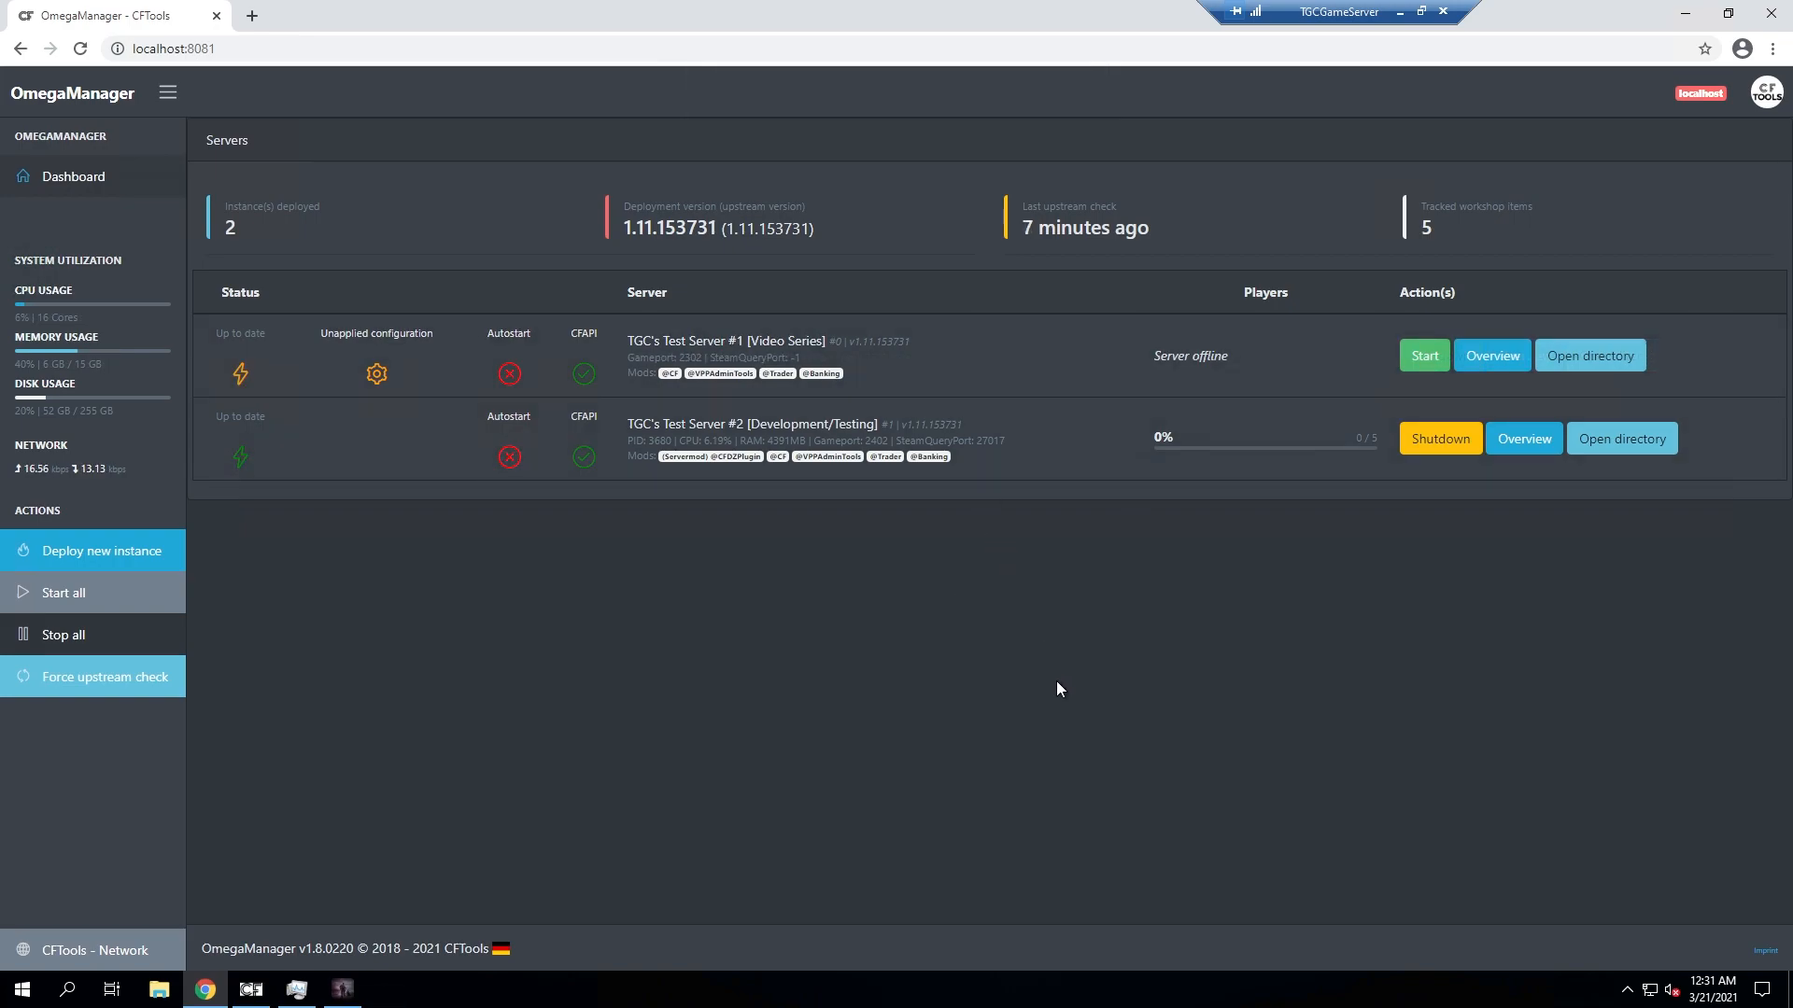
pyautogui.moveTo(1017, 696)
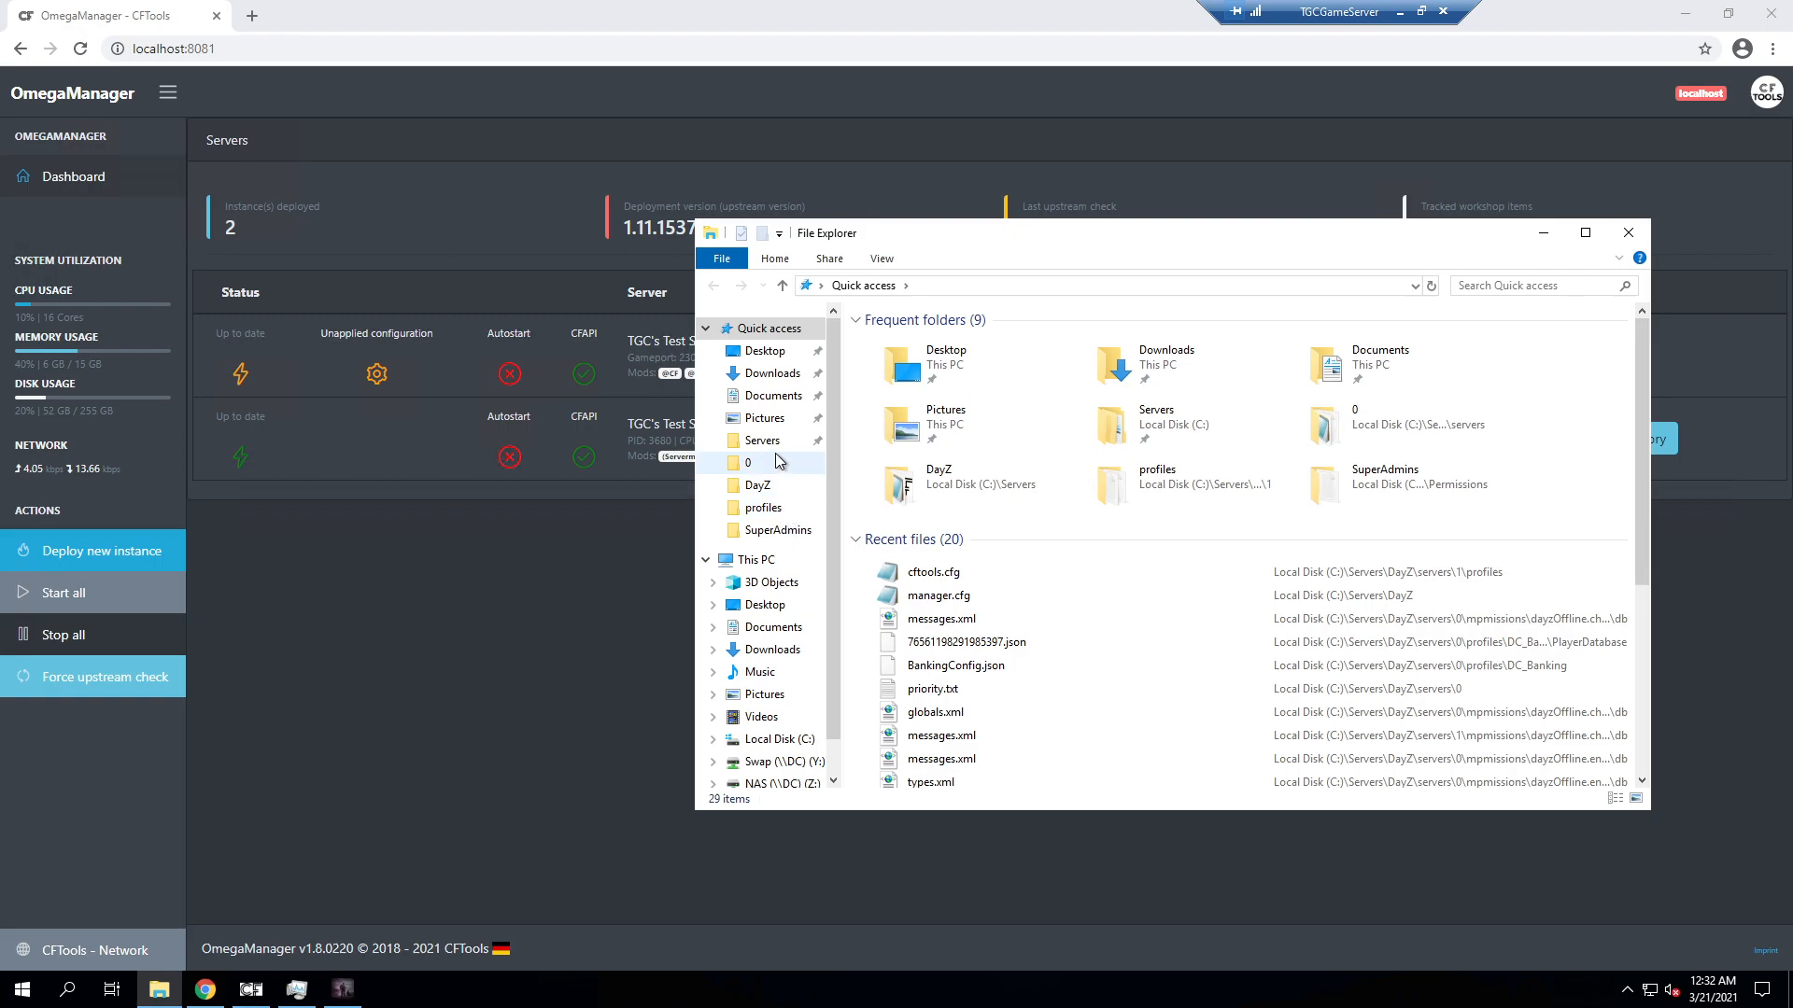
# - Navigate into DayZ > servers > 0 > profiles for Test Server #1
pyautogui.doubleClick(757, 484)
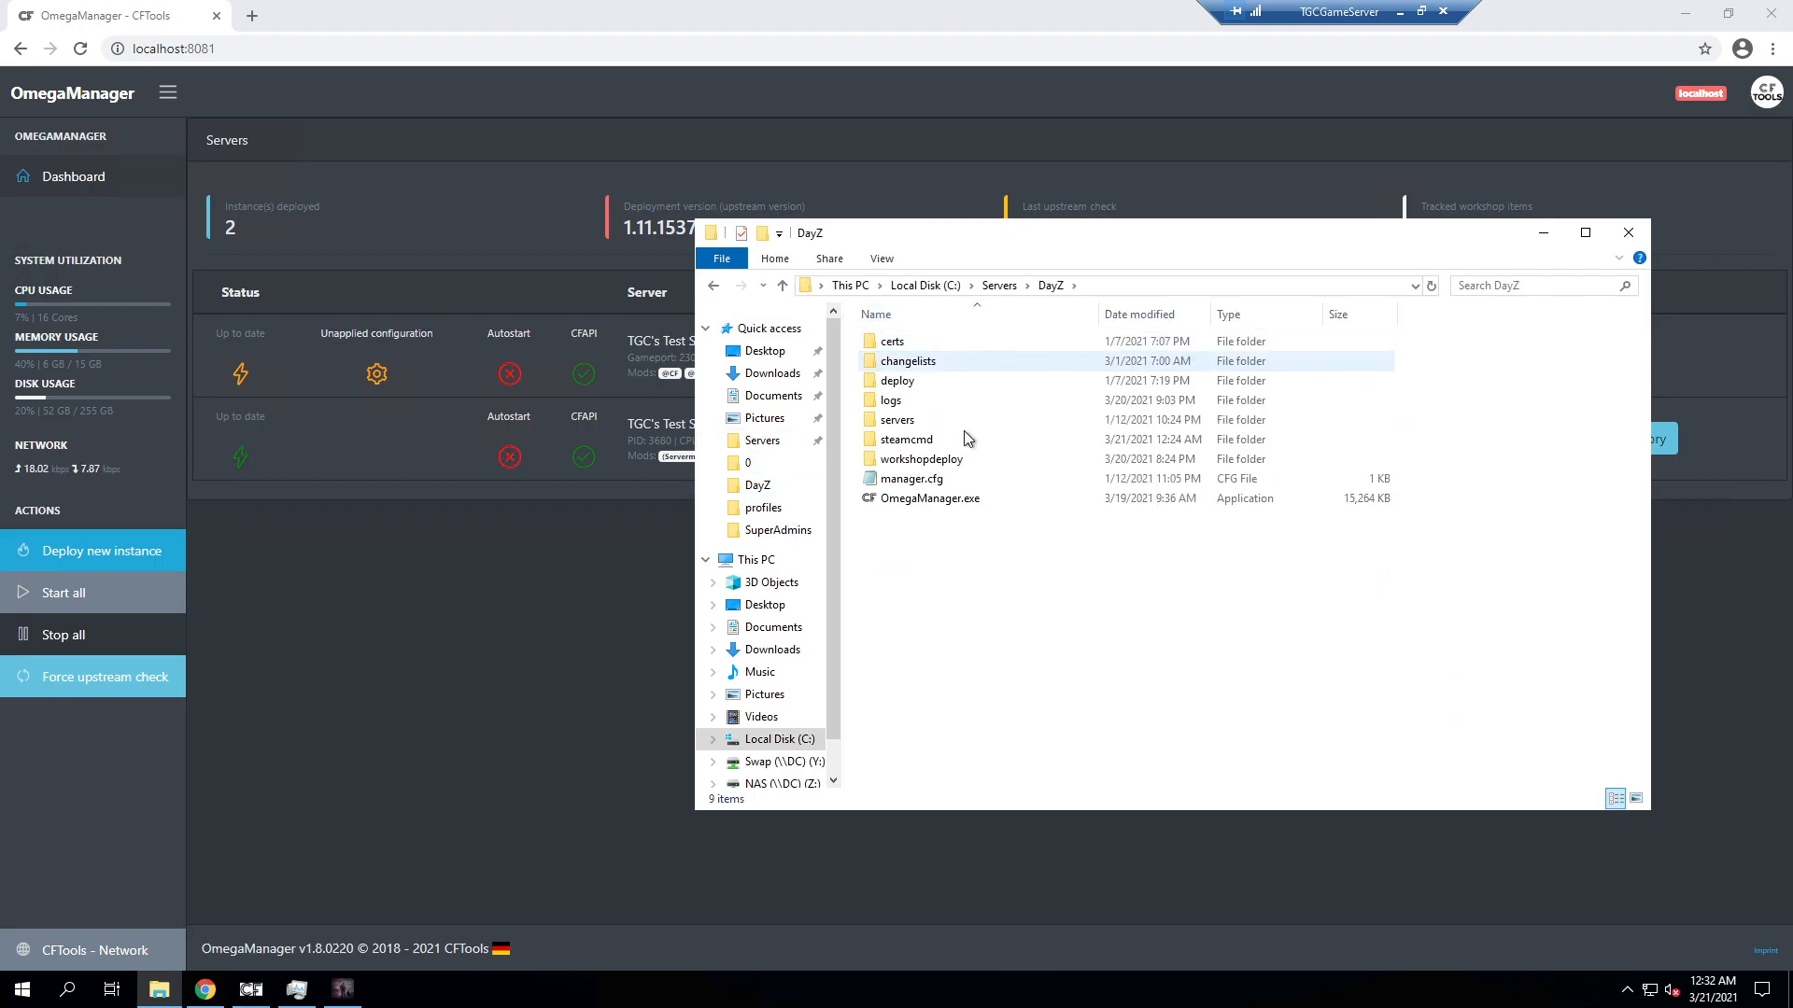
pyautogui.doubleClick(896, 419)
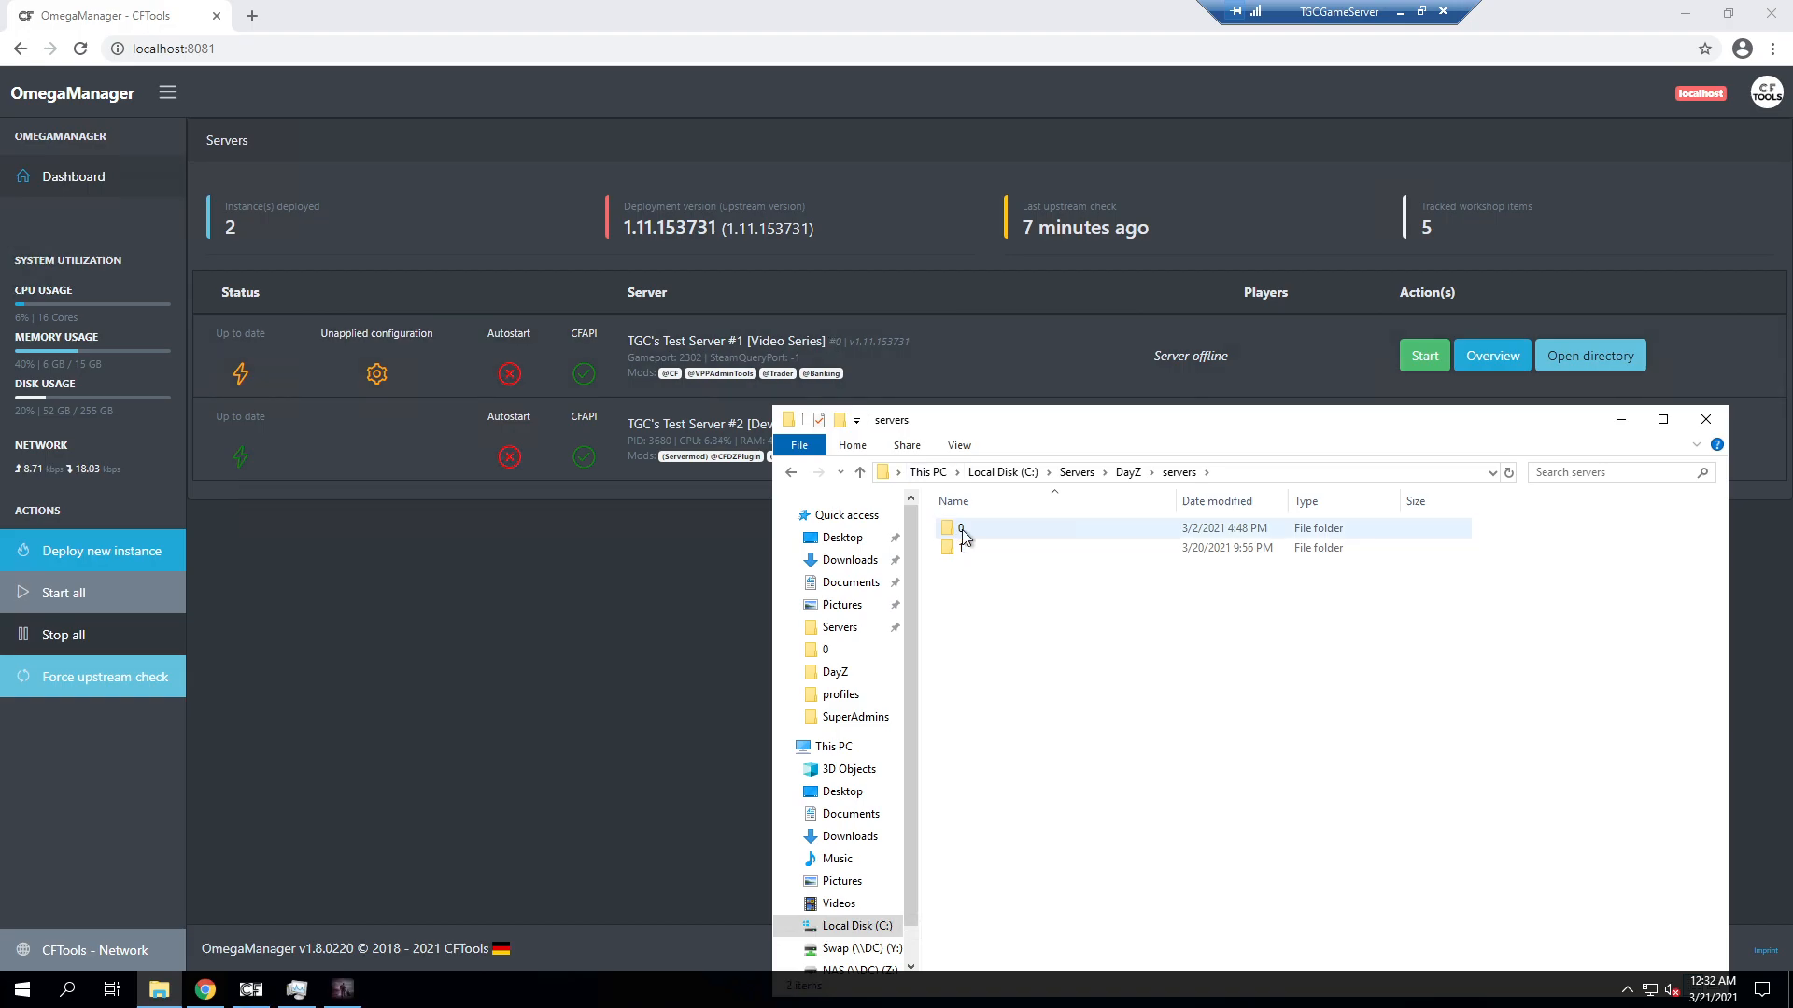
pyautogui.doubleClick(959, 527)
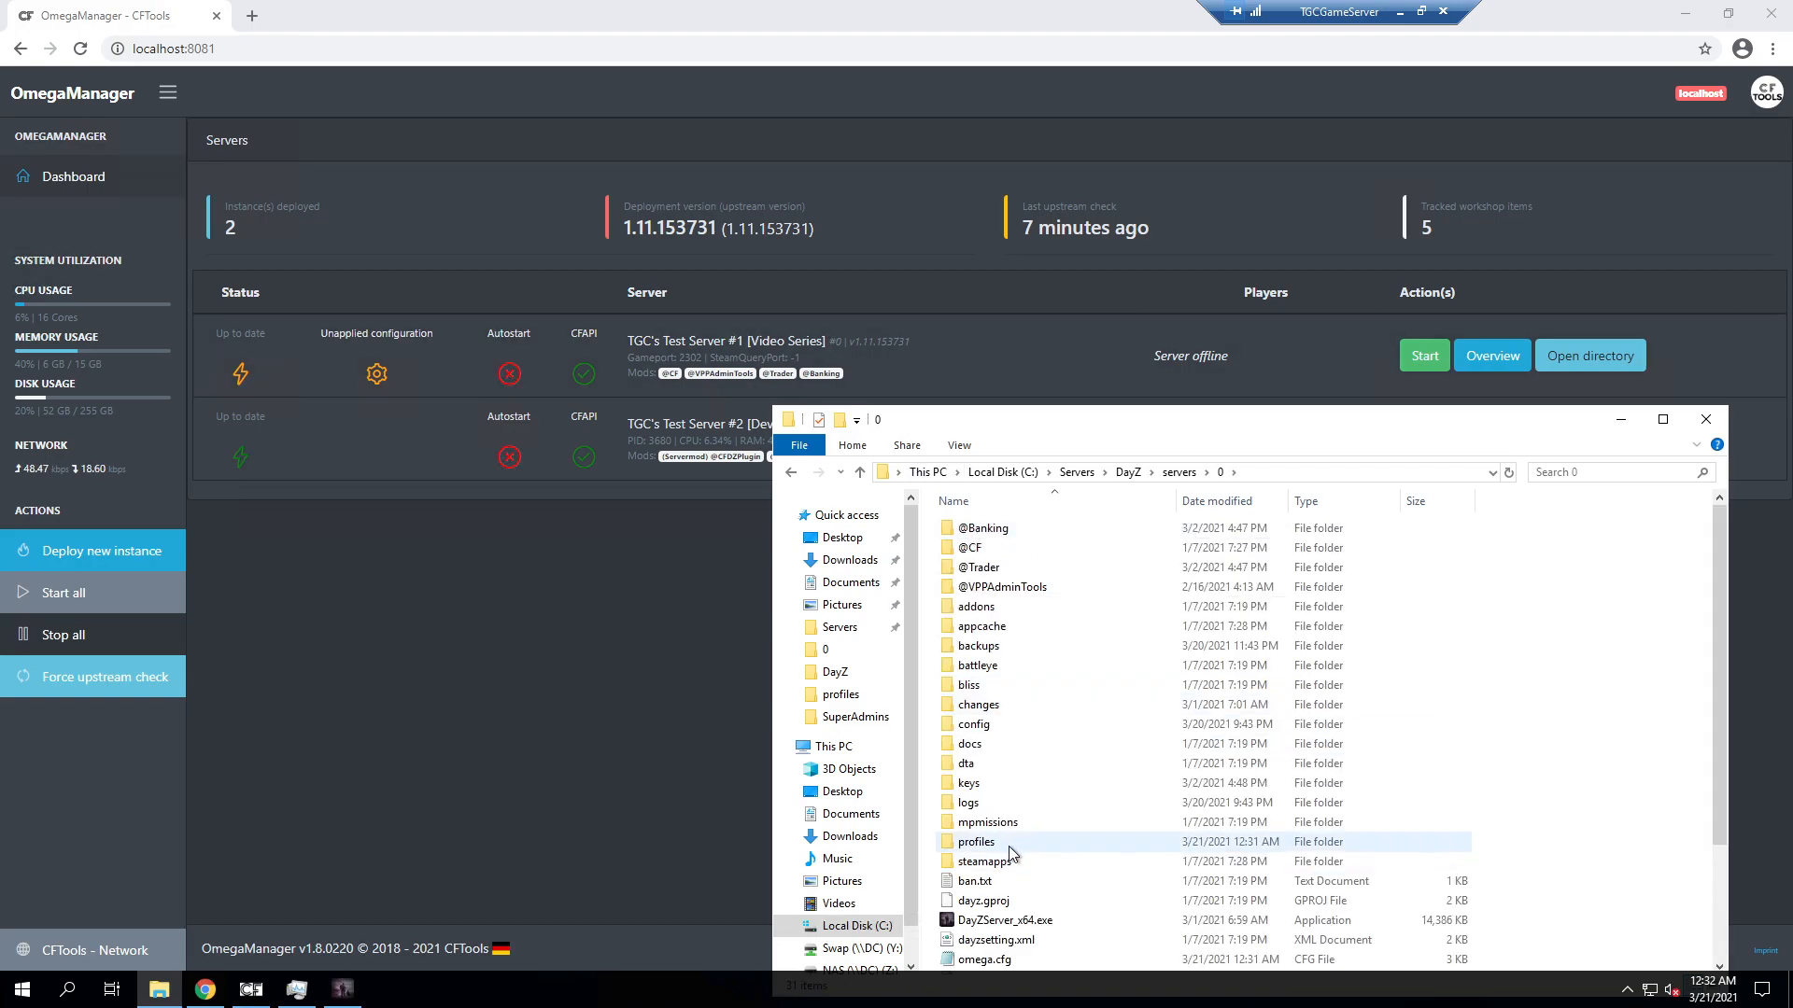
pyautogui.doubleClick(976, 841)
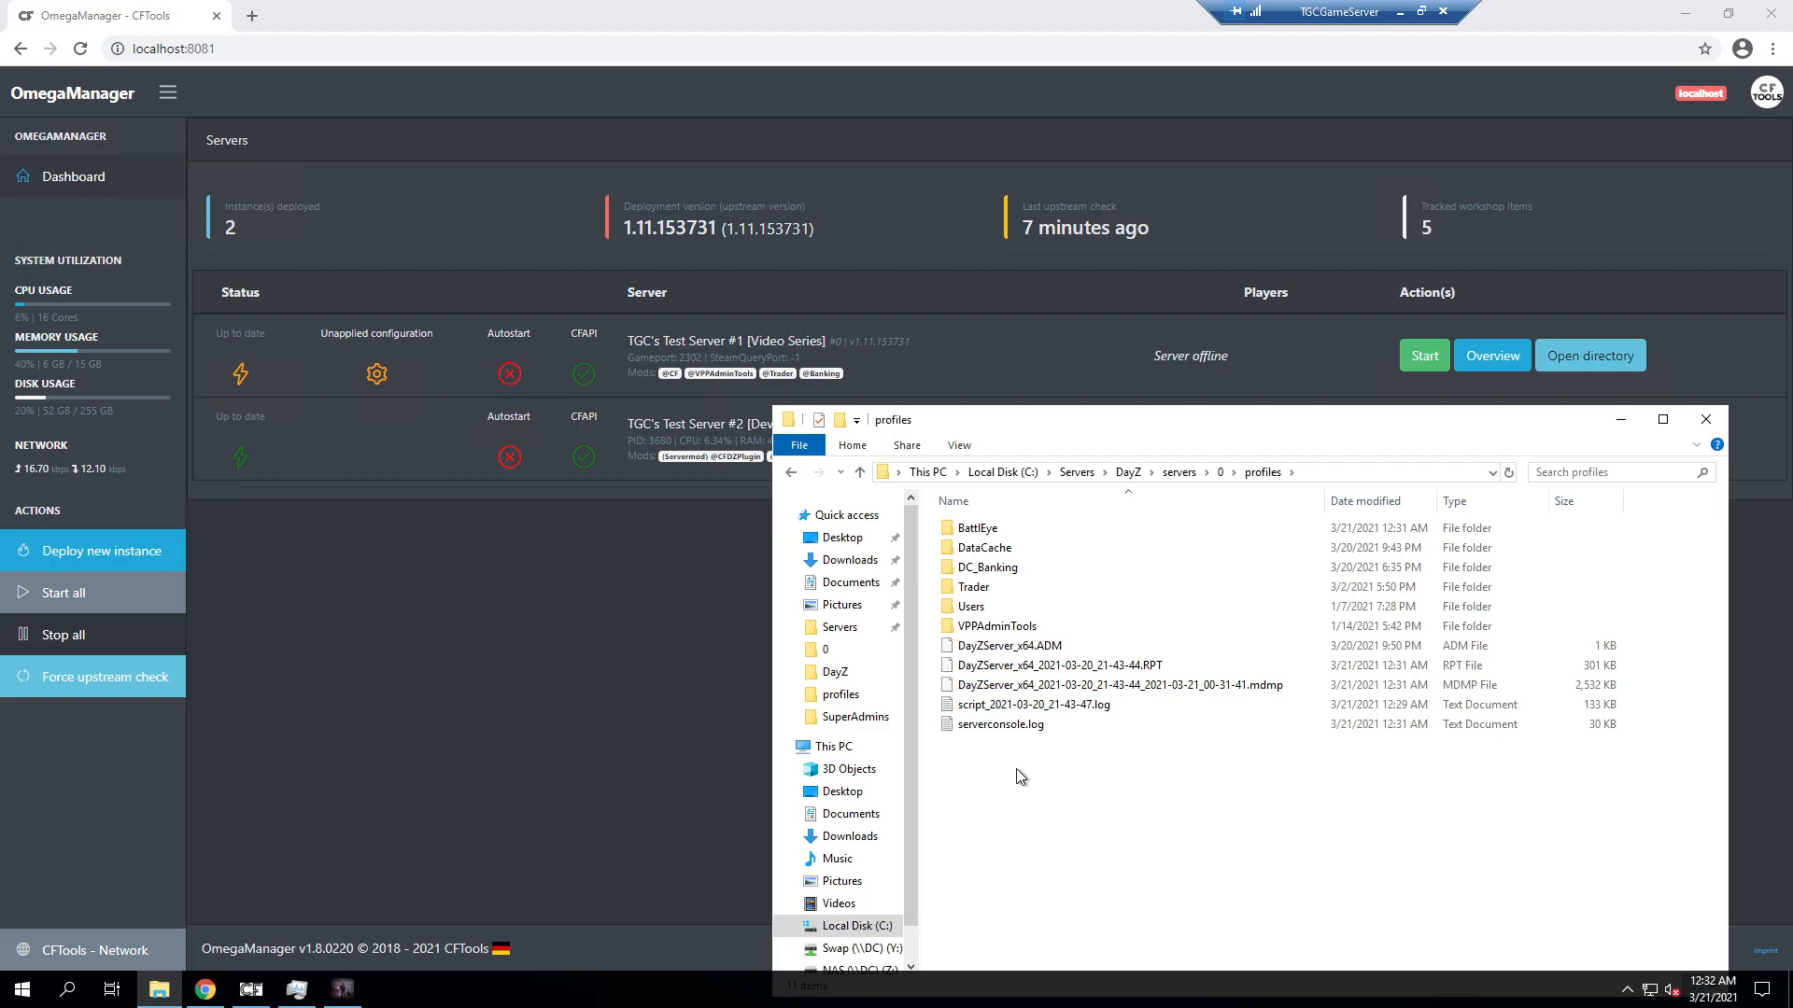
# - Create a new text document named cftools.cfg, accept the extension change and confirm extensions are shown
pyautogui.rightClick(1020, 775)
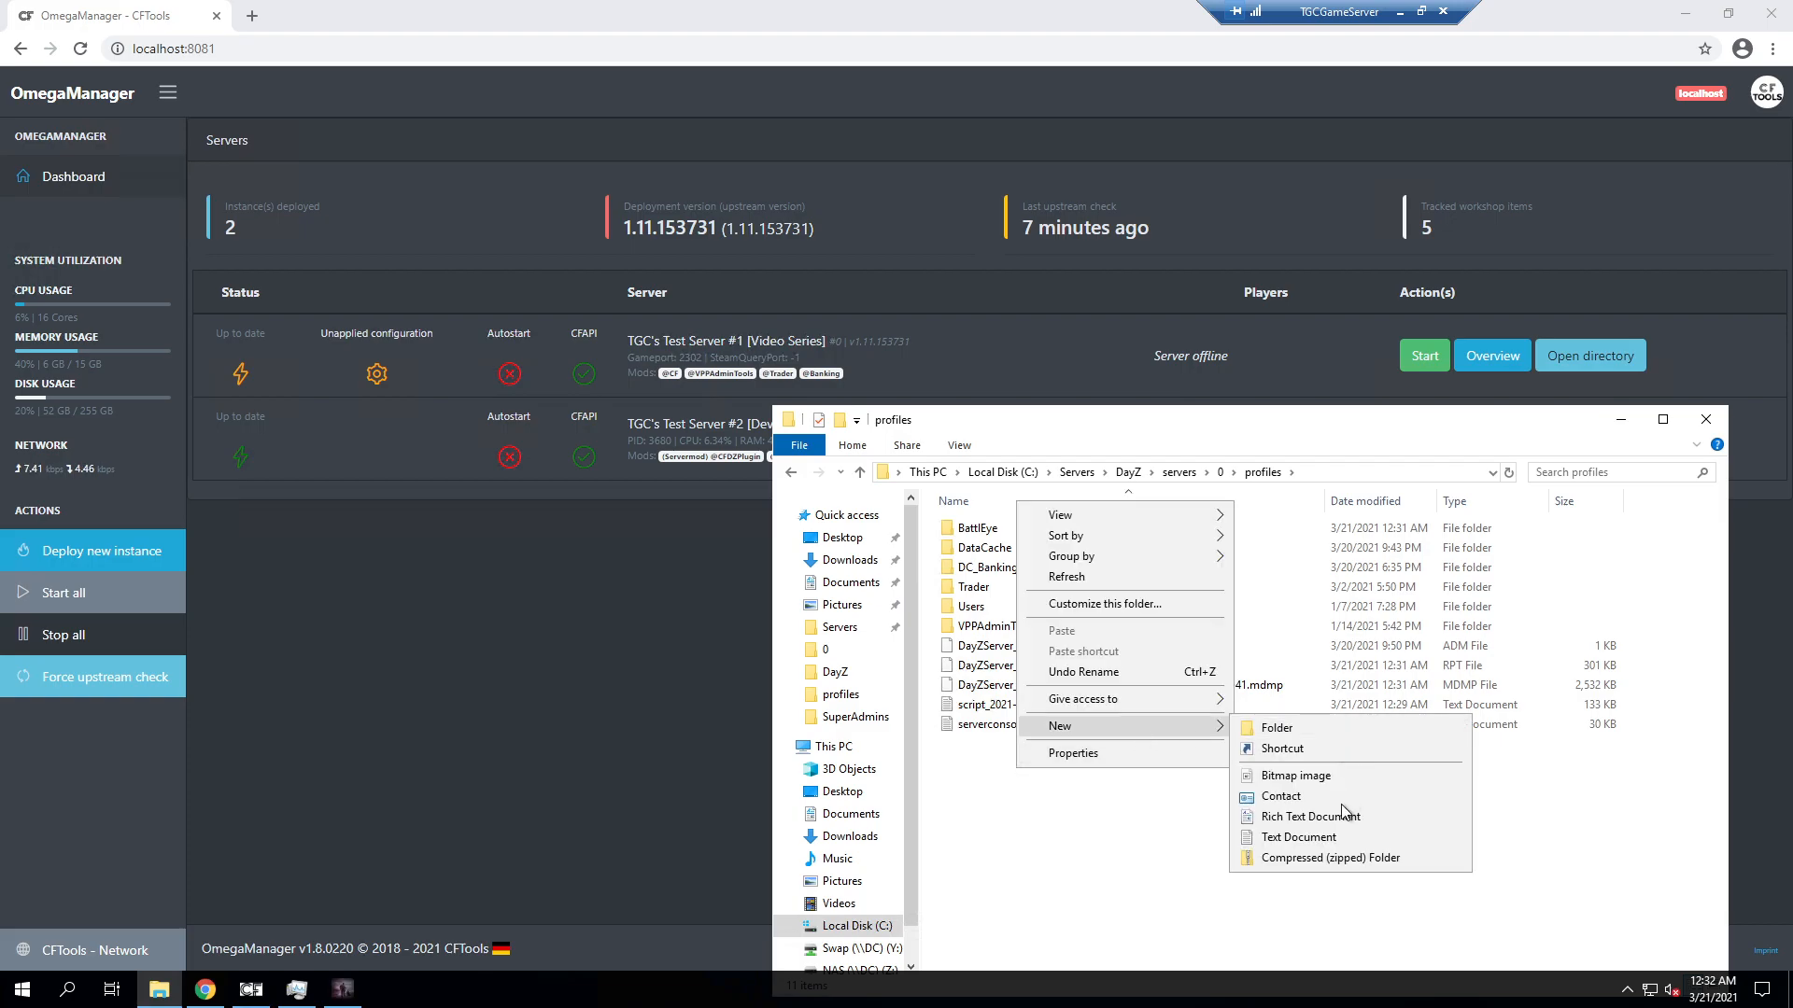
pyautogui.click(1299, 837)
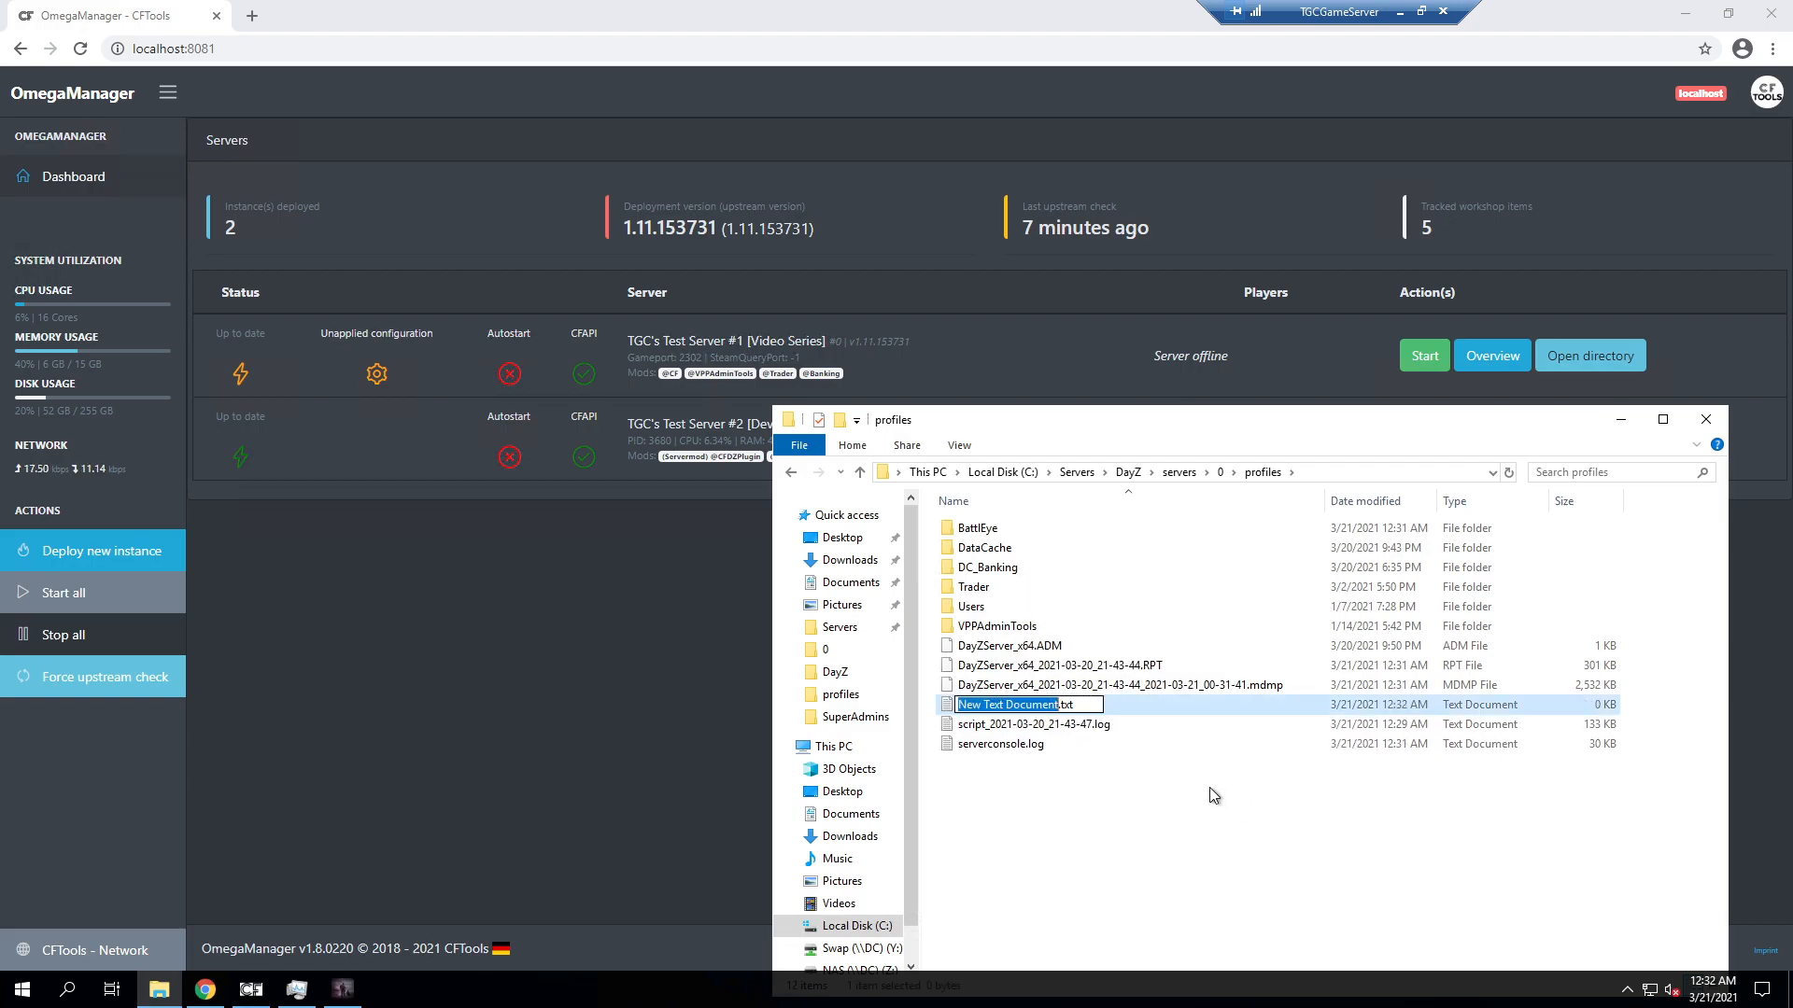
pyautogui.write('cftools.cfg')
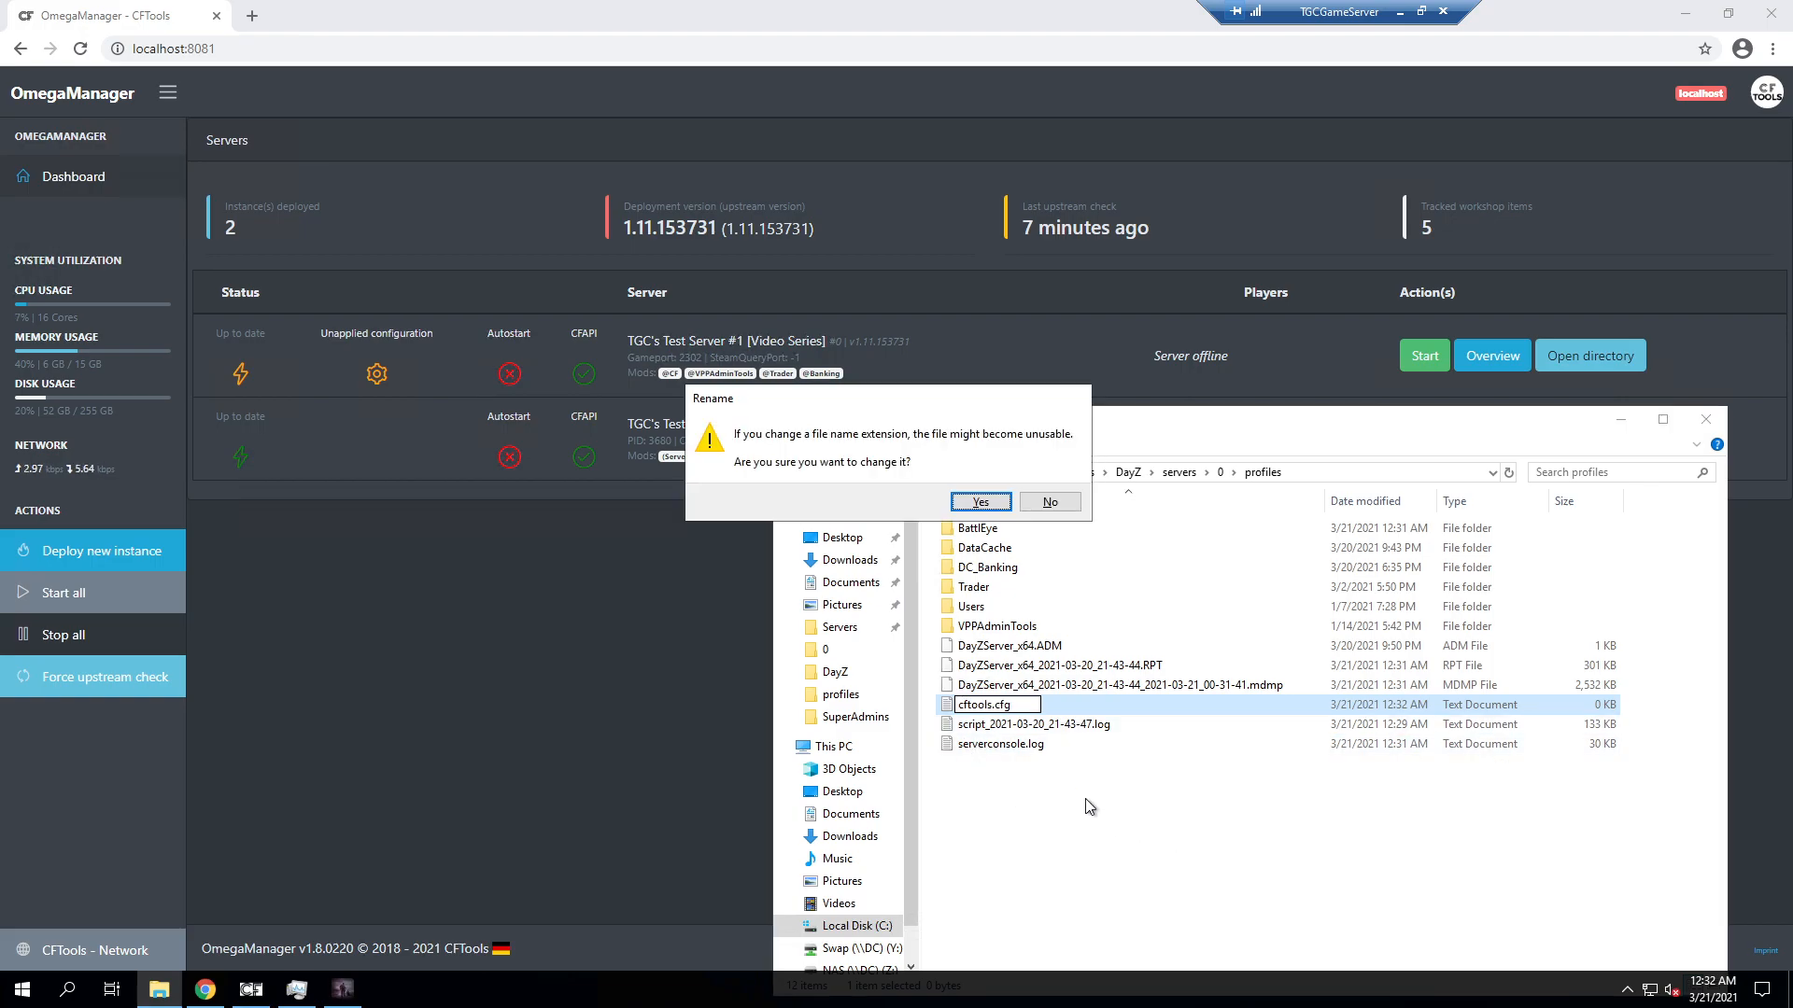
pyautogui.moveTo(971, 490)
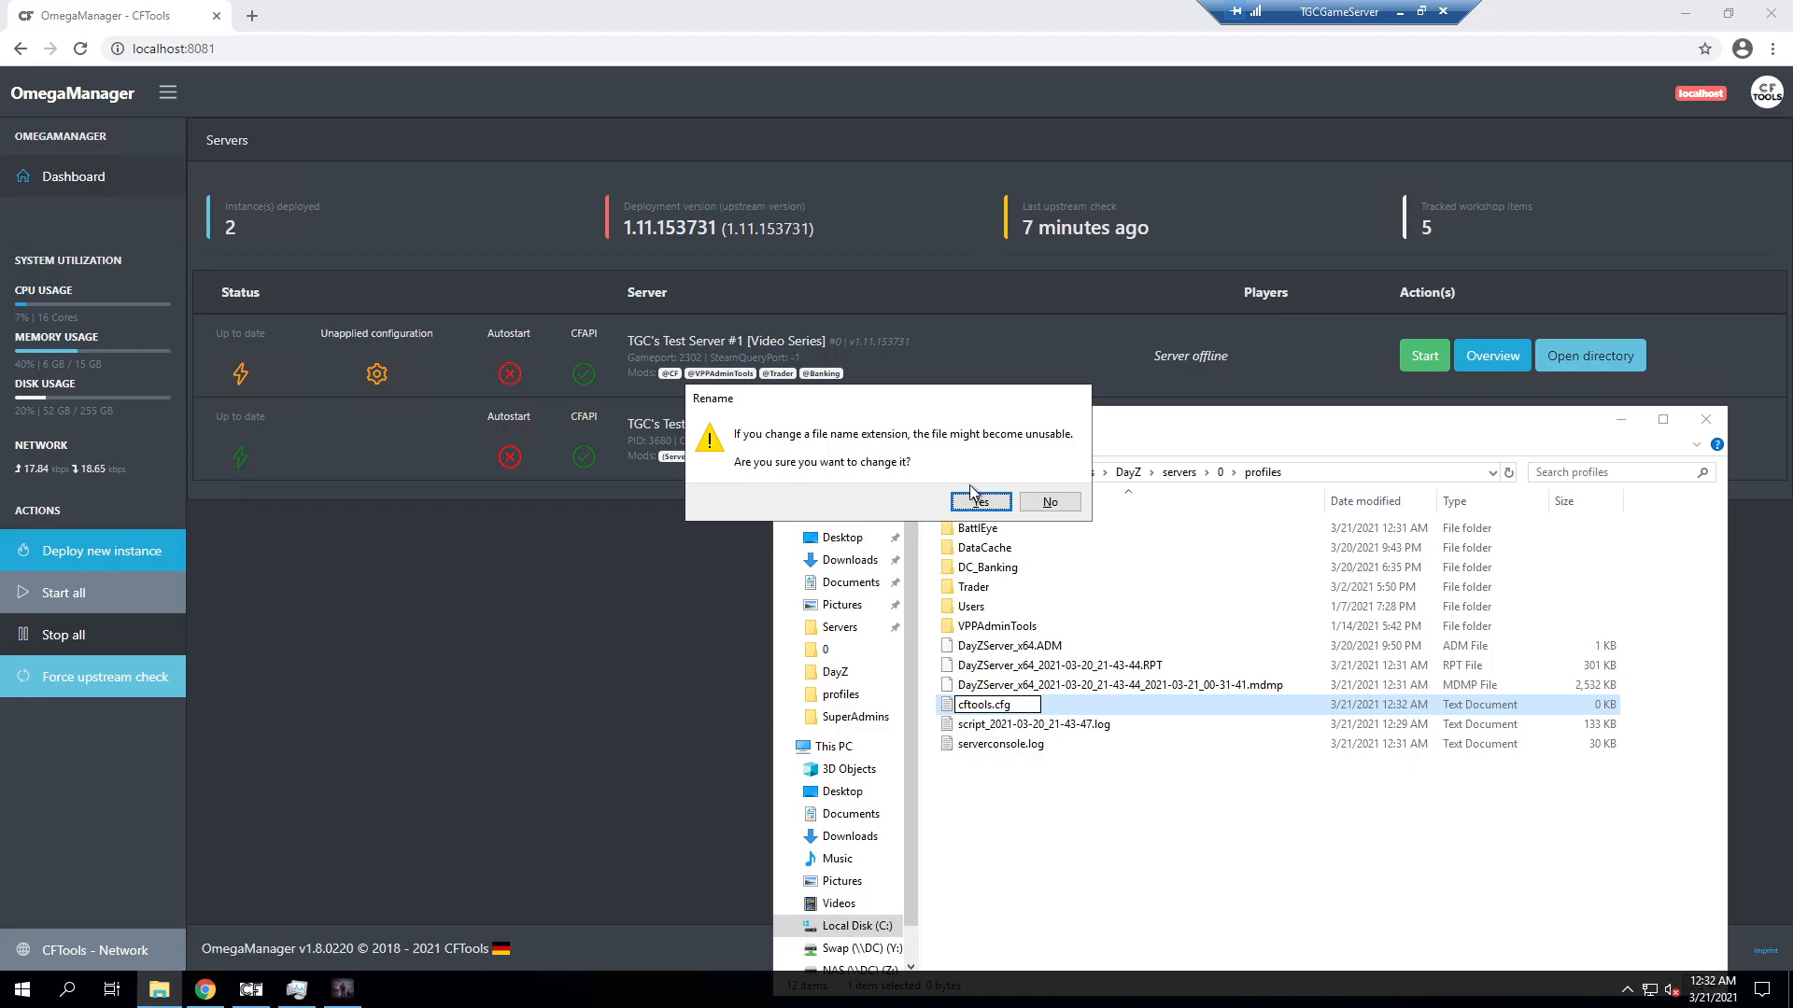
pyautogui.click(980, 501)
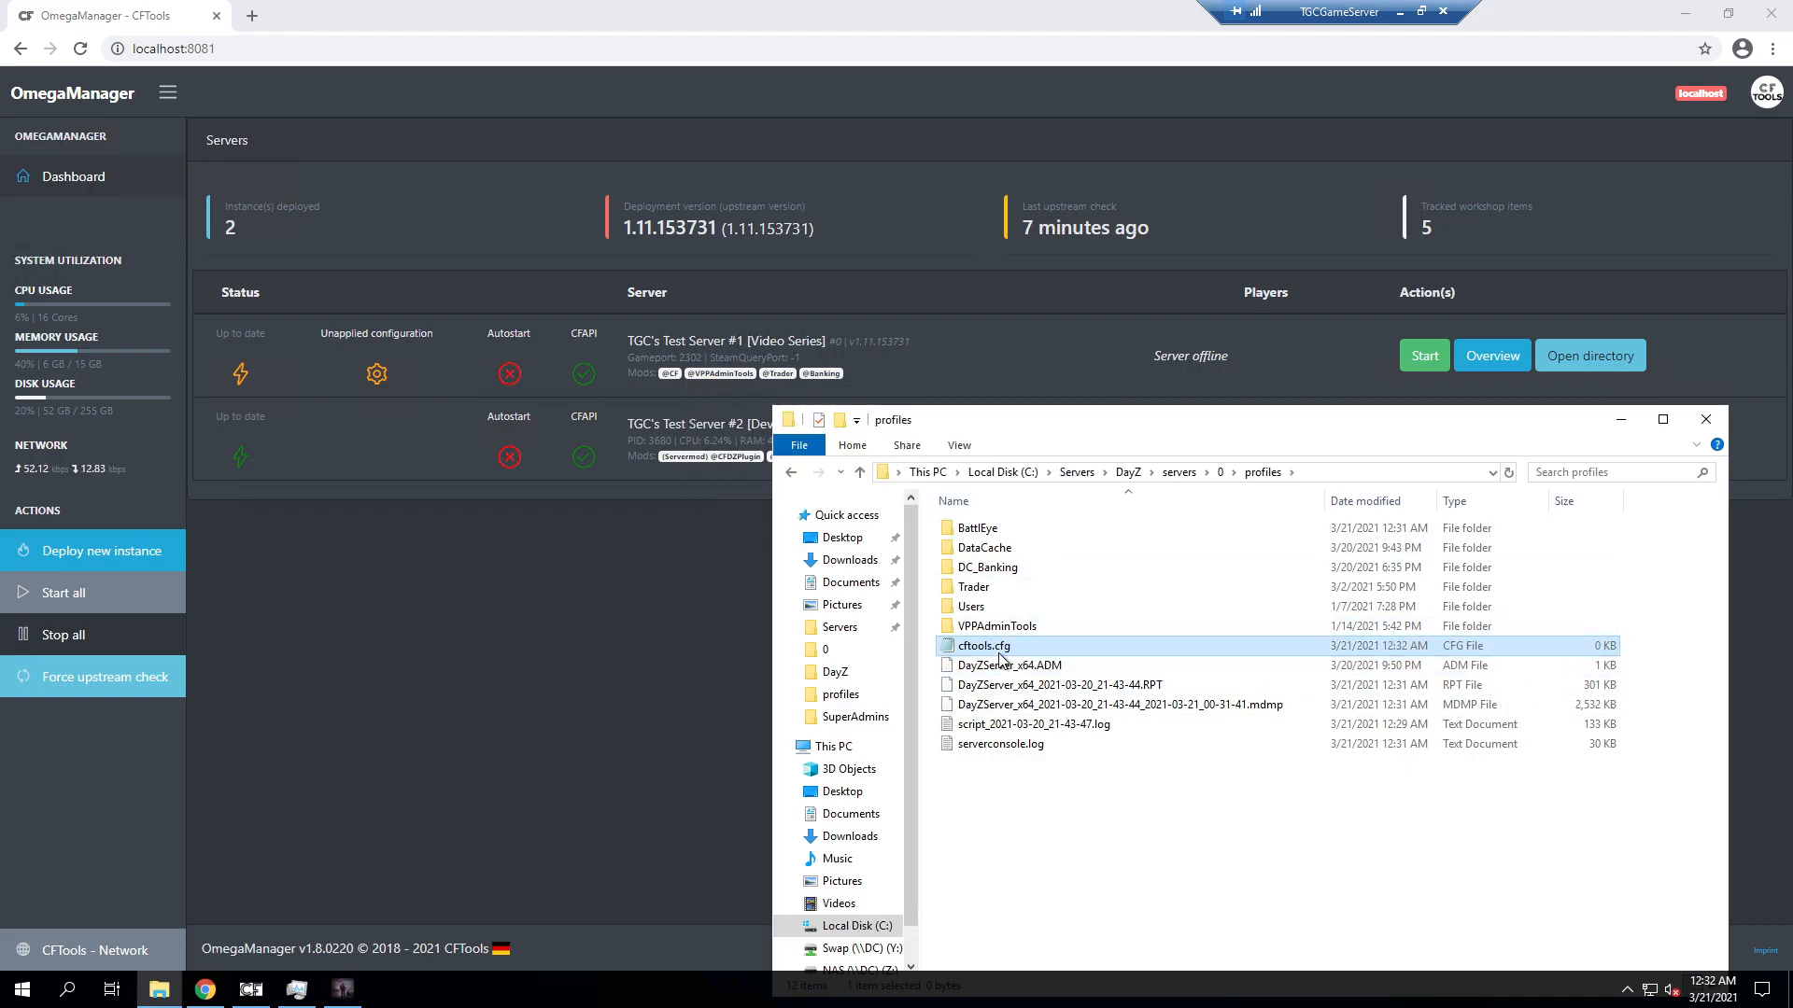
pyautogui.moveTo(1450, 660)
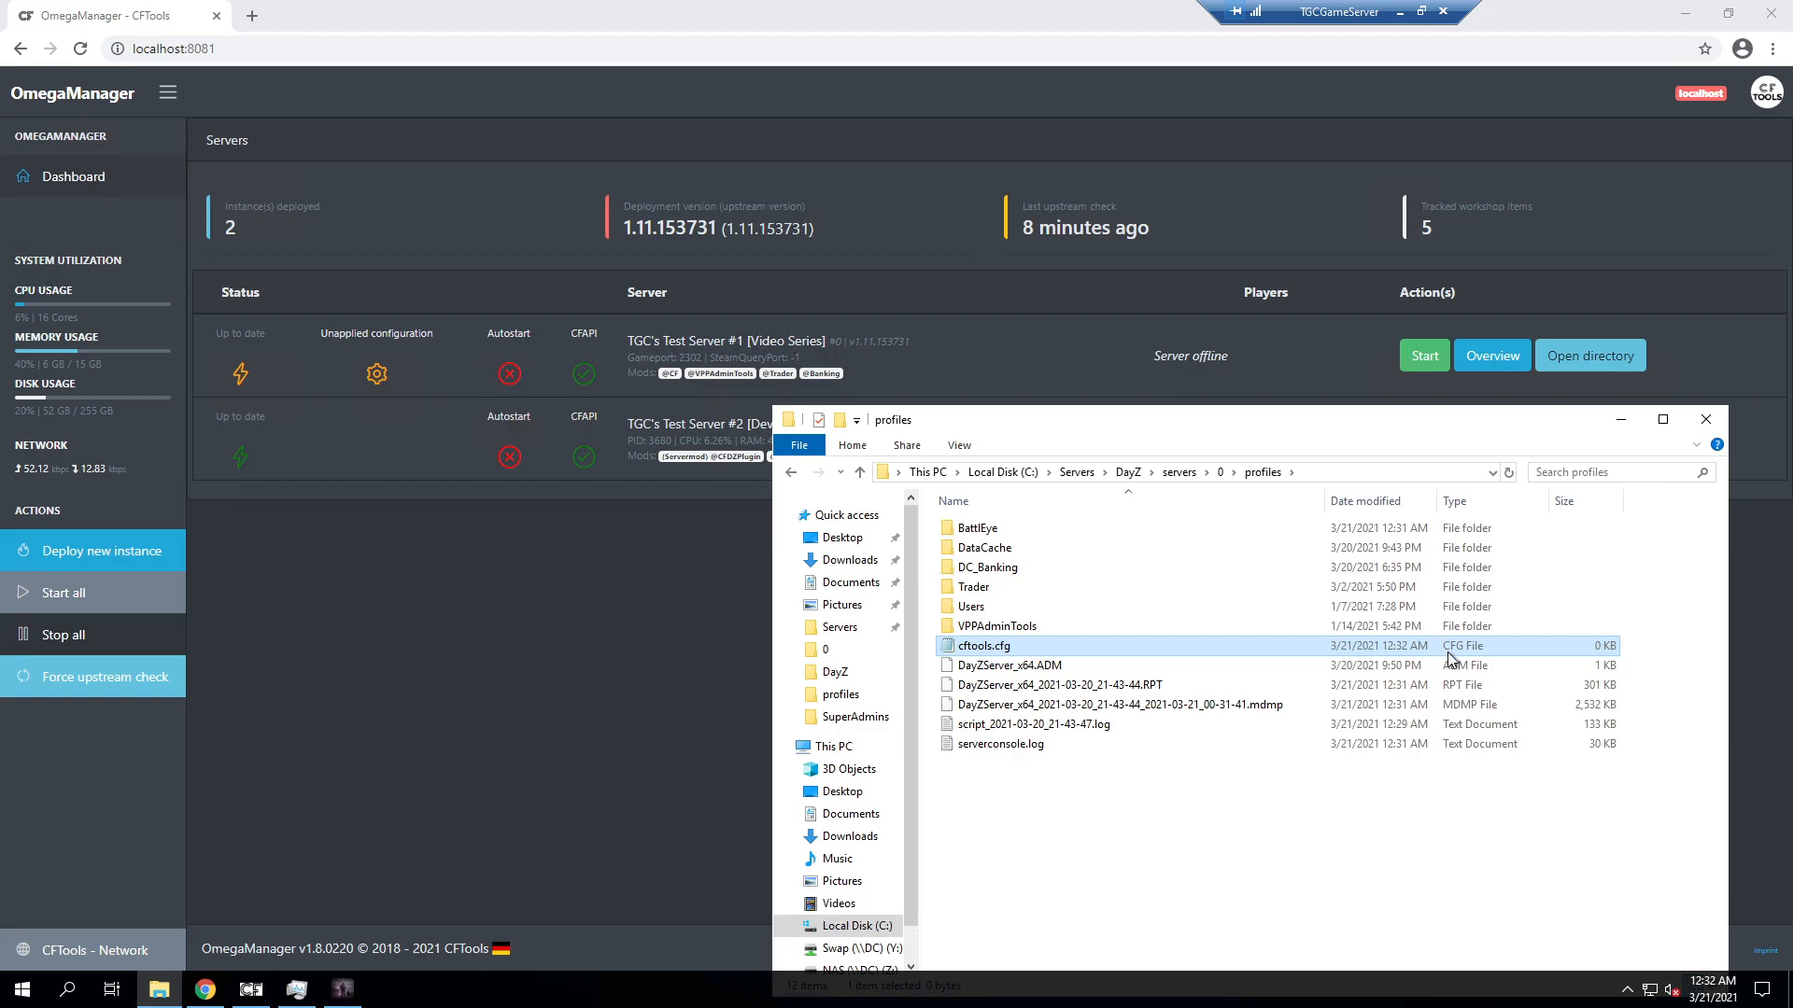
pyautogui.moveTo(1048, 616)
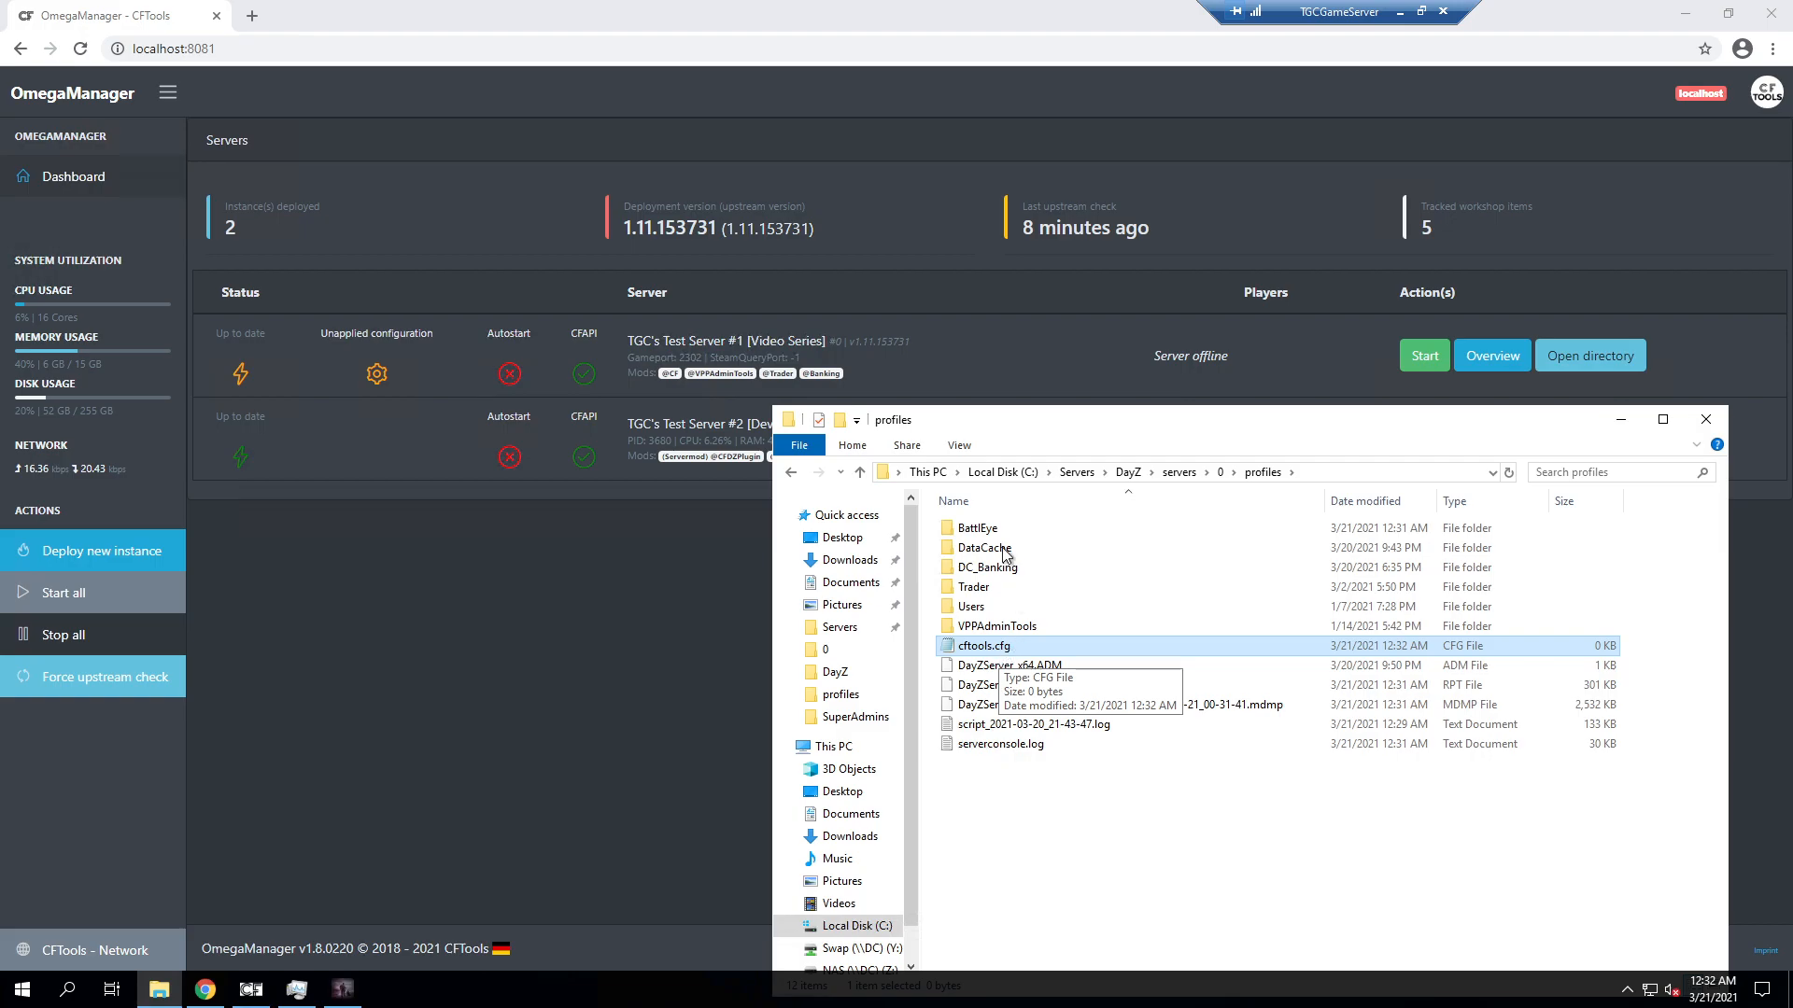
pyautogui.click(957, 445)
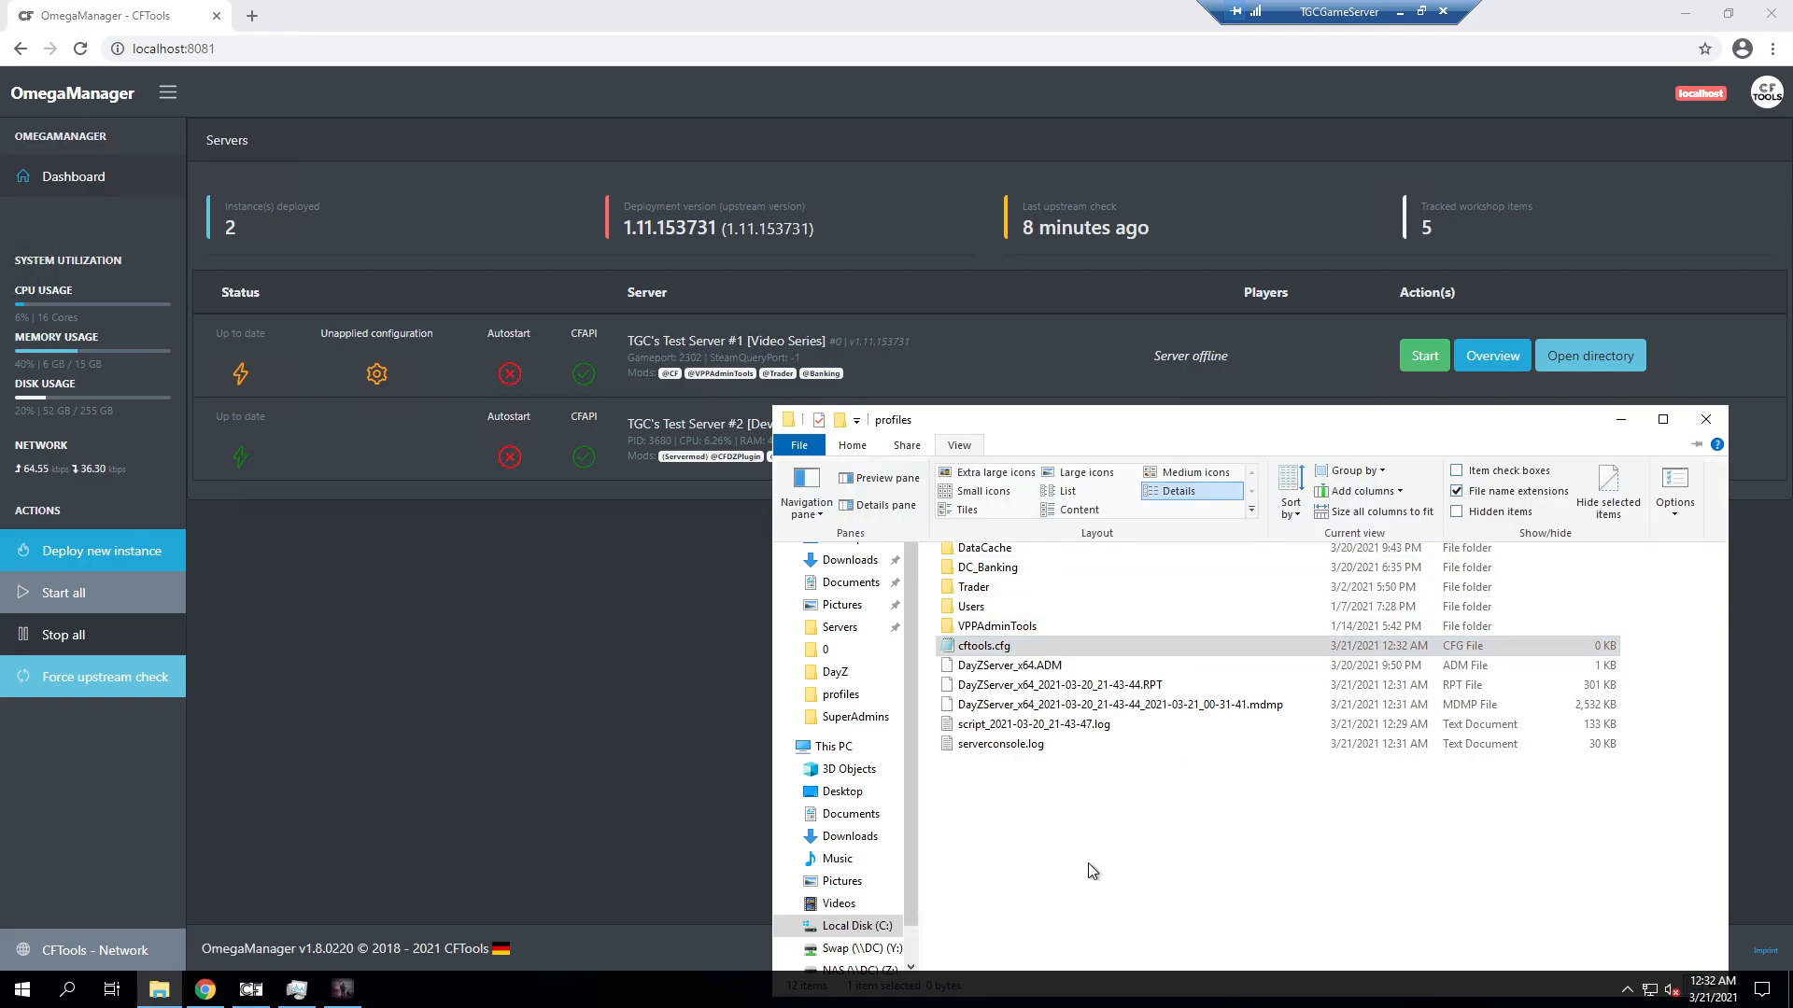
pyautogui.doubleClick(982, 645)
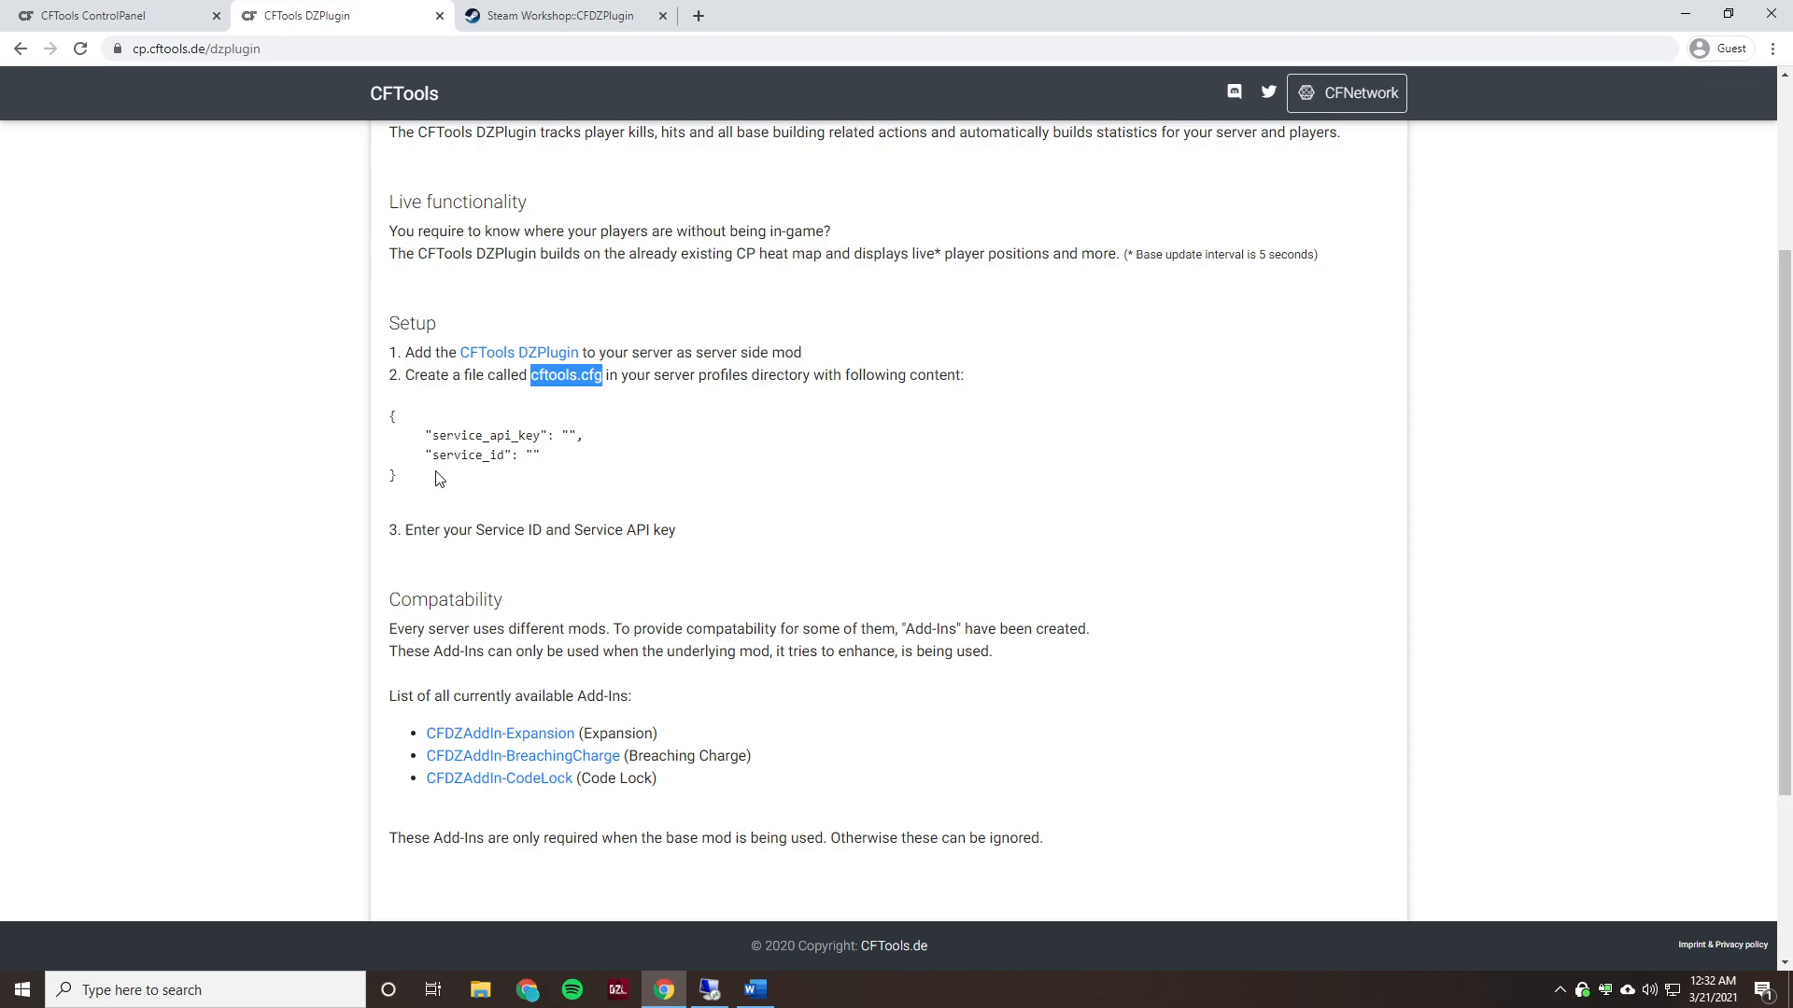
# - Copy the cftools.cfg JSON template and open Test Server #1's server details in the Control Panel
pyautogui.moveTo(392, 414); pyautogui.dragTo(546, 477)
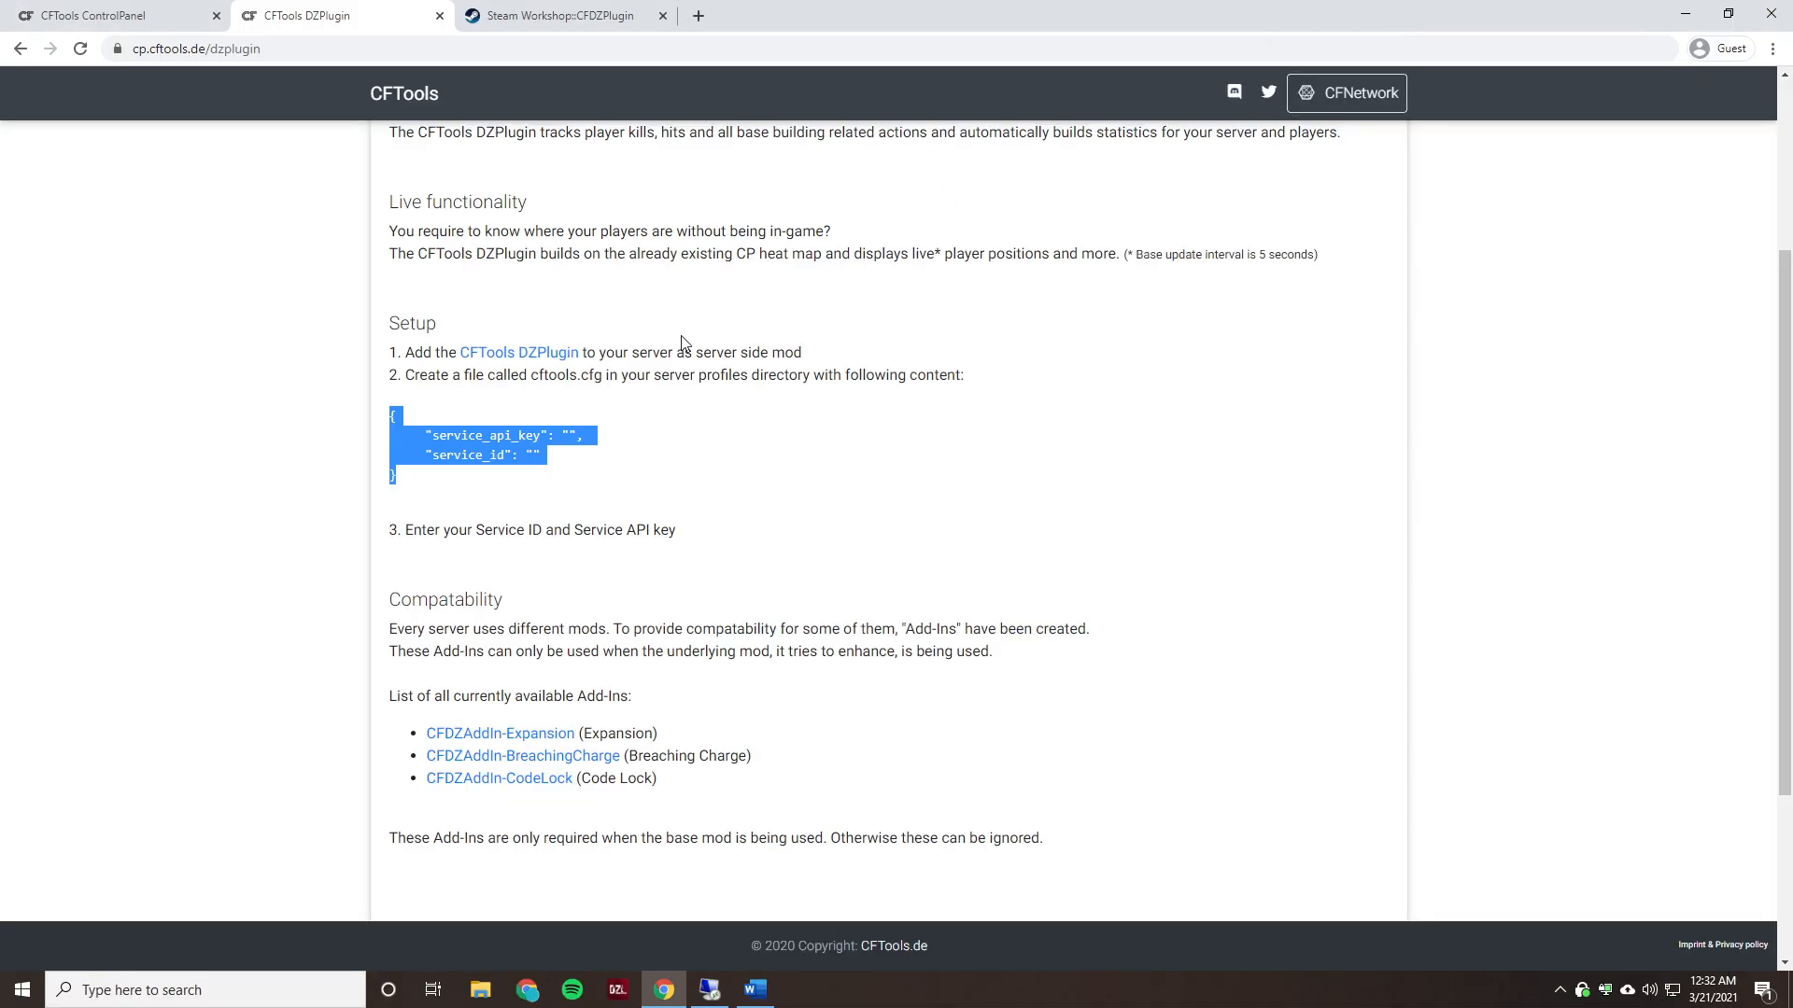
pyautogui.click(112, 15)
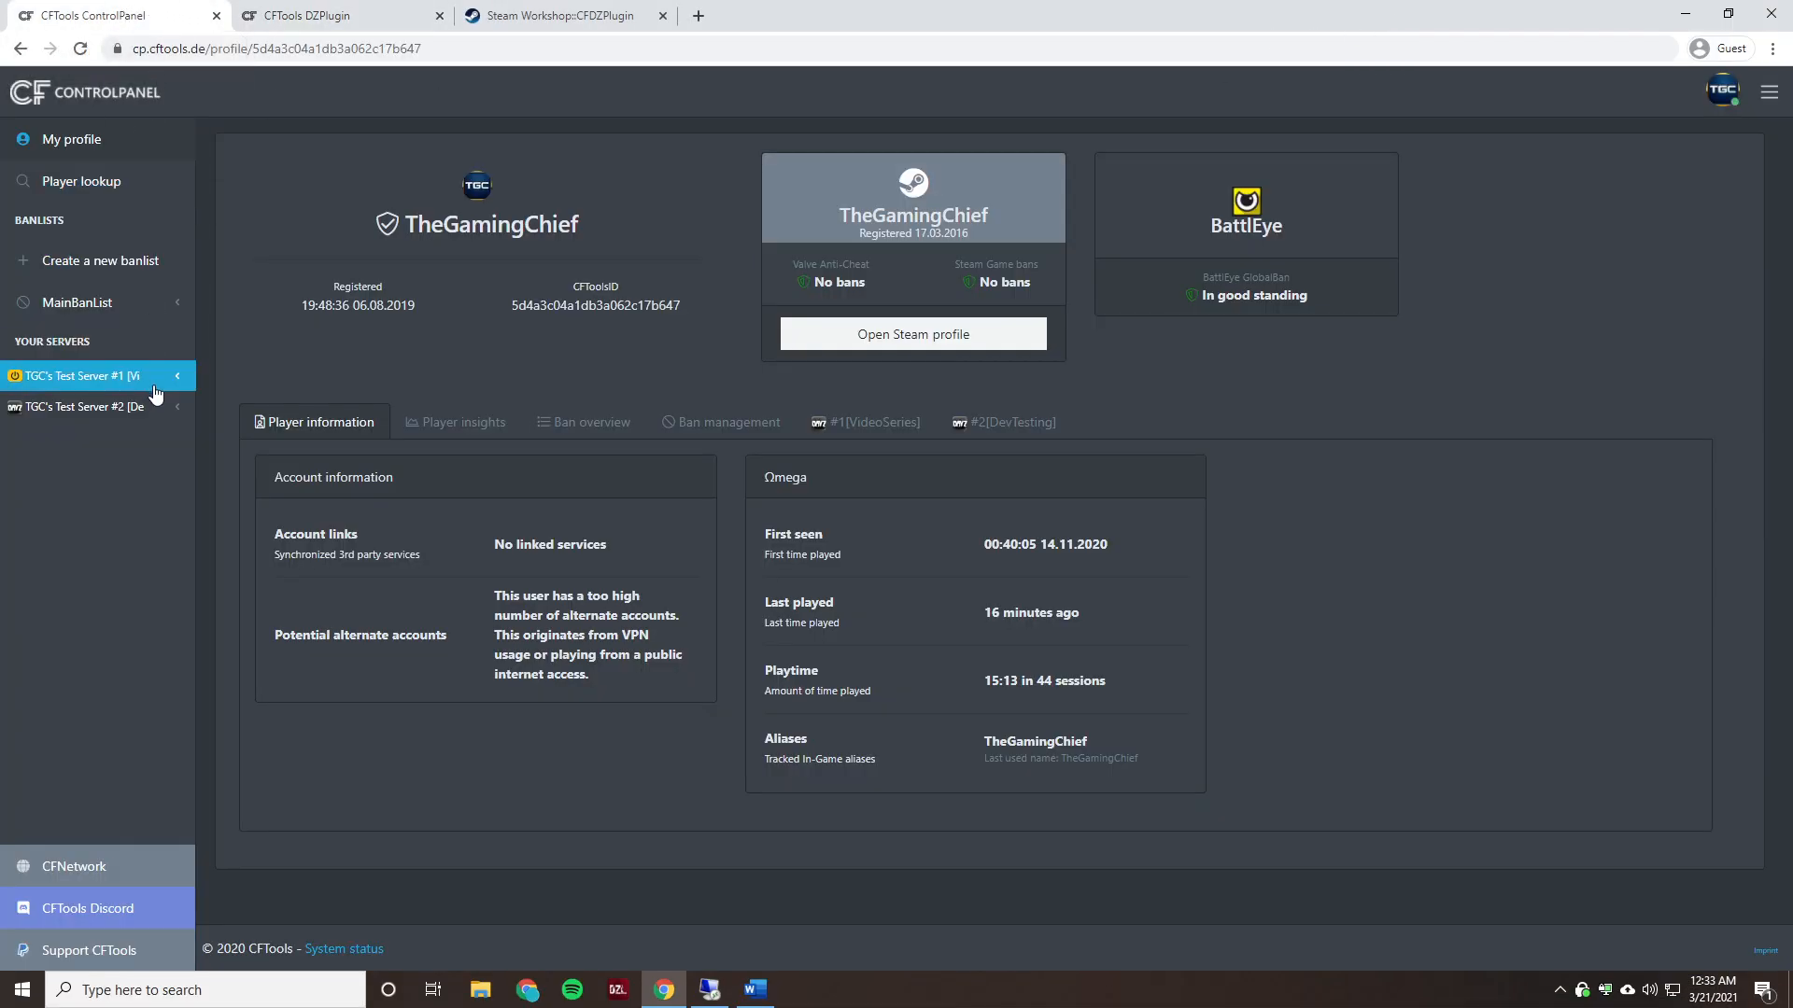
pyautogui.click(84, 375)
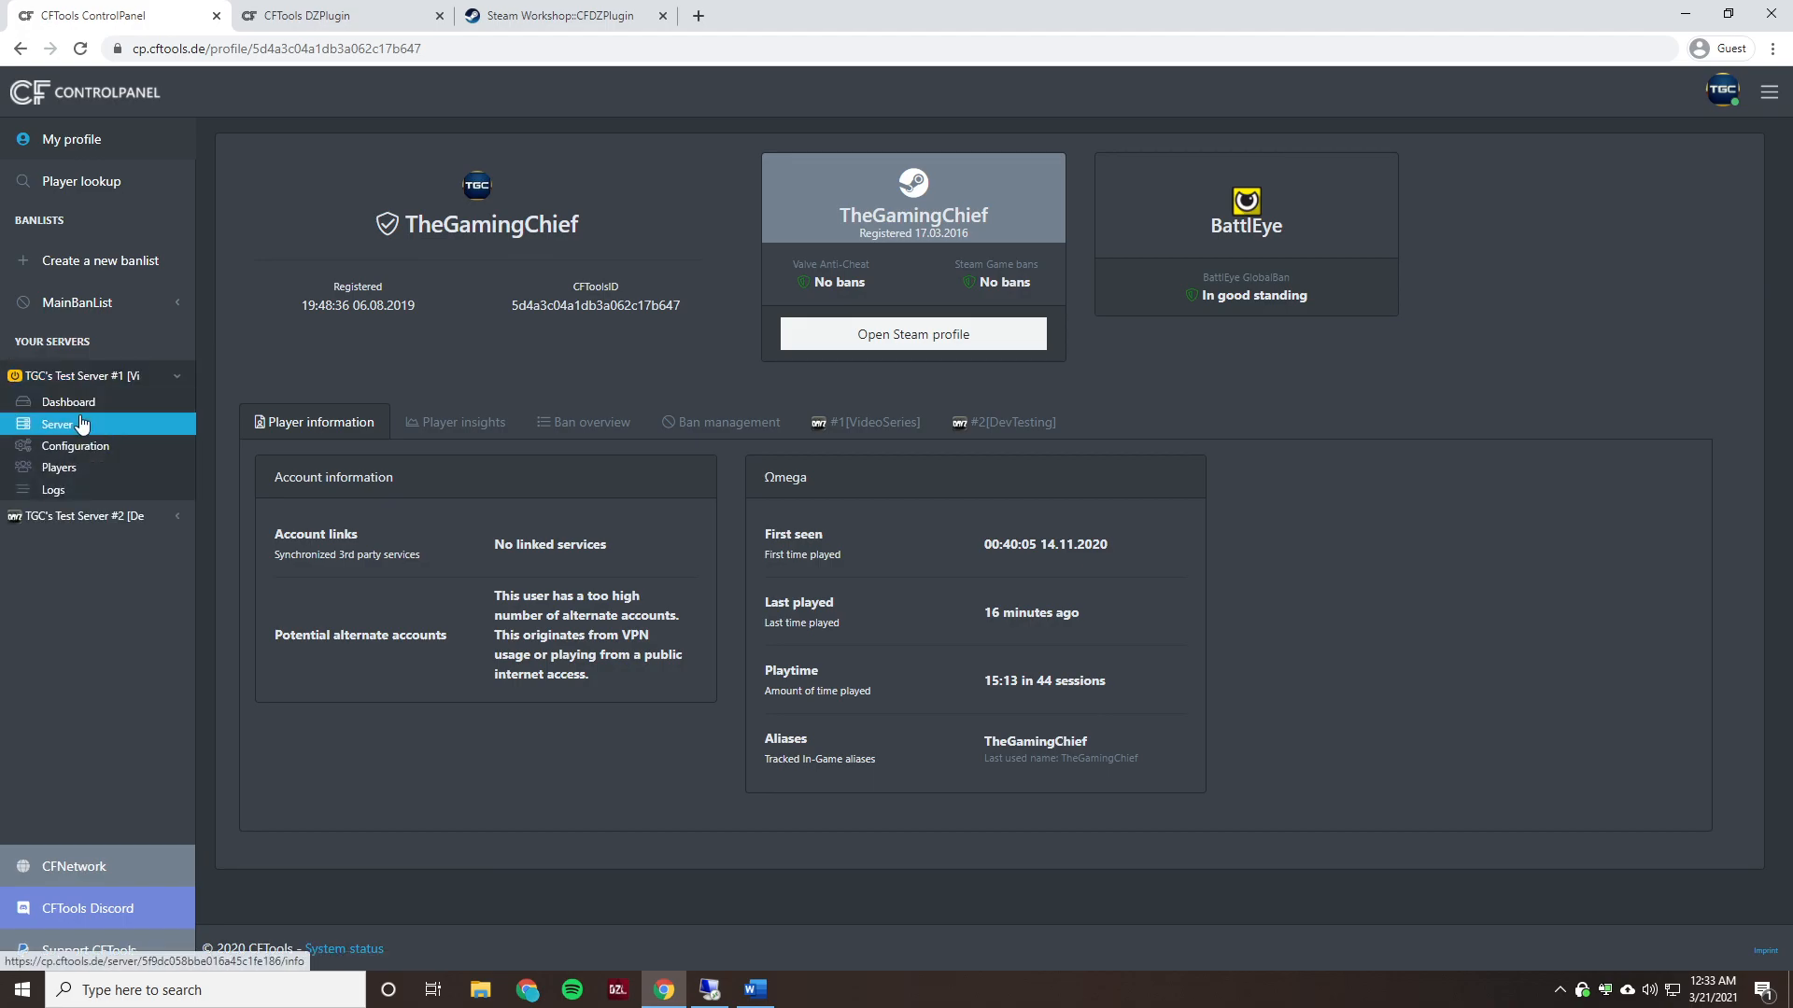
pyautogui.click(57, 424)
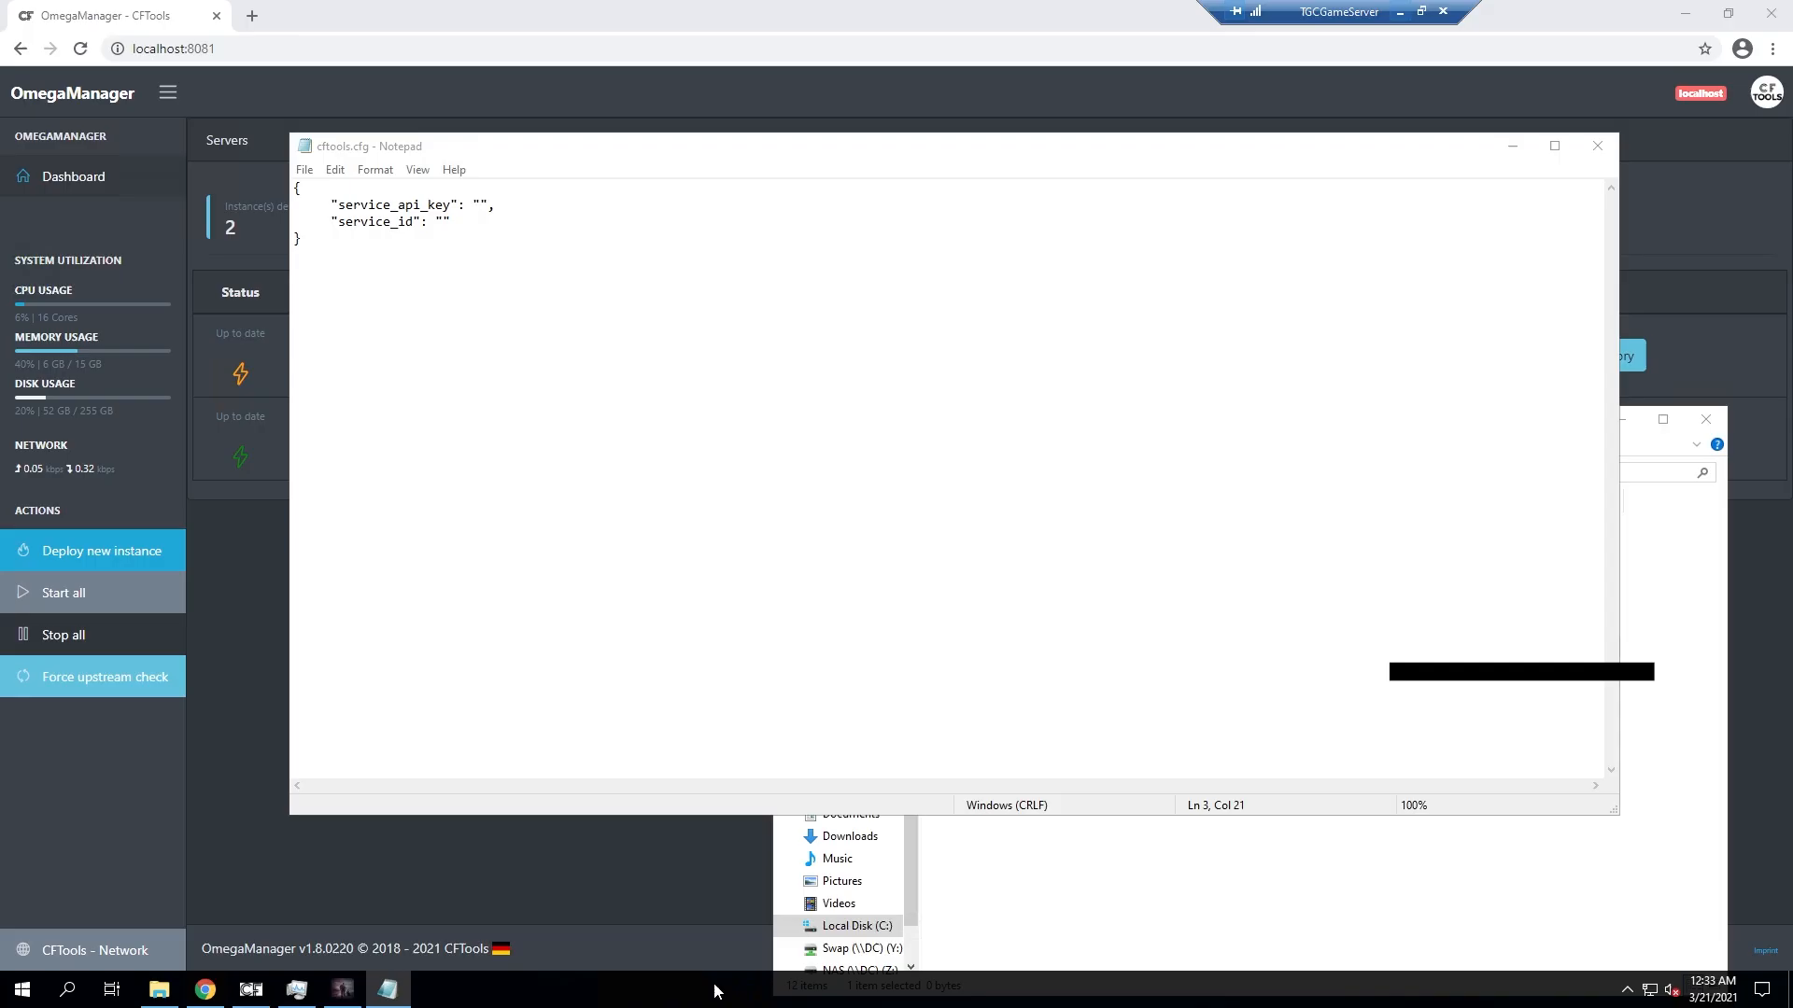
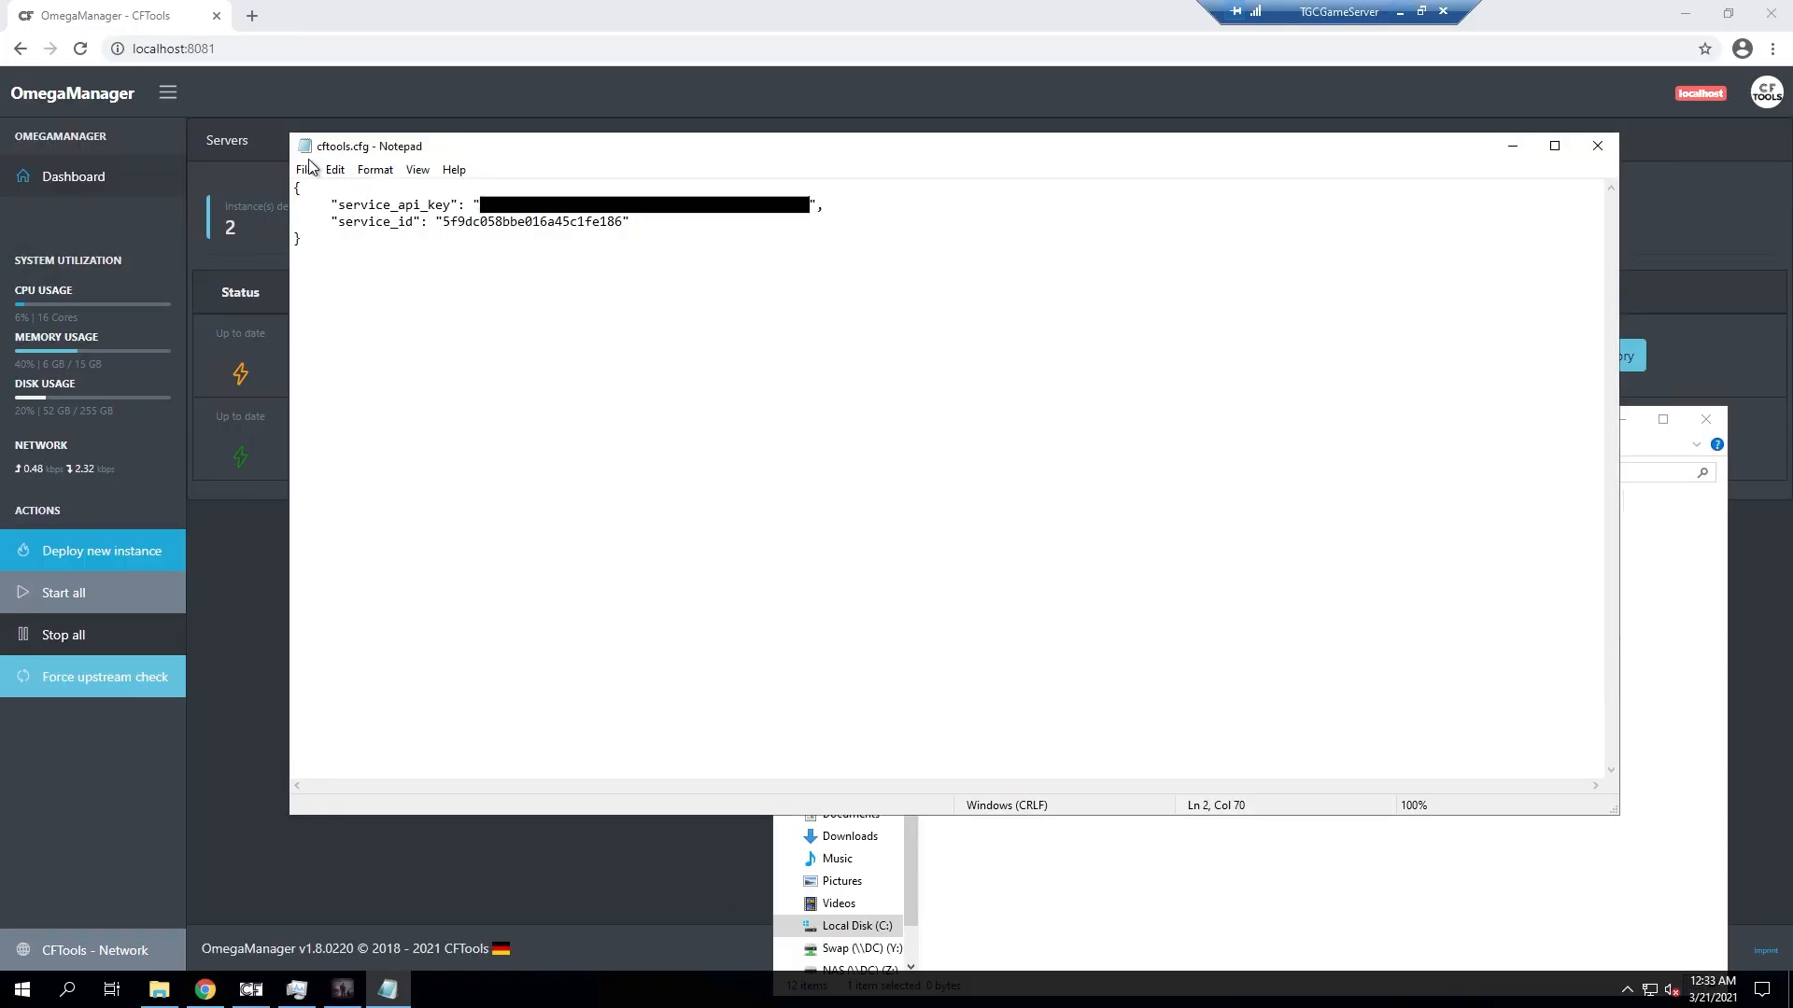
pyautogui.moveTo(625, 272)
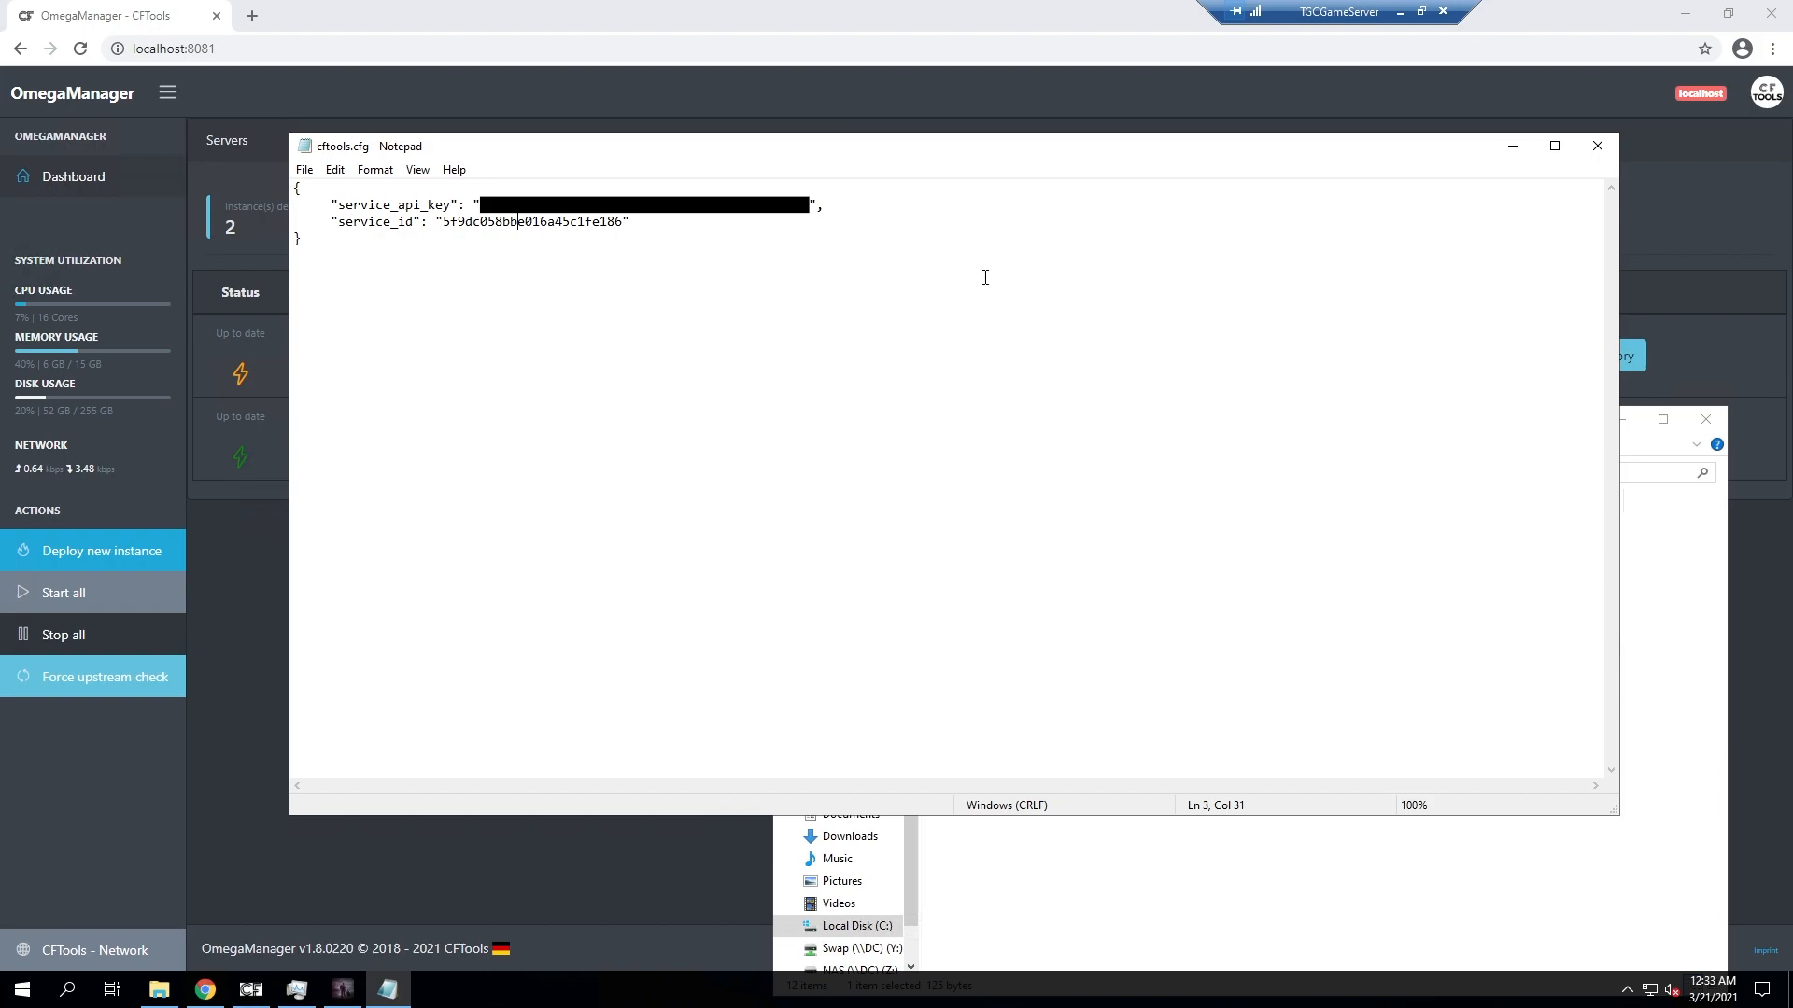
pyautogui.moveTo(1152, 430)
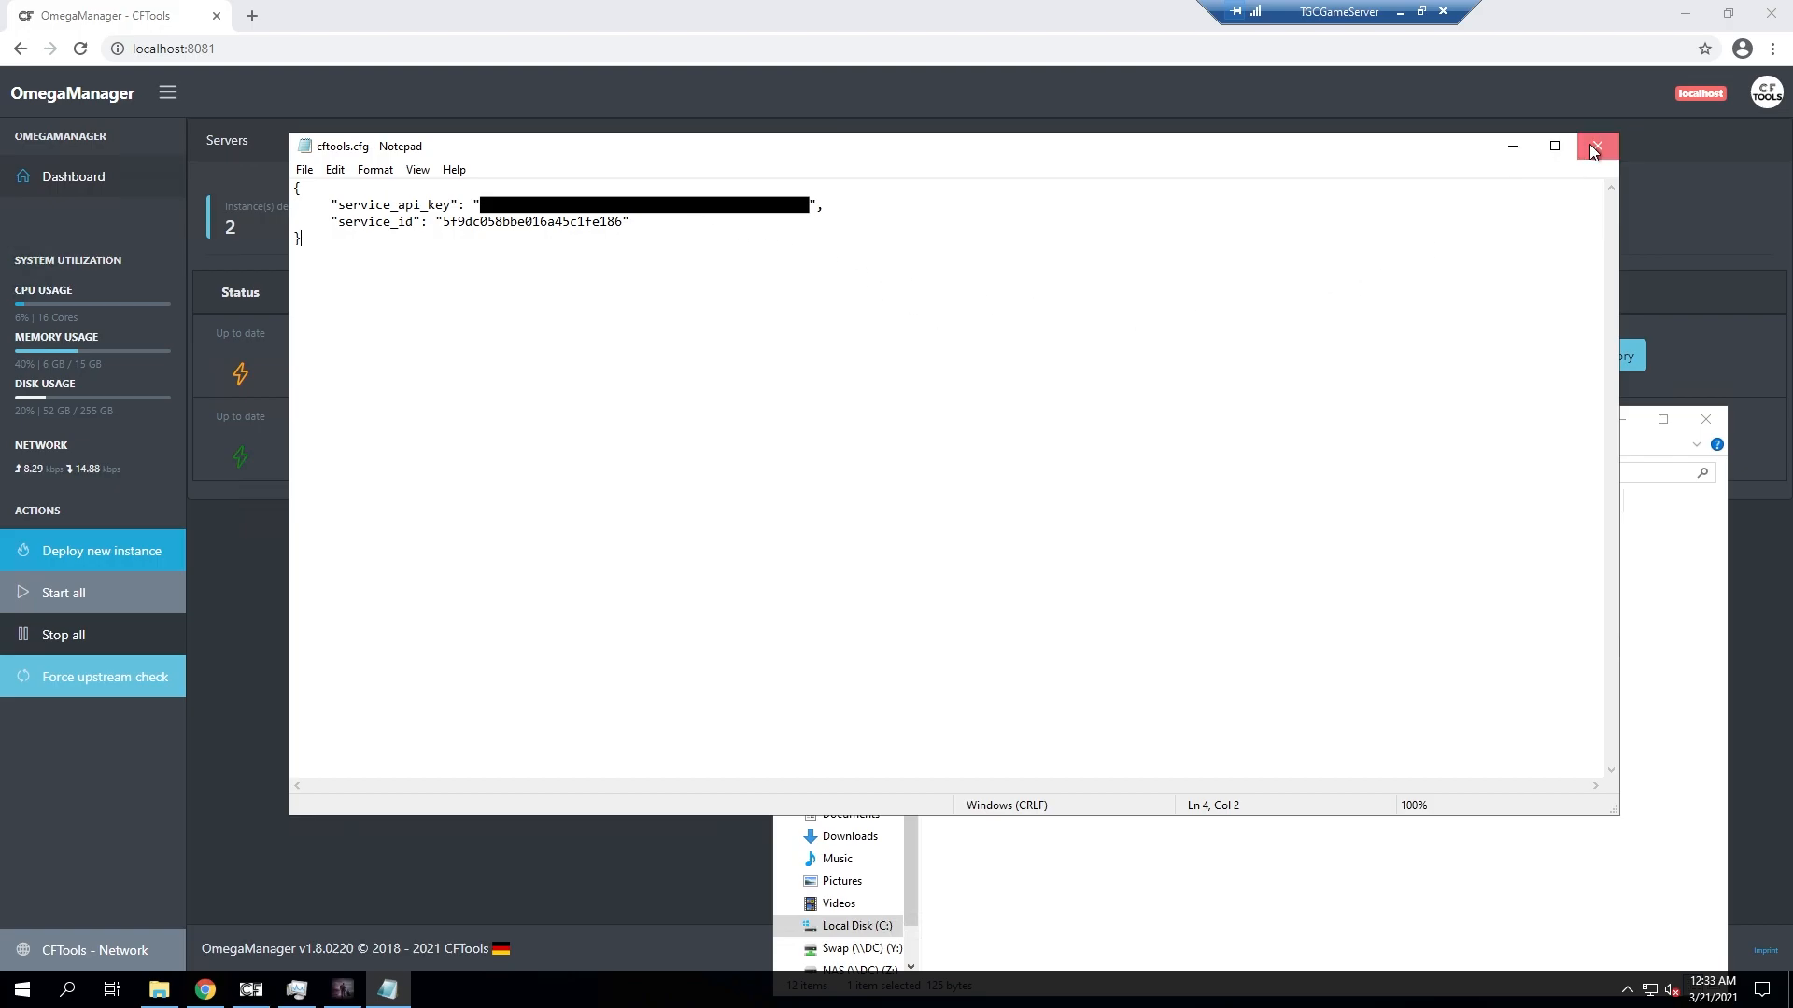
pyautogui.click(1597, 146)
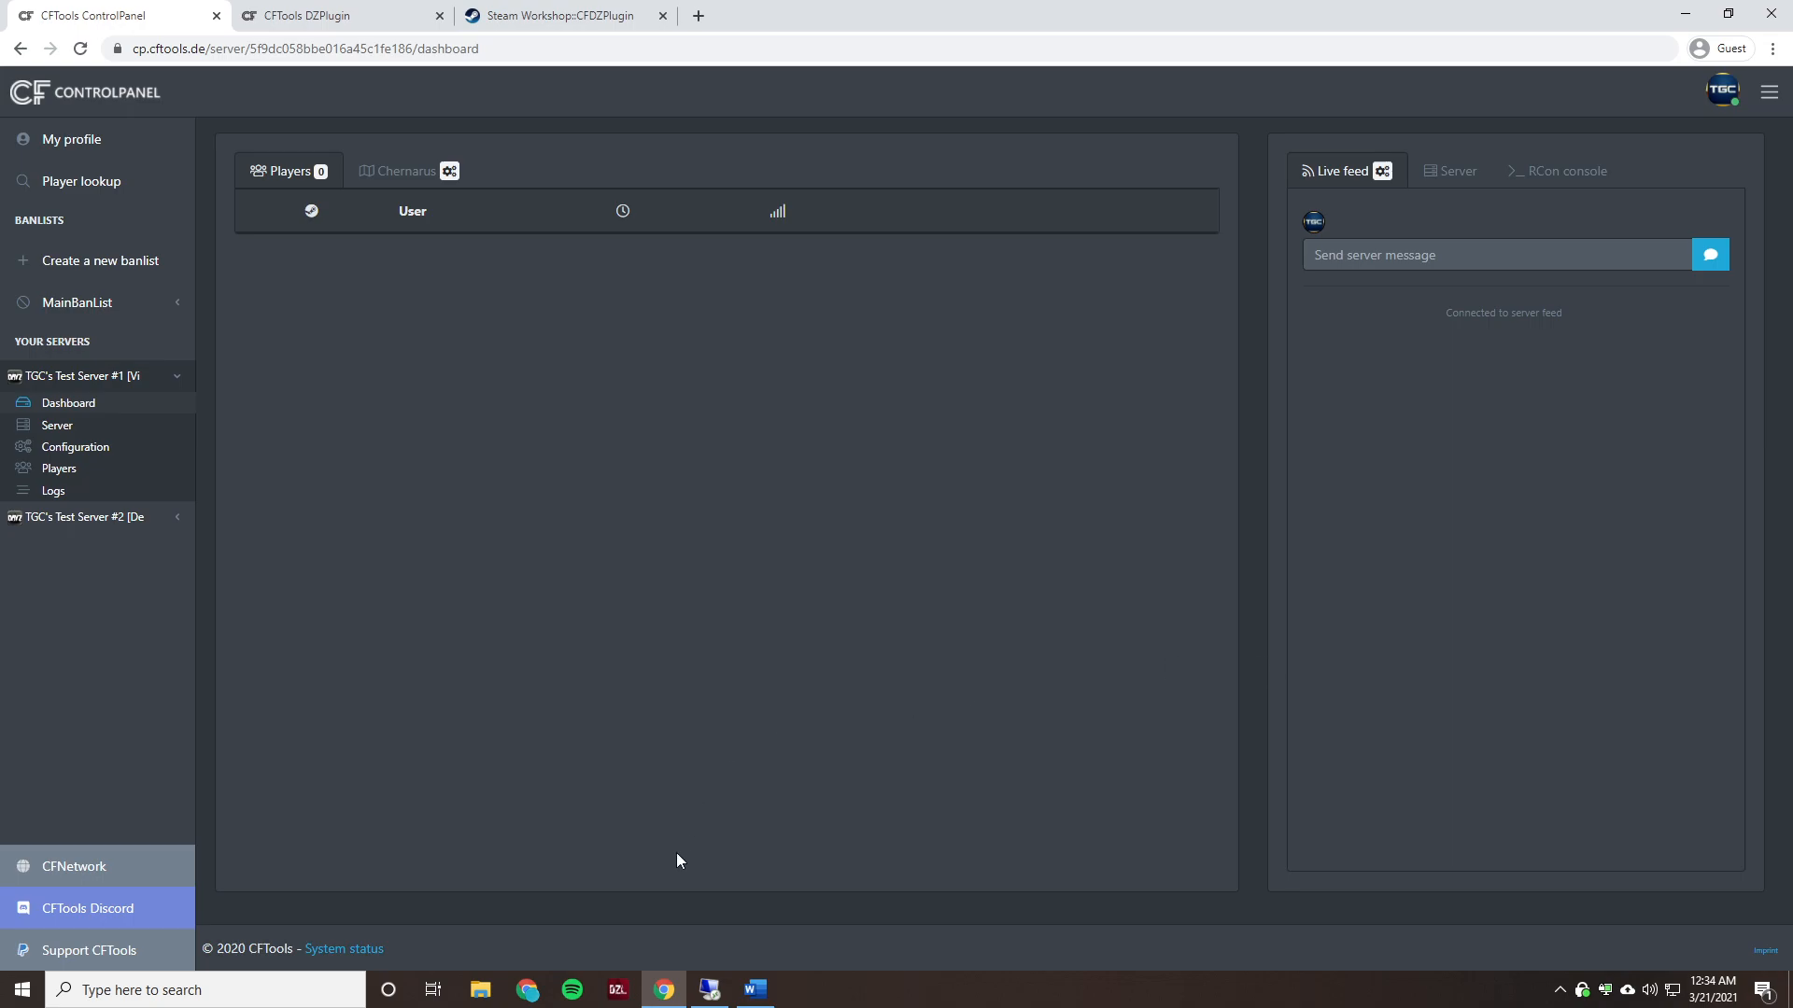
# - In DZSA Launcher, filter servers by 'TG' and join TGC's Test Server #1
pyautogui.click(617, 988)
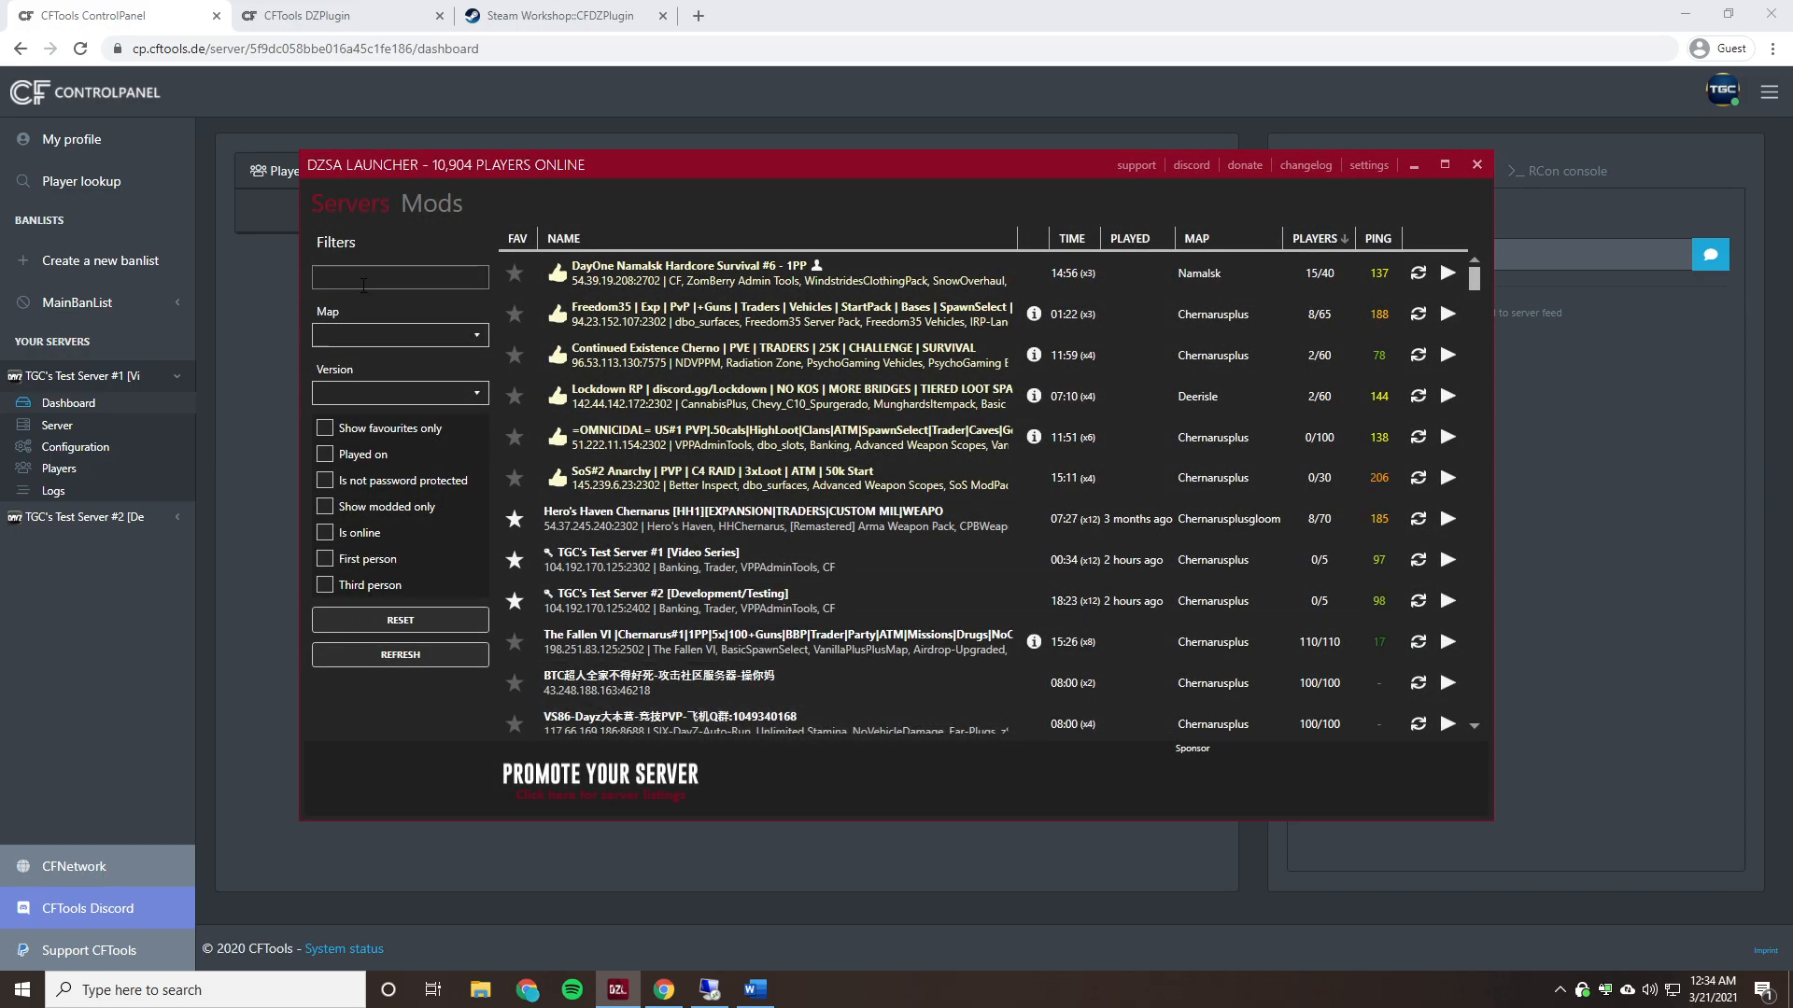
pyautogui.write('TG')
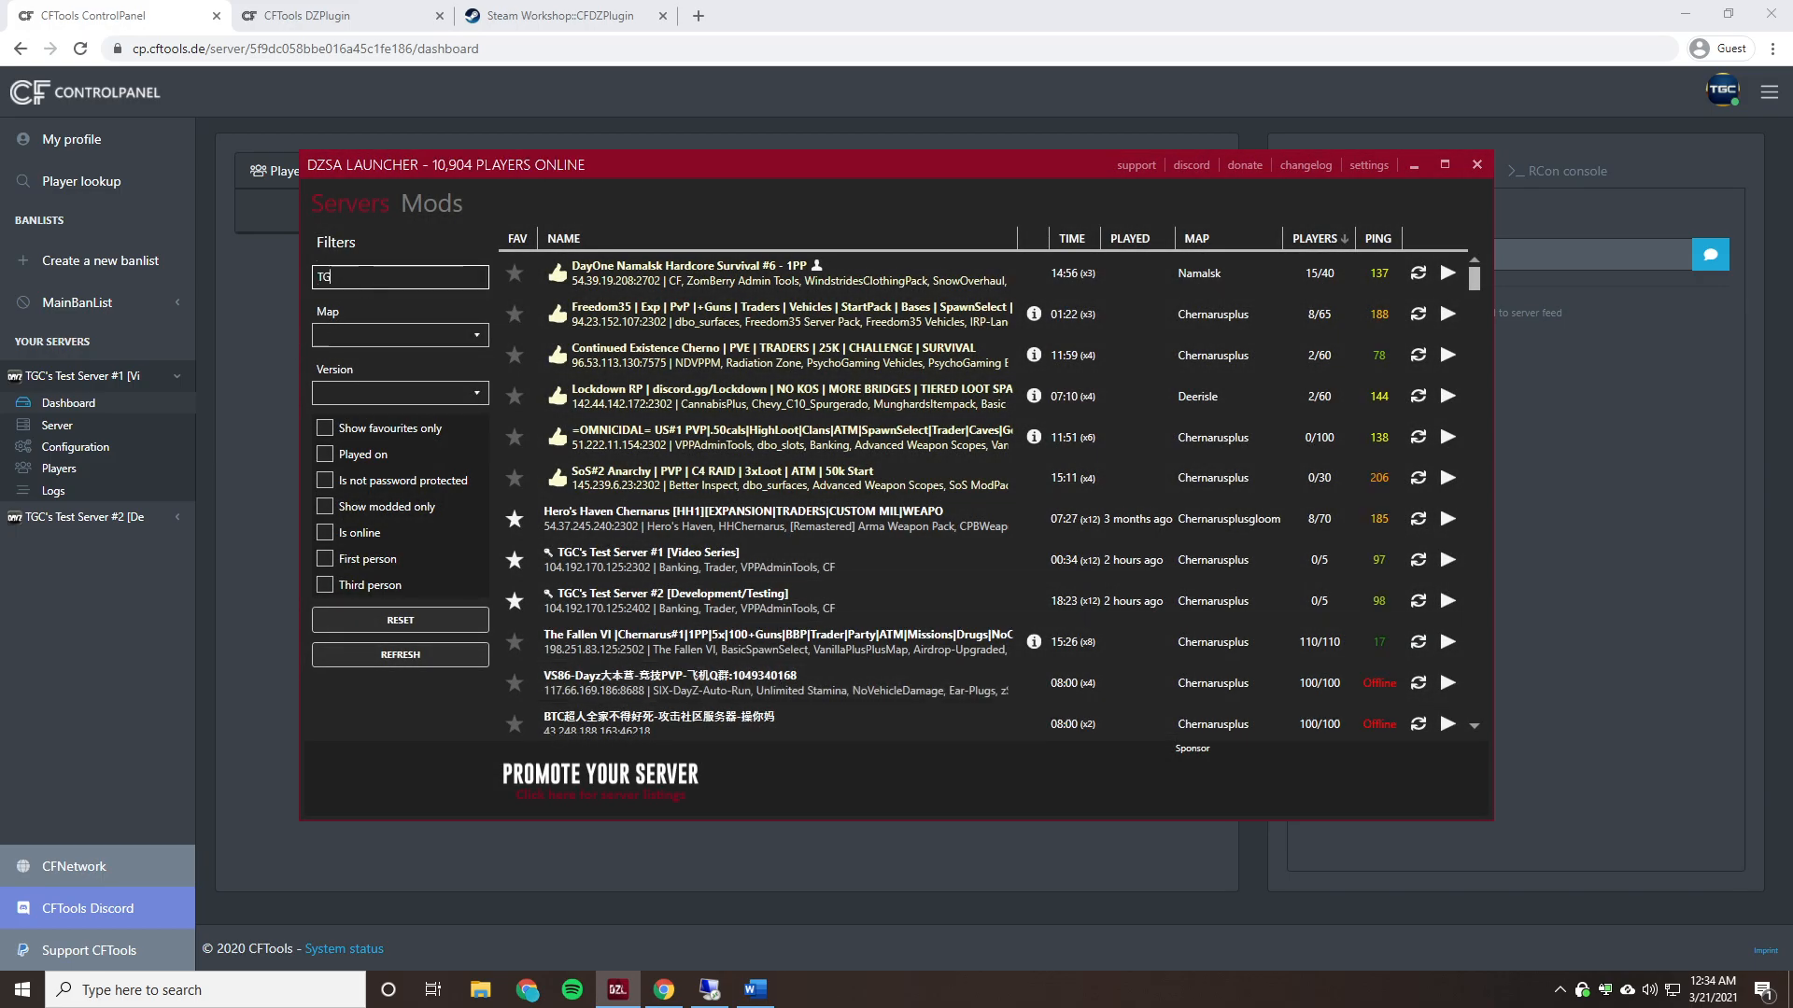
pyautogui.click(1476, 165)
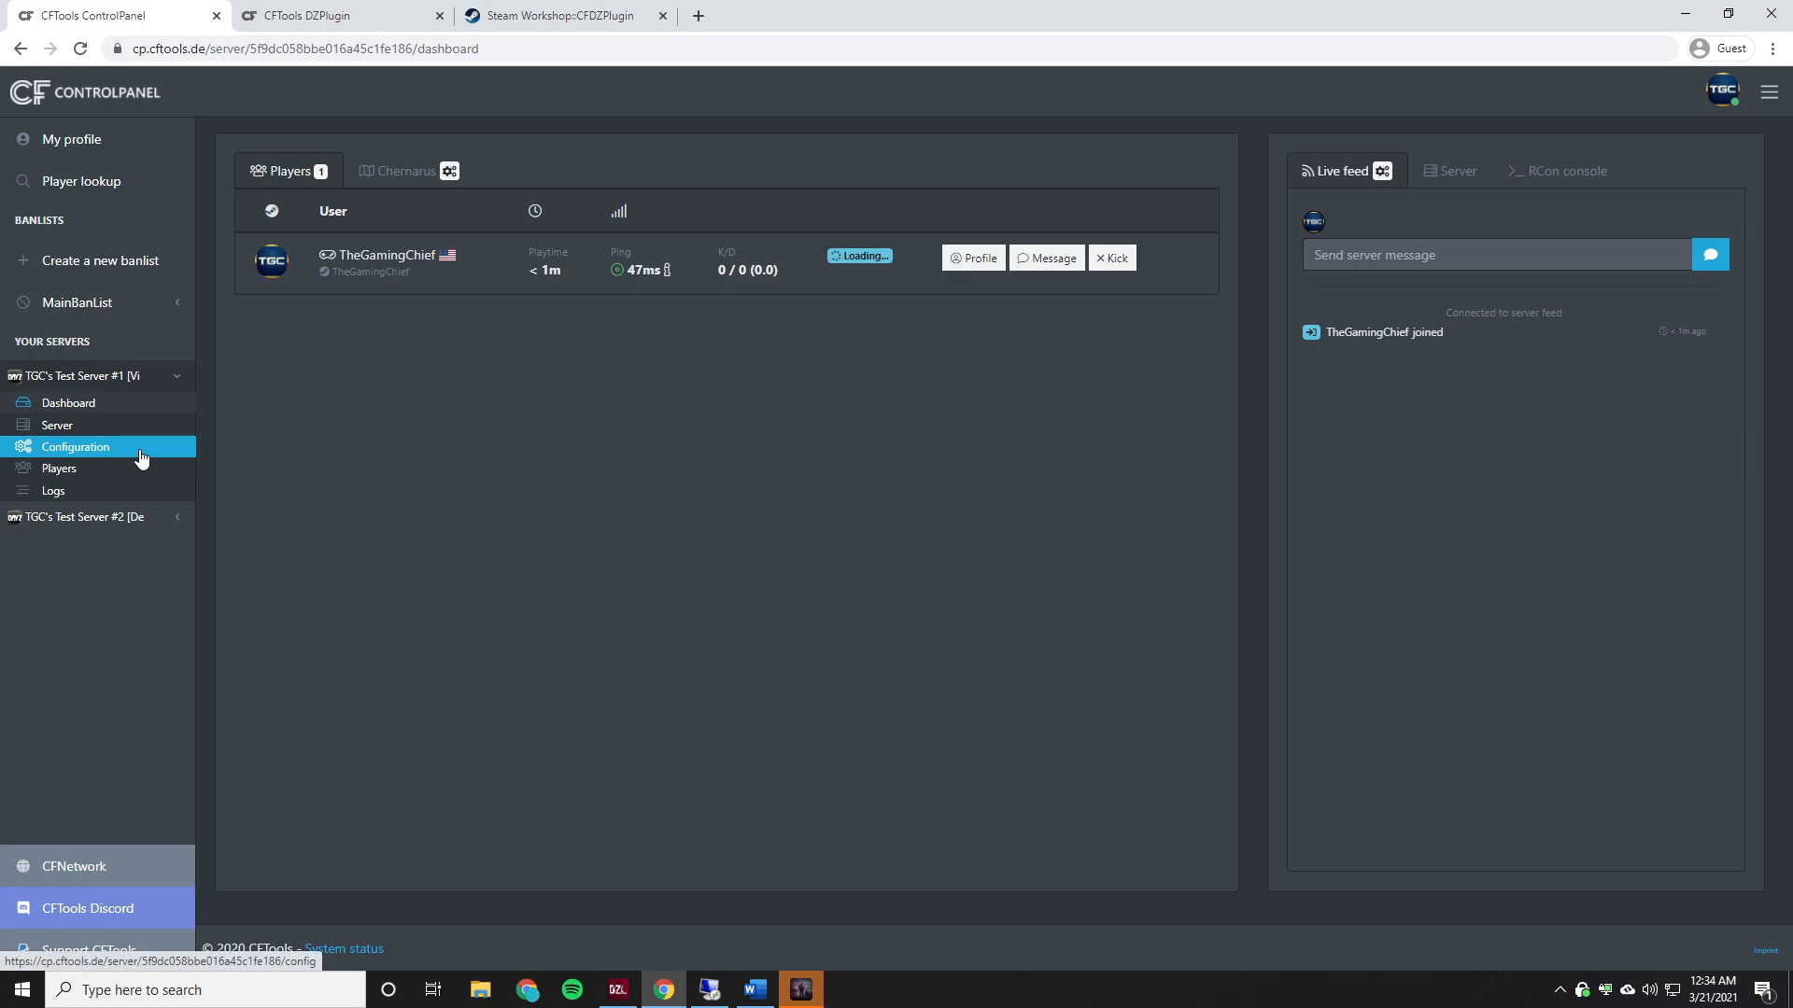
# - Switch Killfeed ON in the test server's DayZ configuration and save it
pyautogui.click(75, 446)
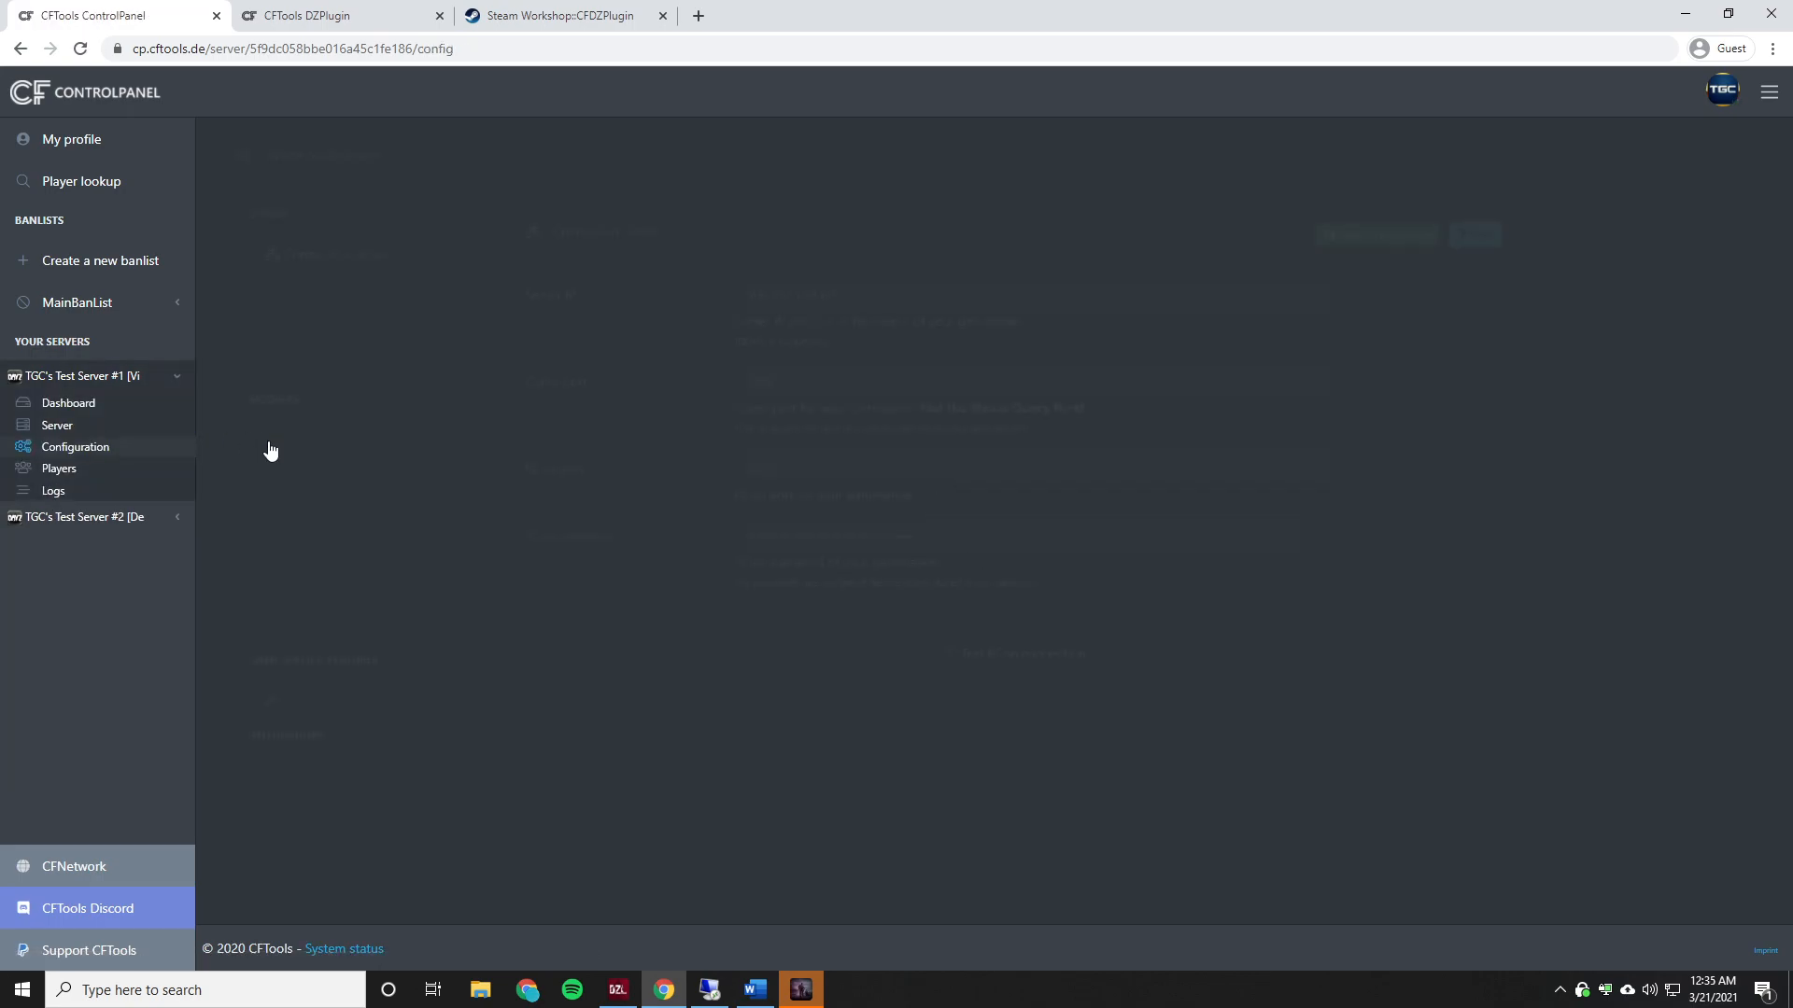
pyautogui.click(299, 701)
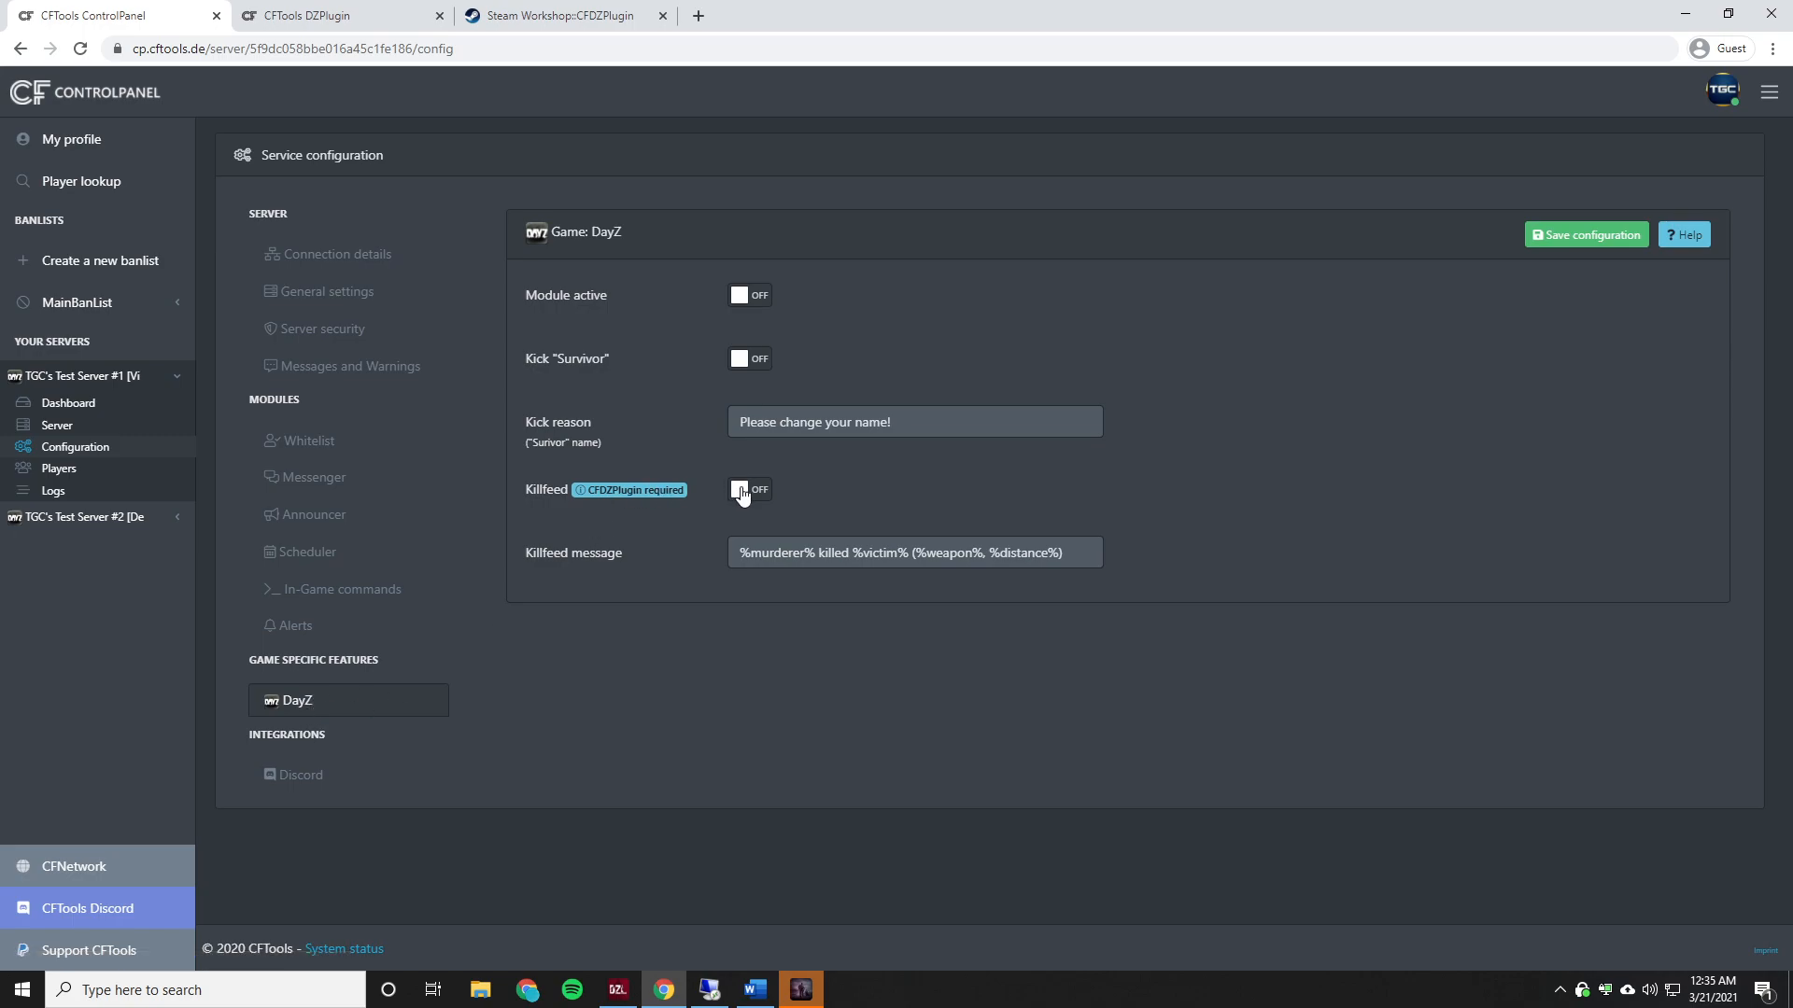
pyautogui.click(742, 489)
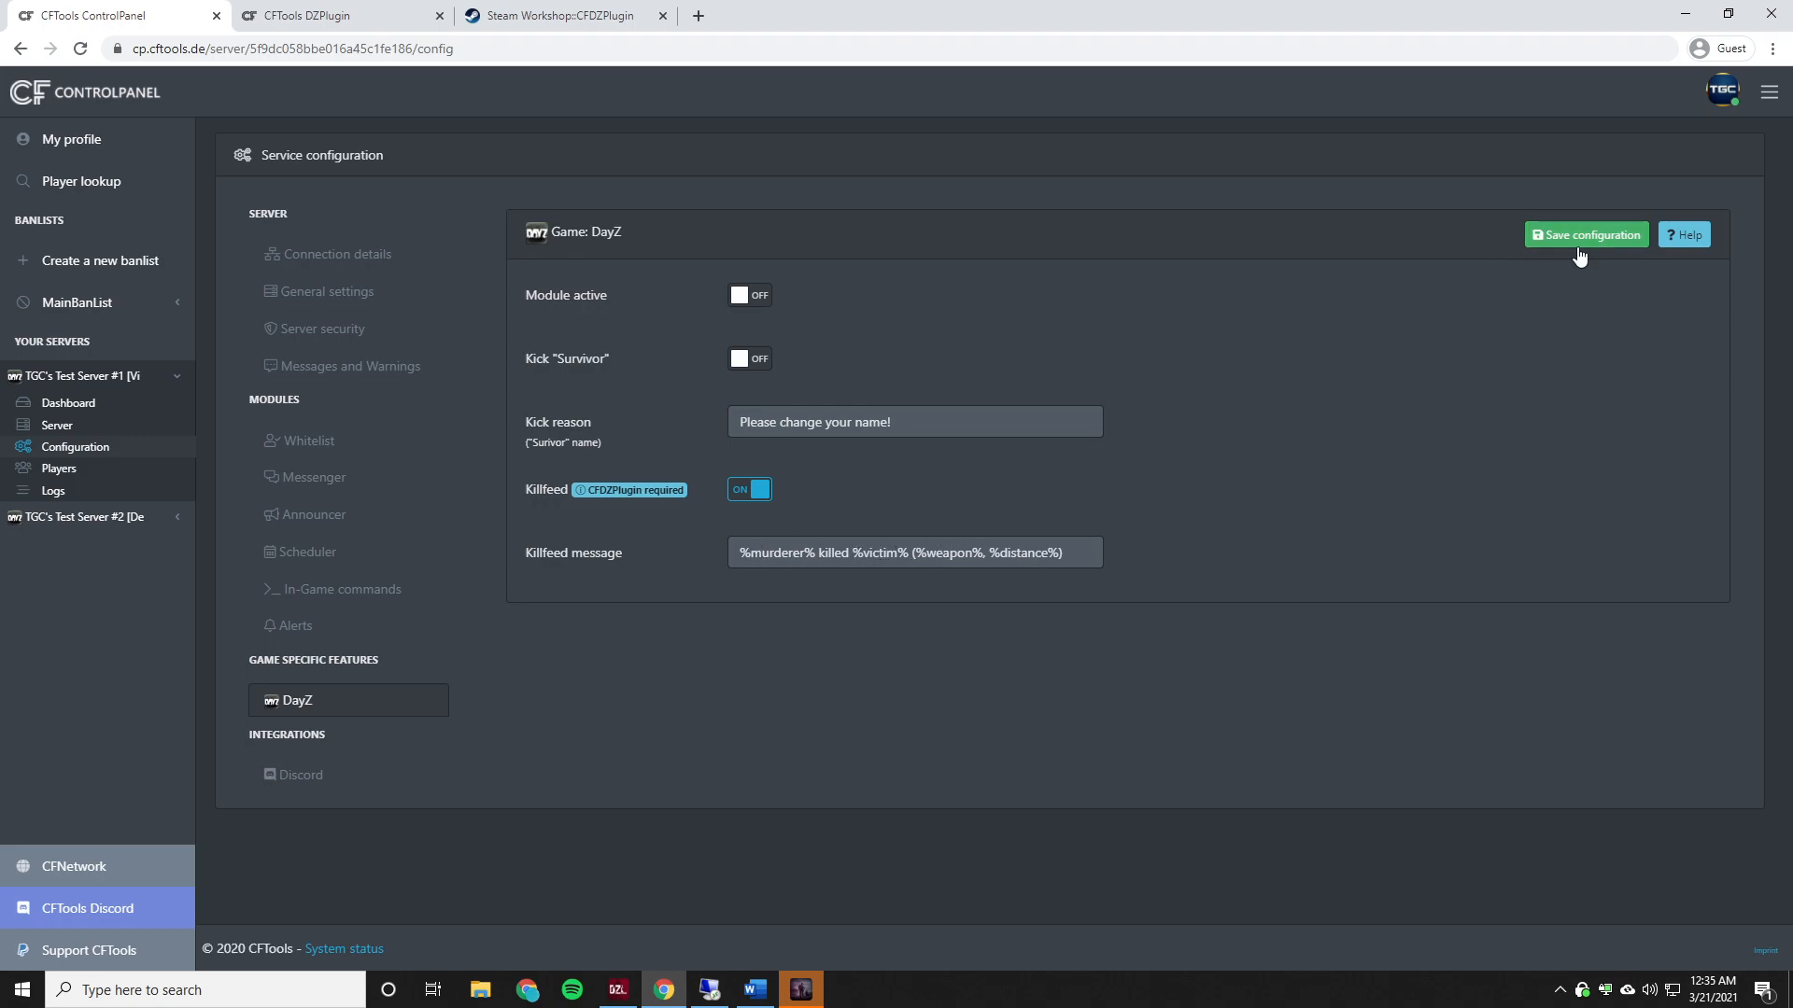
pyautogui.click(1585, 235)
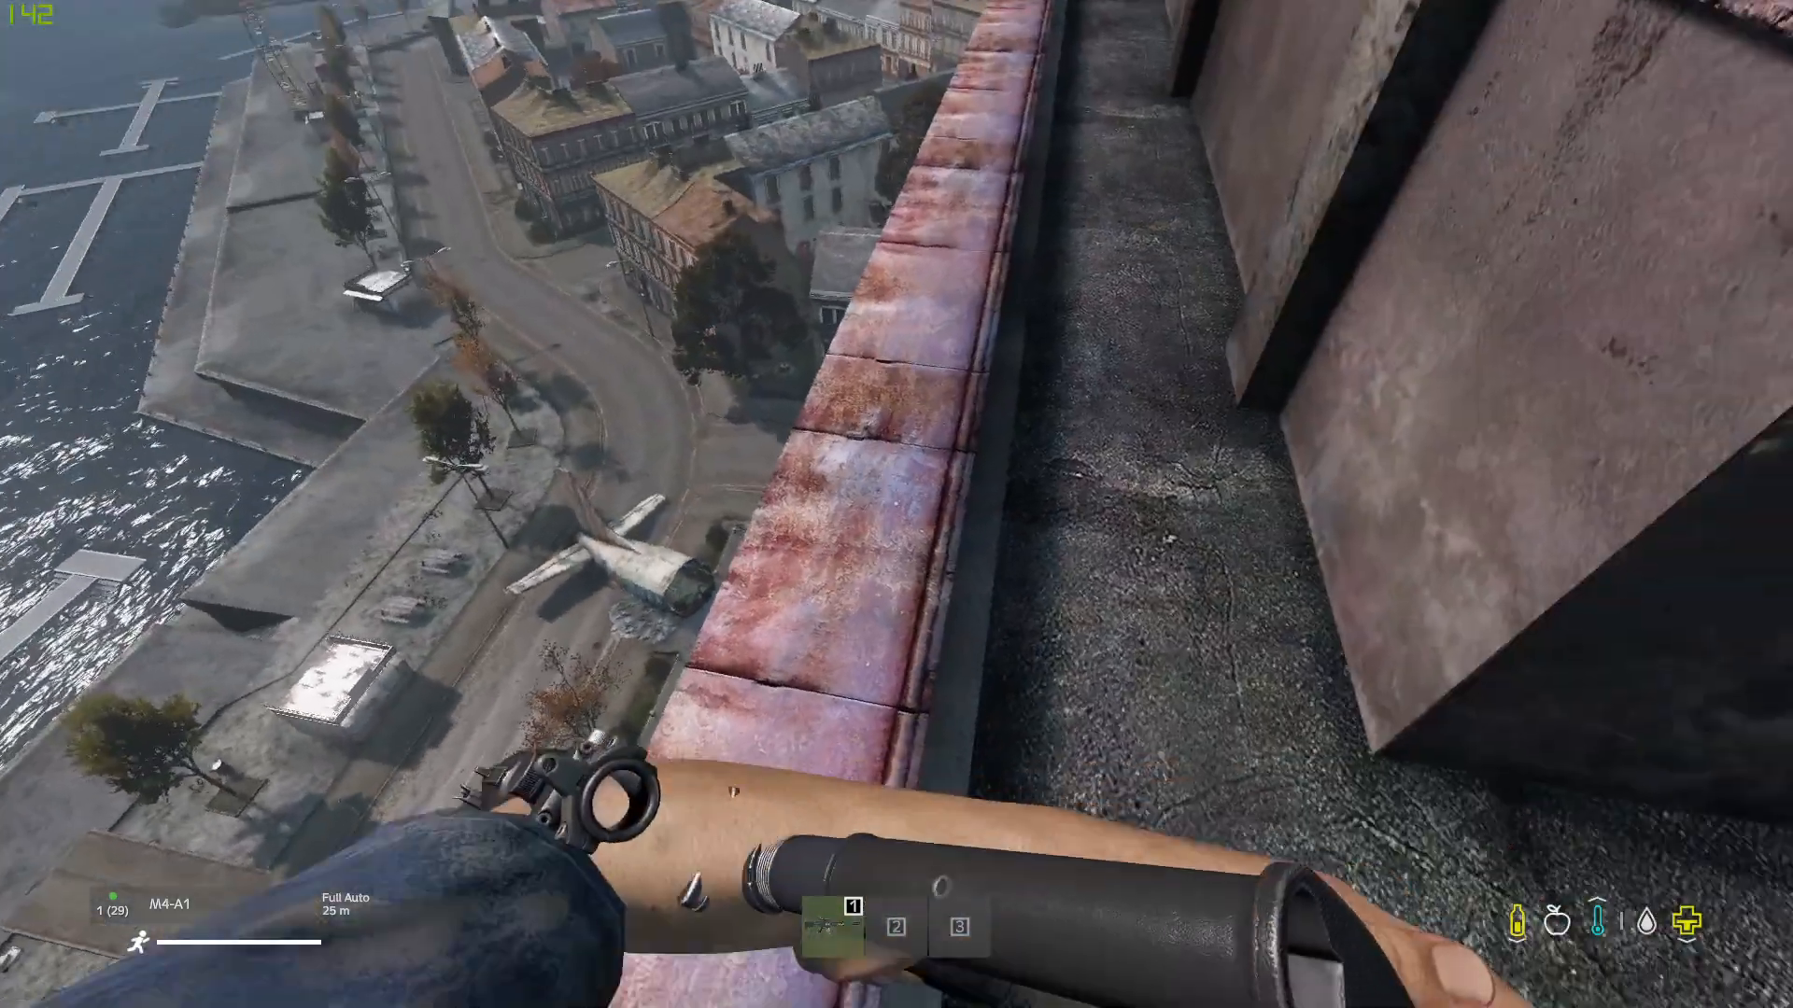
# - Switch from DayZ back to the browser showing Test Server #1's dashboard
pyautogui.press('alt+tab')
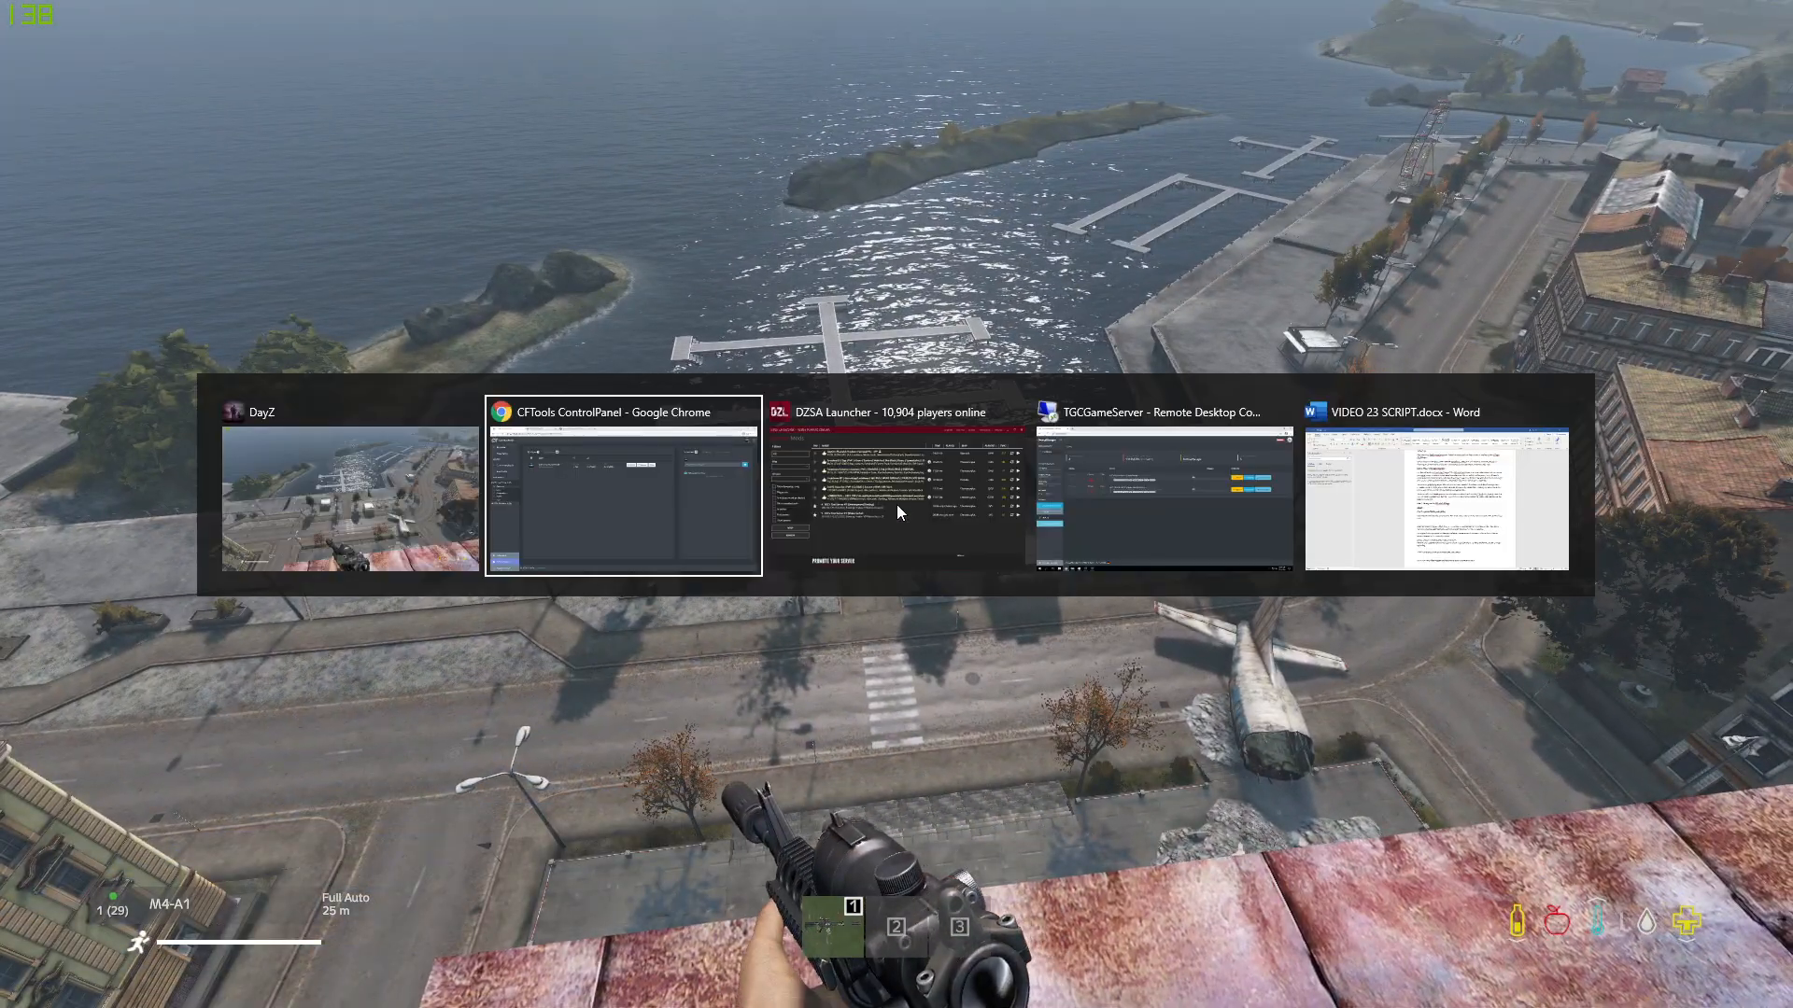
pyautogui.click(622, 491)
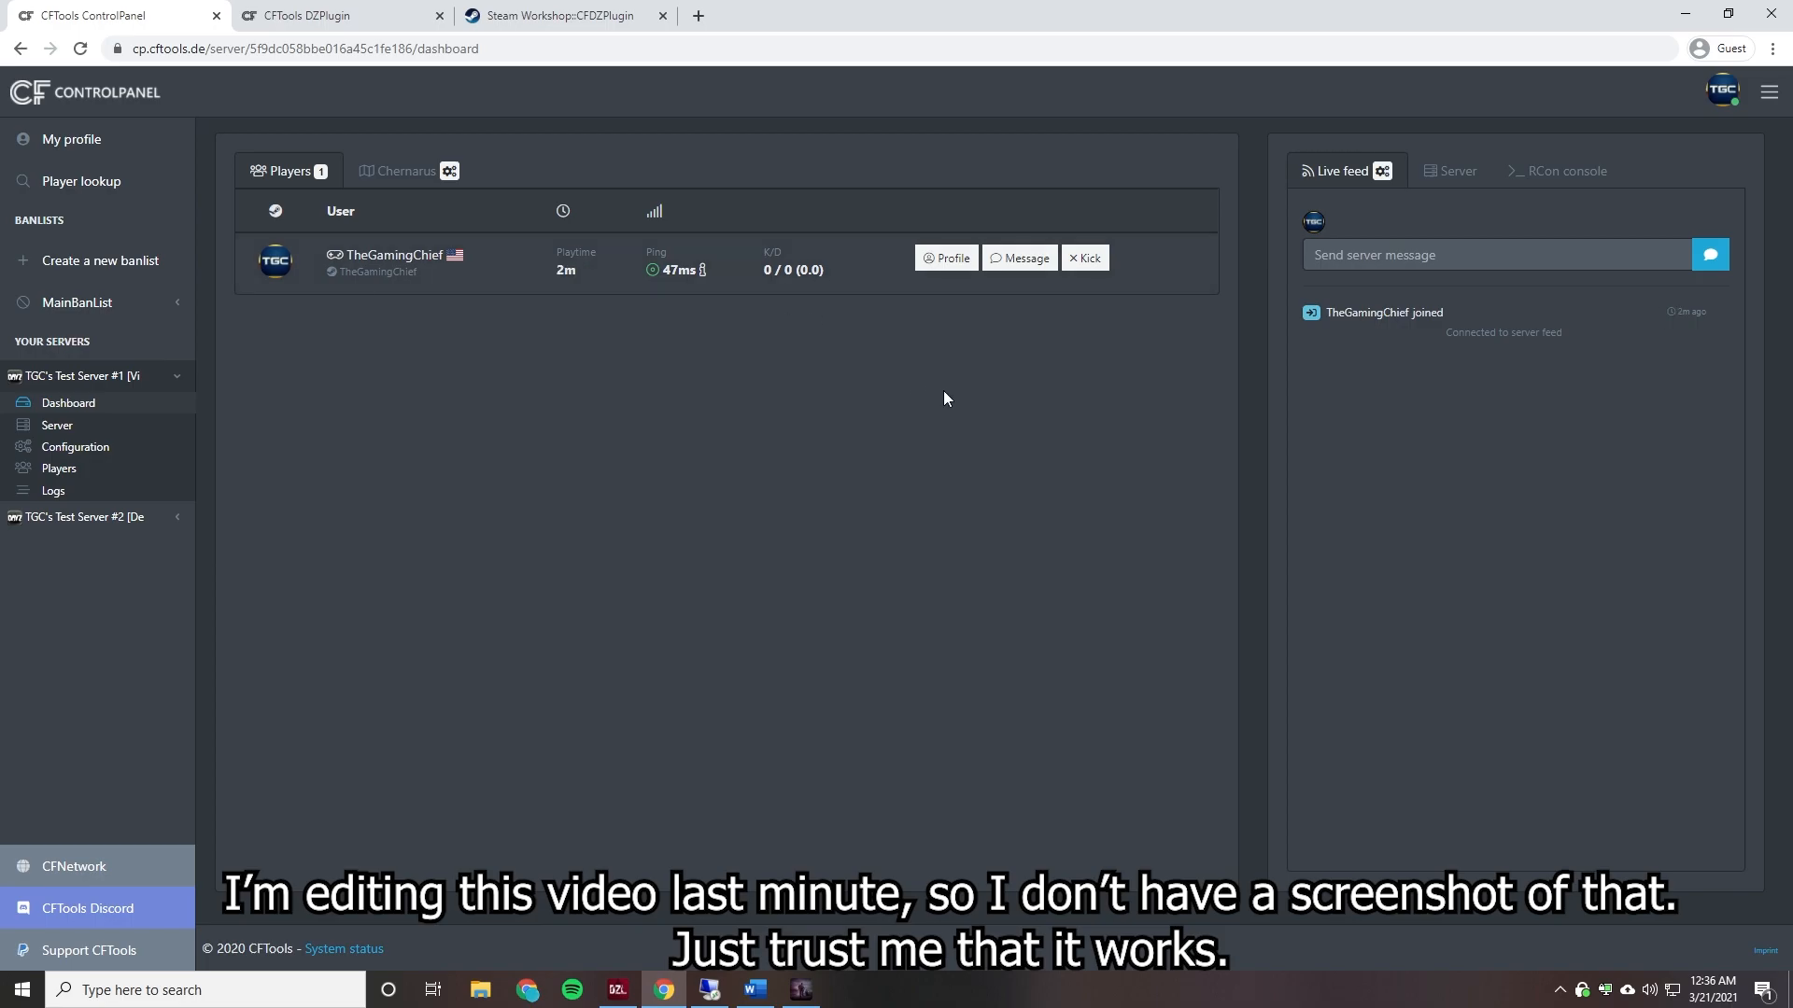
pyautogui.moveTo(839, 463)
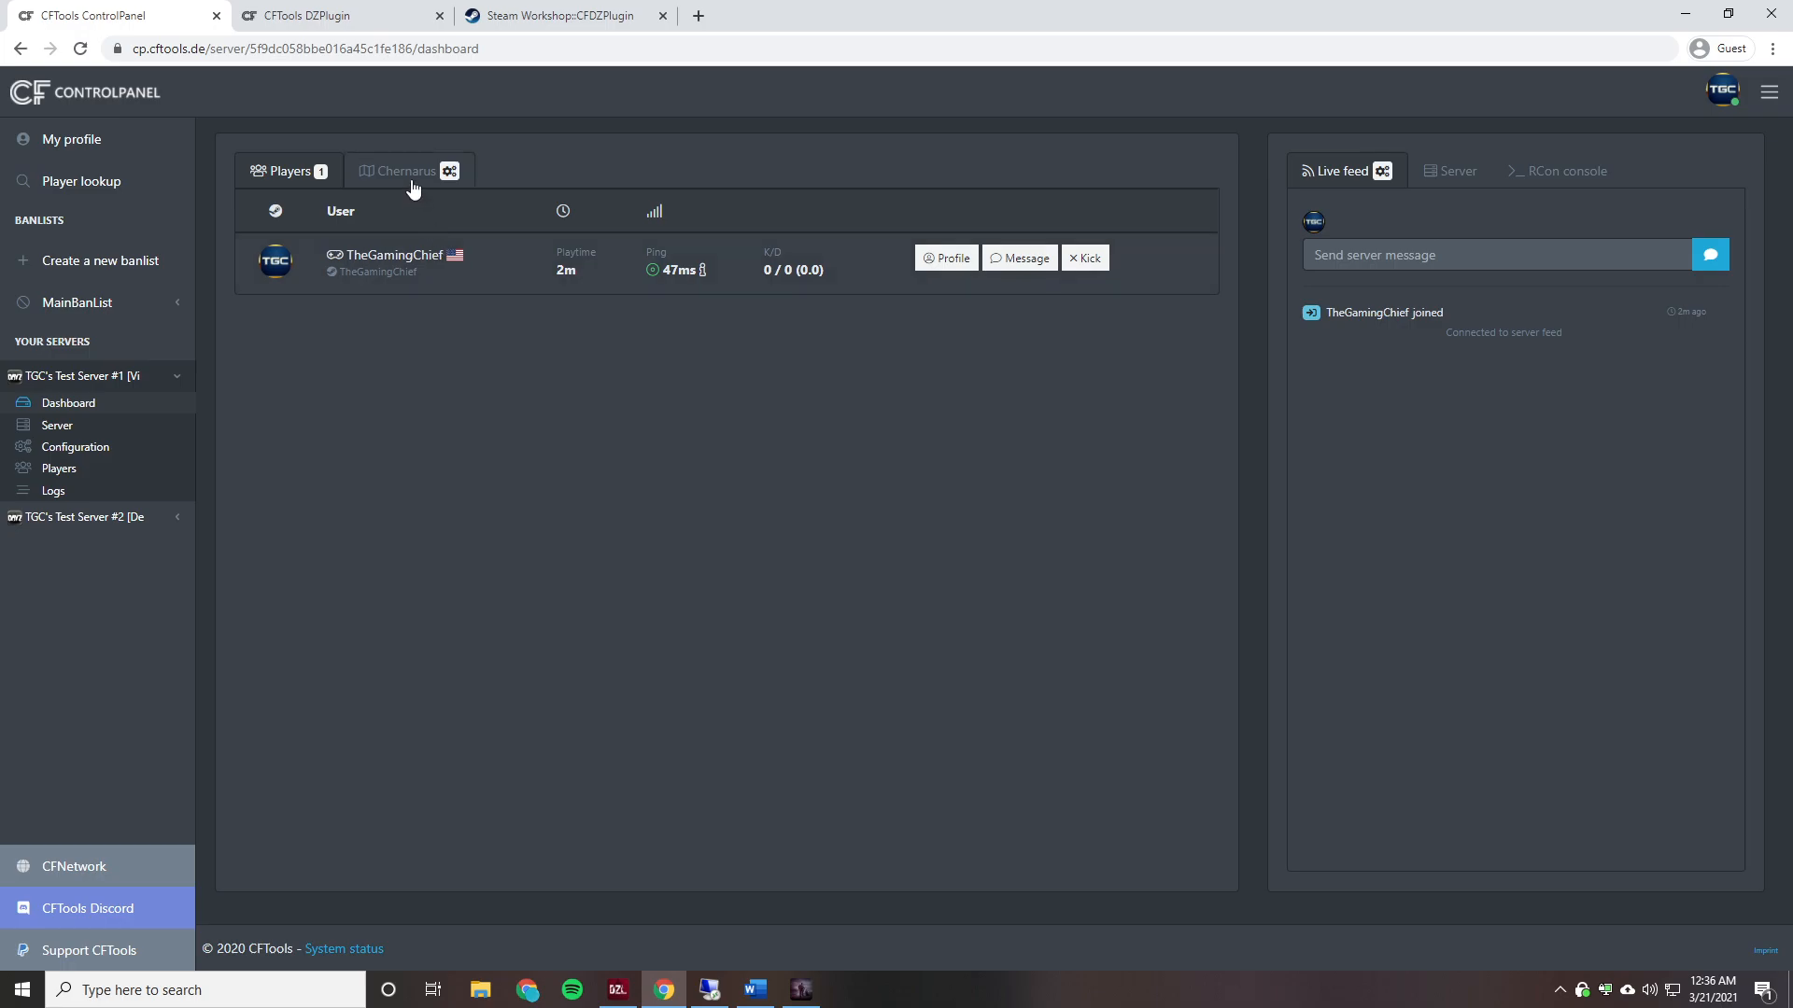
# - Show the Chernarus live map with vehicle markers and the Server statistics panel with FPS graph
pyautogui.click(405, 171)
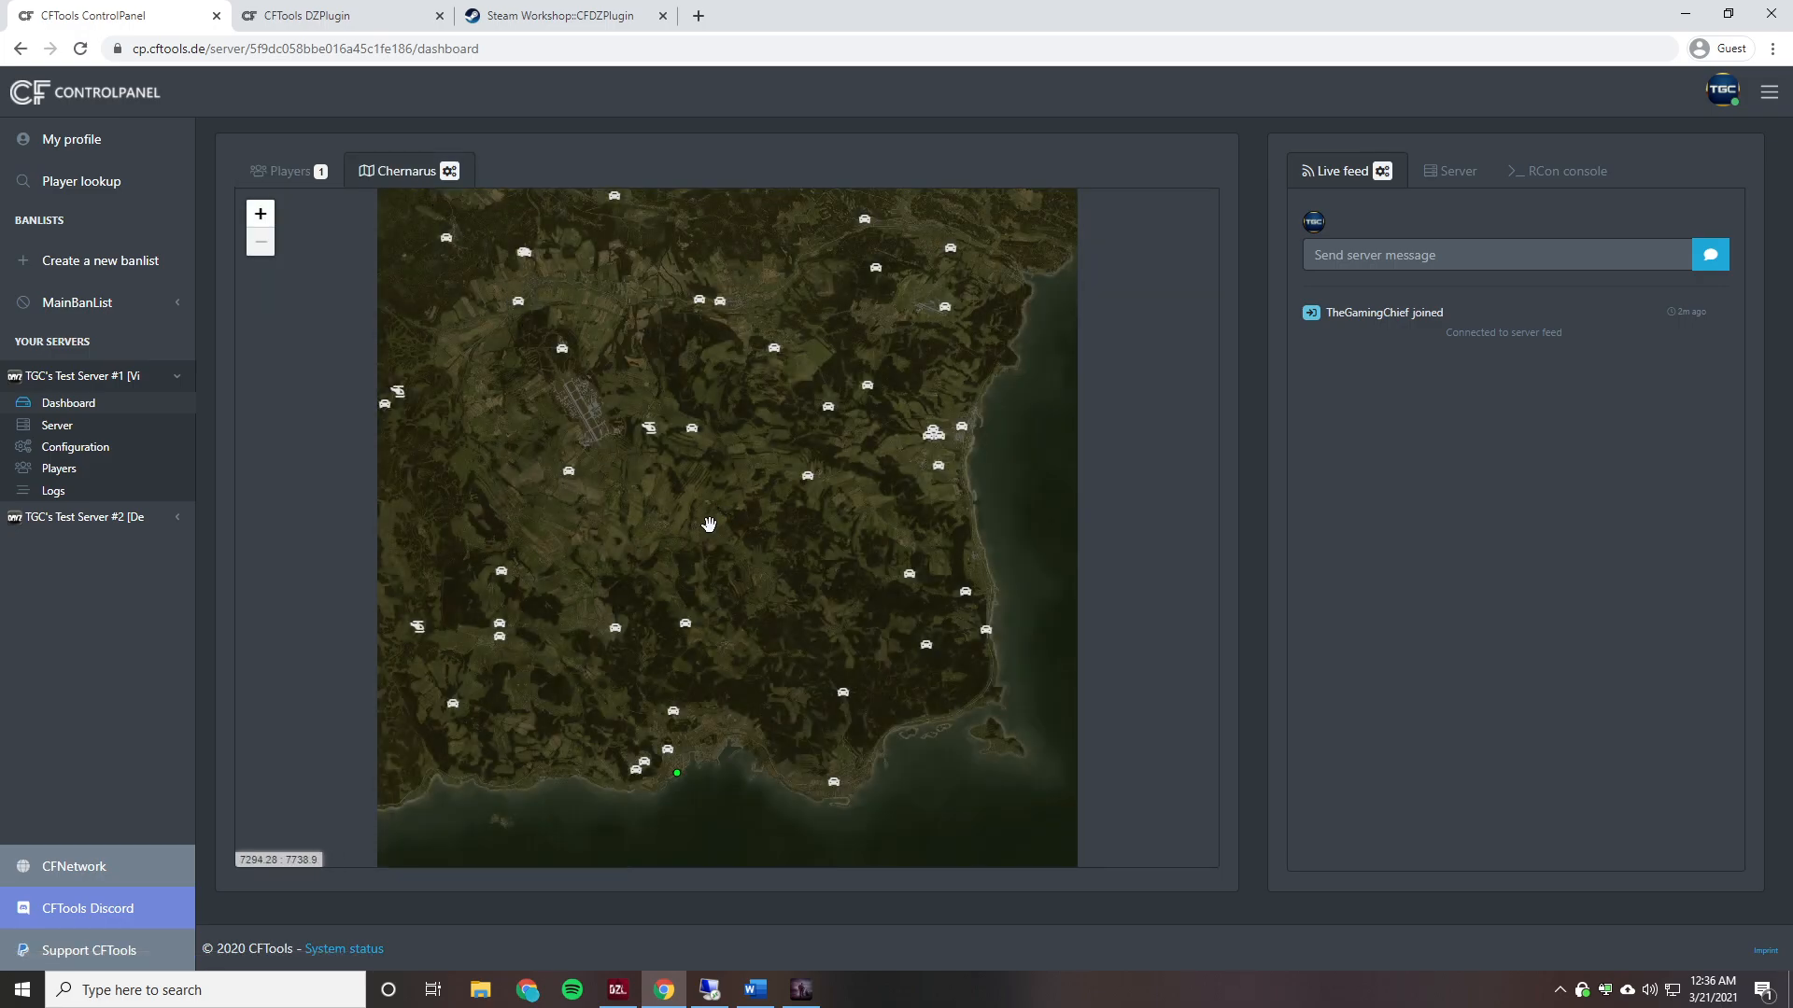
pyautogui.moveTo(827, 568)
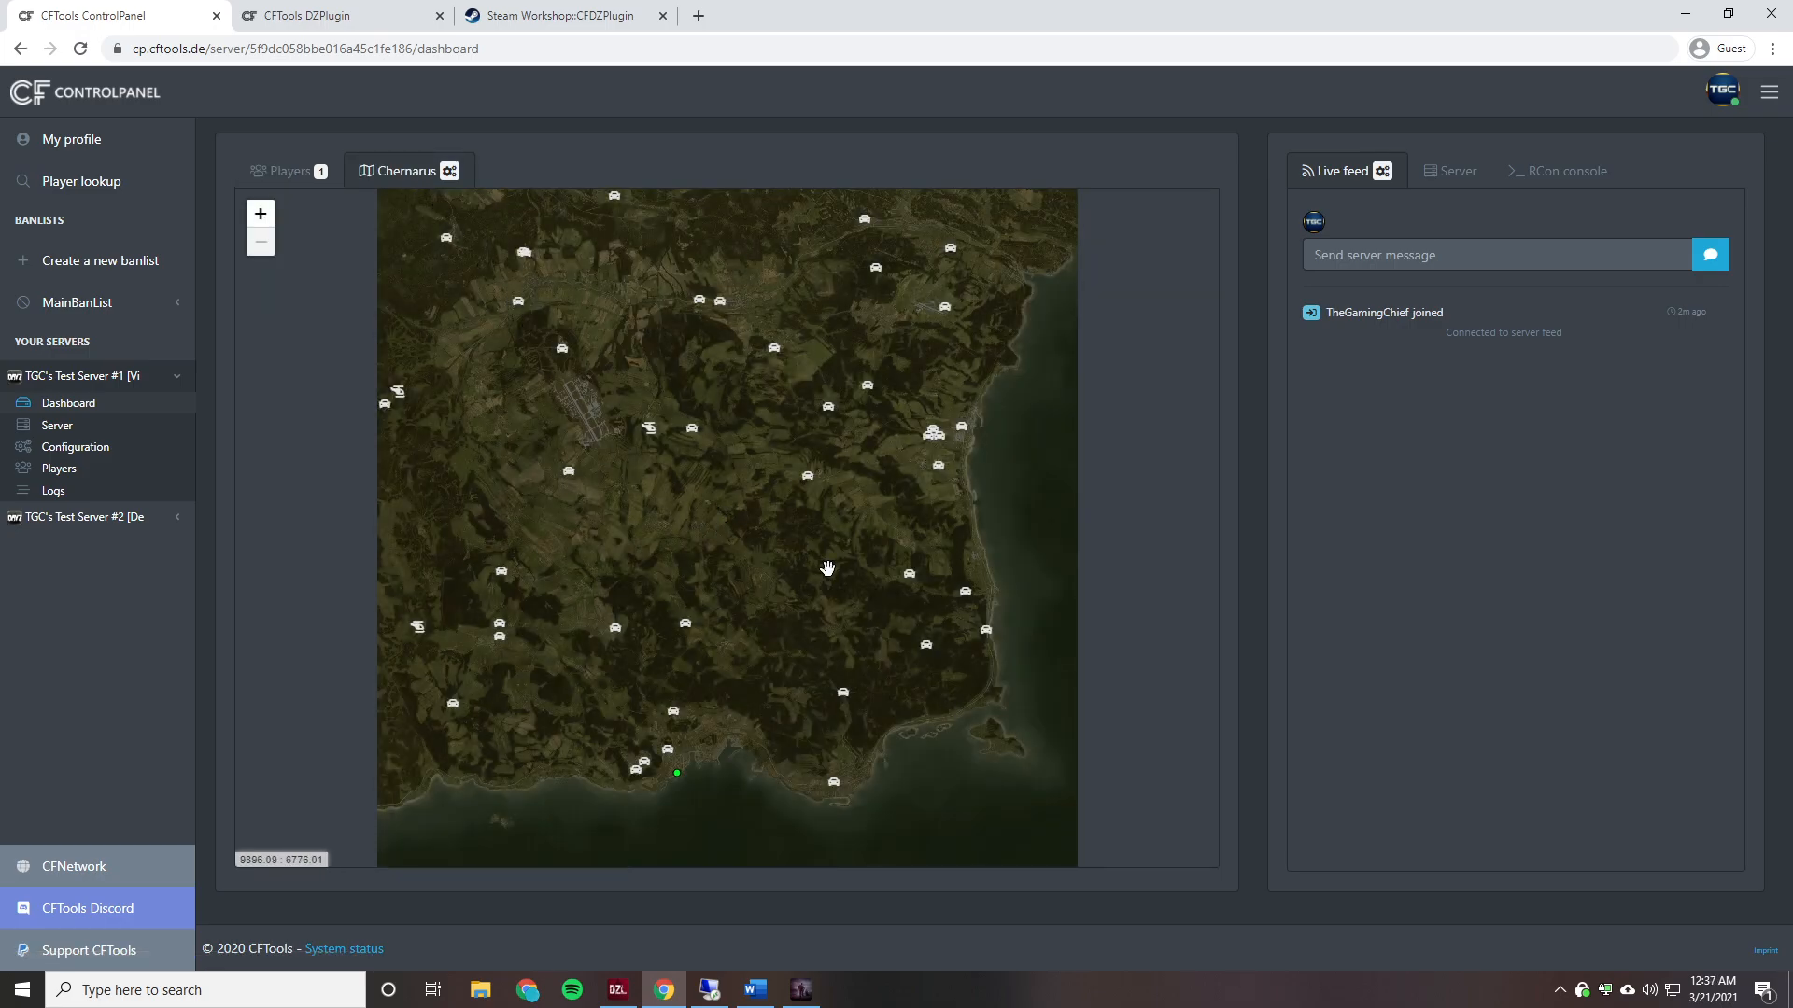
pyautogui.moveTo(933, 436)
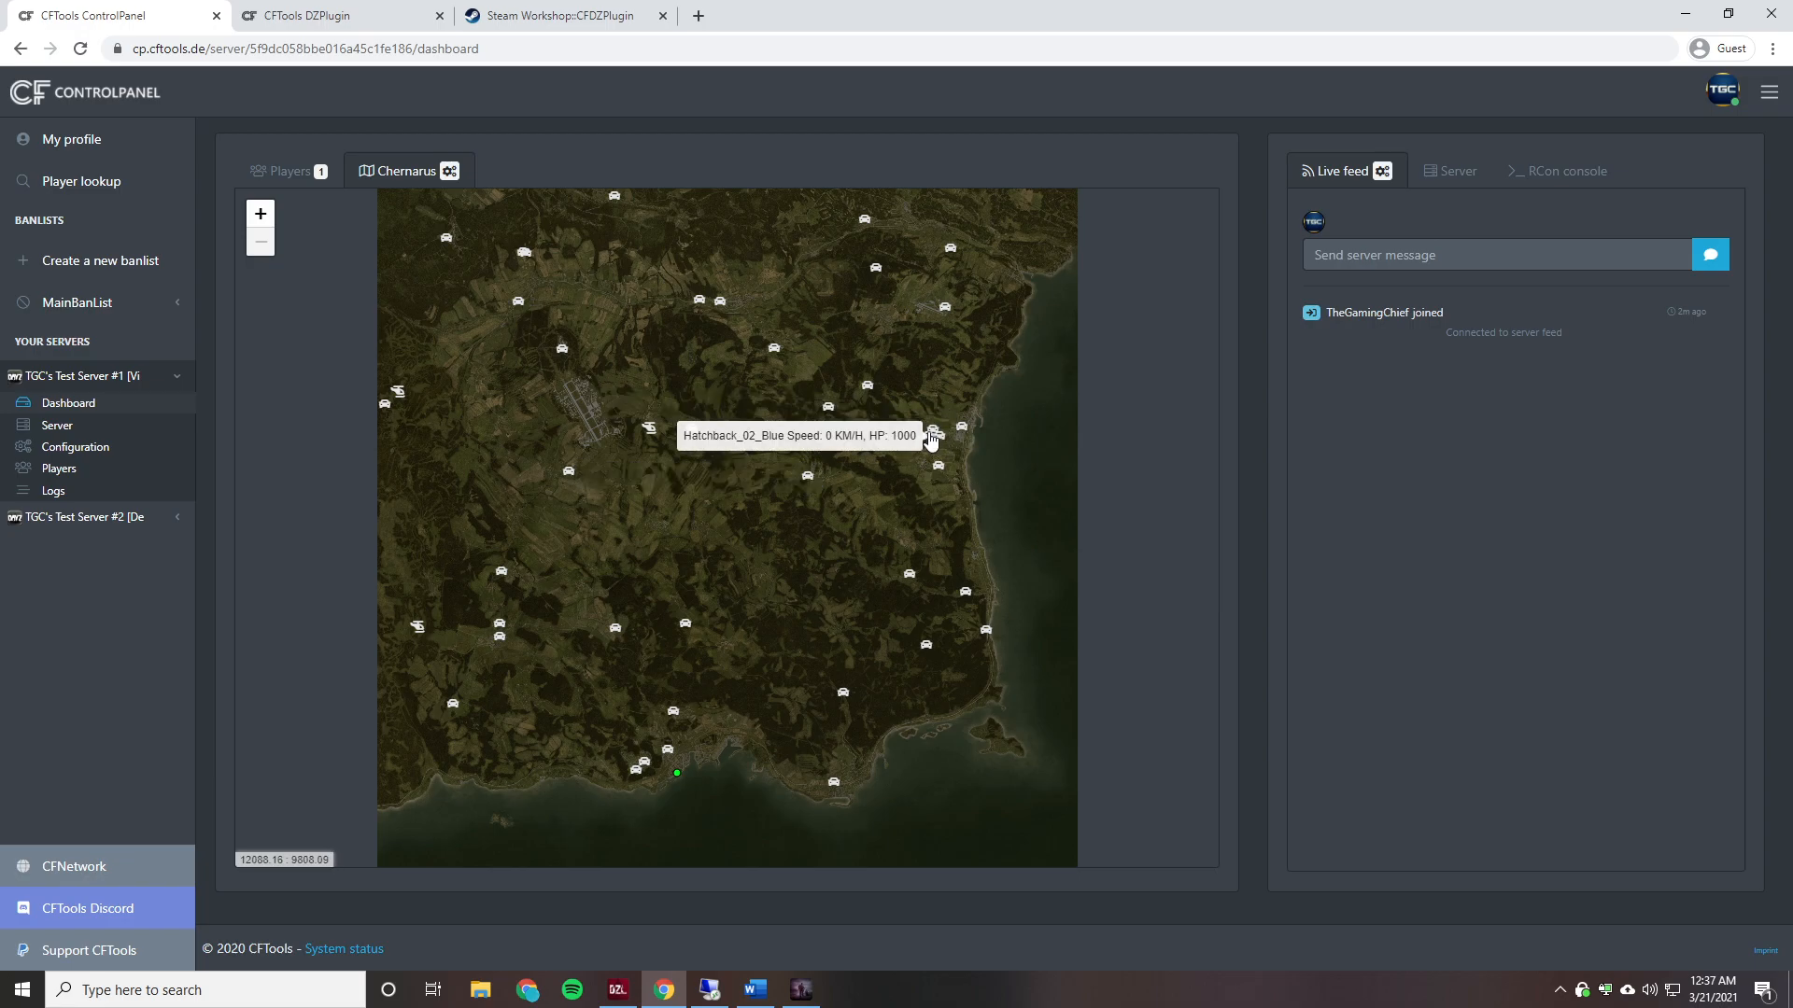
pyautogui.moveTo(401, 404)
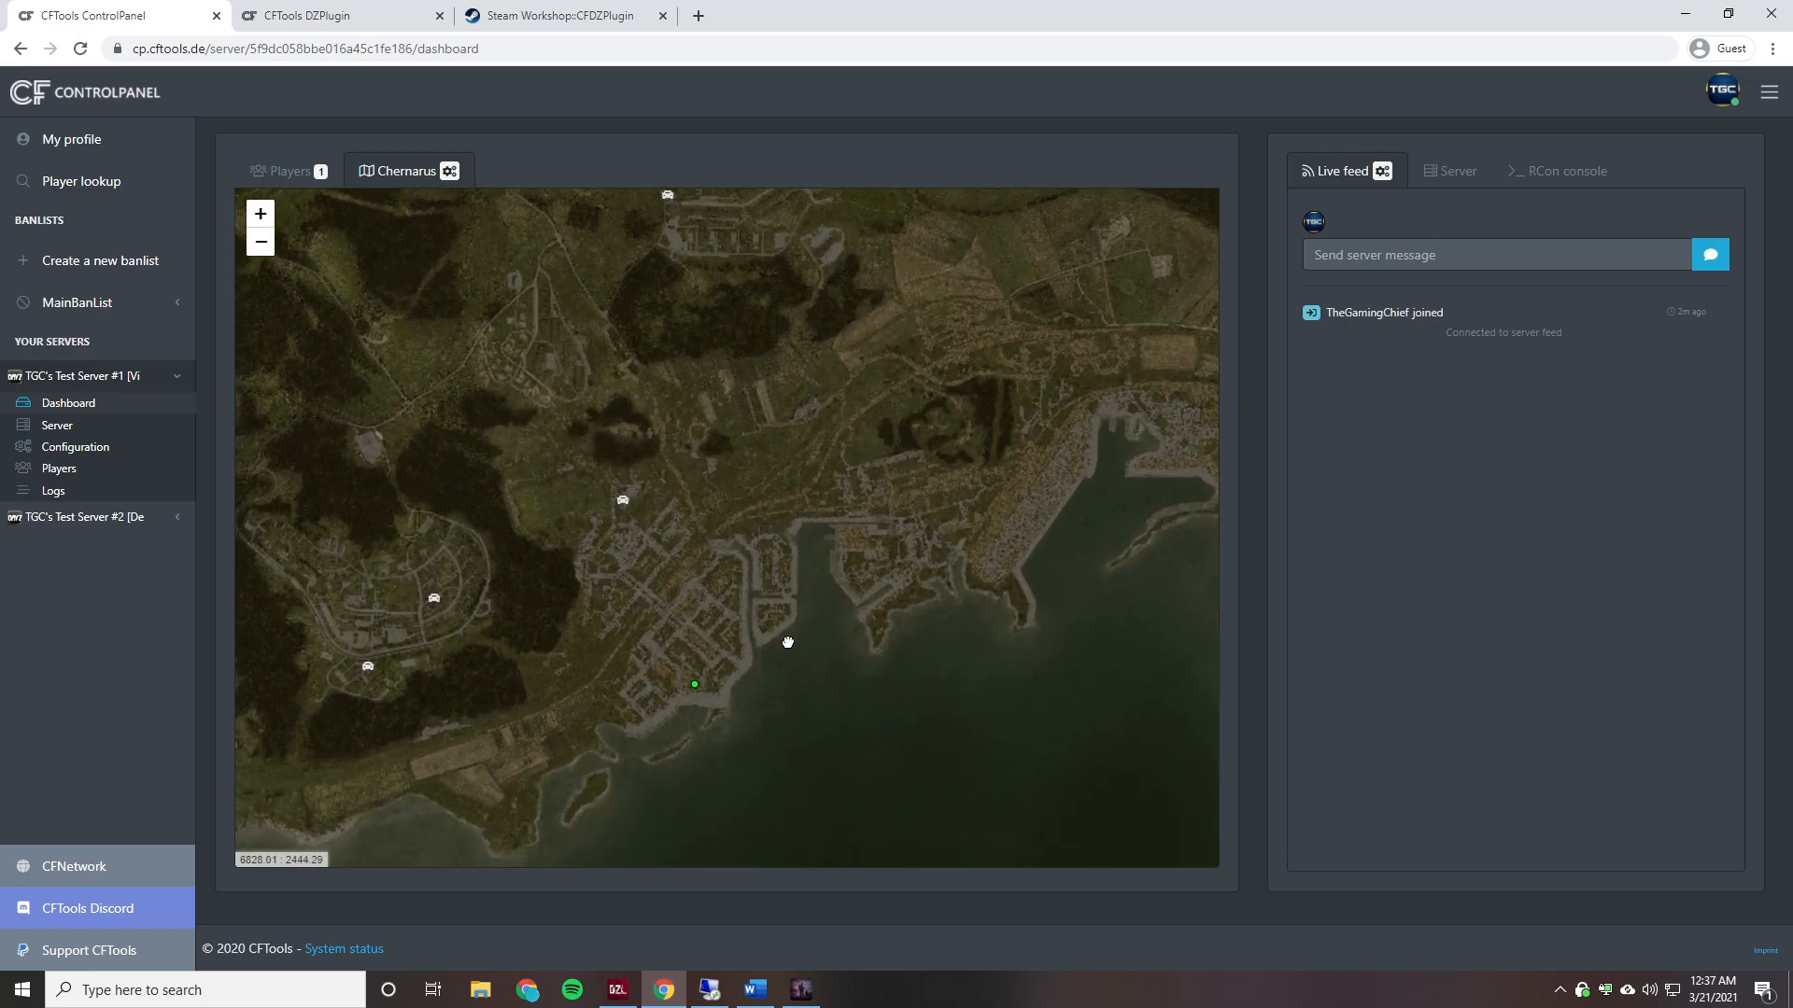
pyautogui.moveTo(697, 686)
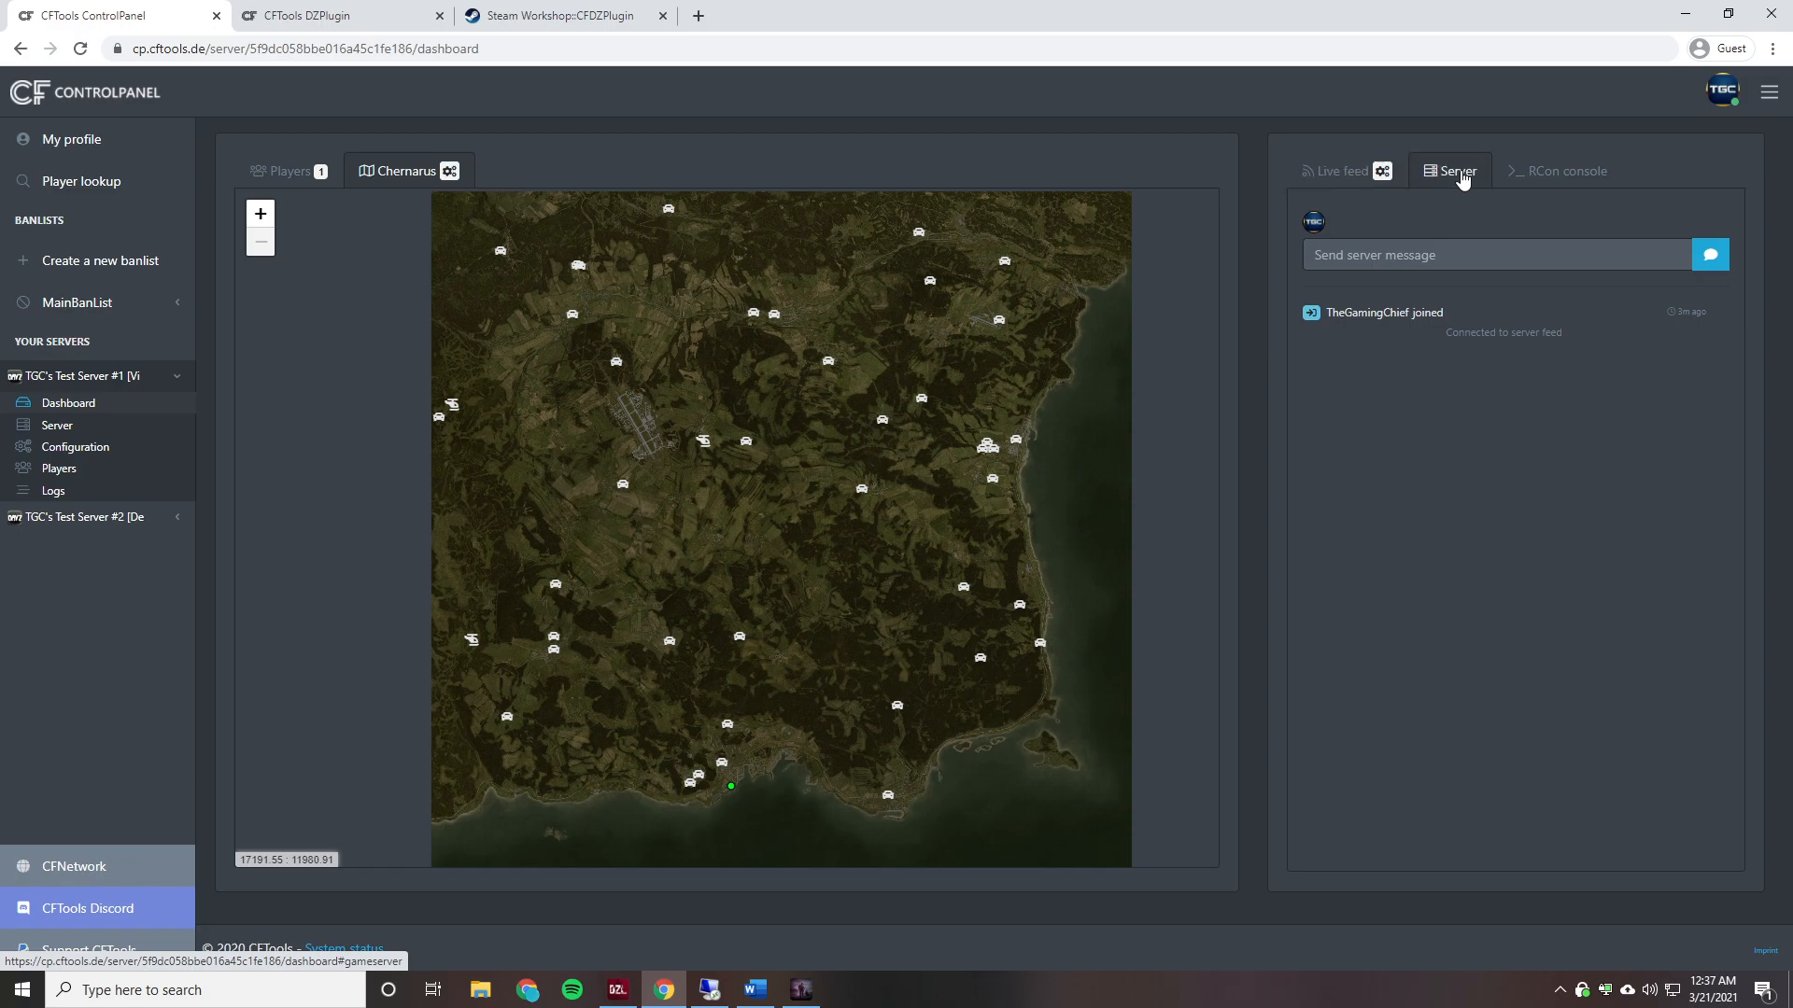
pyautogui.click(1457, 171)
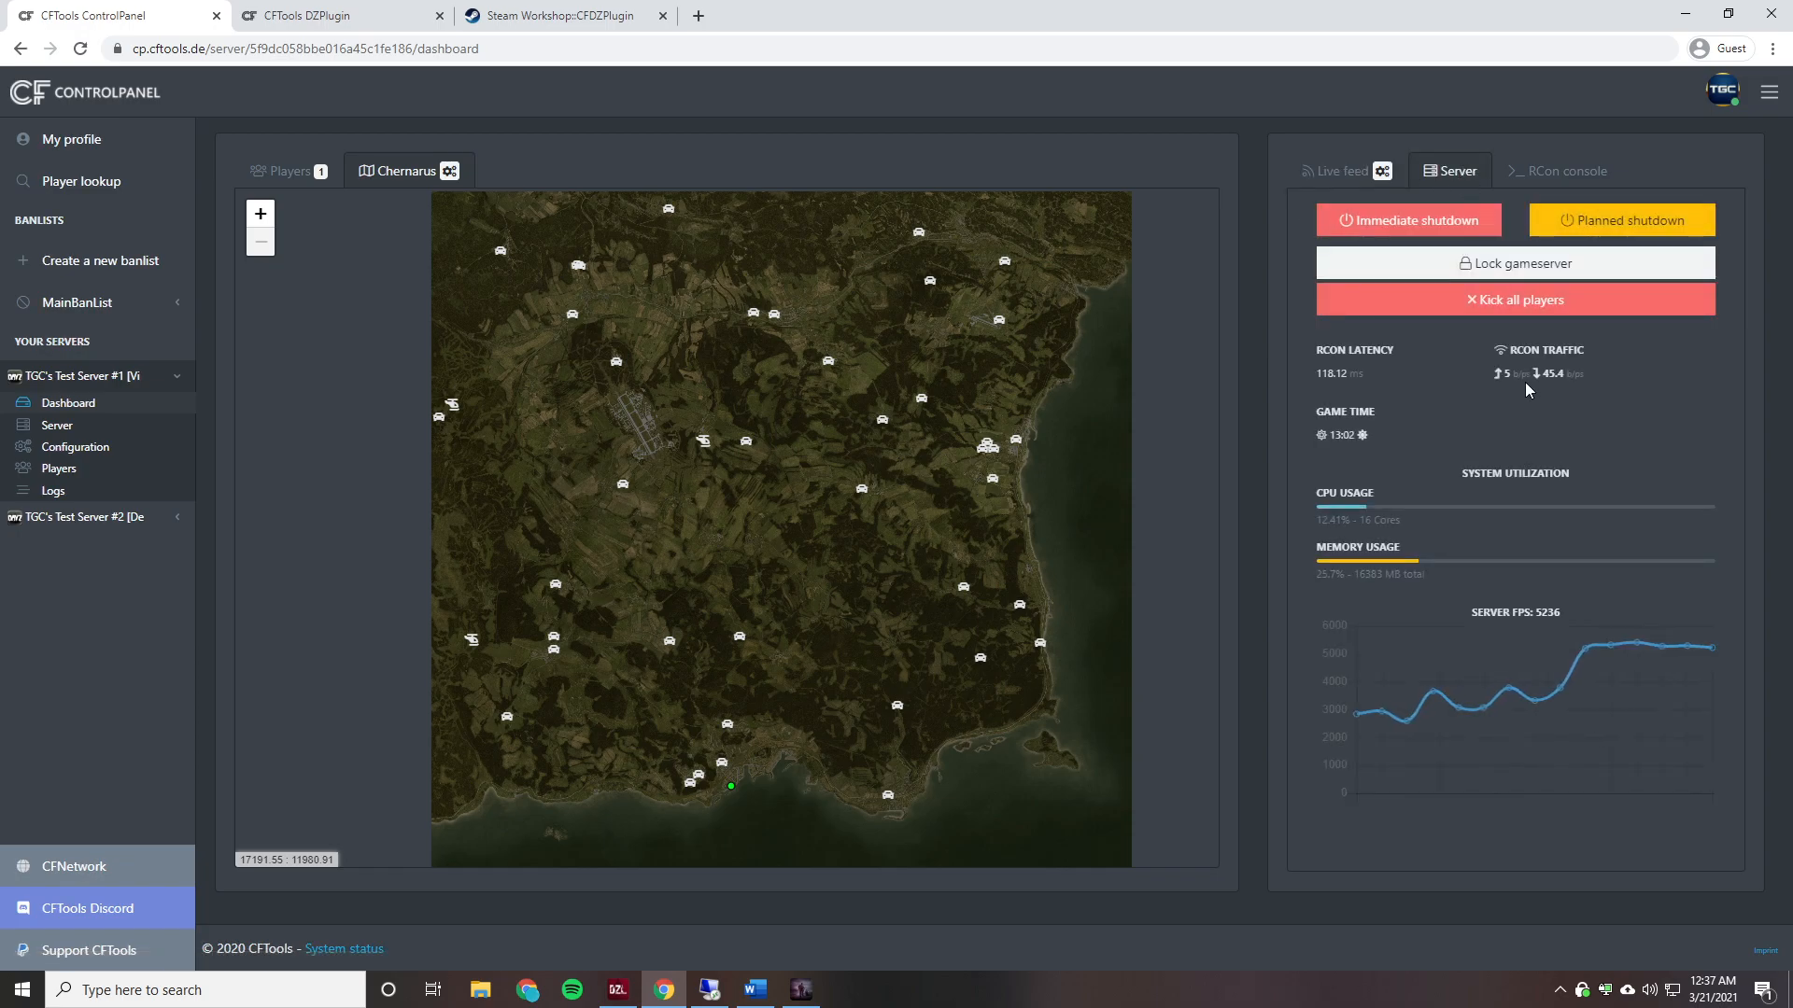
pyautogui.moveTo(1548, 695)
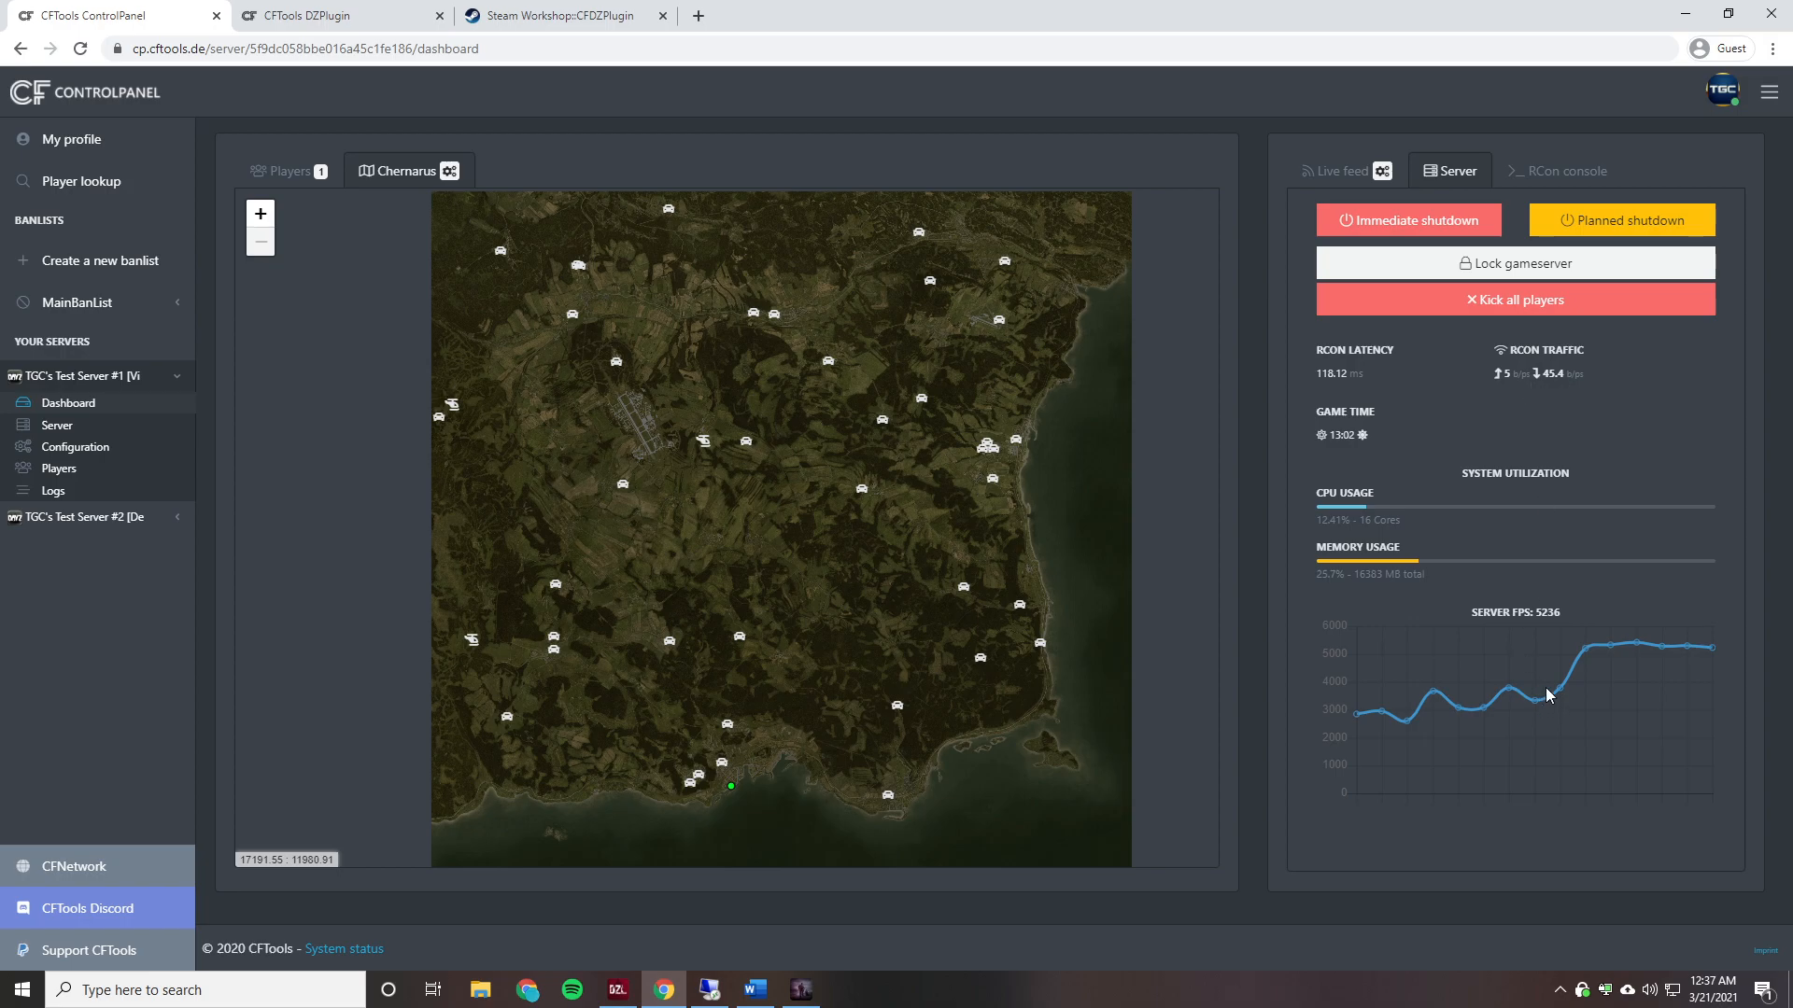
pyautogui.moveTo(1488, 700)
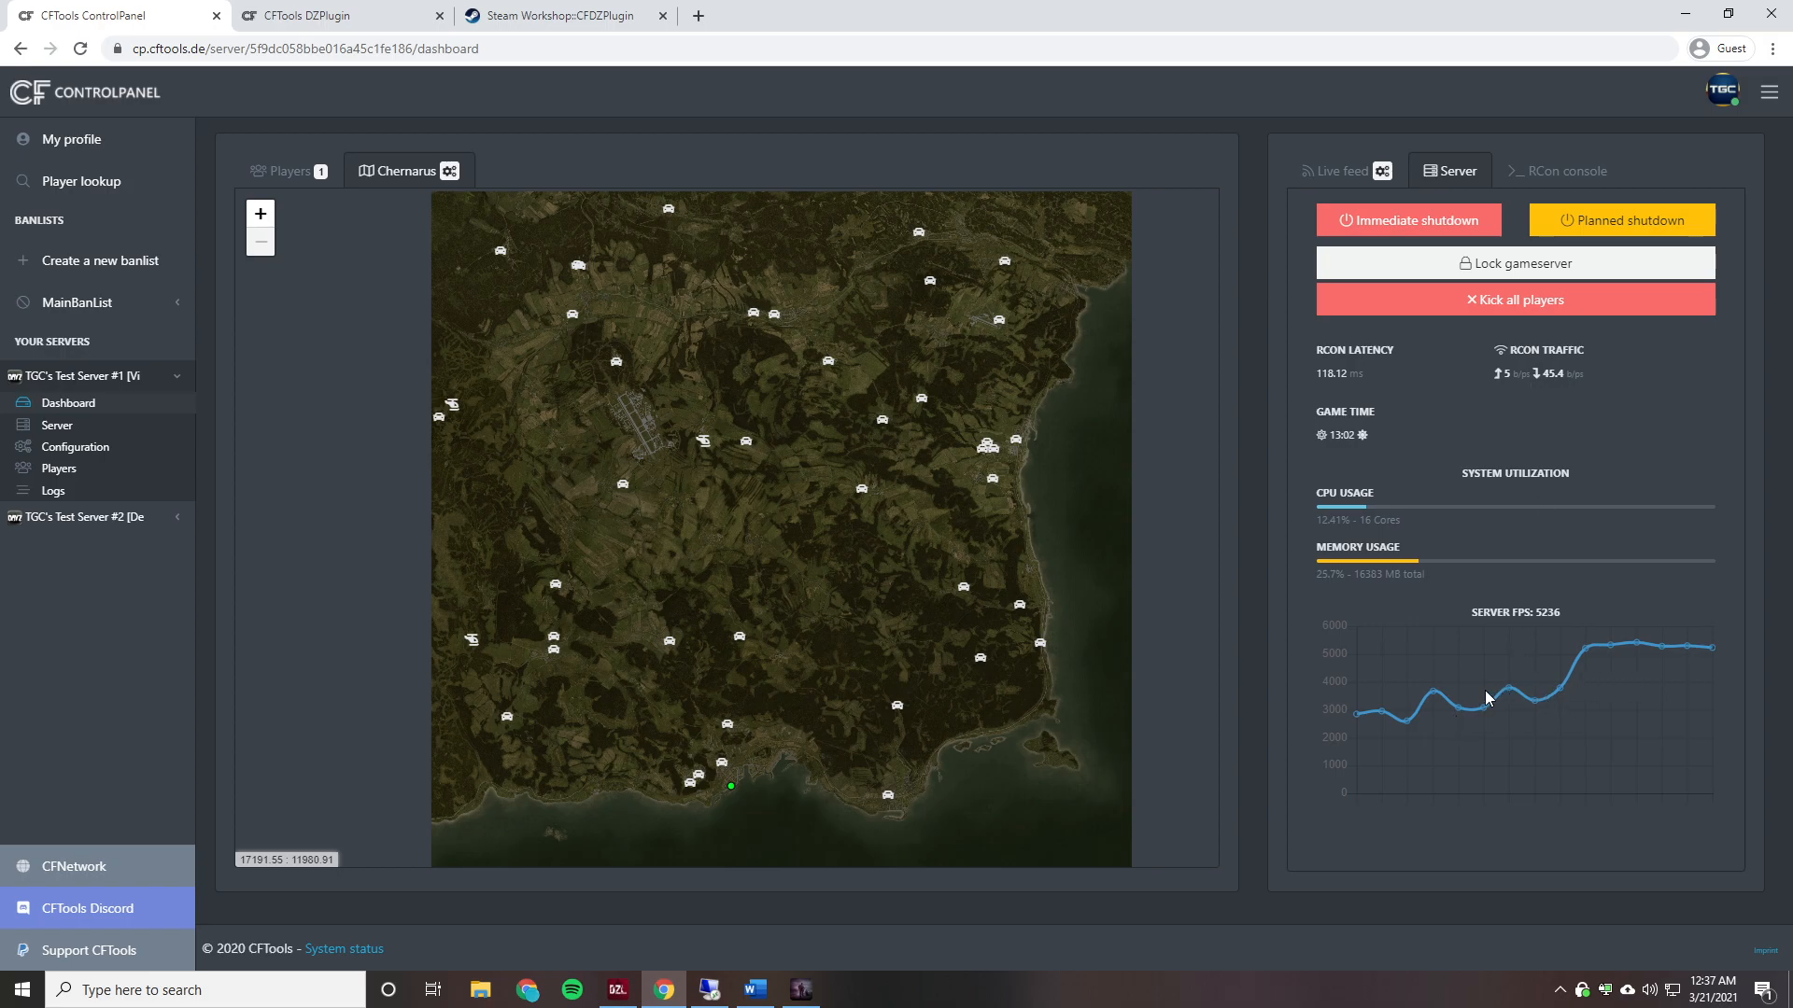
pyautogui.moveTo(1363, 435)
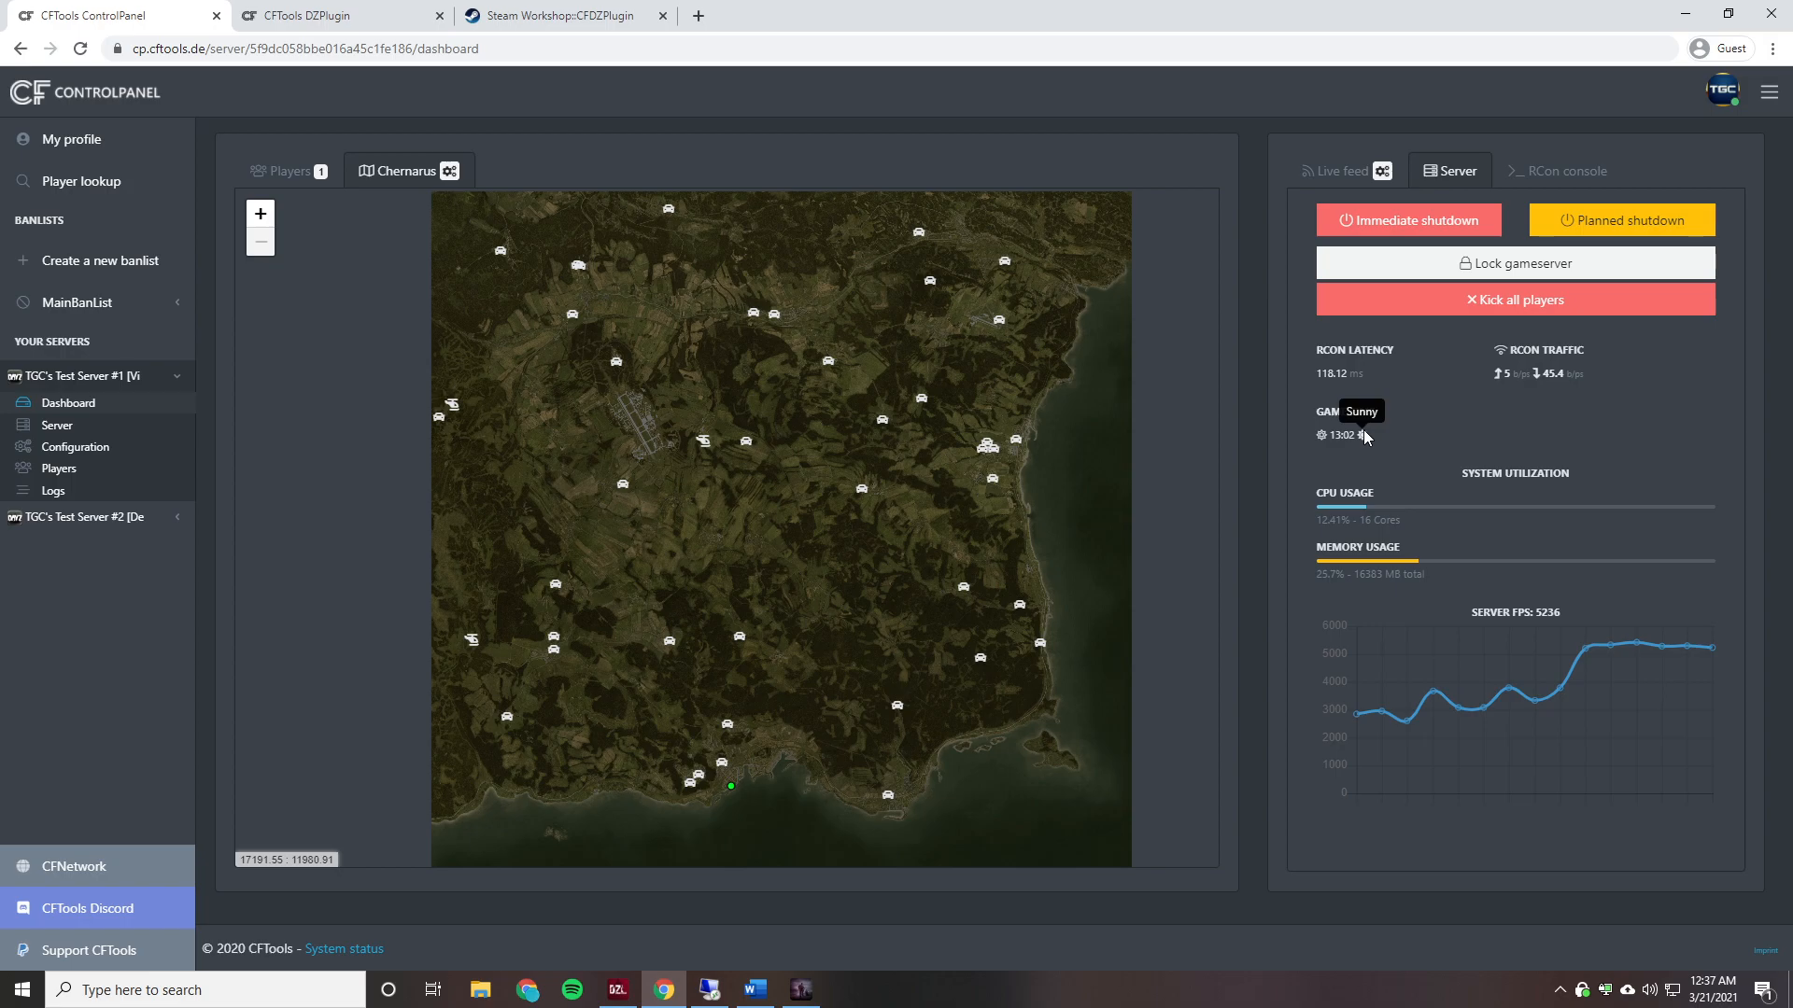
pyautogui.moveTo(1370, 440)
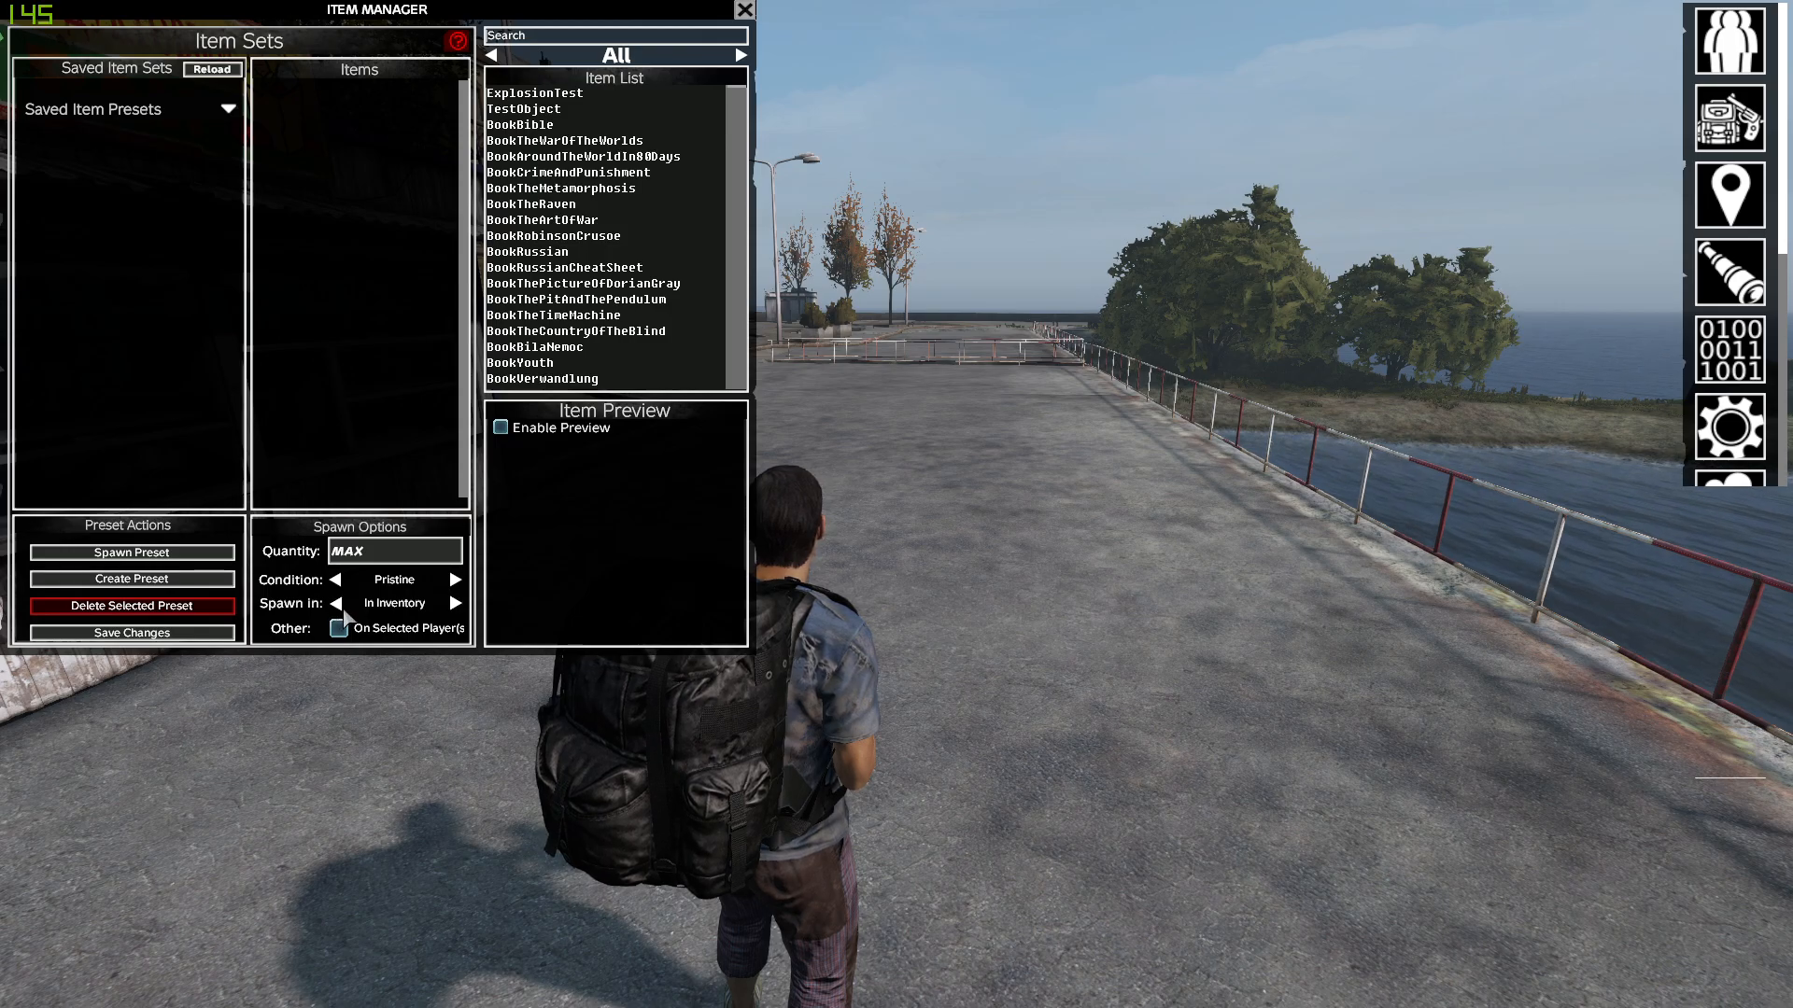
# - Spawn a Large Tent at the crosshair via the admin Item Manager and pitch it, then leave the game window
pyautogui.click(455, 603)
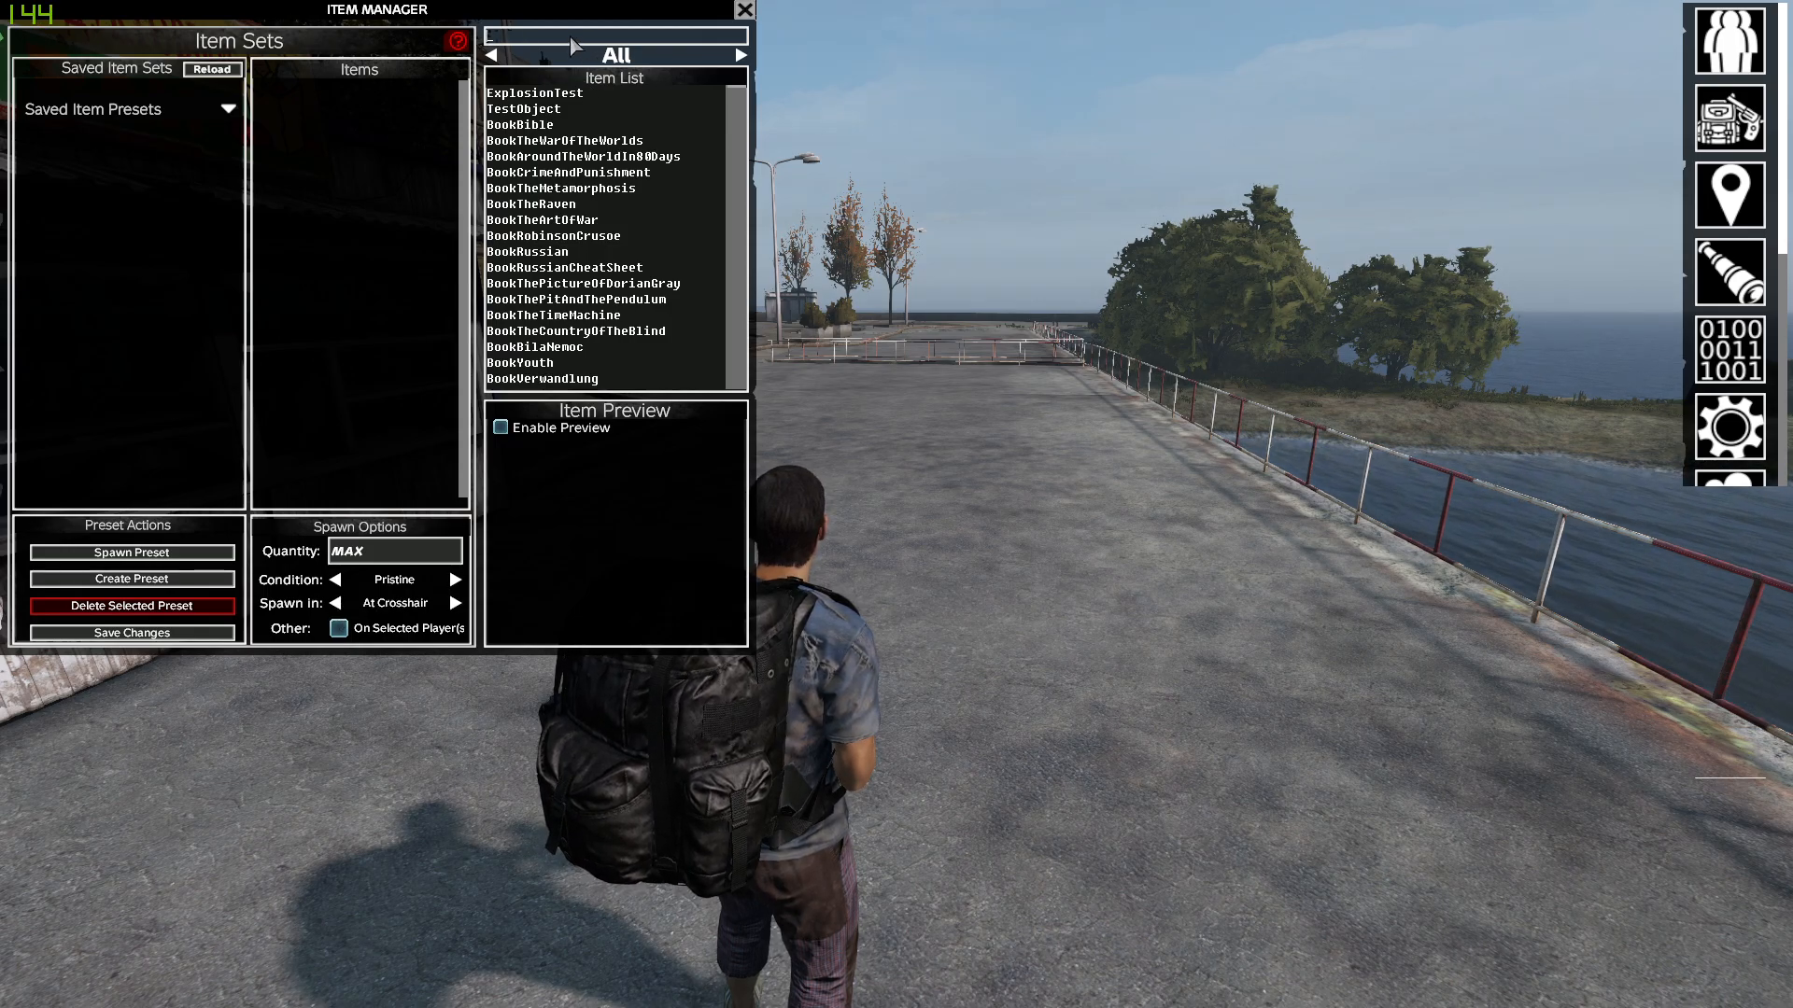
pyautogui.write('tent')
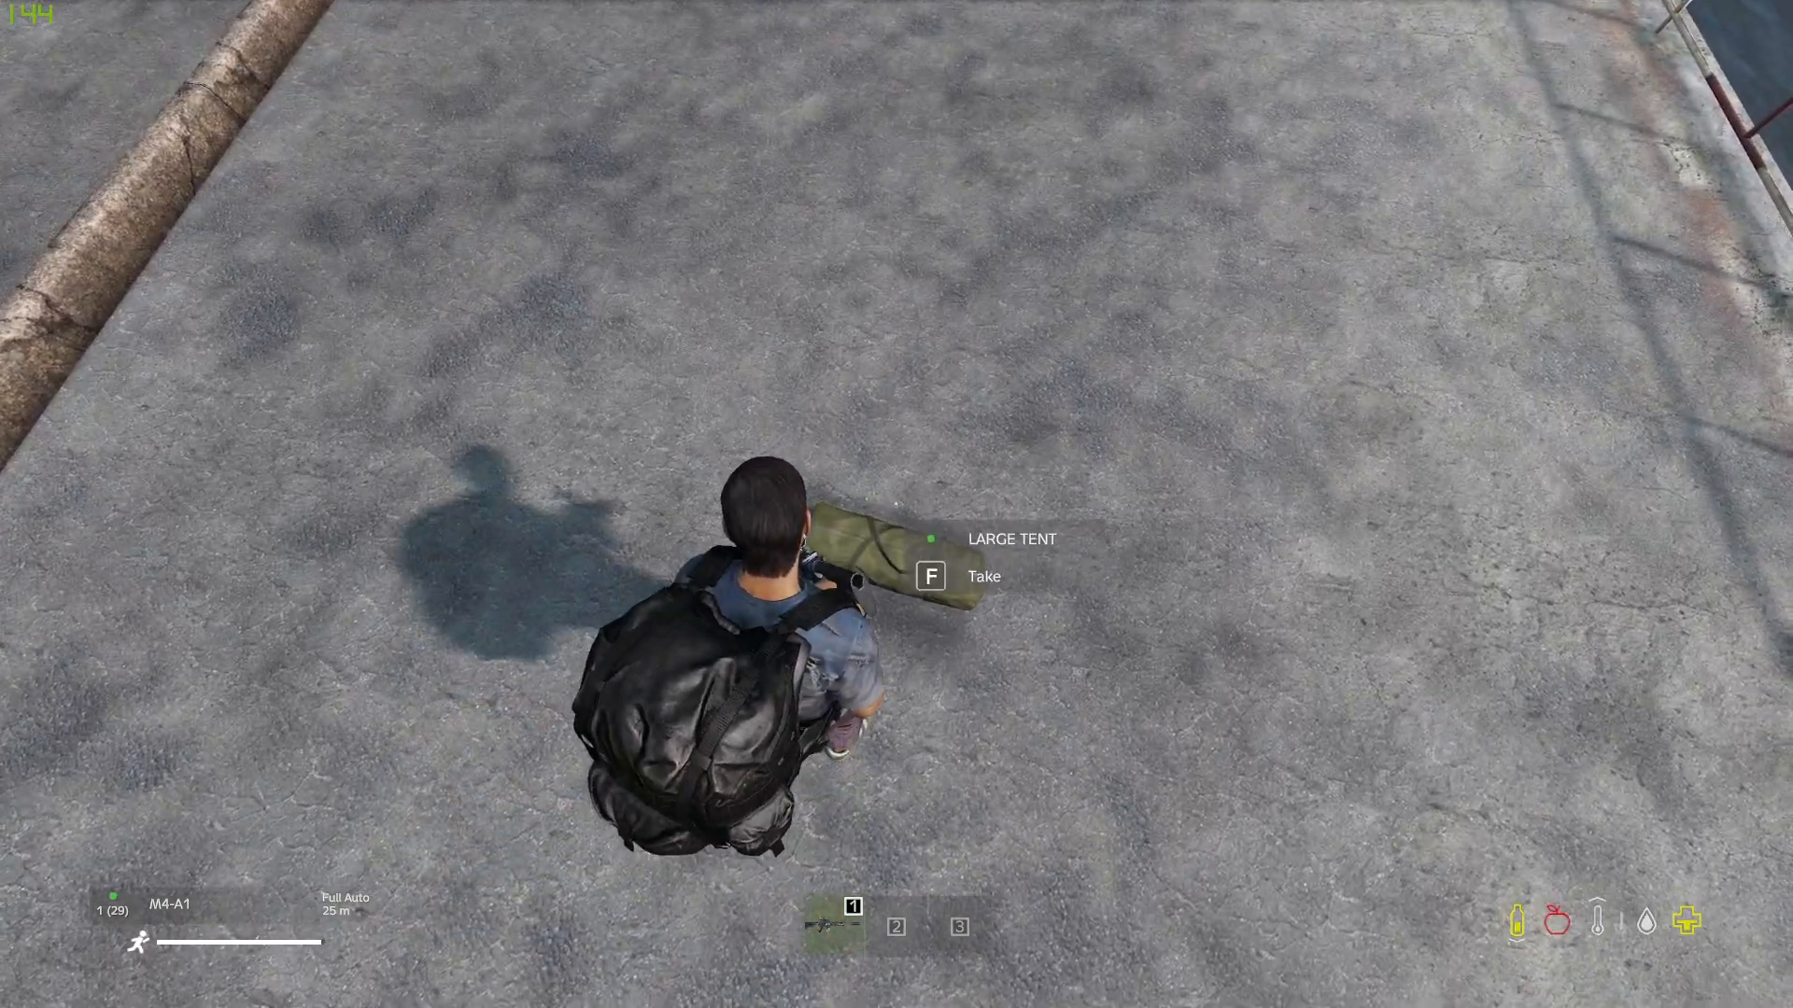
pyautogui.press('tab')
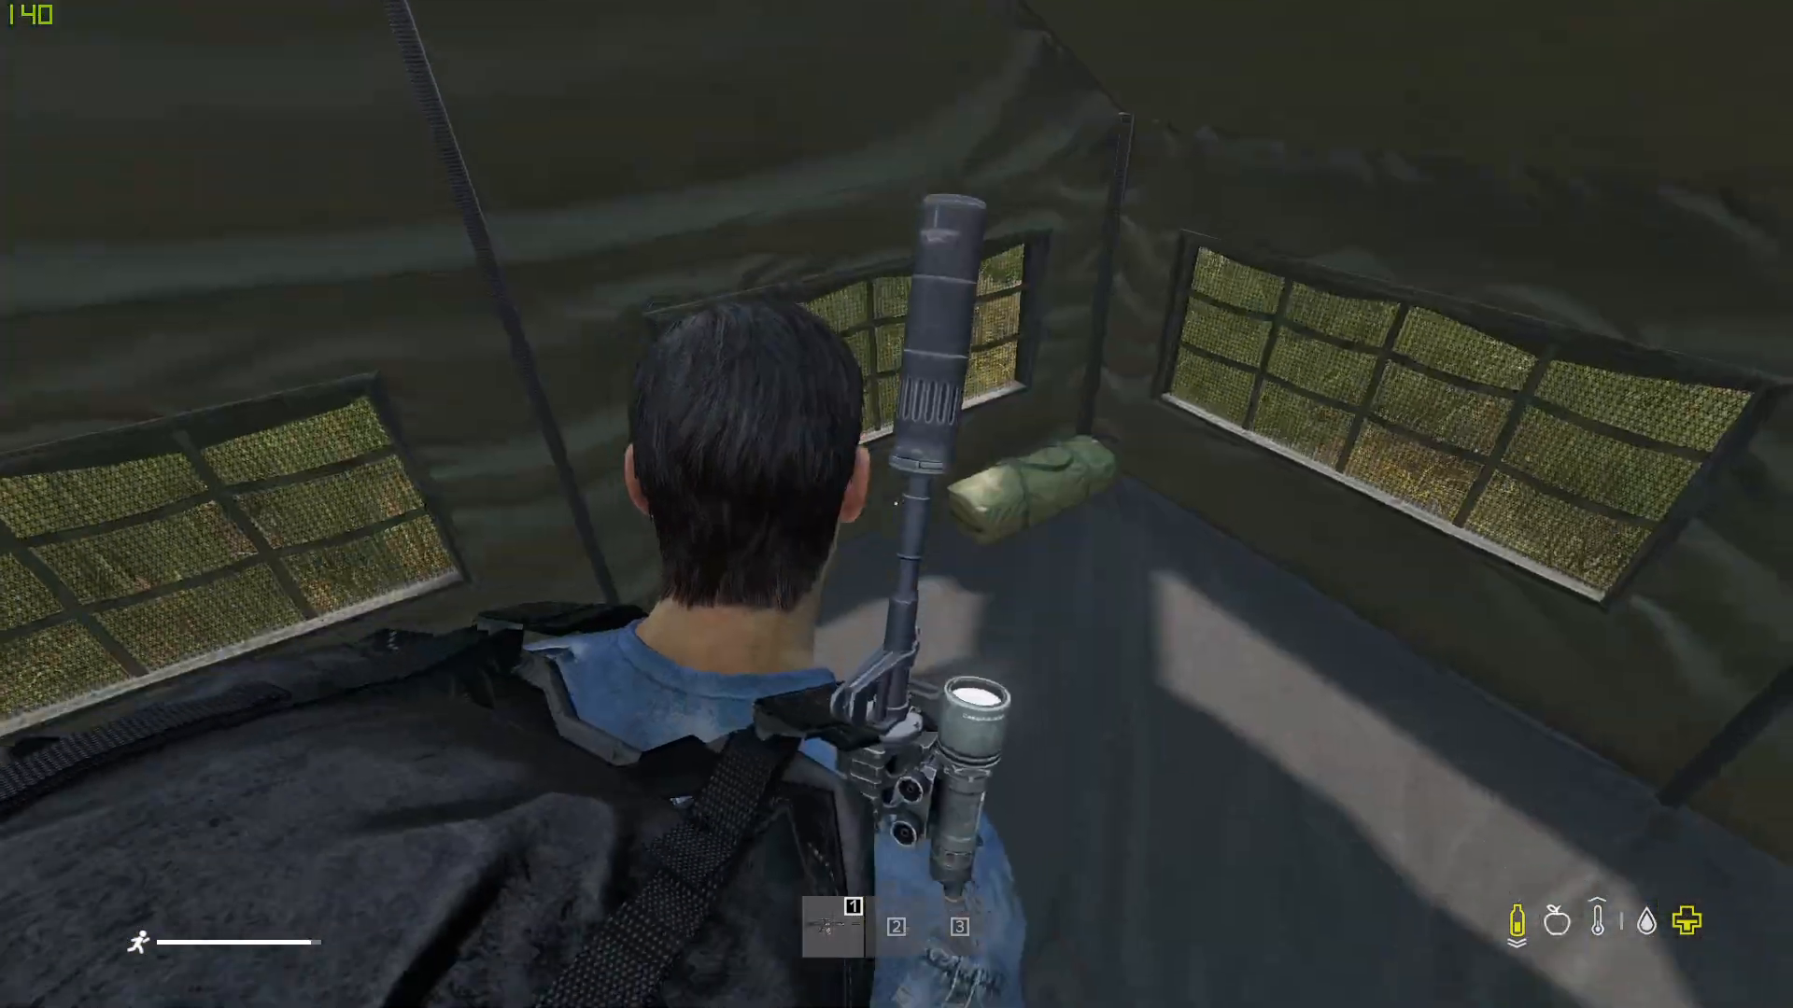
pyautogui.press('alt+tab')
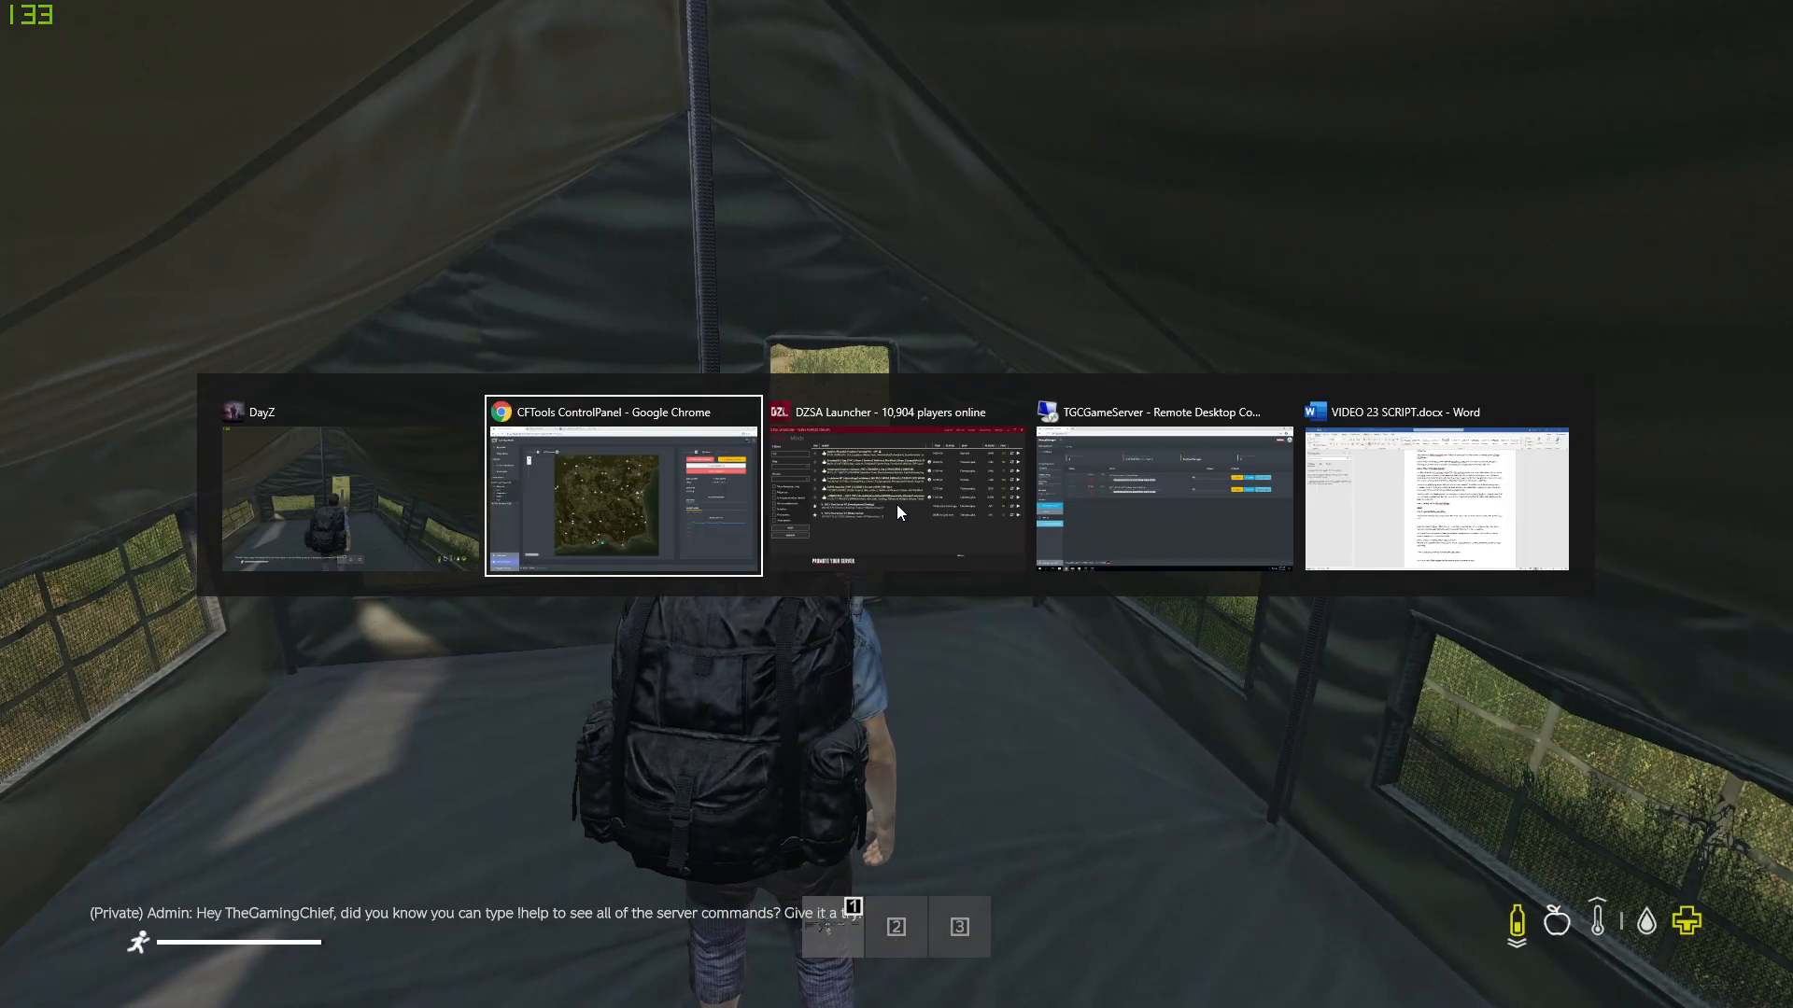
# - Return to the control panel and show the live feed recording the player's Large Tent build
pyautogui.click(623, 487)
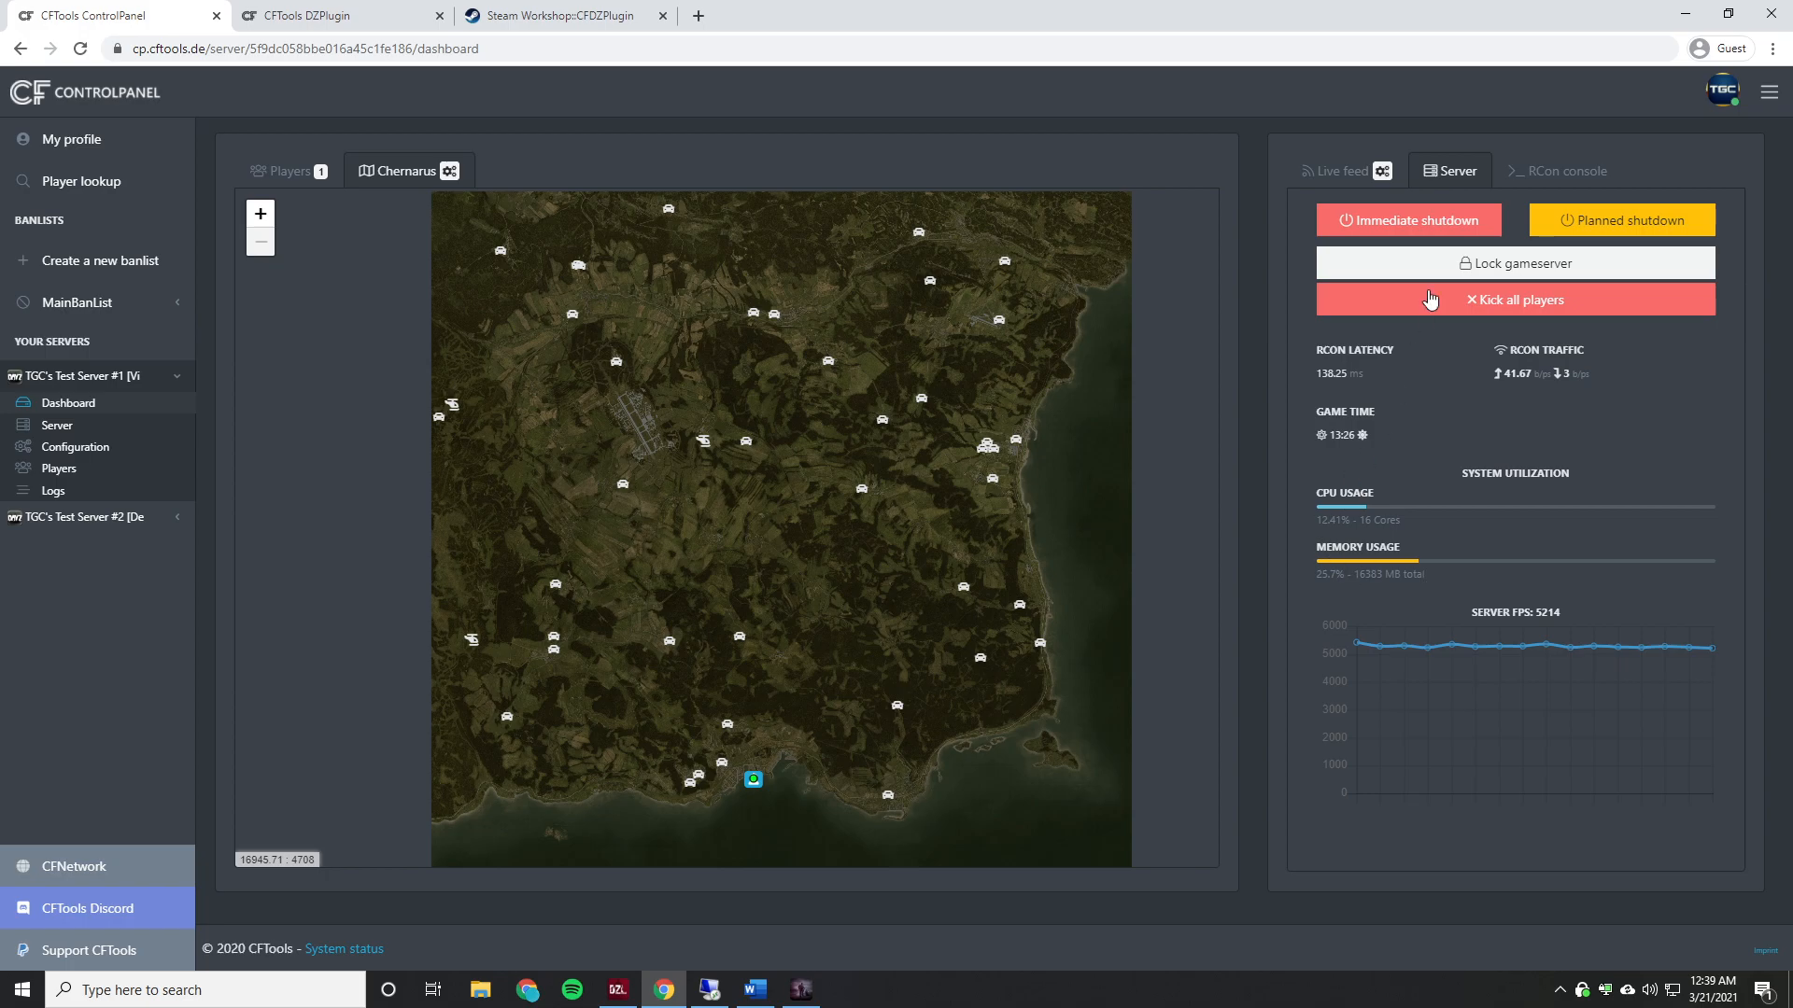
pyautogui.click(1337, 171)
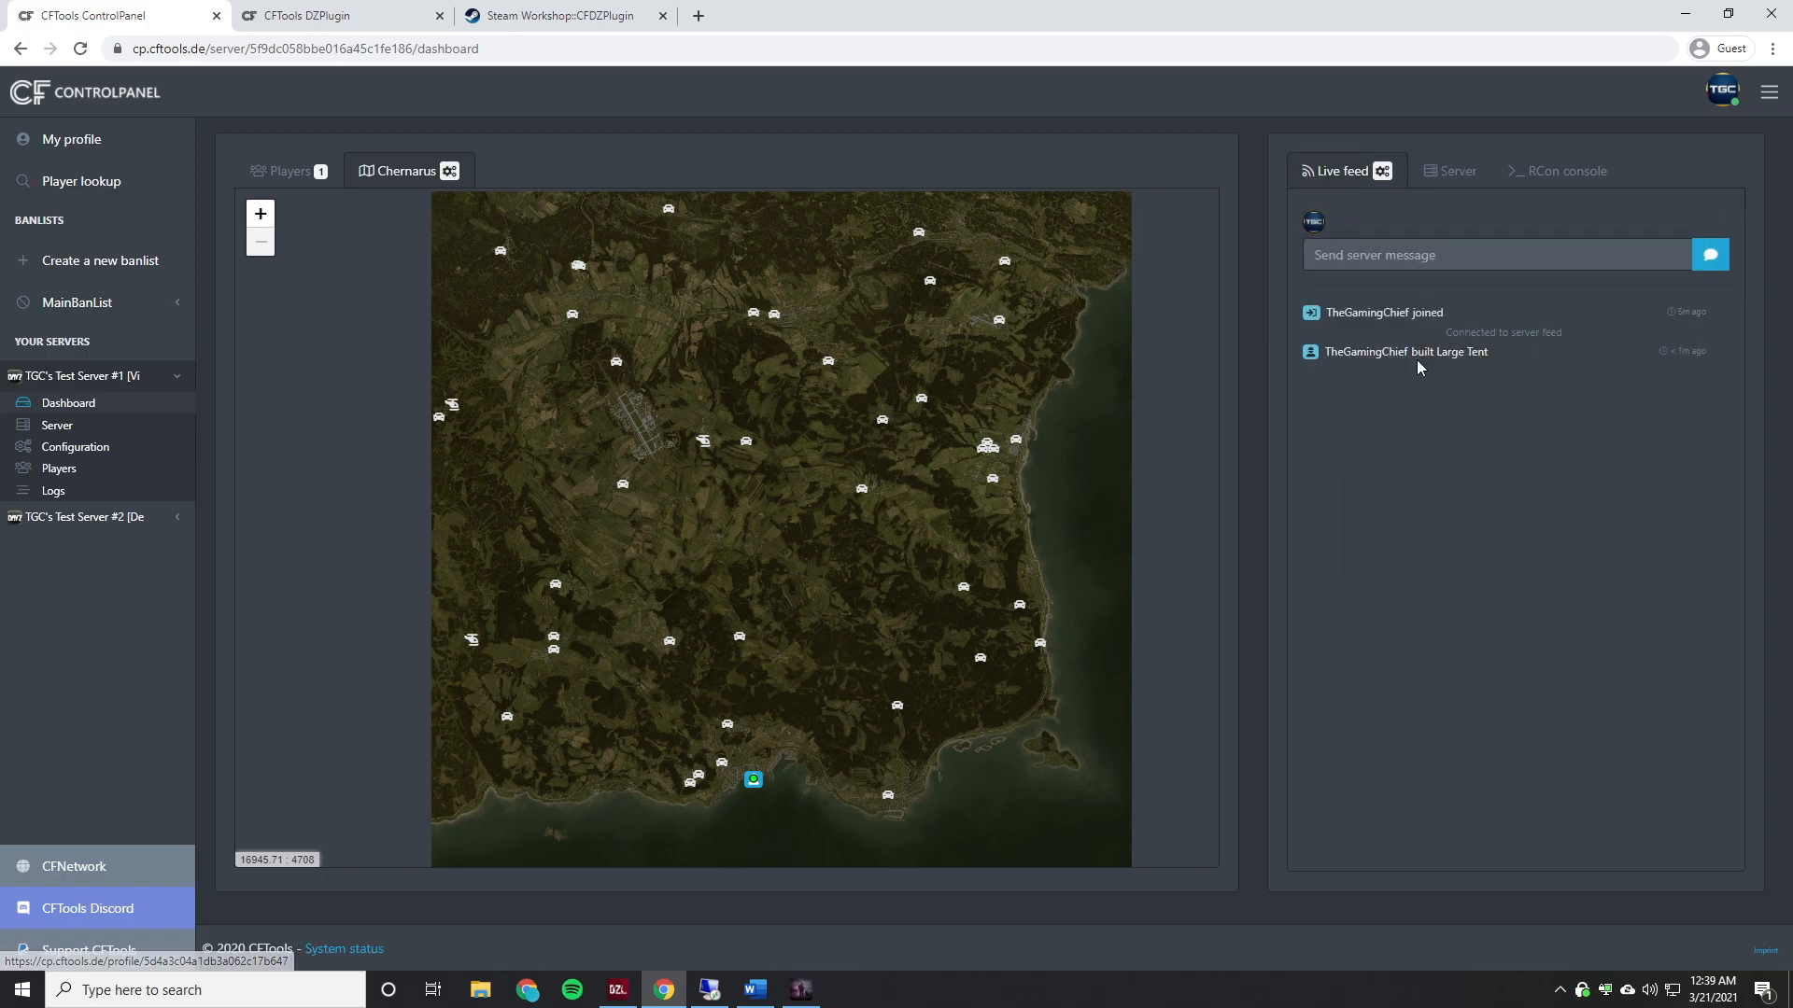